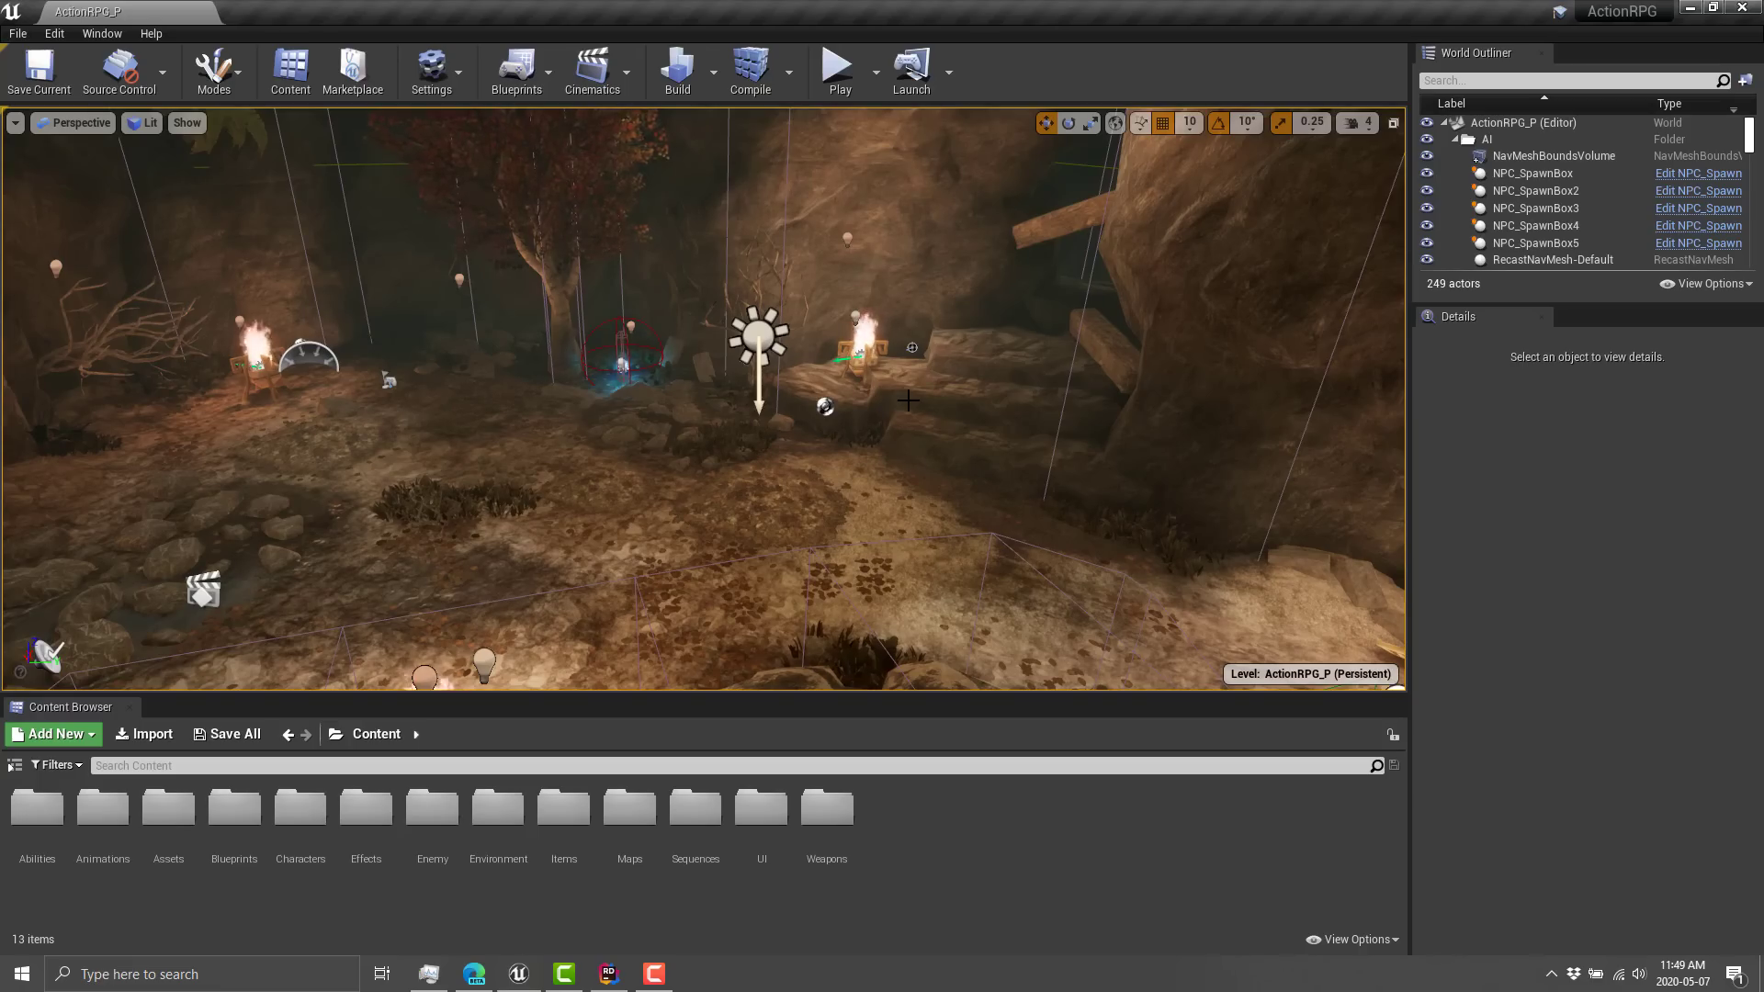
Show the File menu with level, project and Export All commands for ActionRPG.
left_click(17, 33)
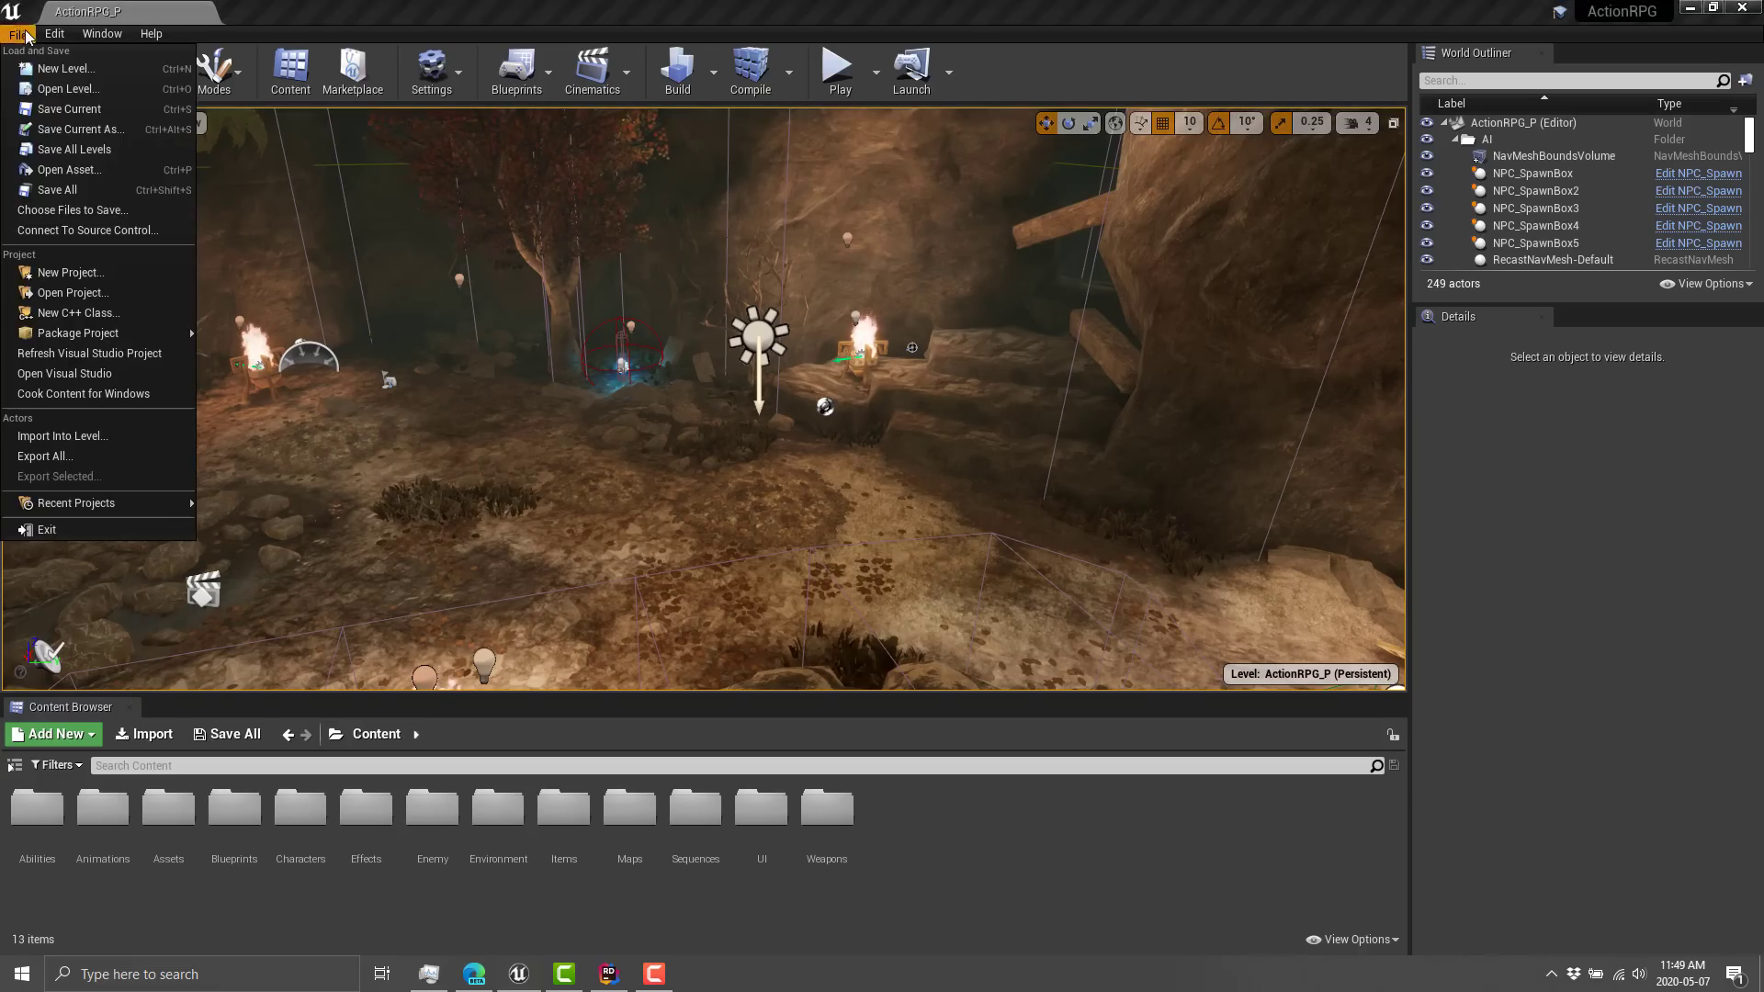
mouse_move(44, 456)
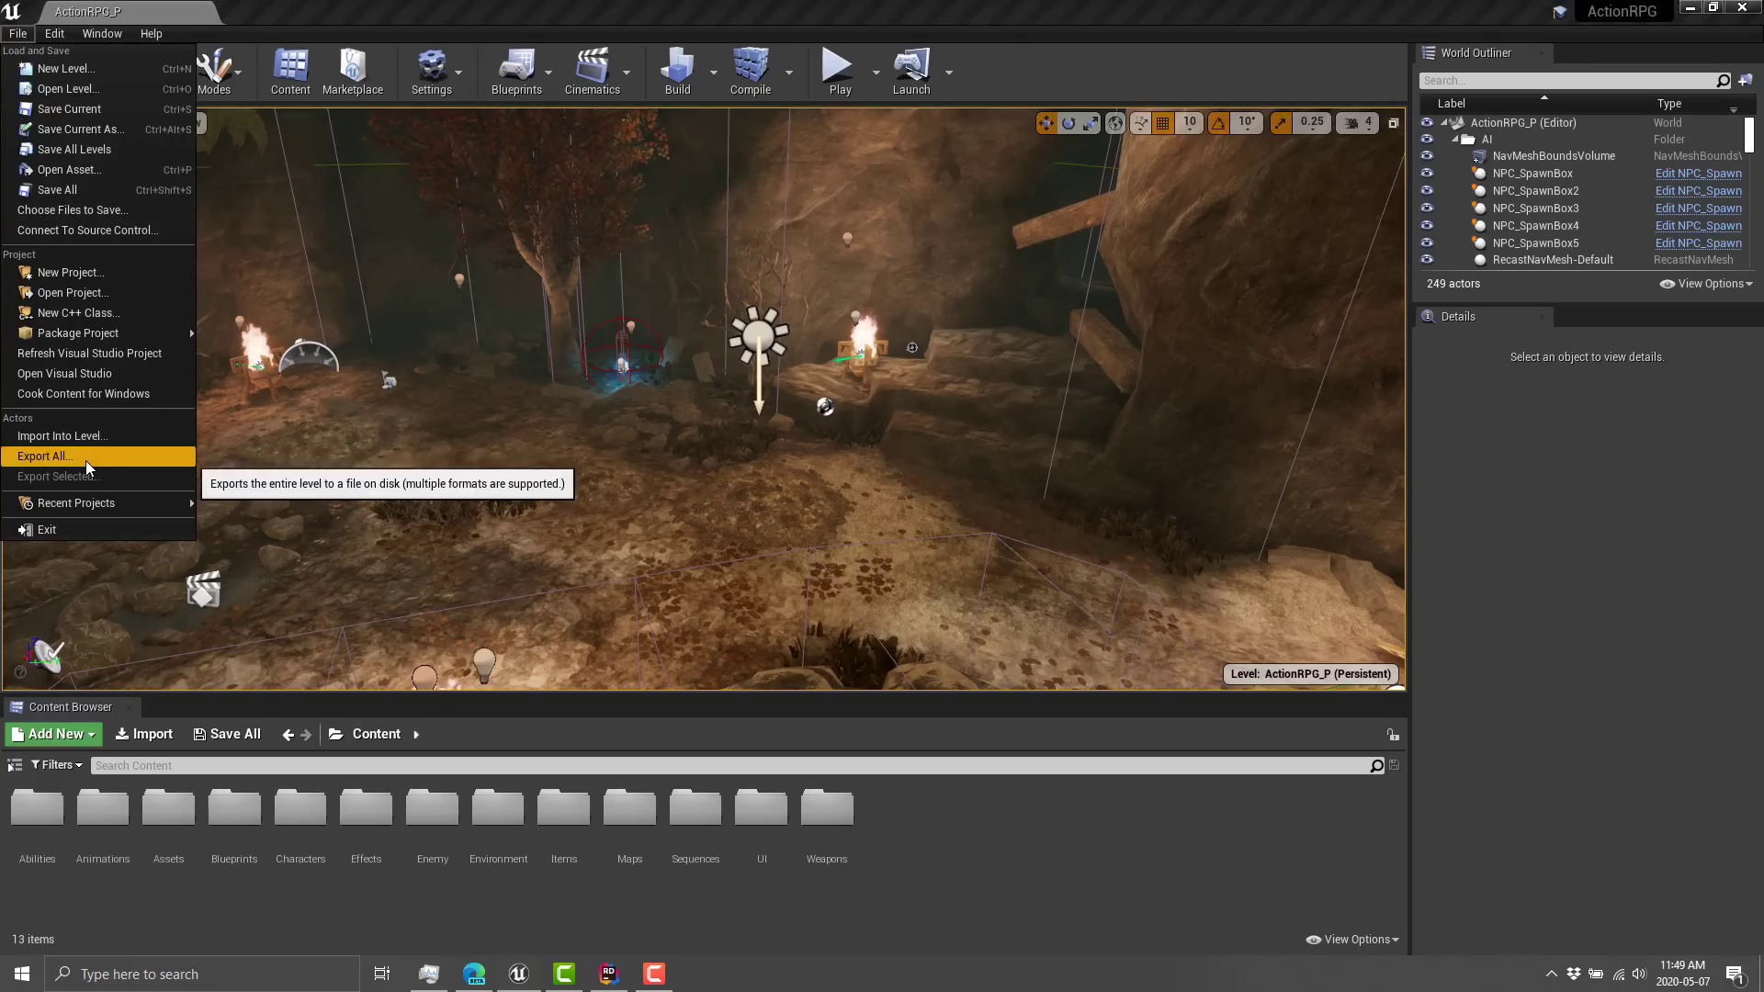
mouse_move(89, 353)
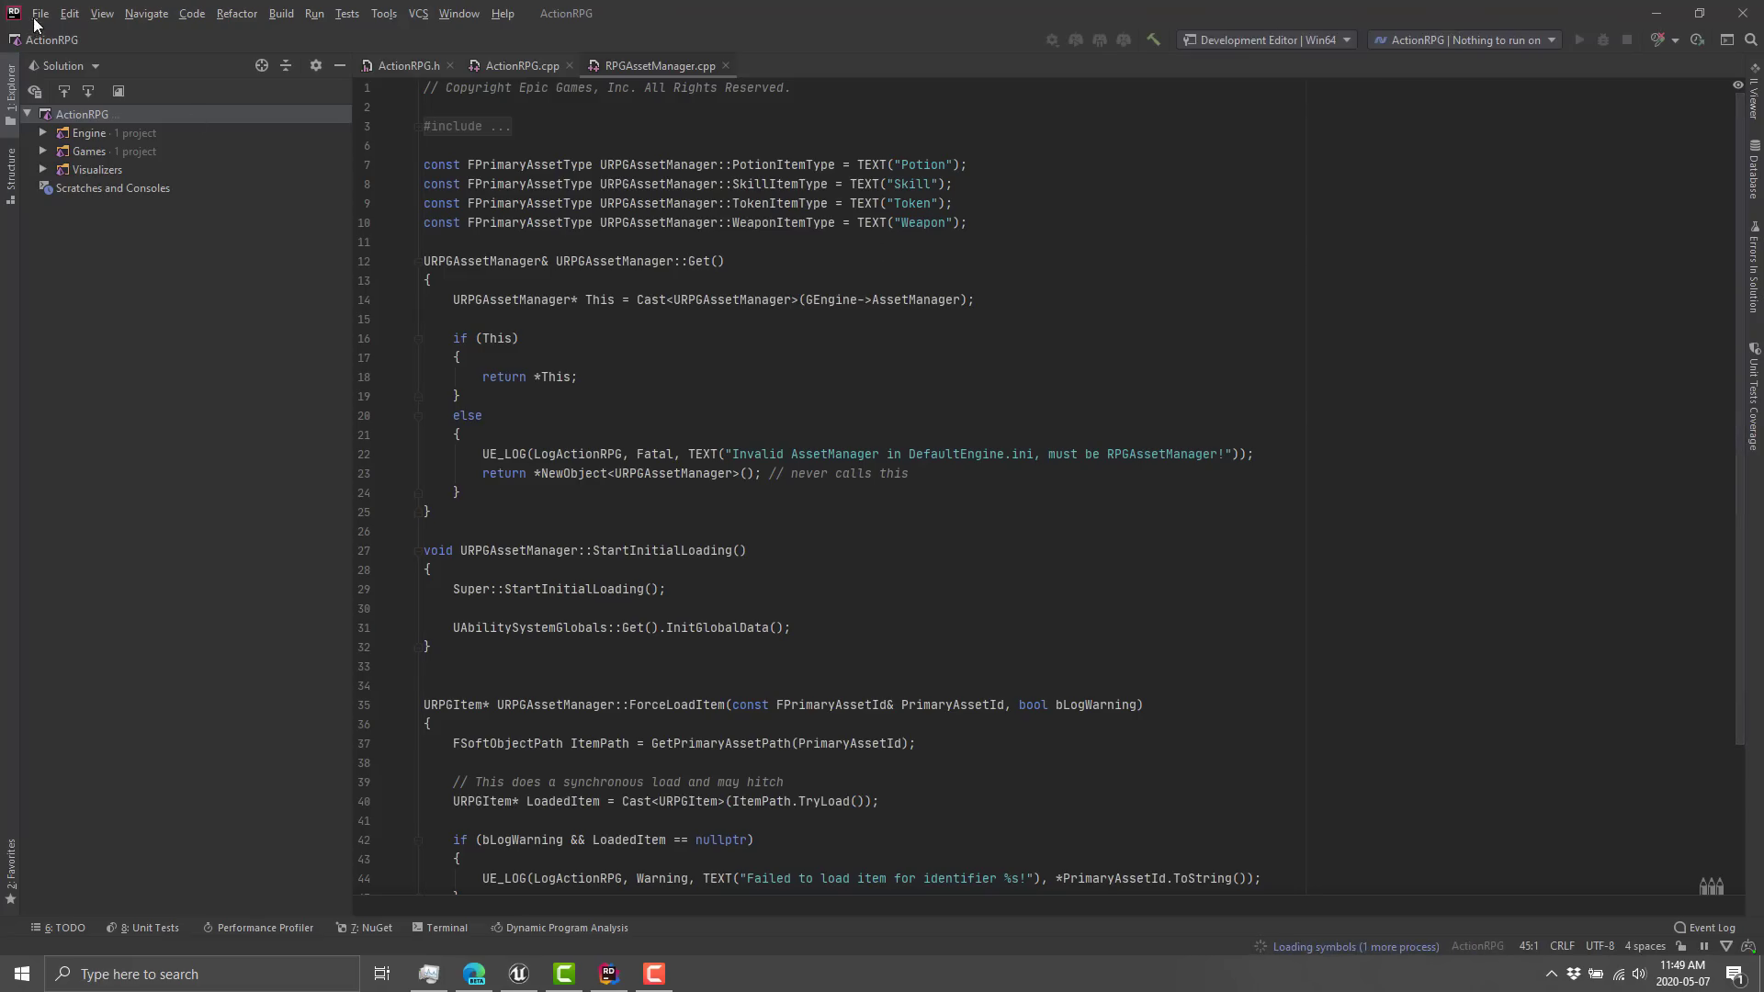
Browse the IDE Settings through Plugins and Appearance, then leave the dialog.
left_click(38, 13)
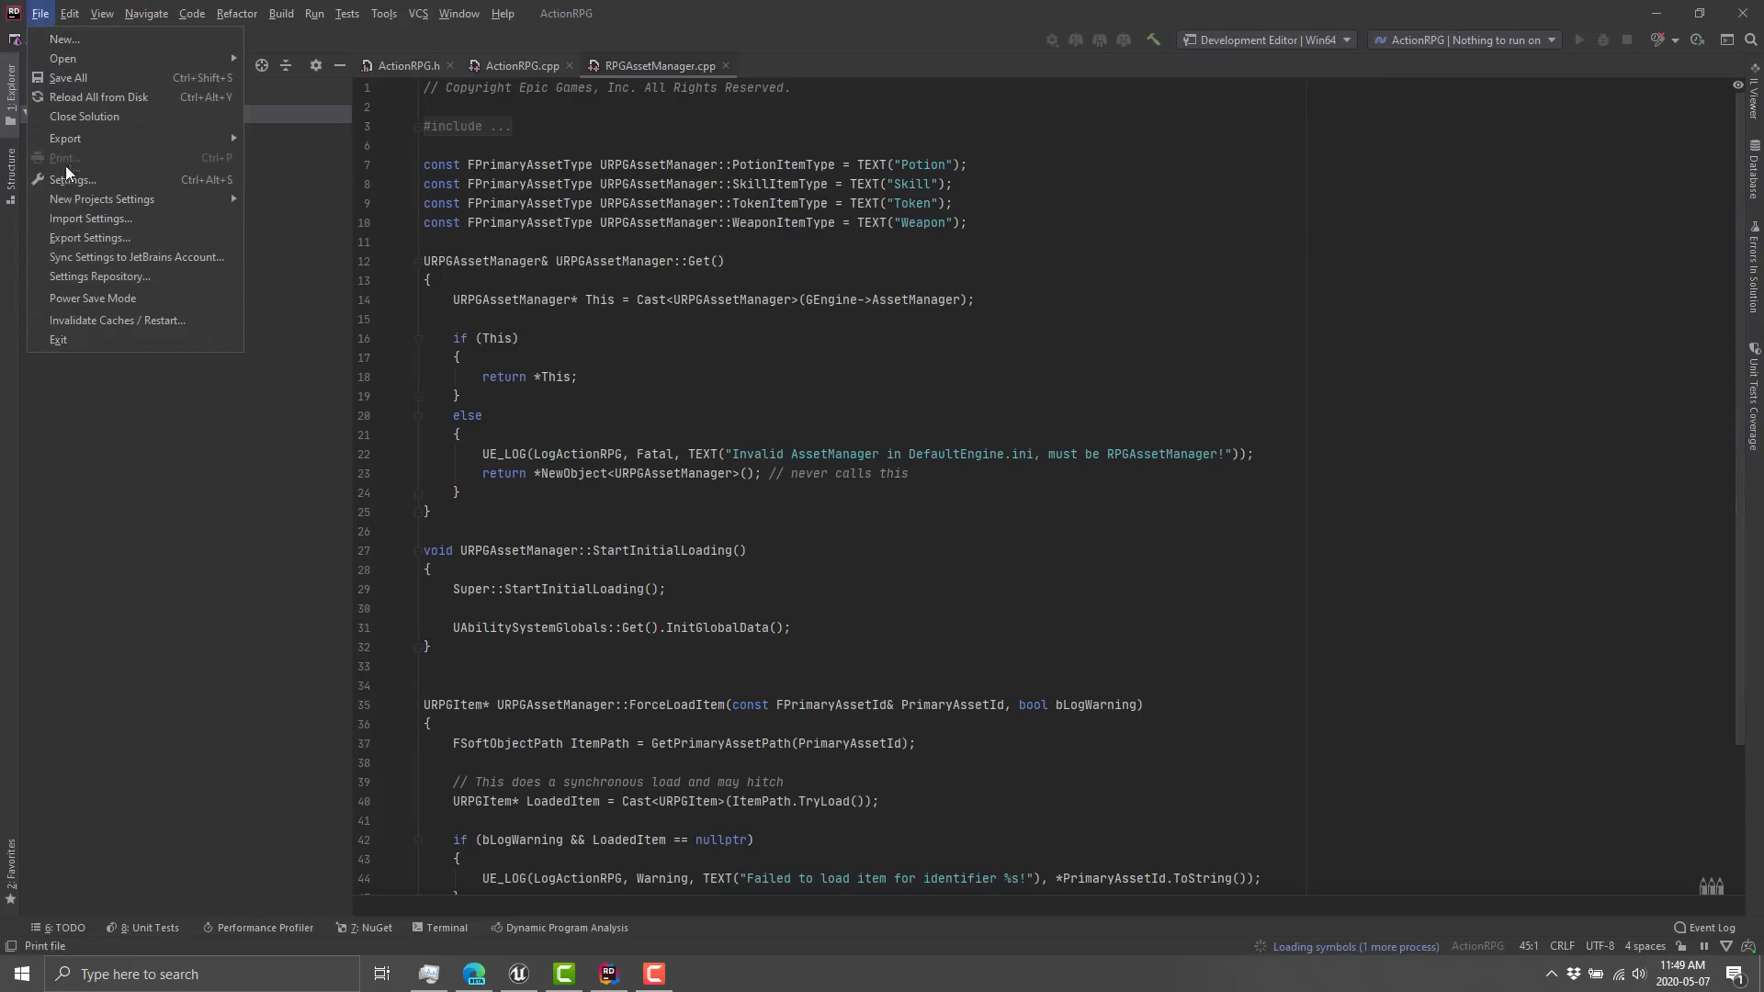
mouse_move(72, 180)
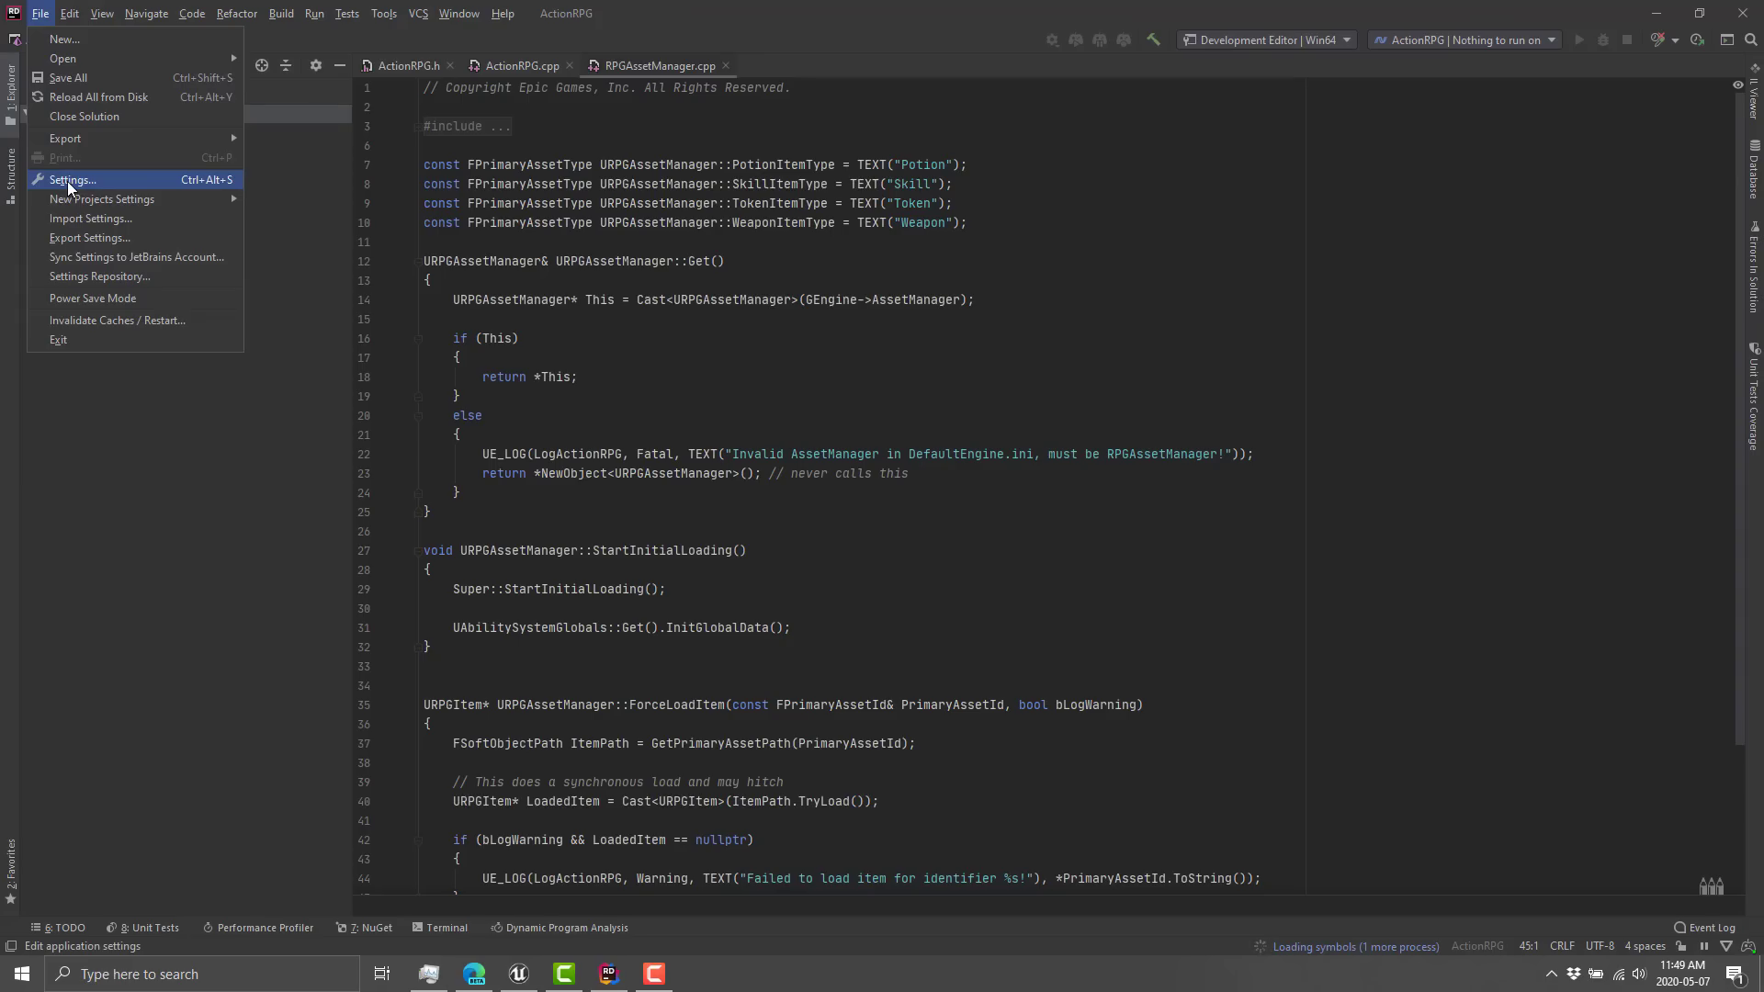
left_click(72, 180)
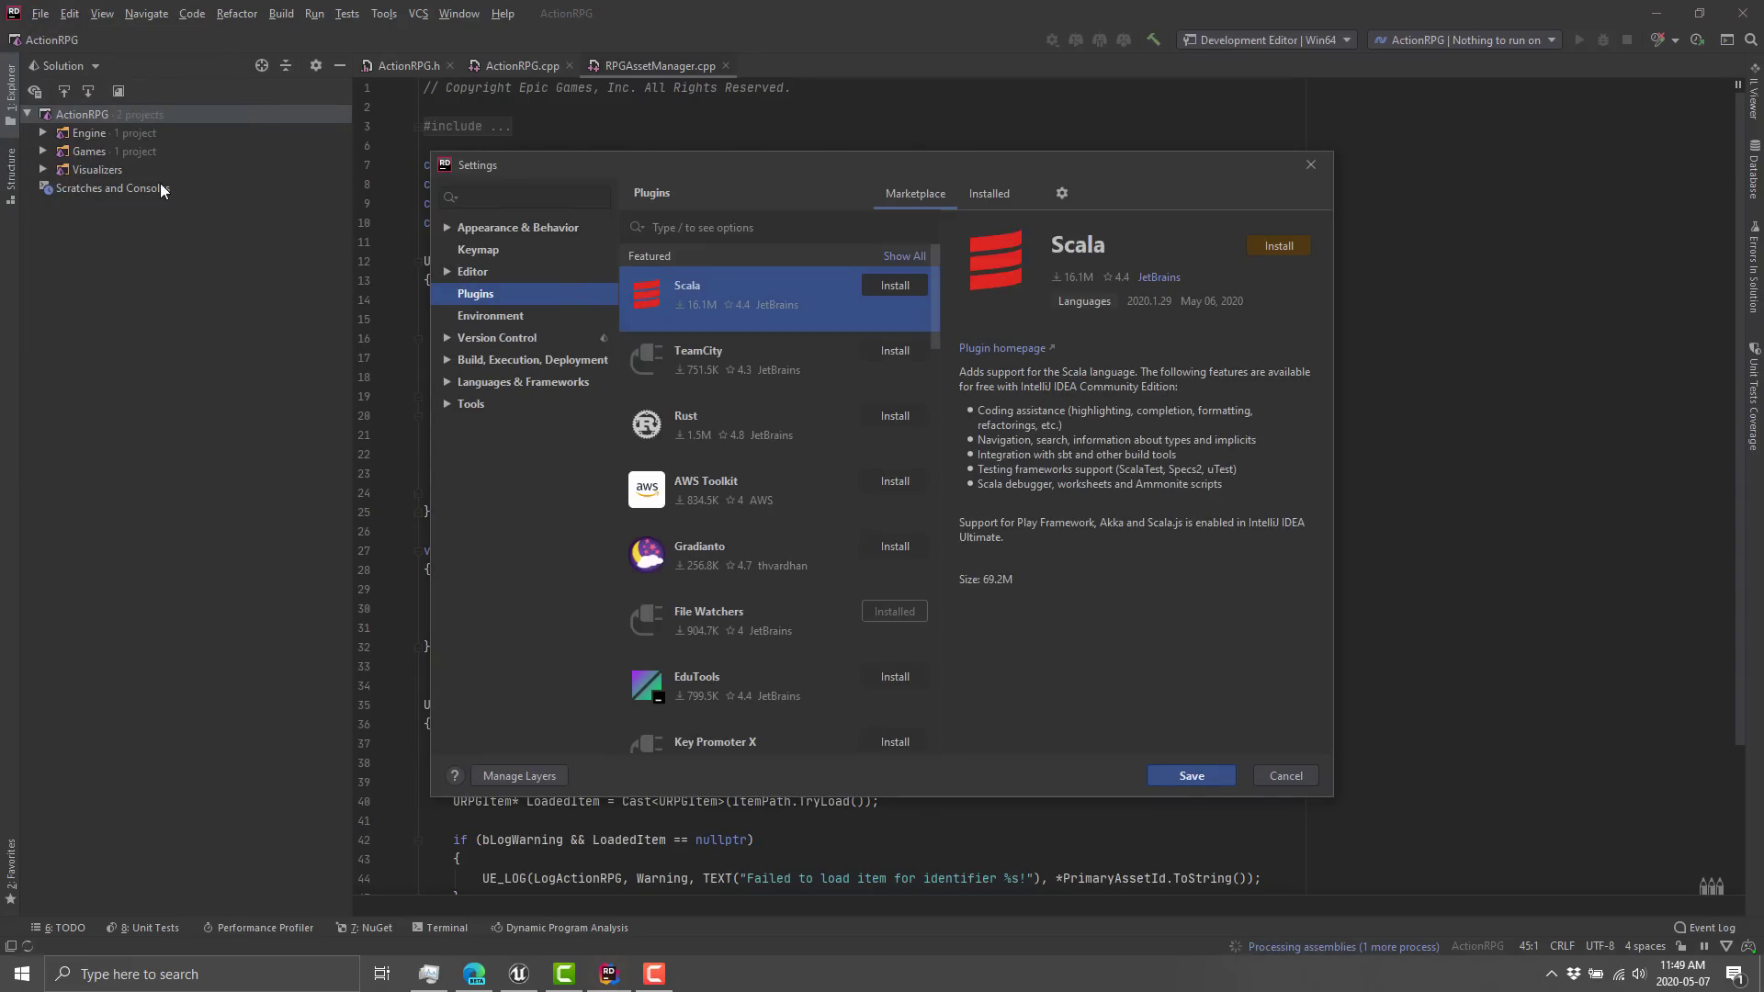
left_click(519, 226)
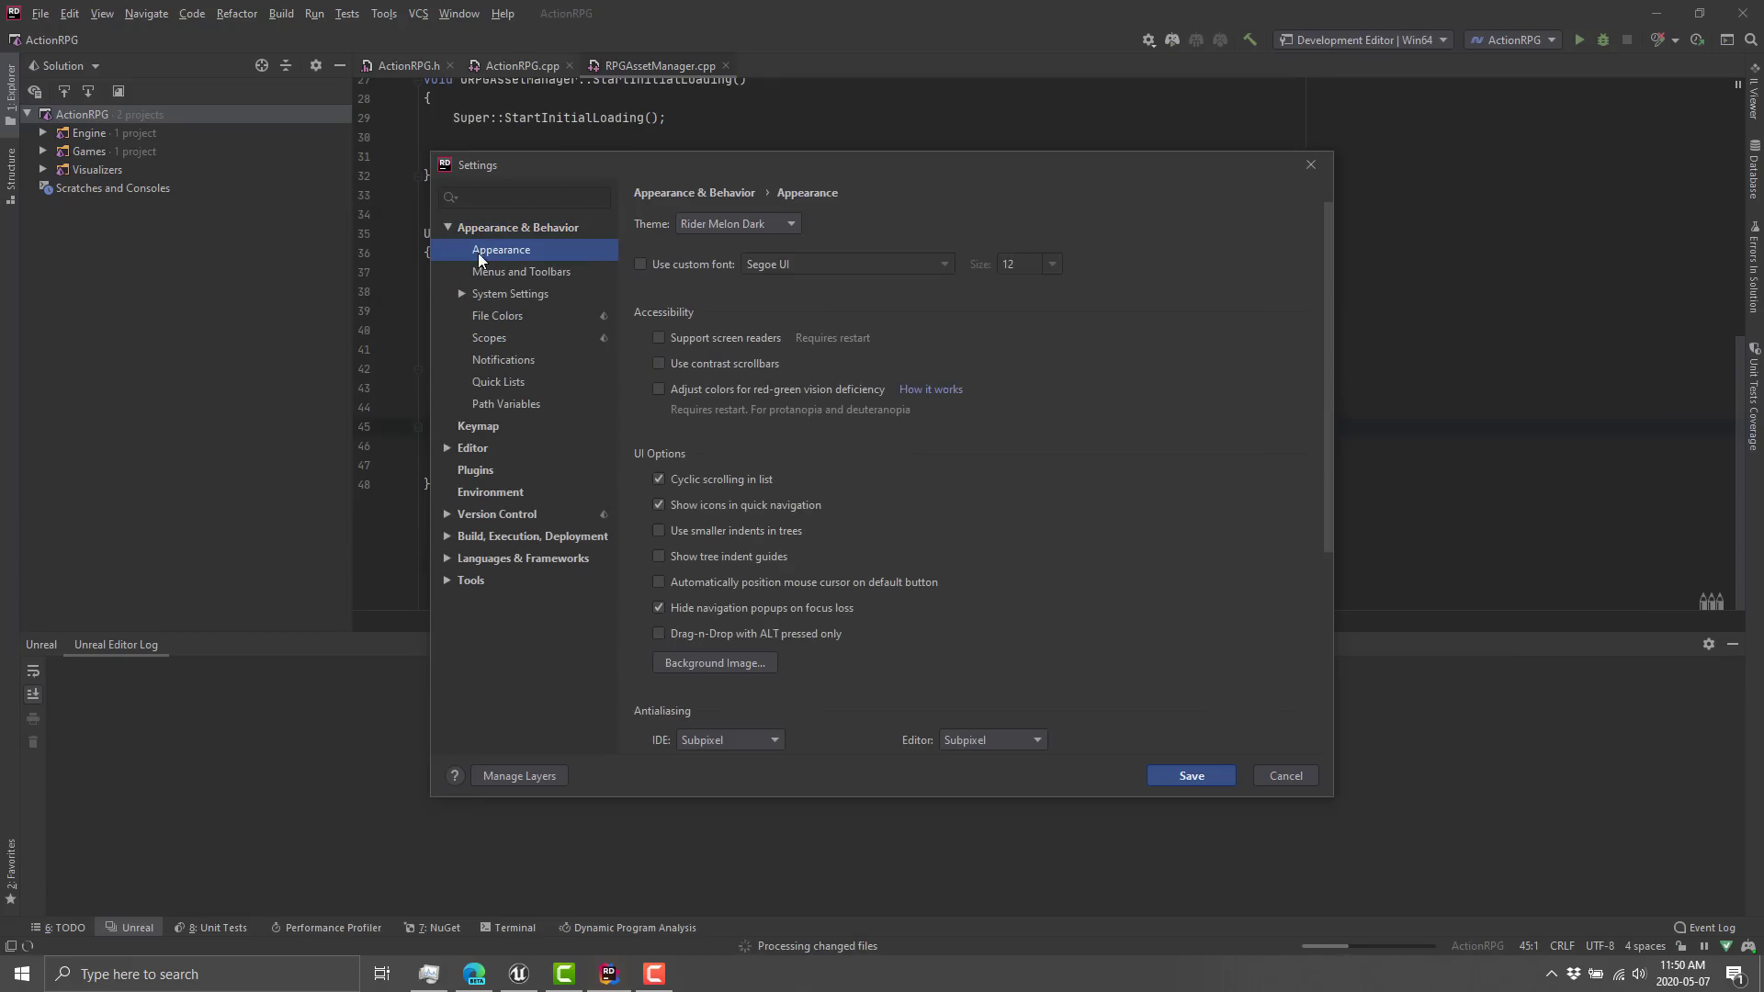
left_click(737, 222)
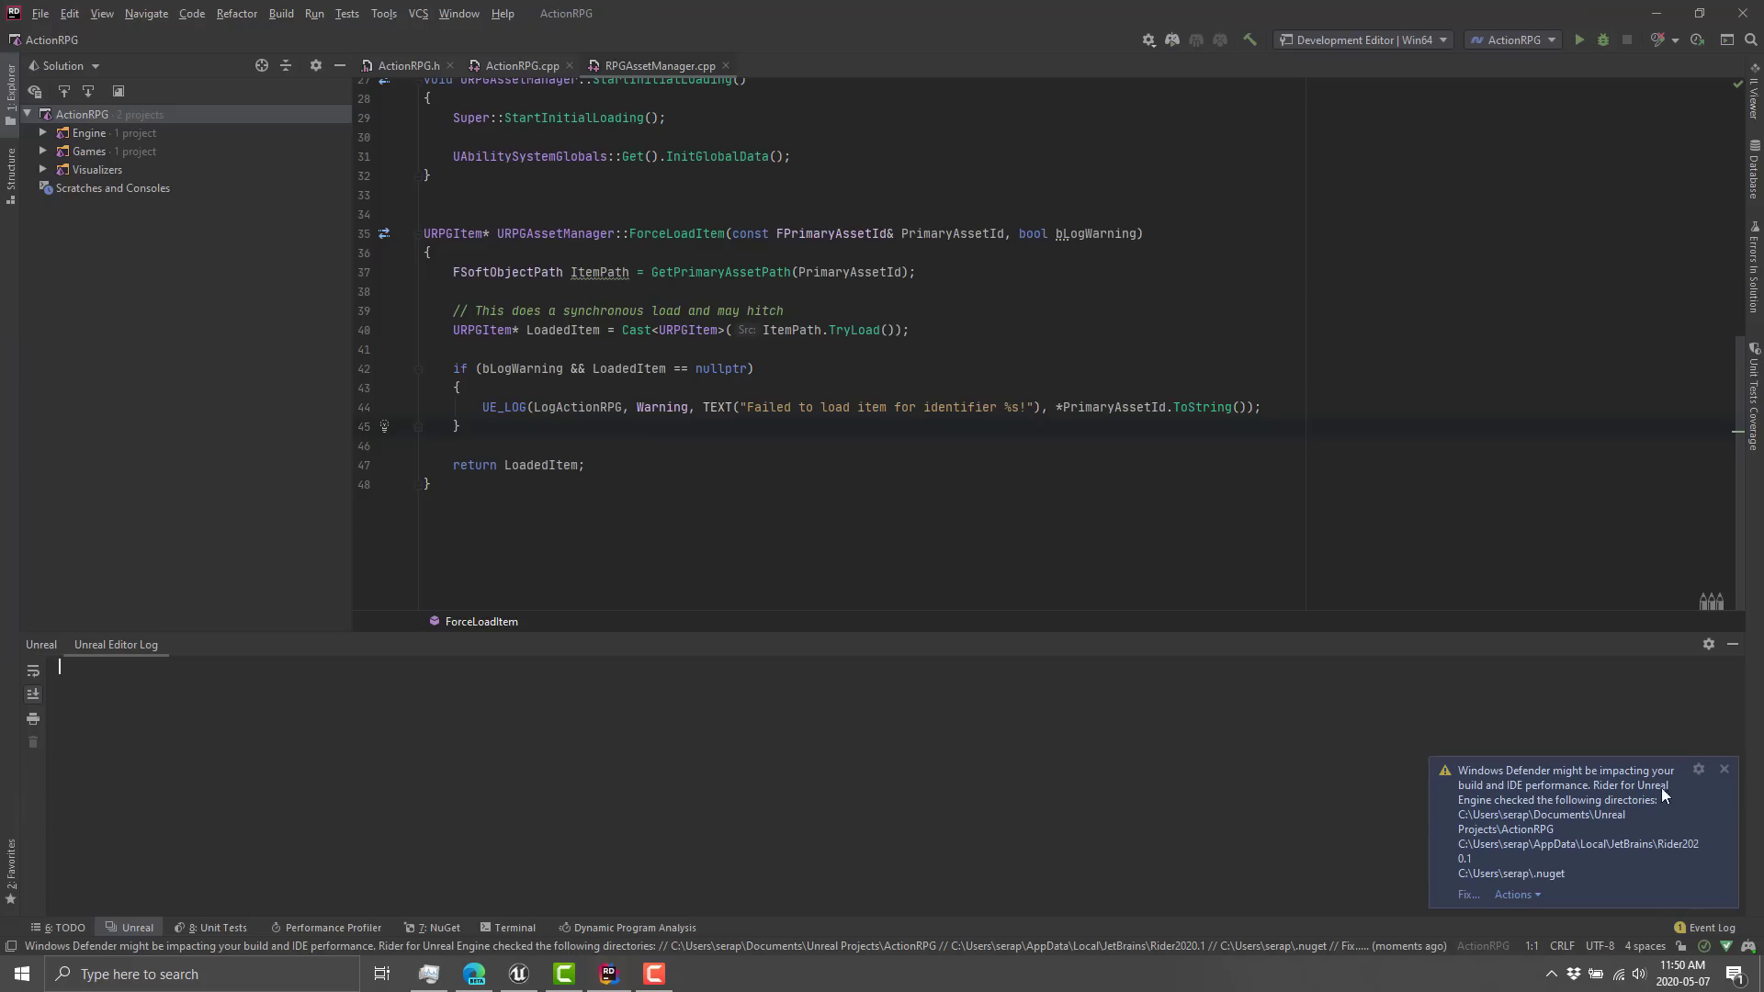
Dismiss the Windows Defender performance warning notification.
left_click(1722, 768)
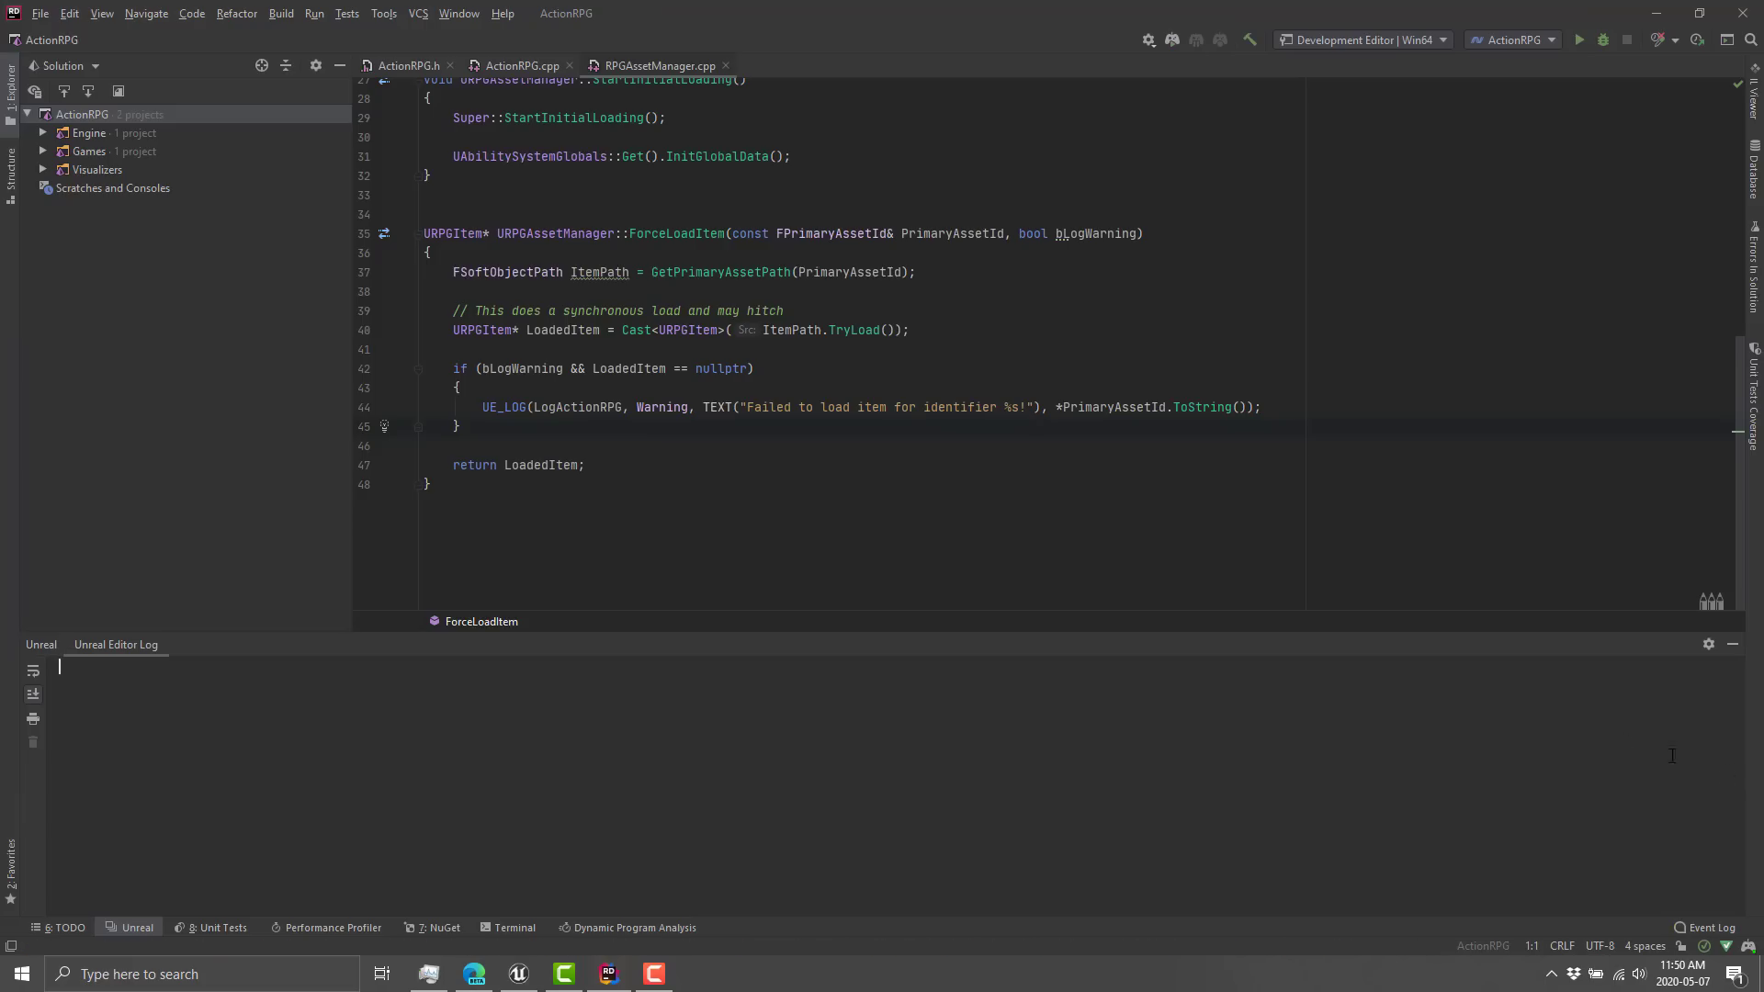
mouse_move(1199, 724)
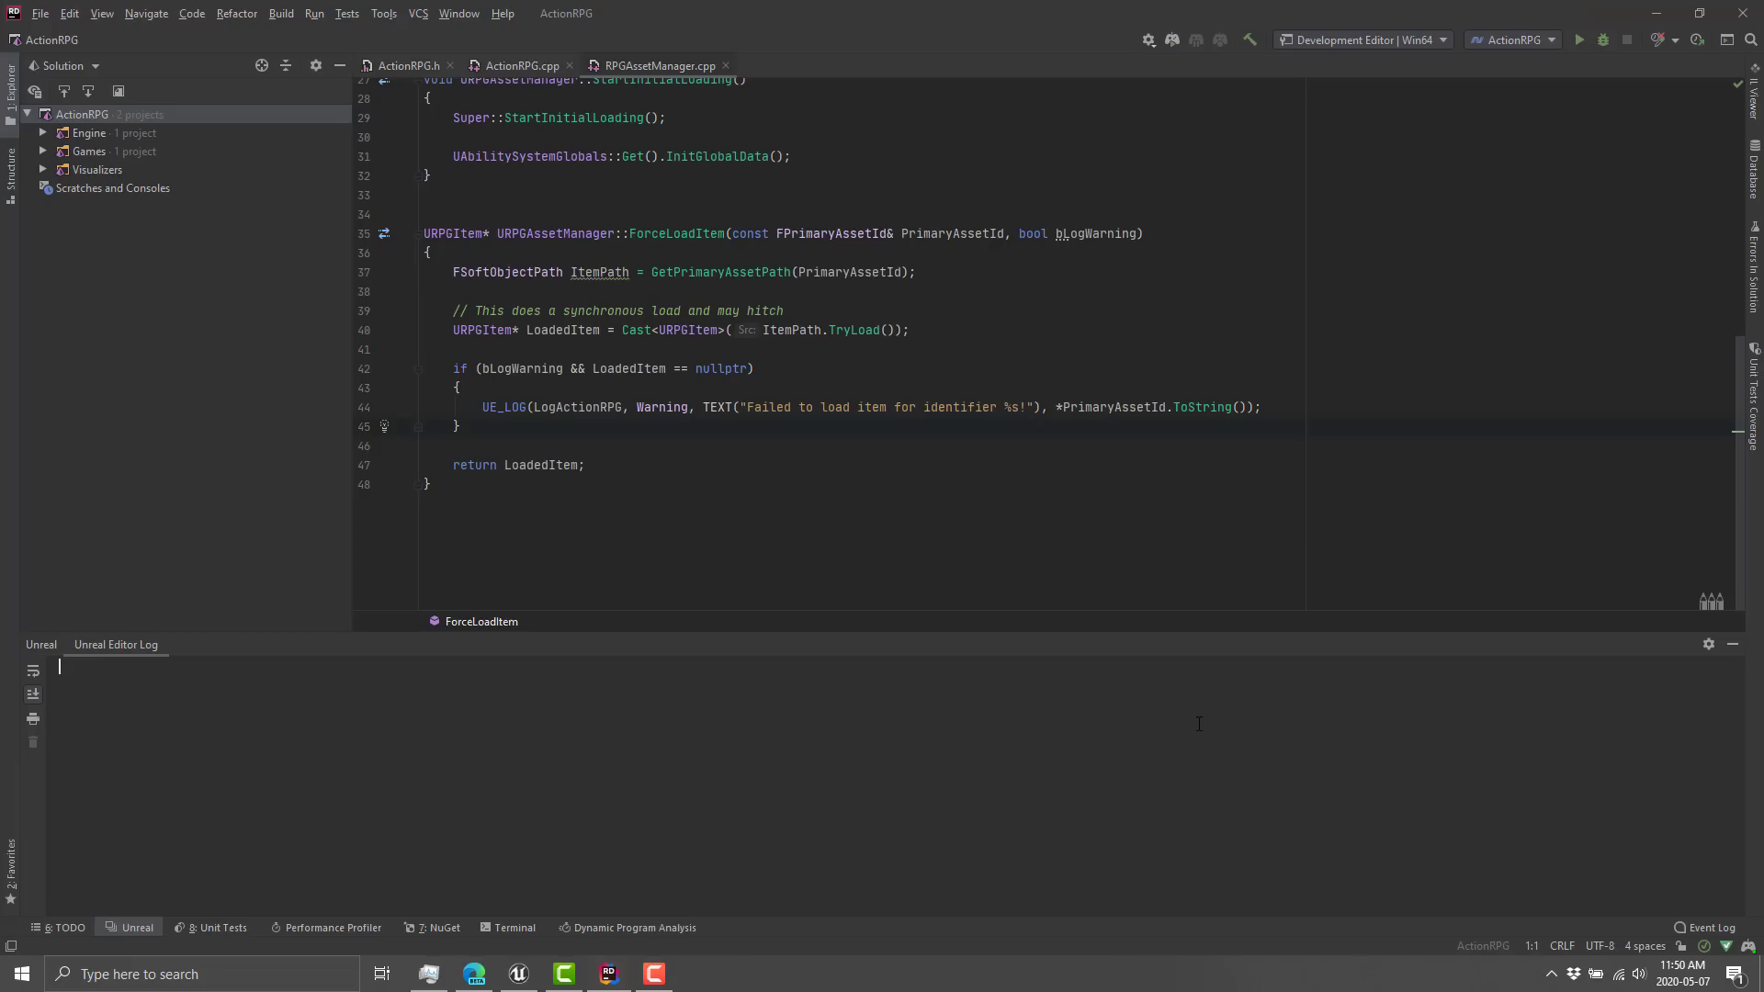
mouse_move(327, 853)
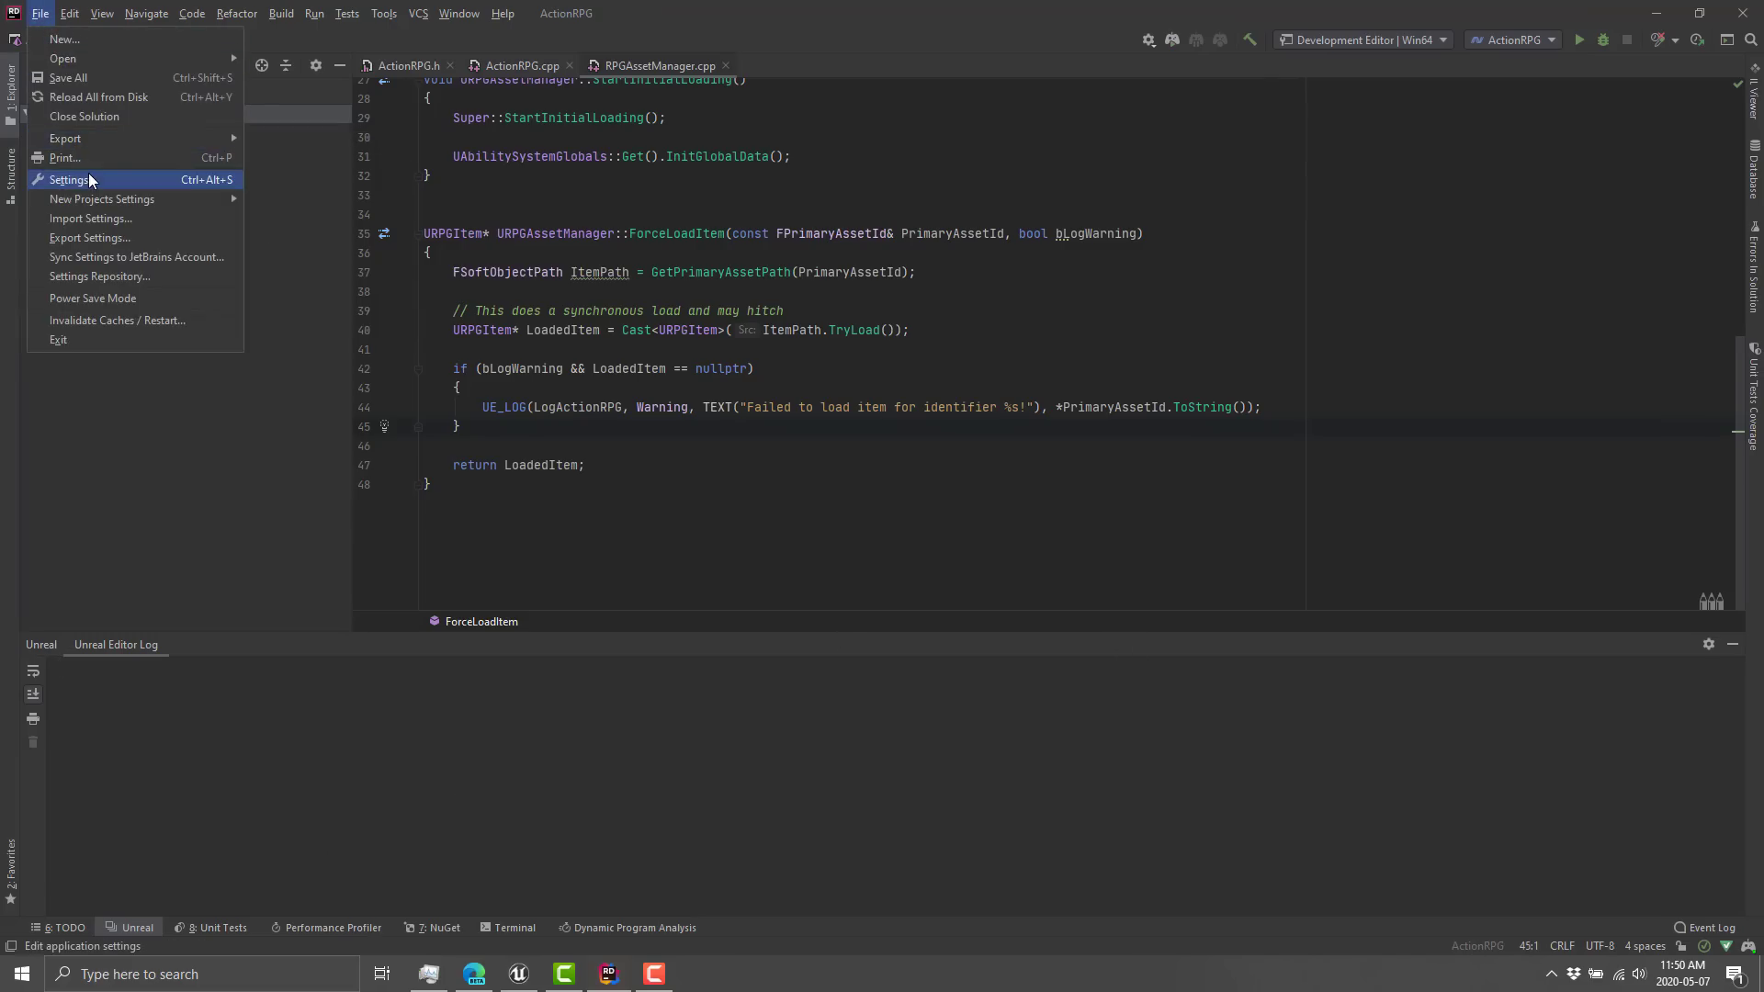
Apply the Rider Light theme from the Appearance settings.
left_click(68, 180)
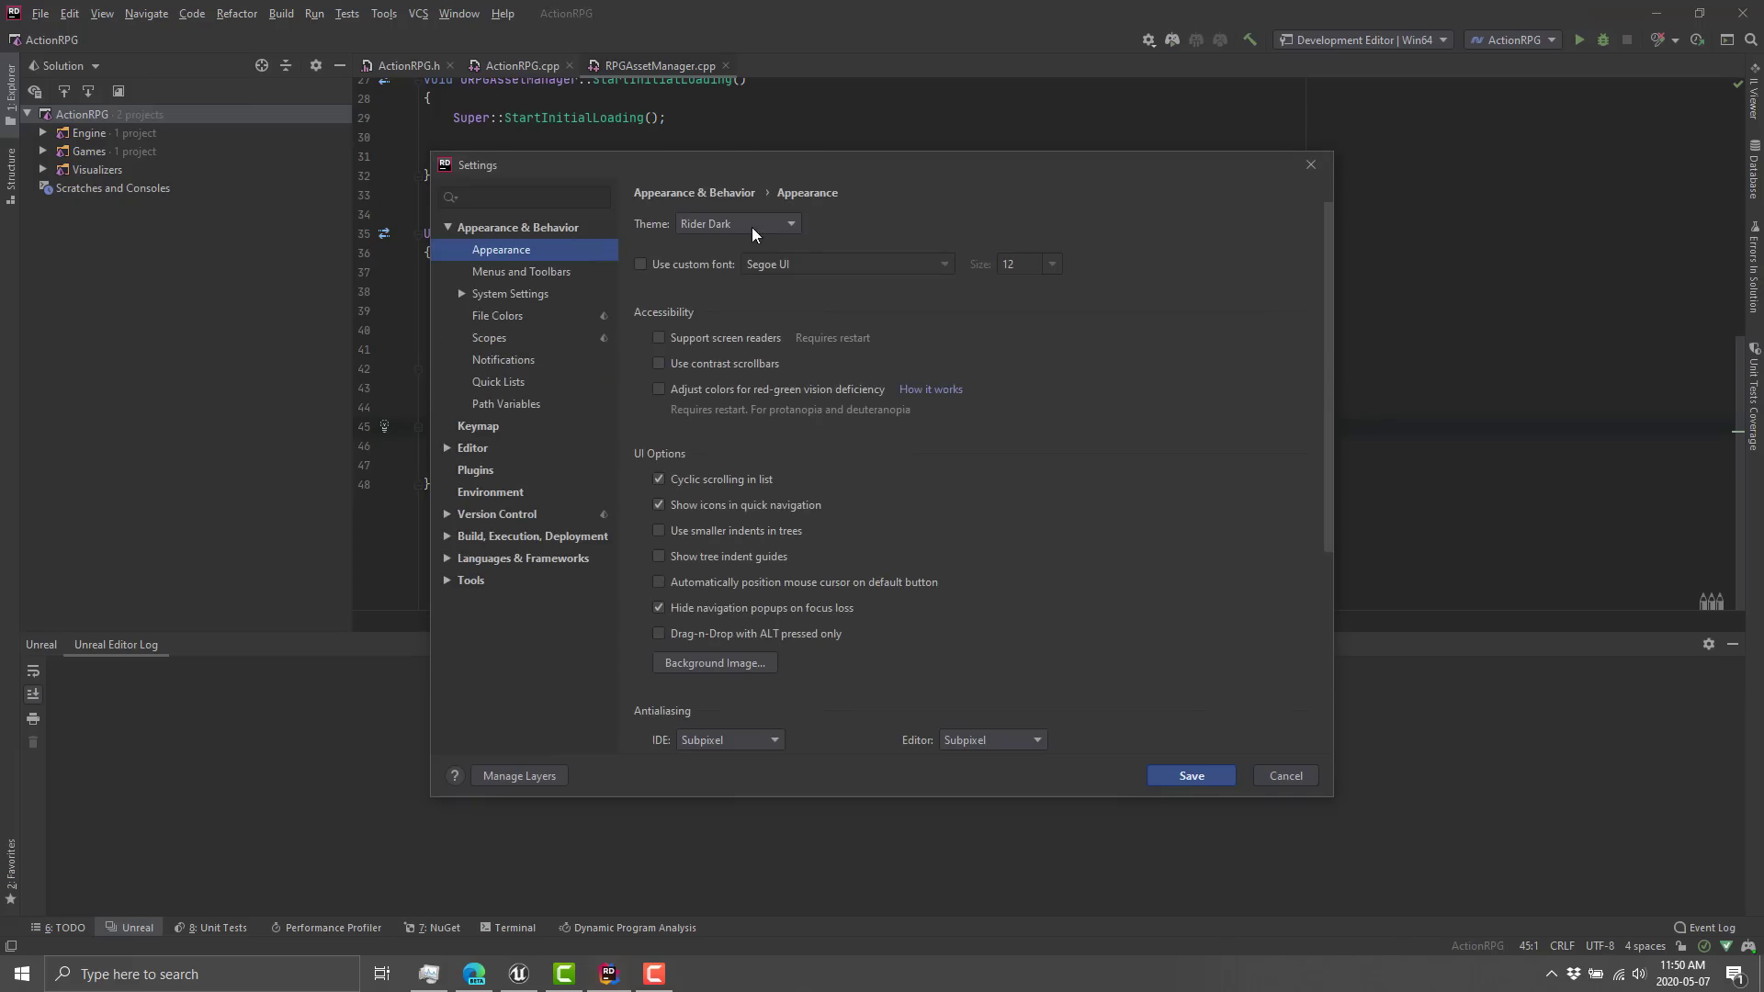
left_click(737, 222)
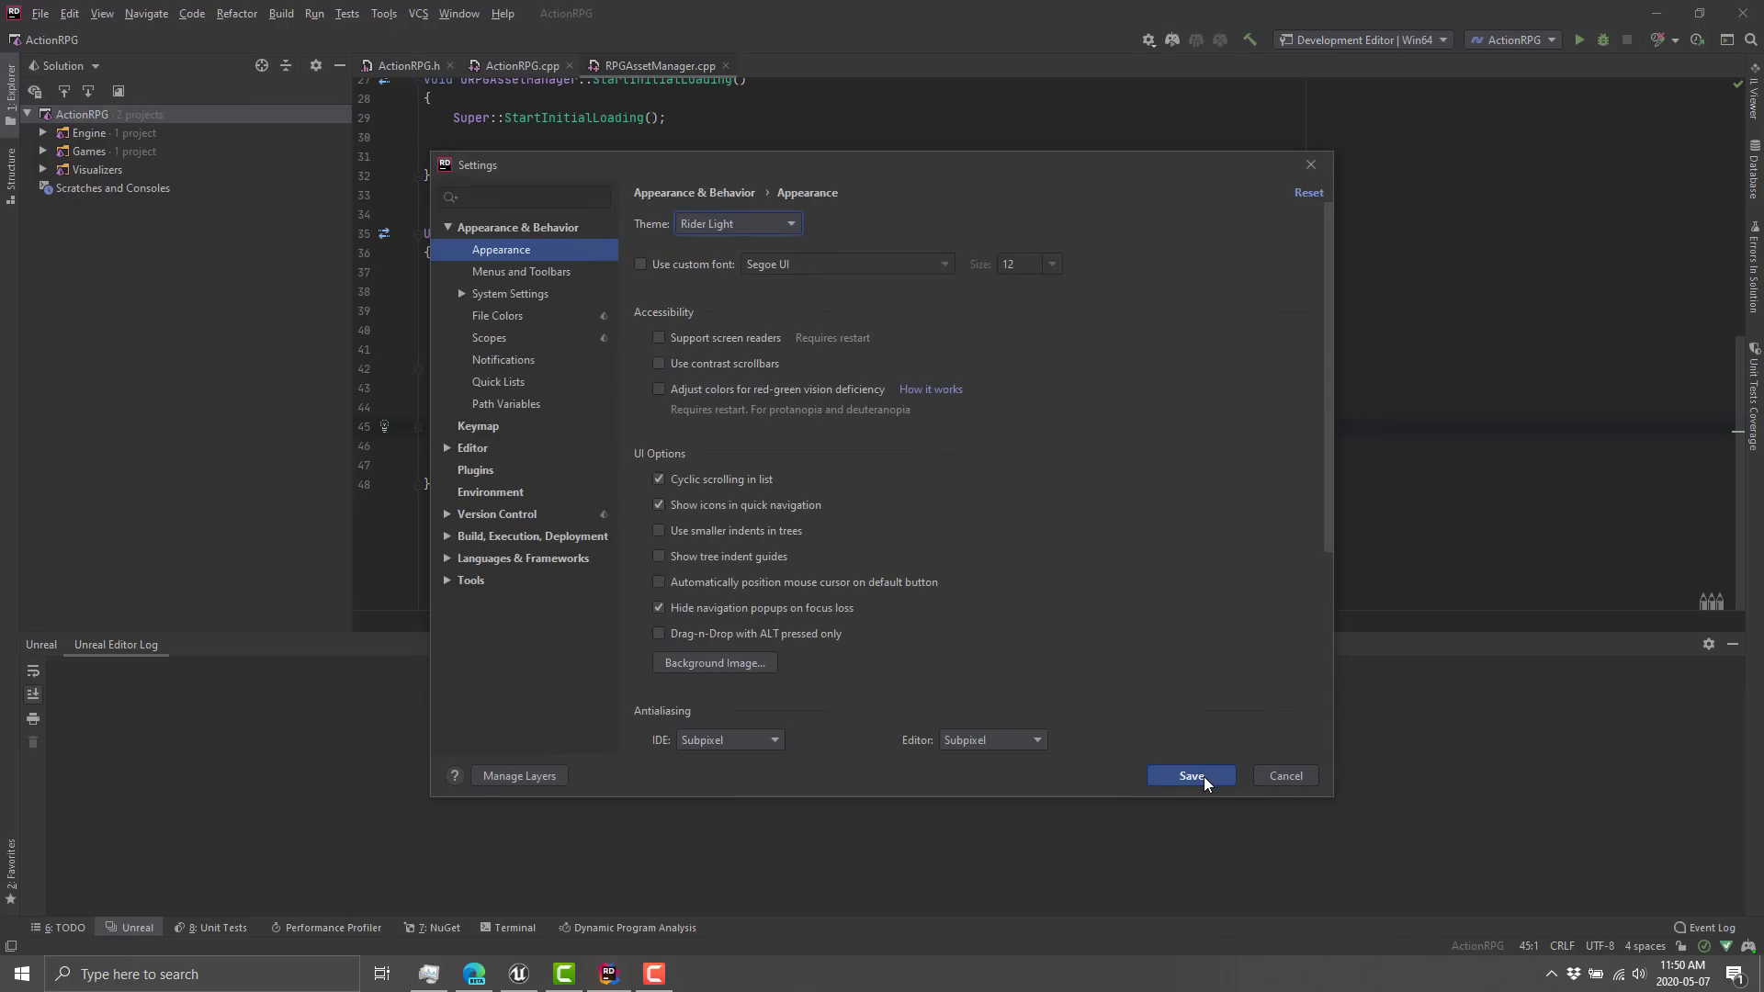
left_click(1191, 776)
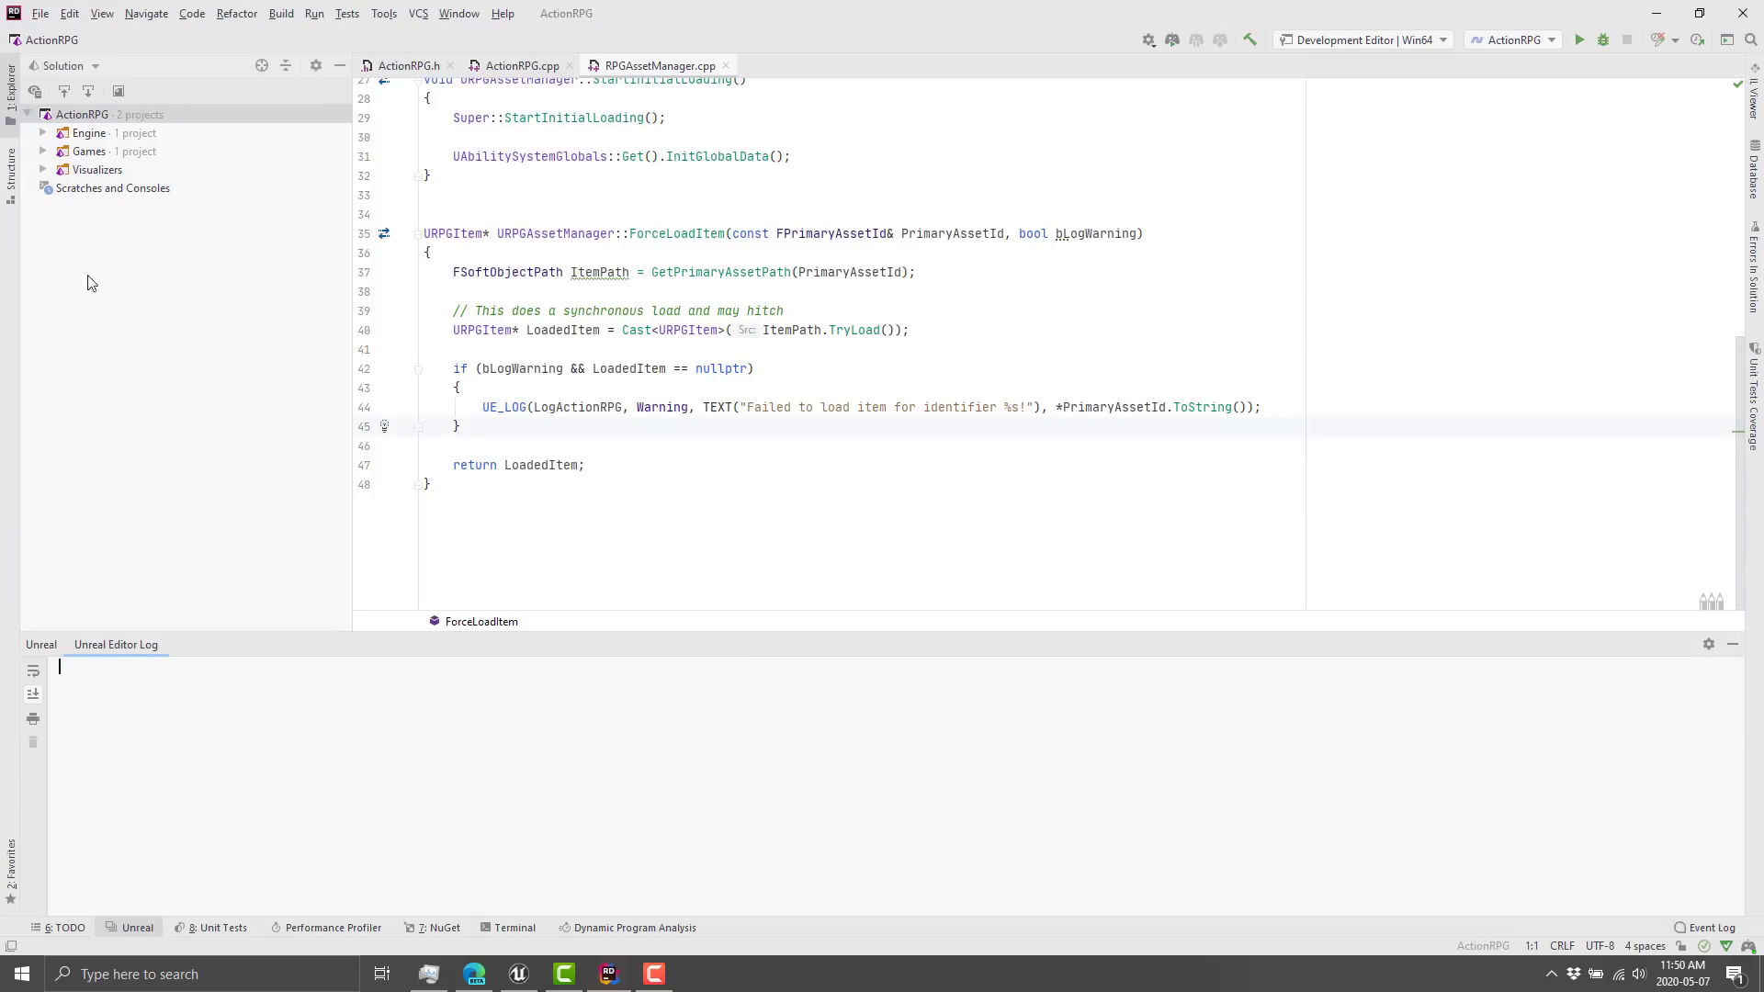
Change the theme again to Visual Studio Dark and save it.
left_click(40, 13)
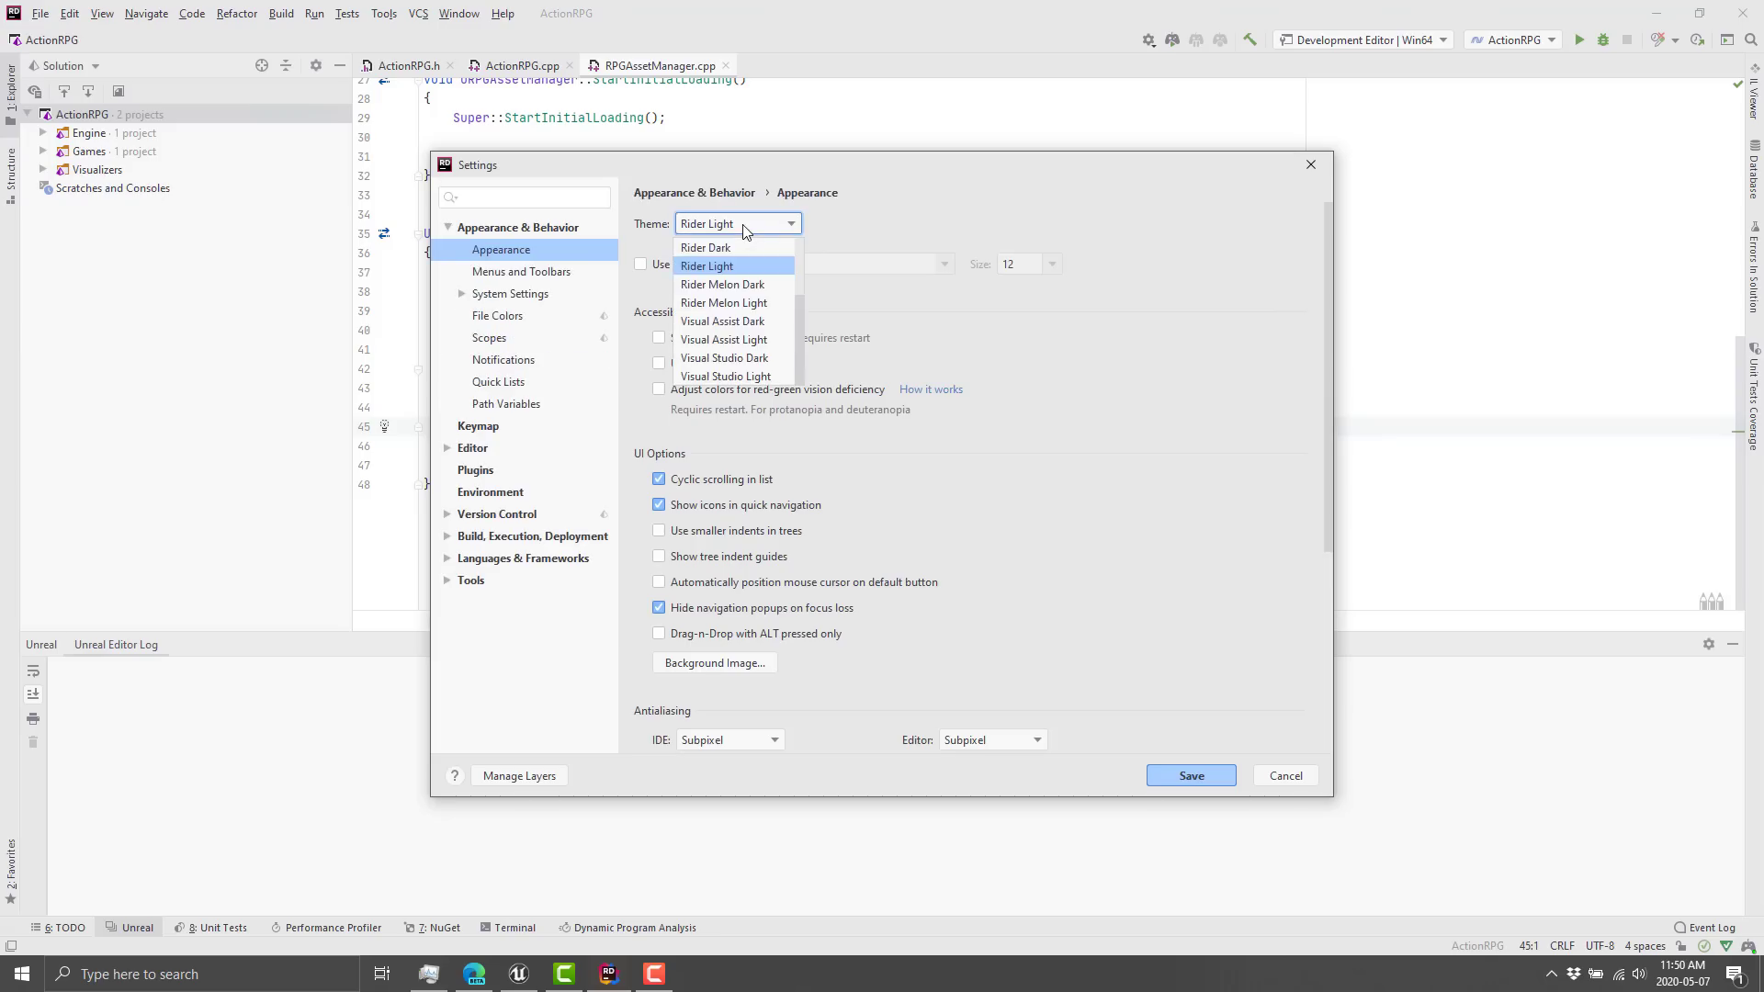
left_click(724, 359)
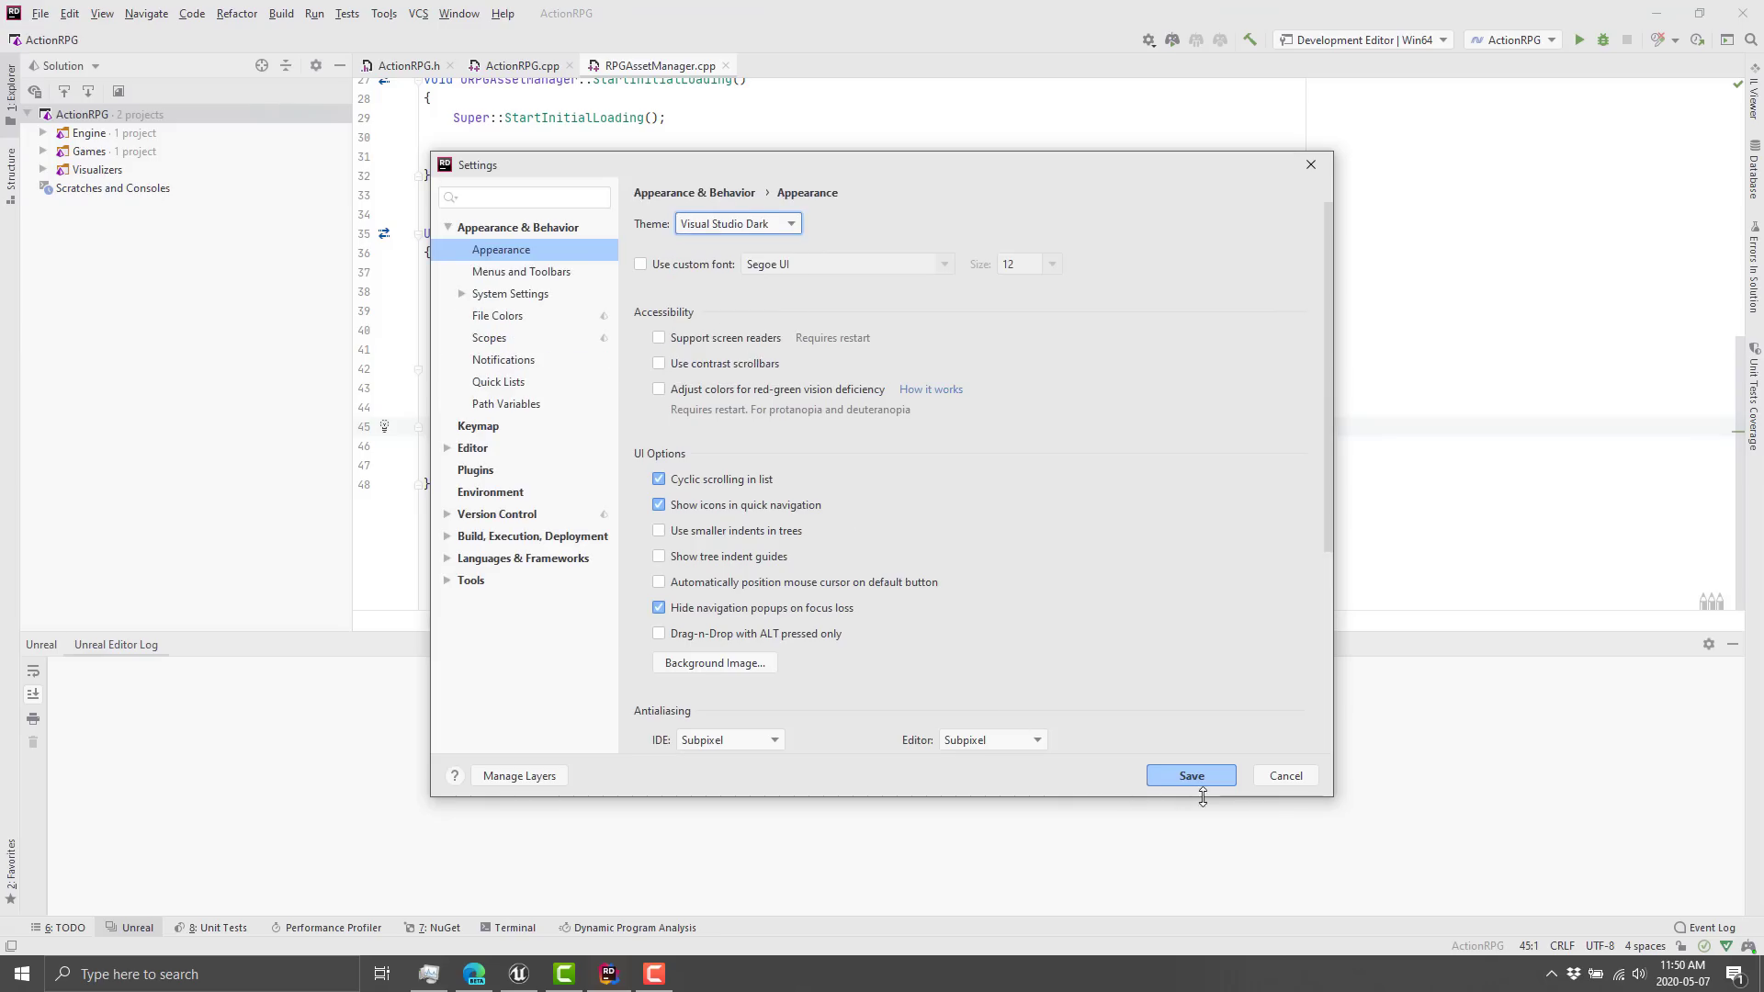
left_click(1191, 776)
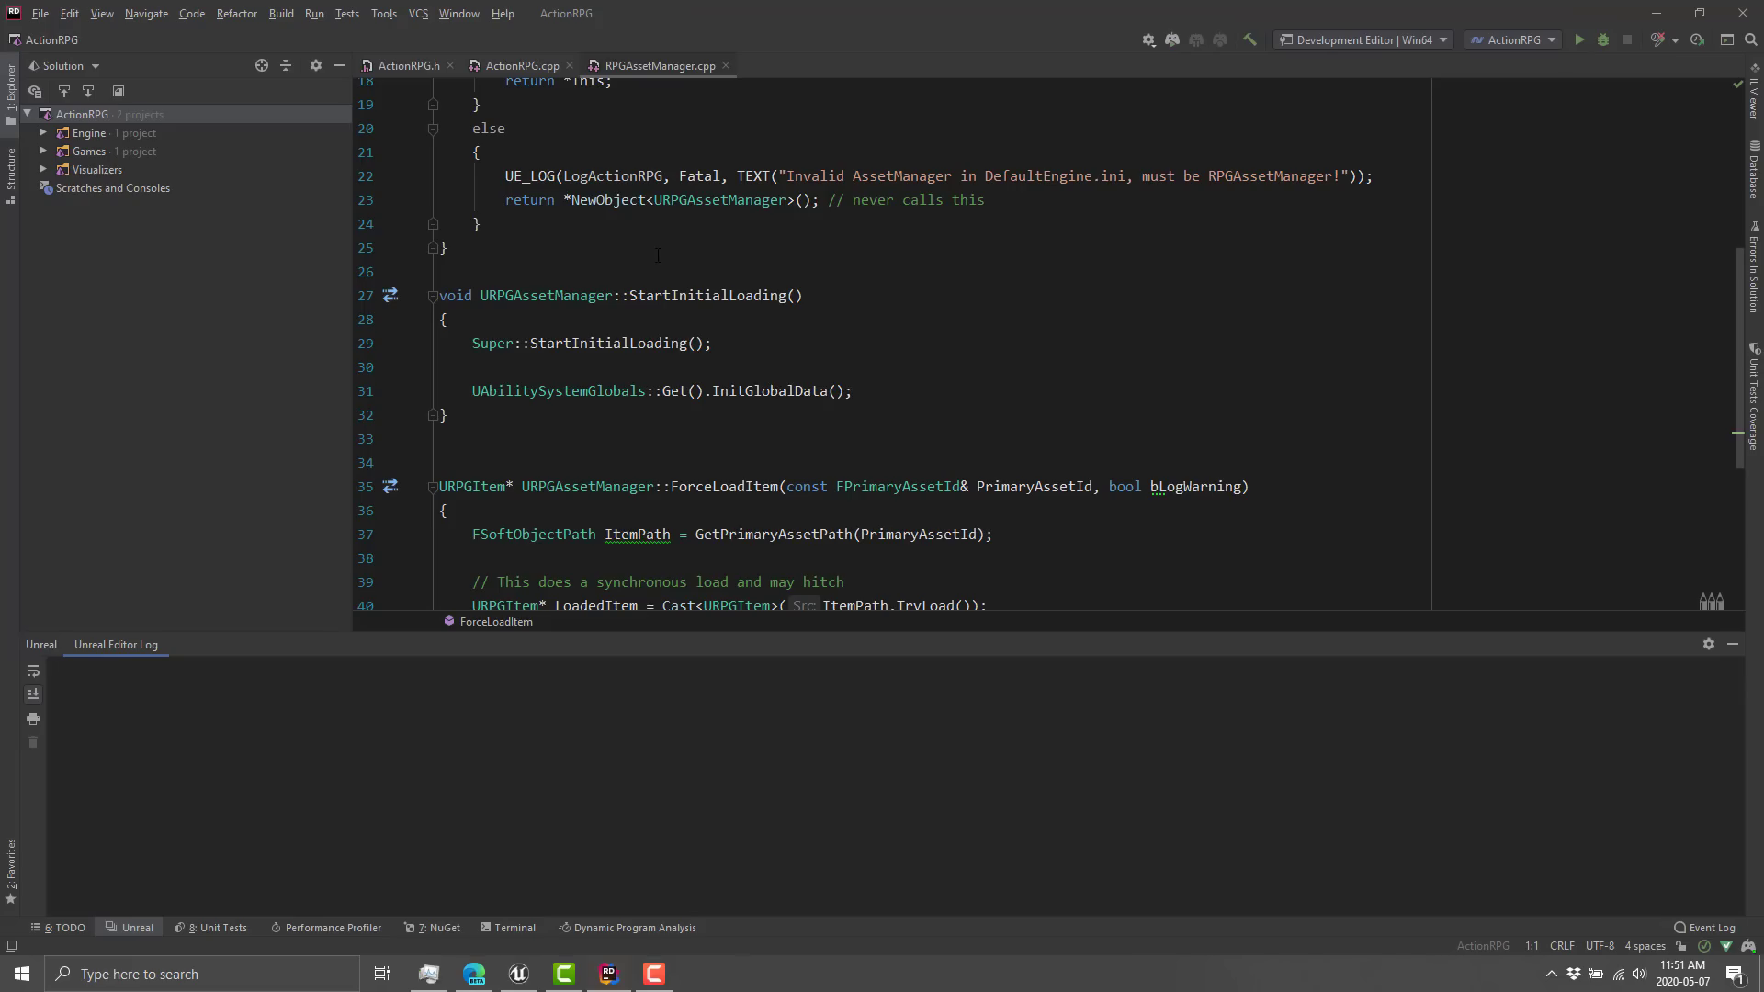
mouse_move(43, 33)
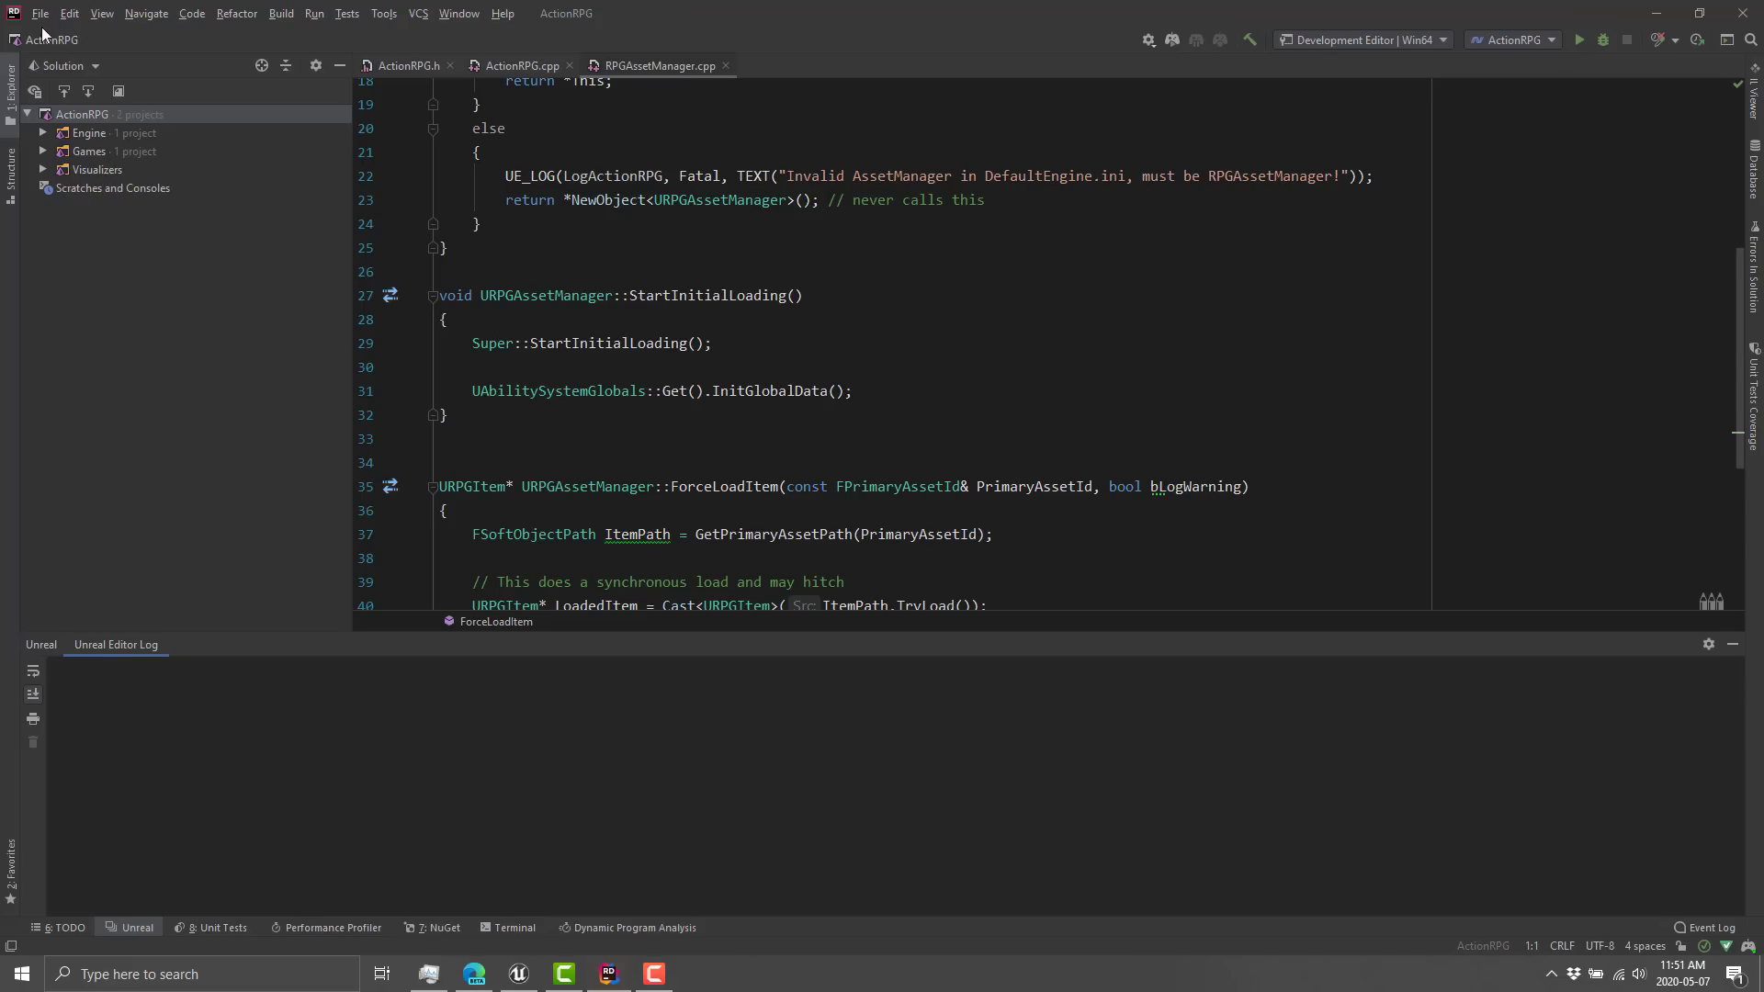
Reach the plugin Marketplace in the IDE settings.
left_click(39, 13)
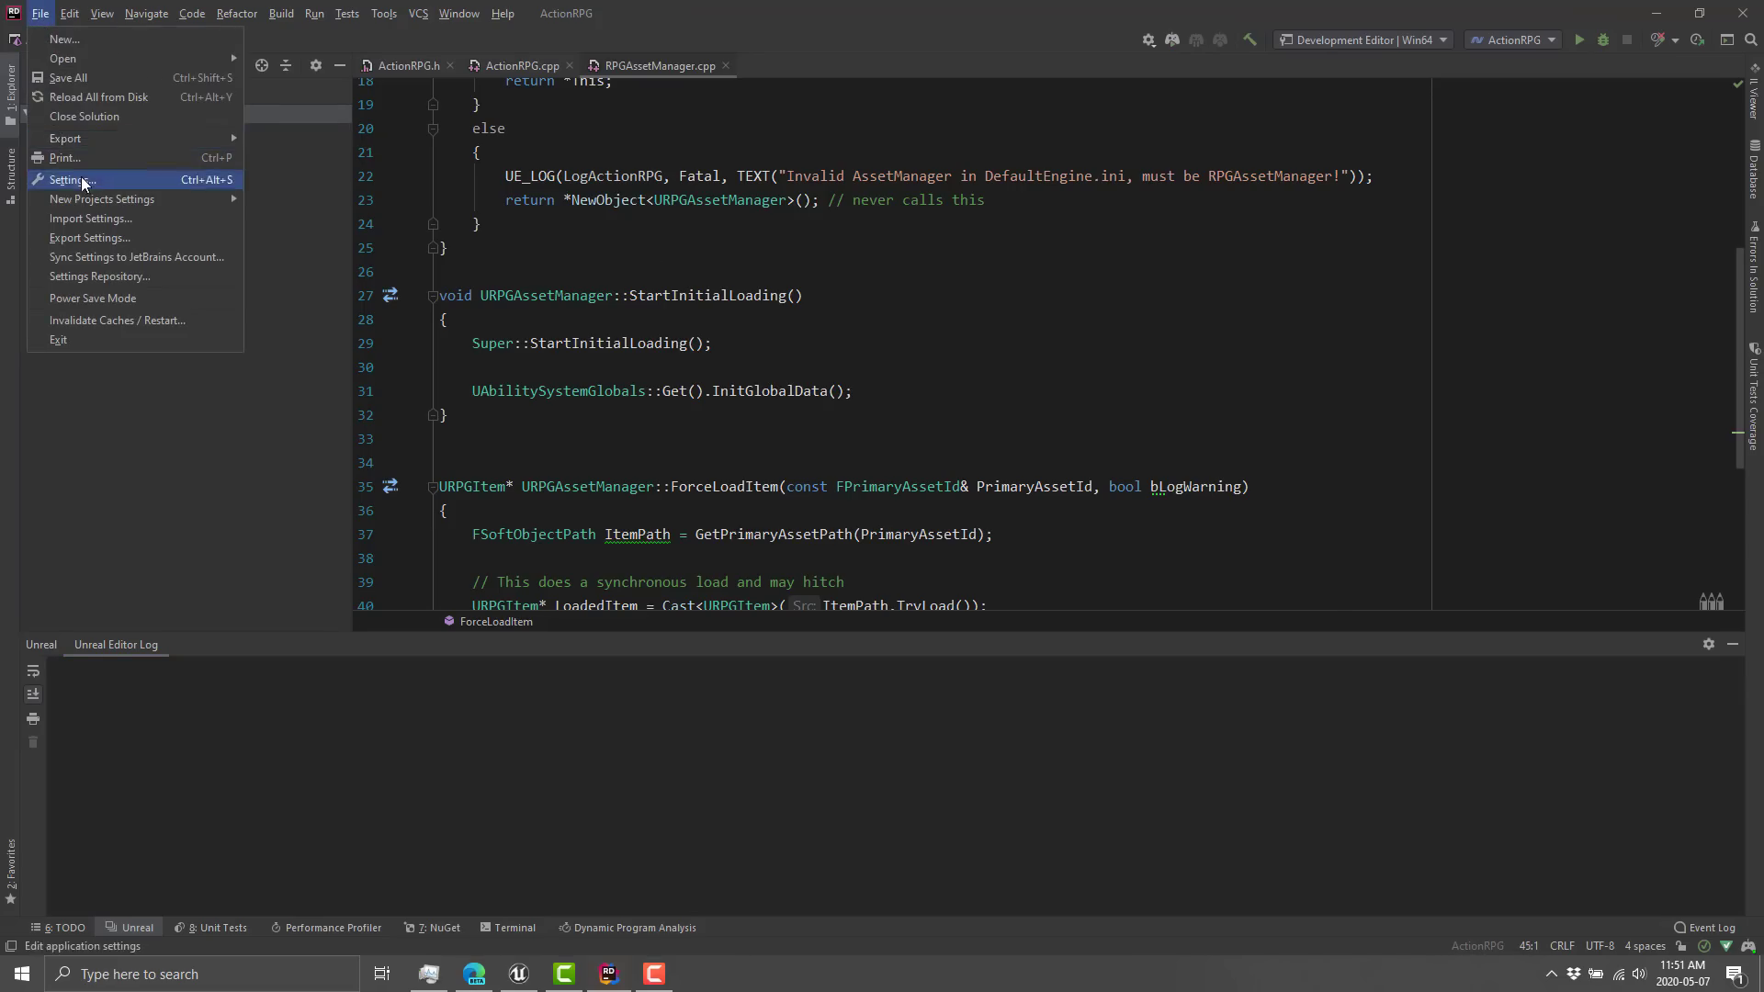
left_click(70, 178)
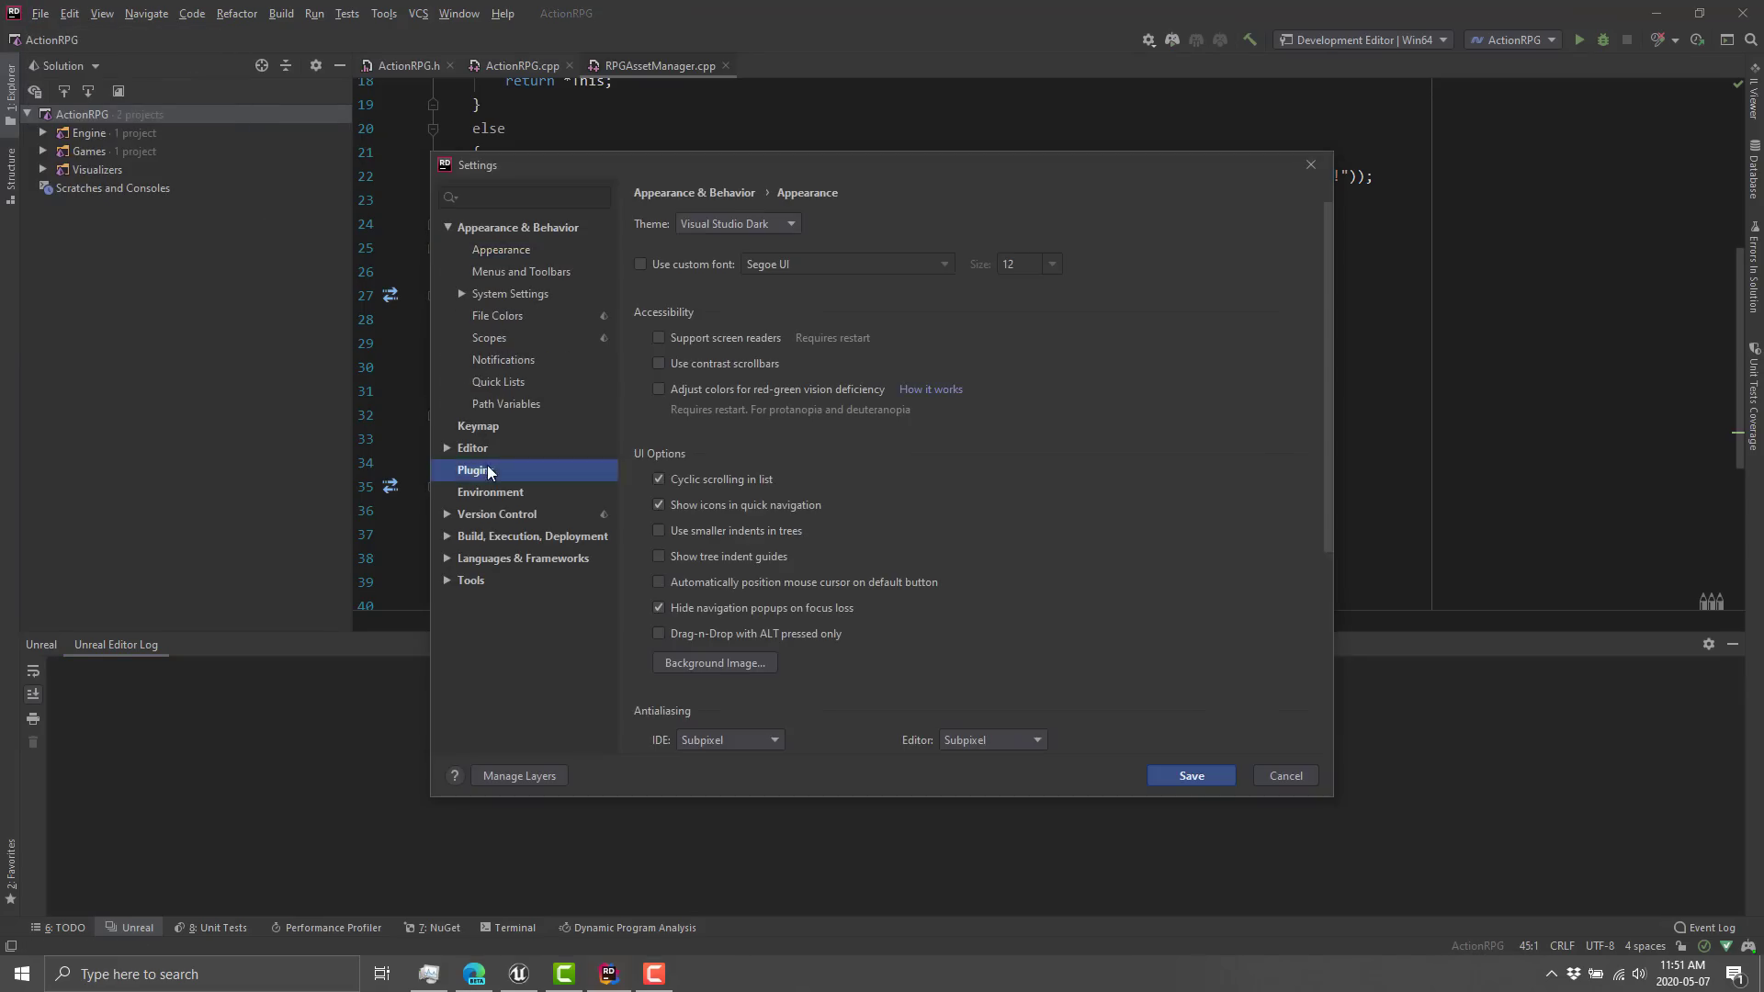
left_click(476, 471)
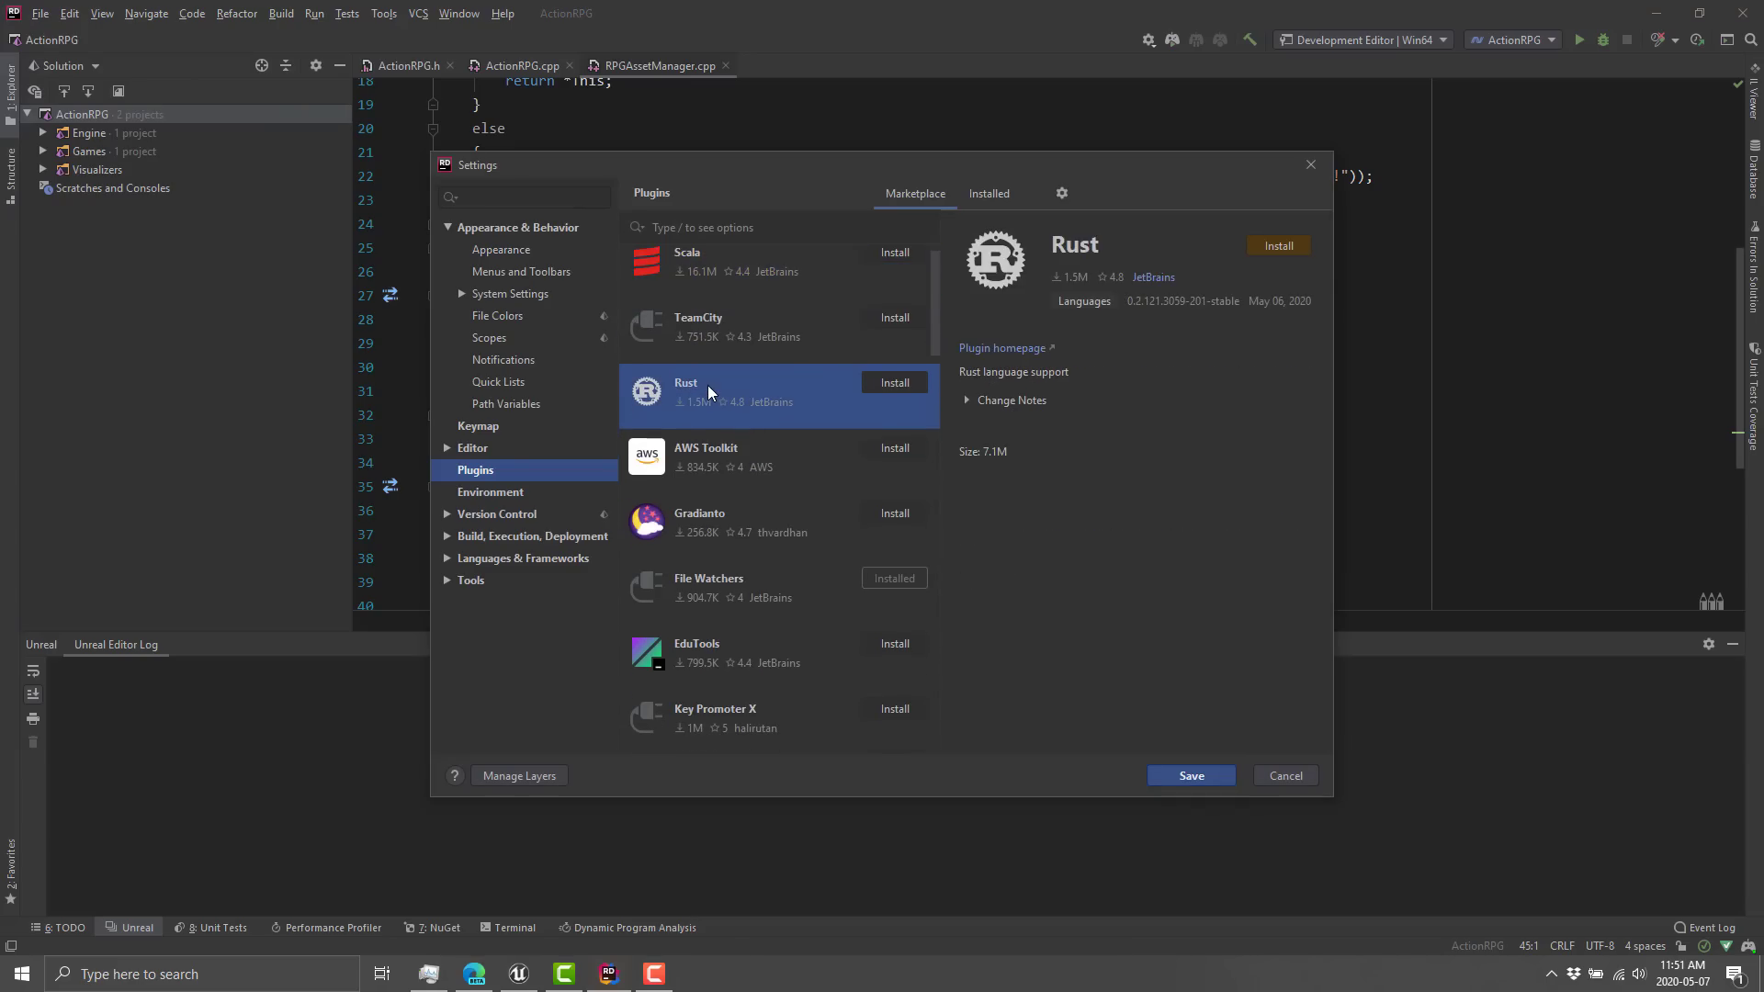
Browse down the Marketplace list and select the IdeaVim plugin's details.
scroll("down", 3)
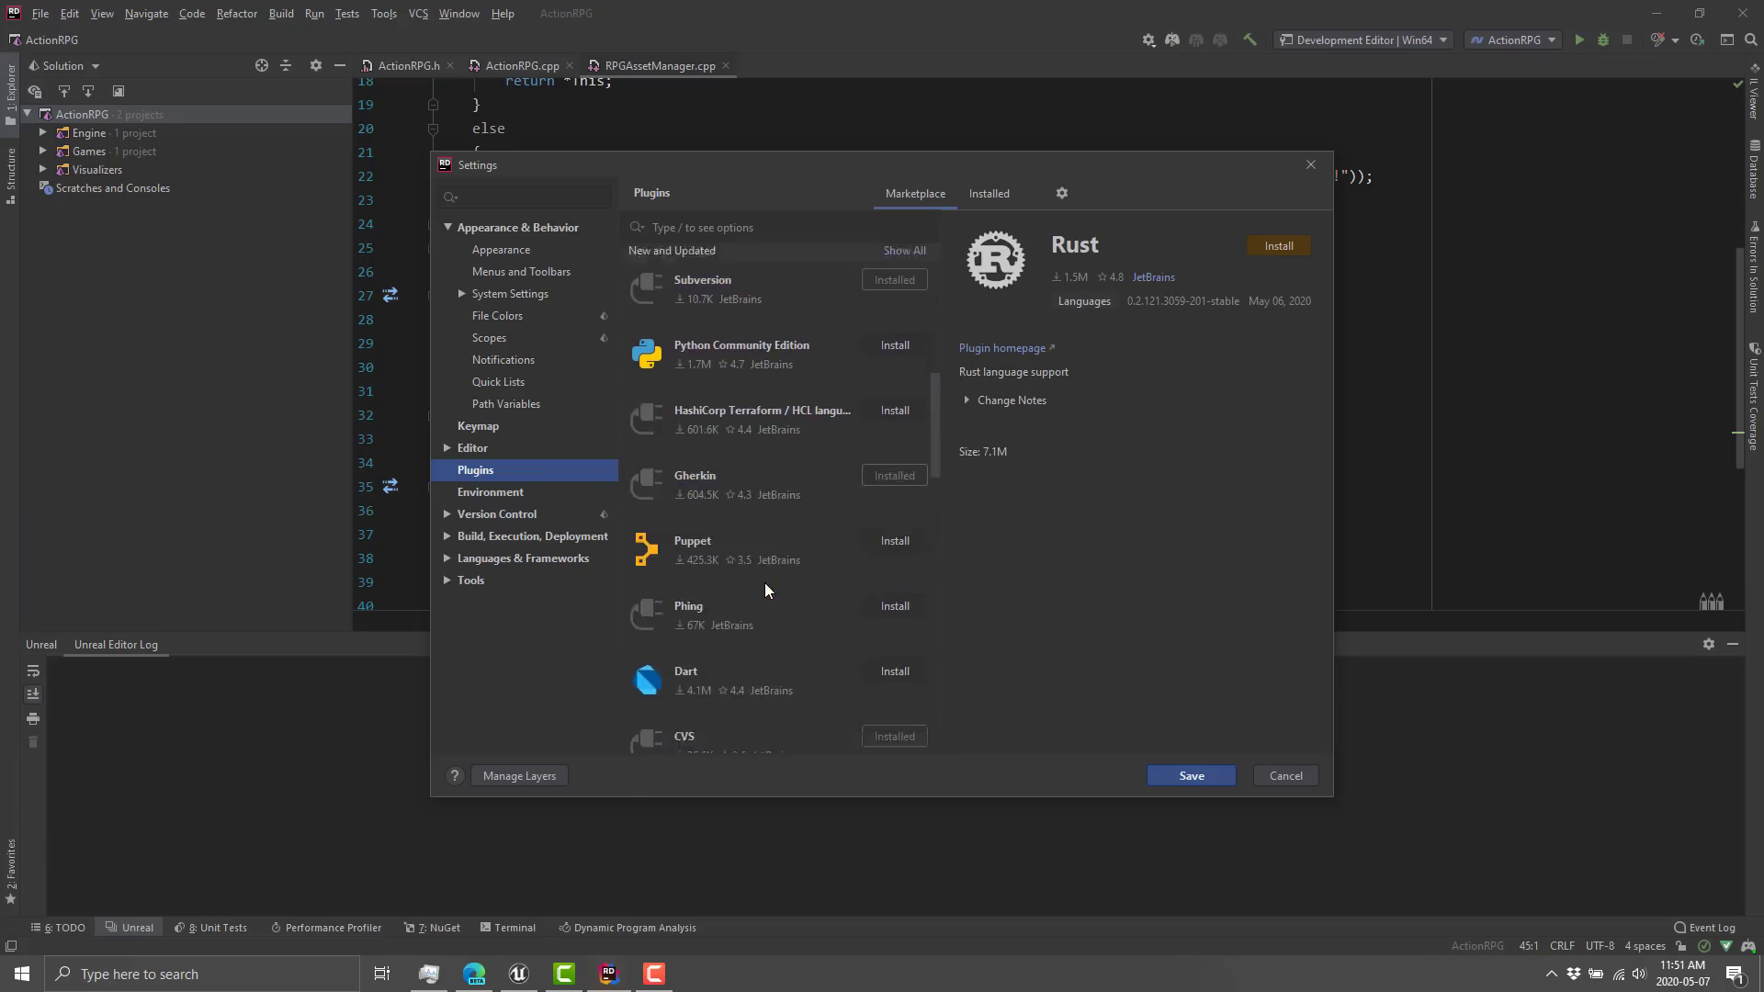
scroll("down", 3)
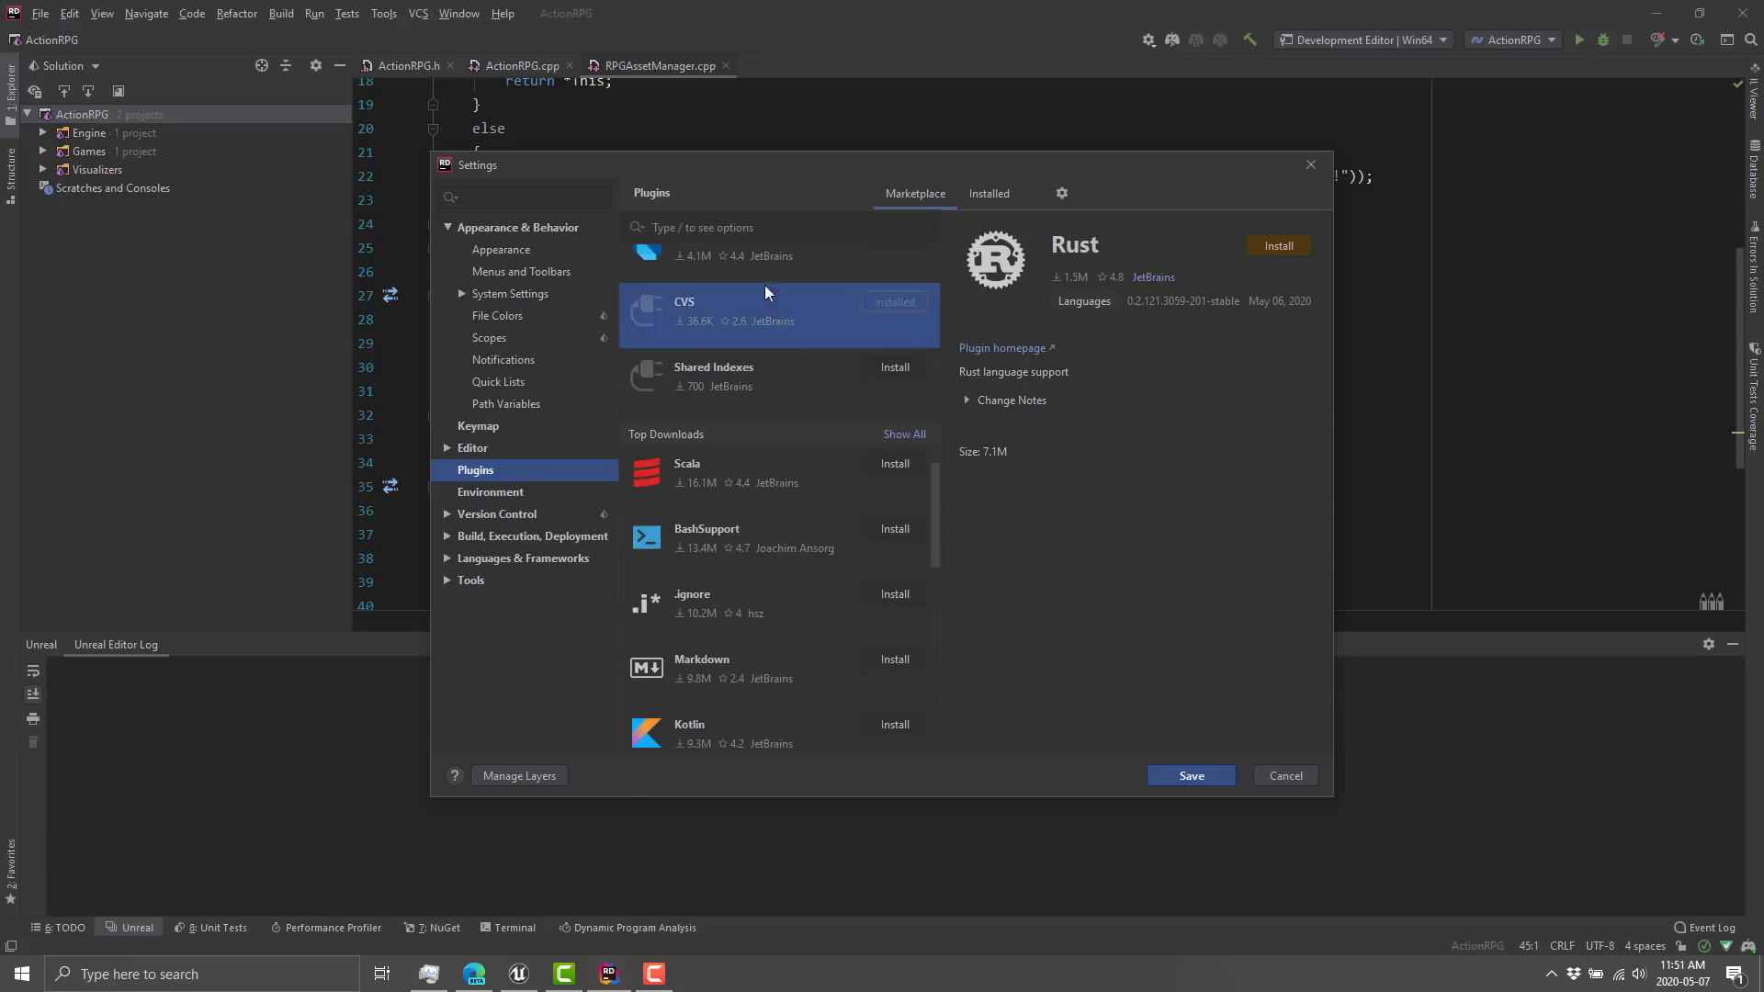
scroll("down", 3)
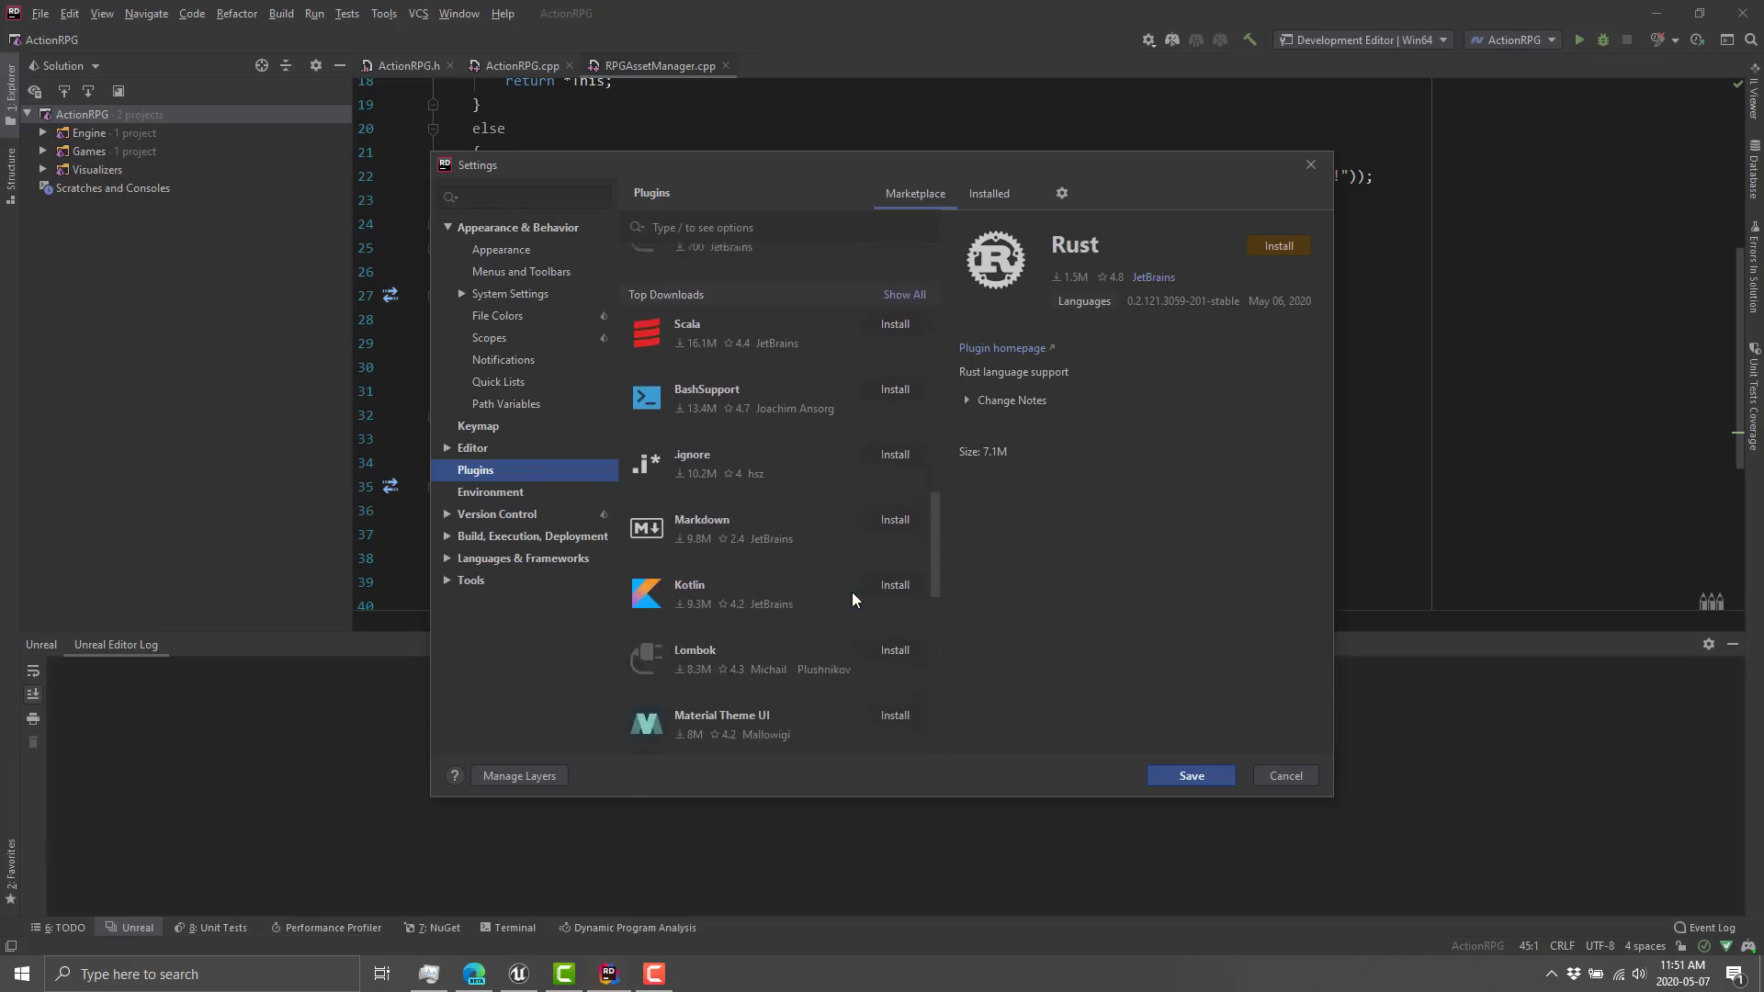
scroll("down", 3)
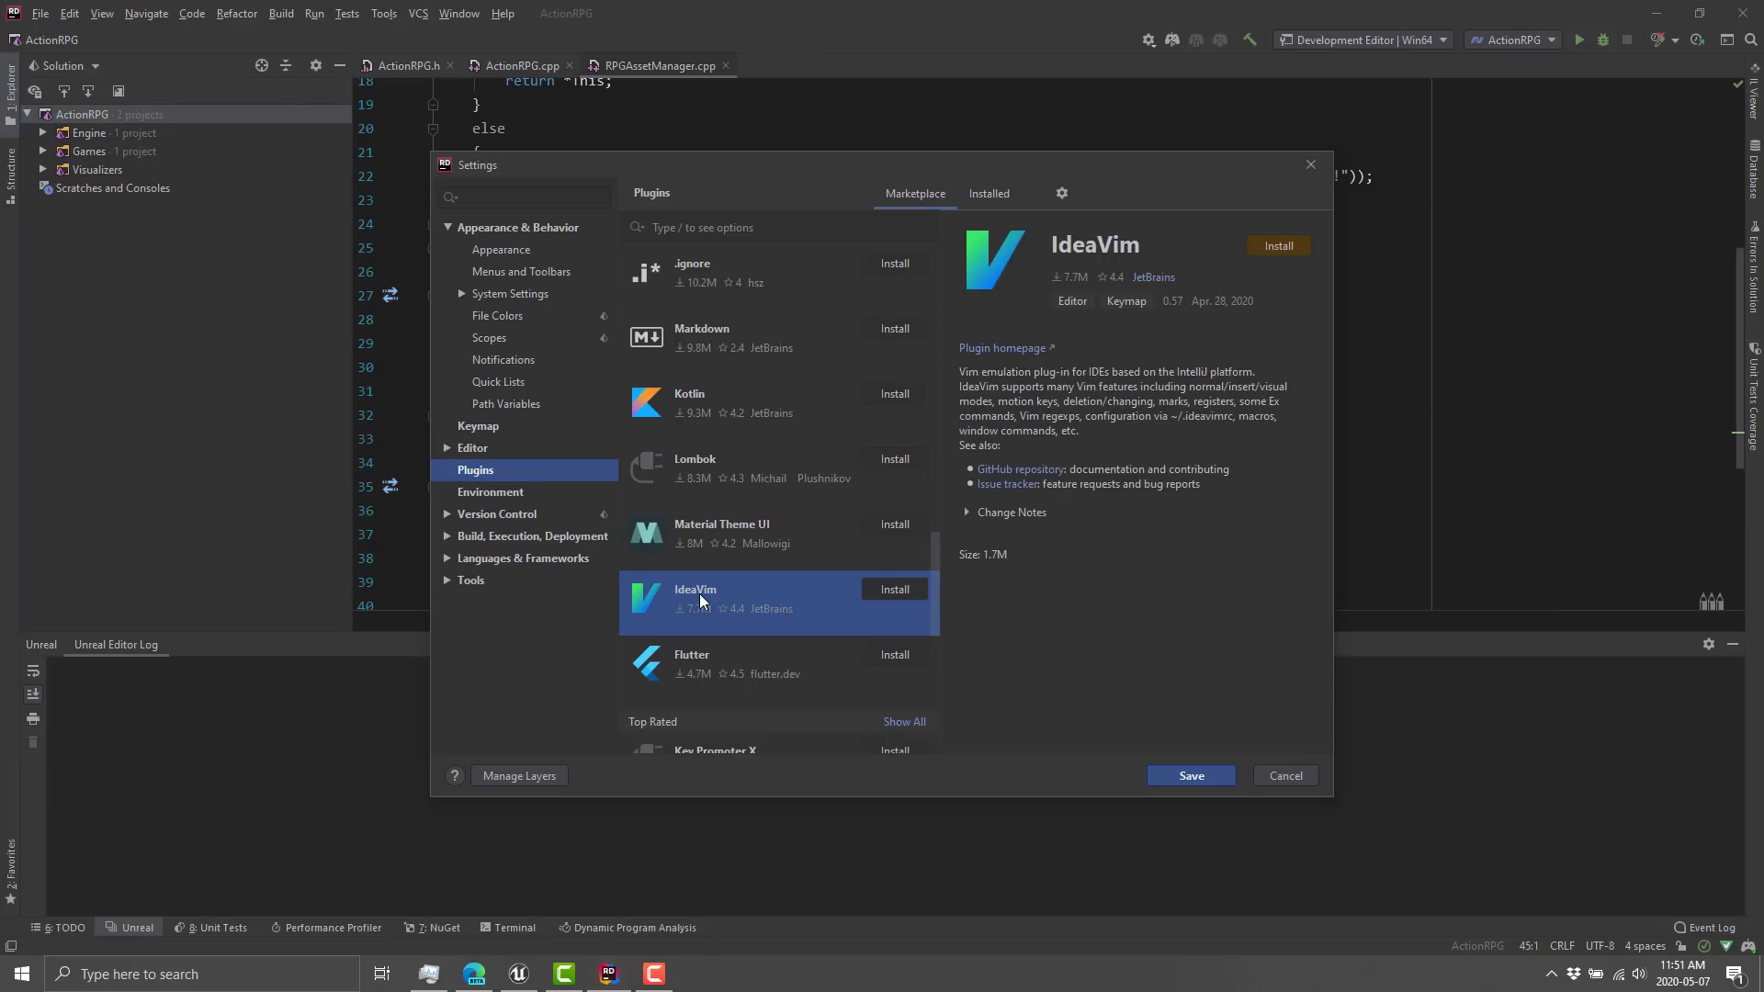
scroll("down", 3)
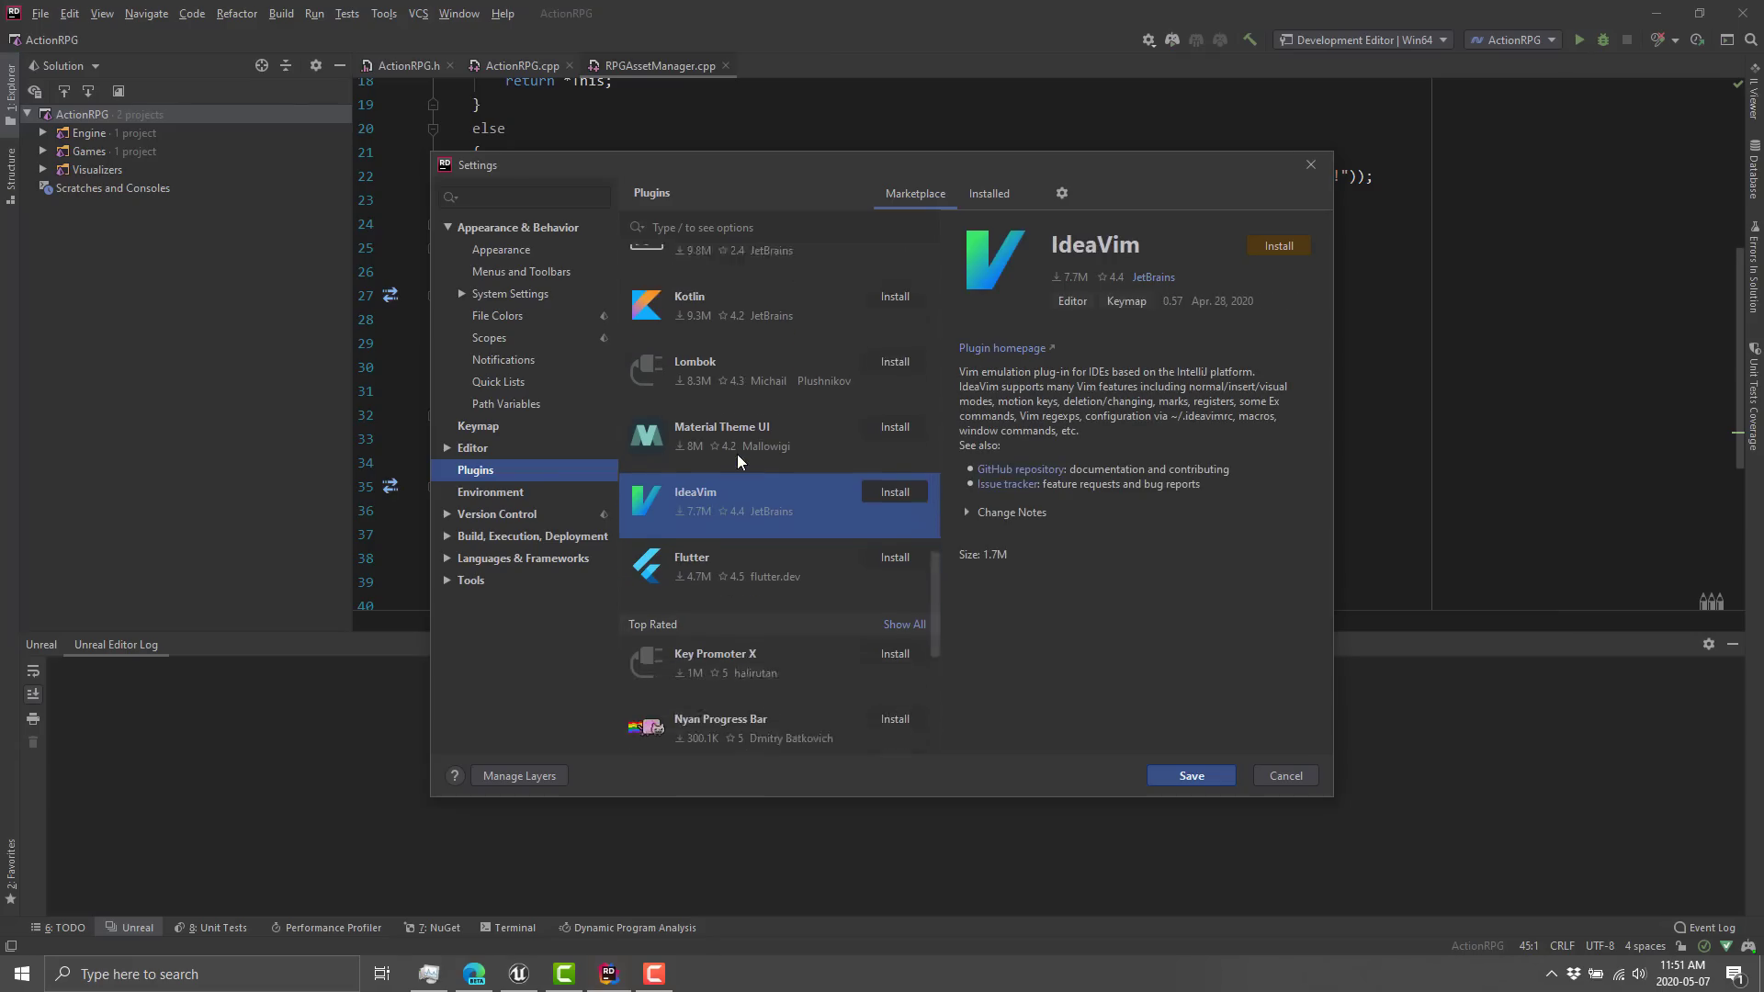
scroll("down", 3)
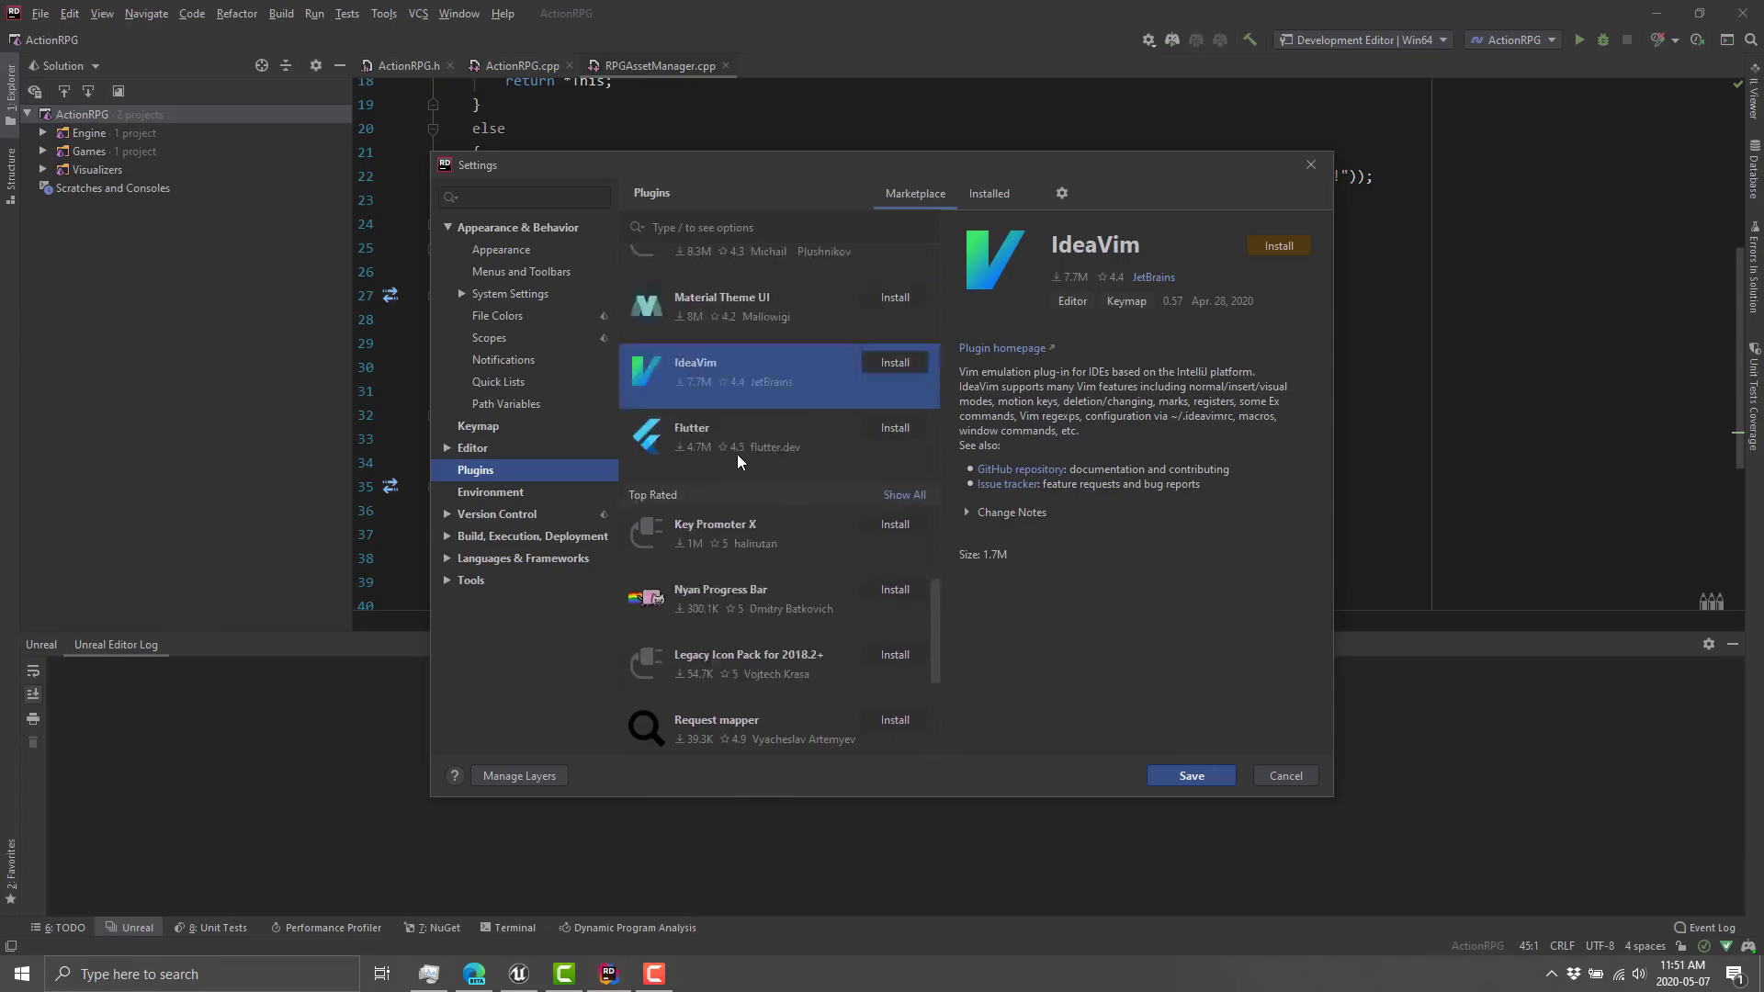
left_click(1285, 776)
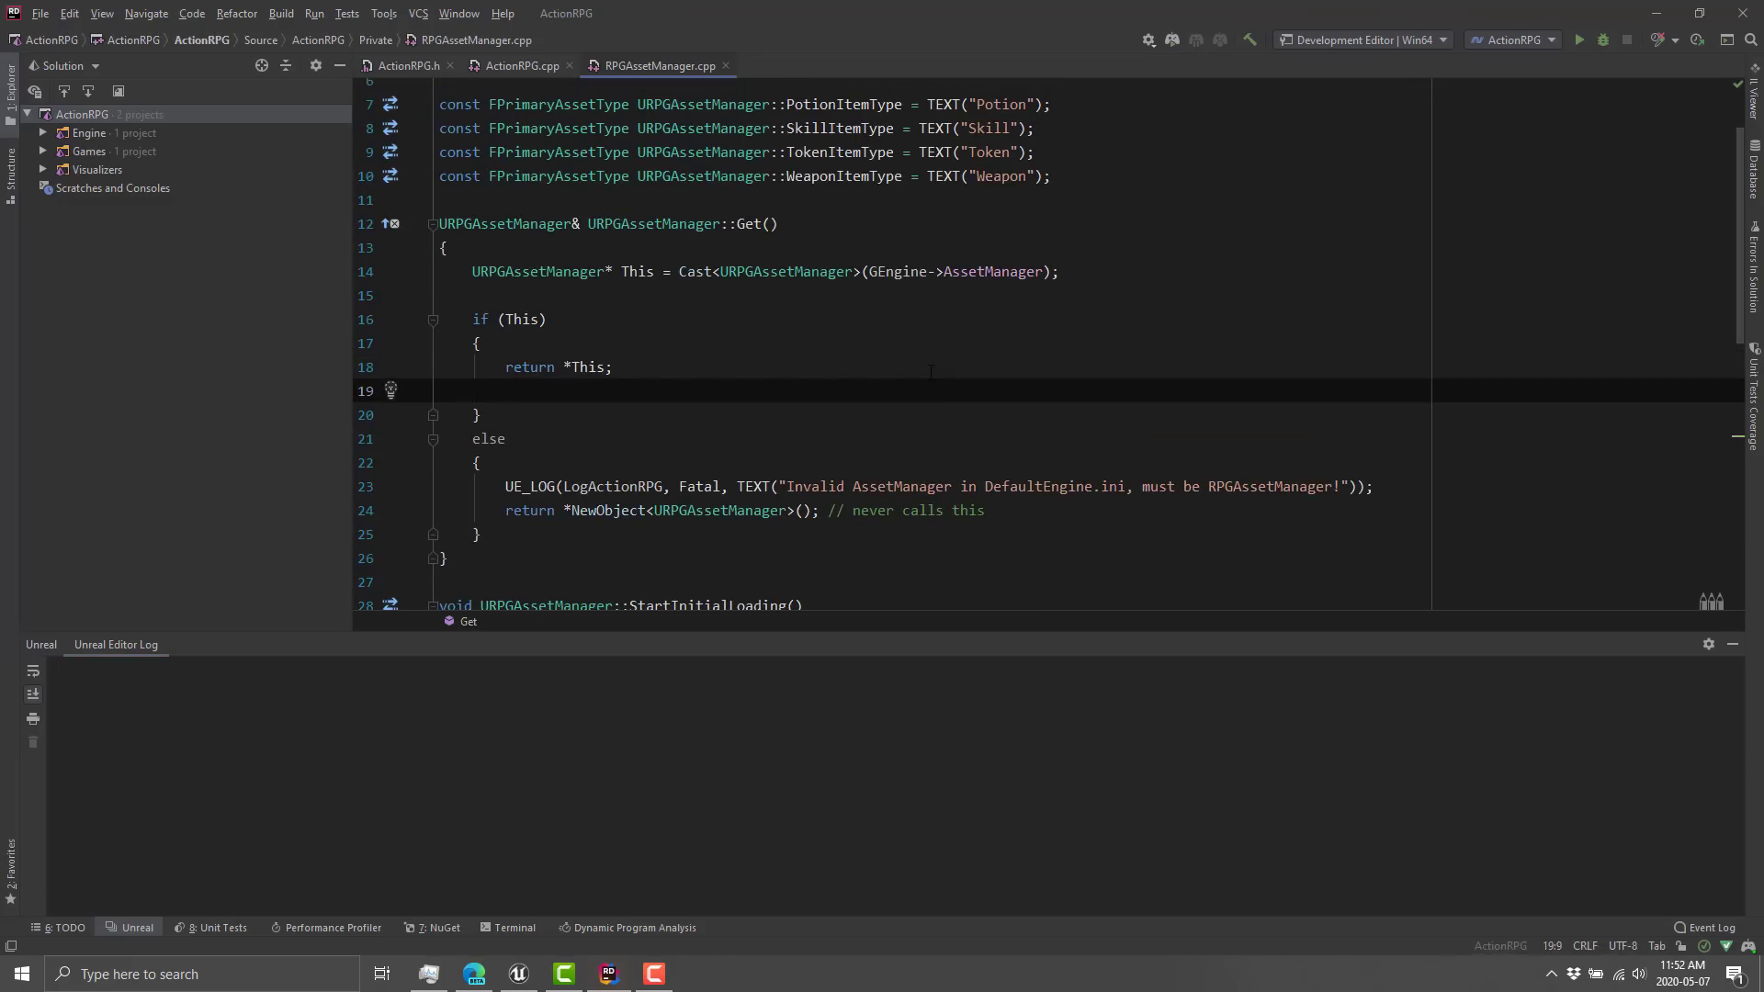
Try 'this->' completion in Get() and remove the trial line.
type("this->")
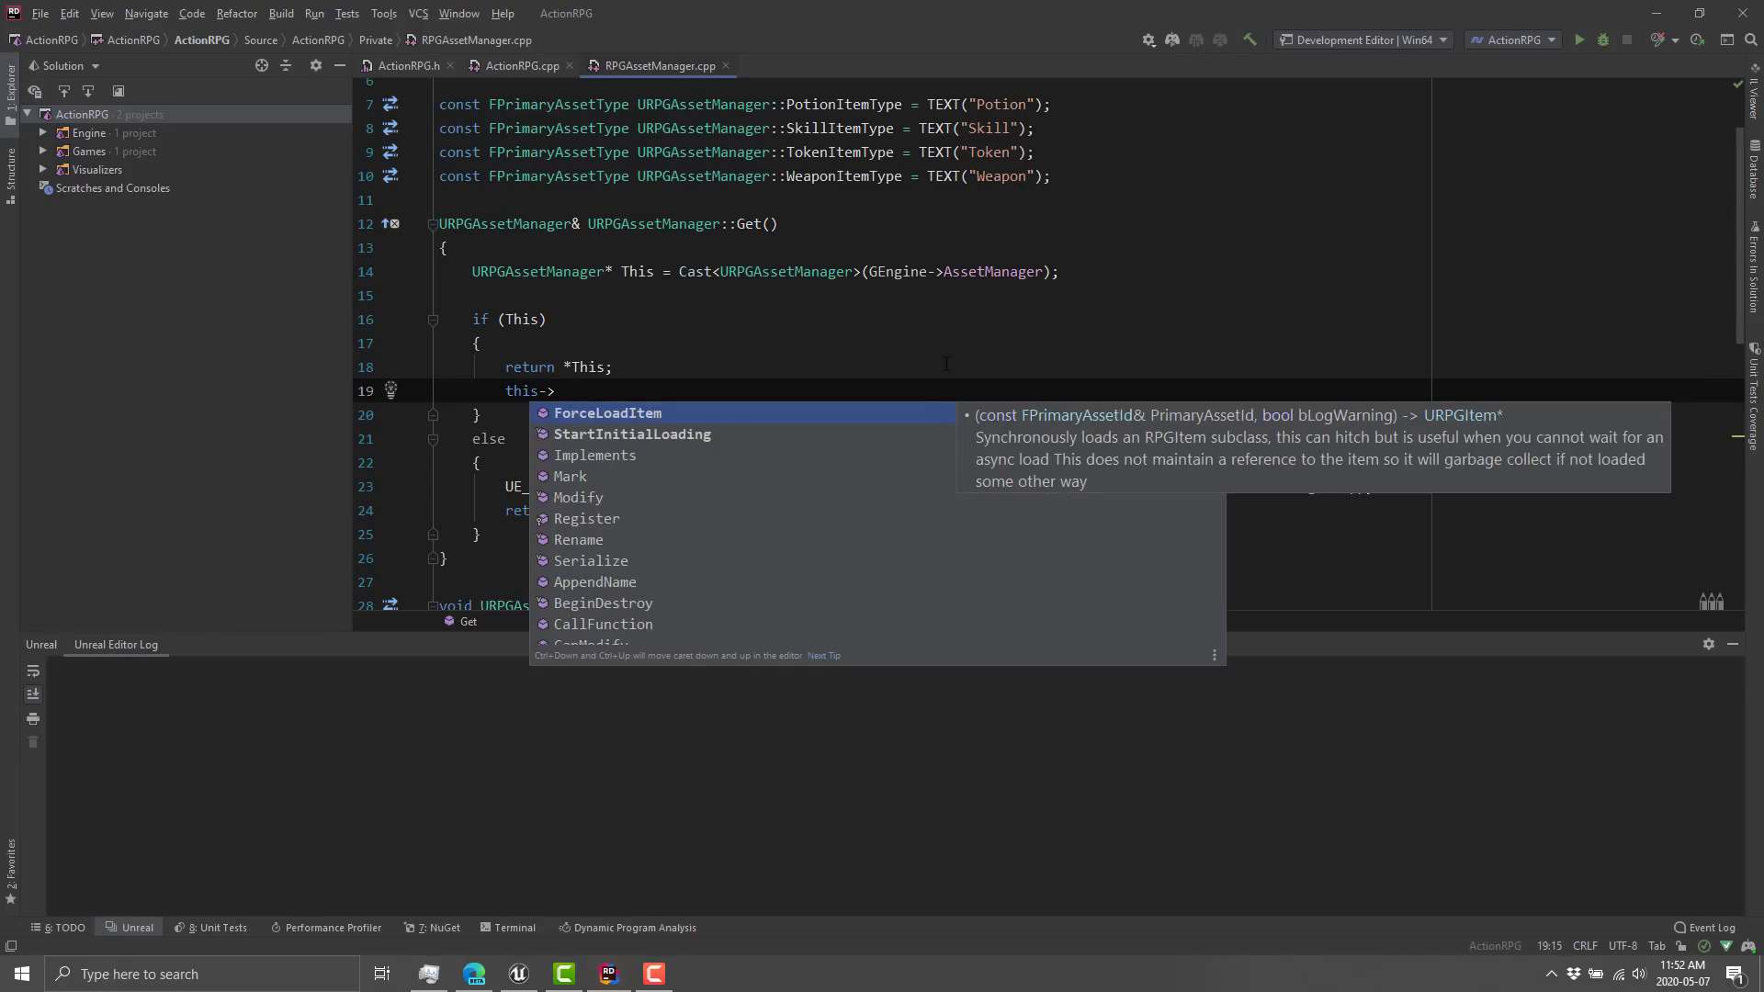
mouse_move(1154, 472)
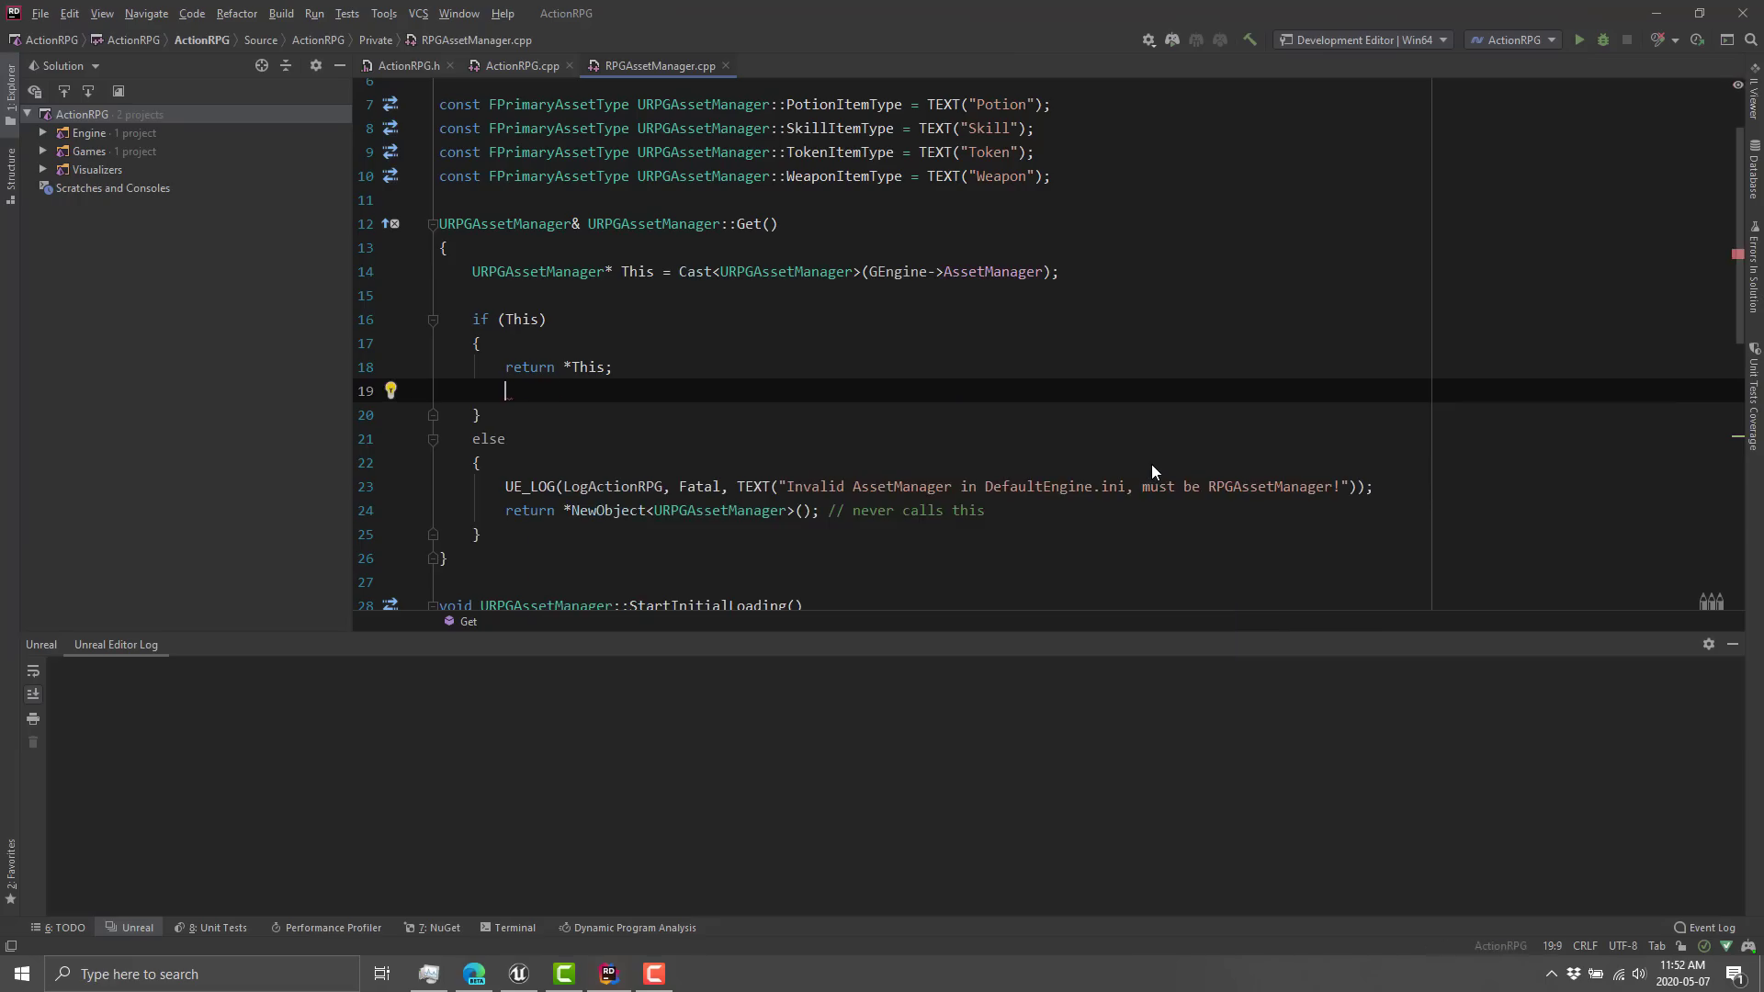
key("Backspace")
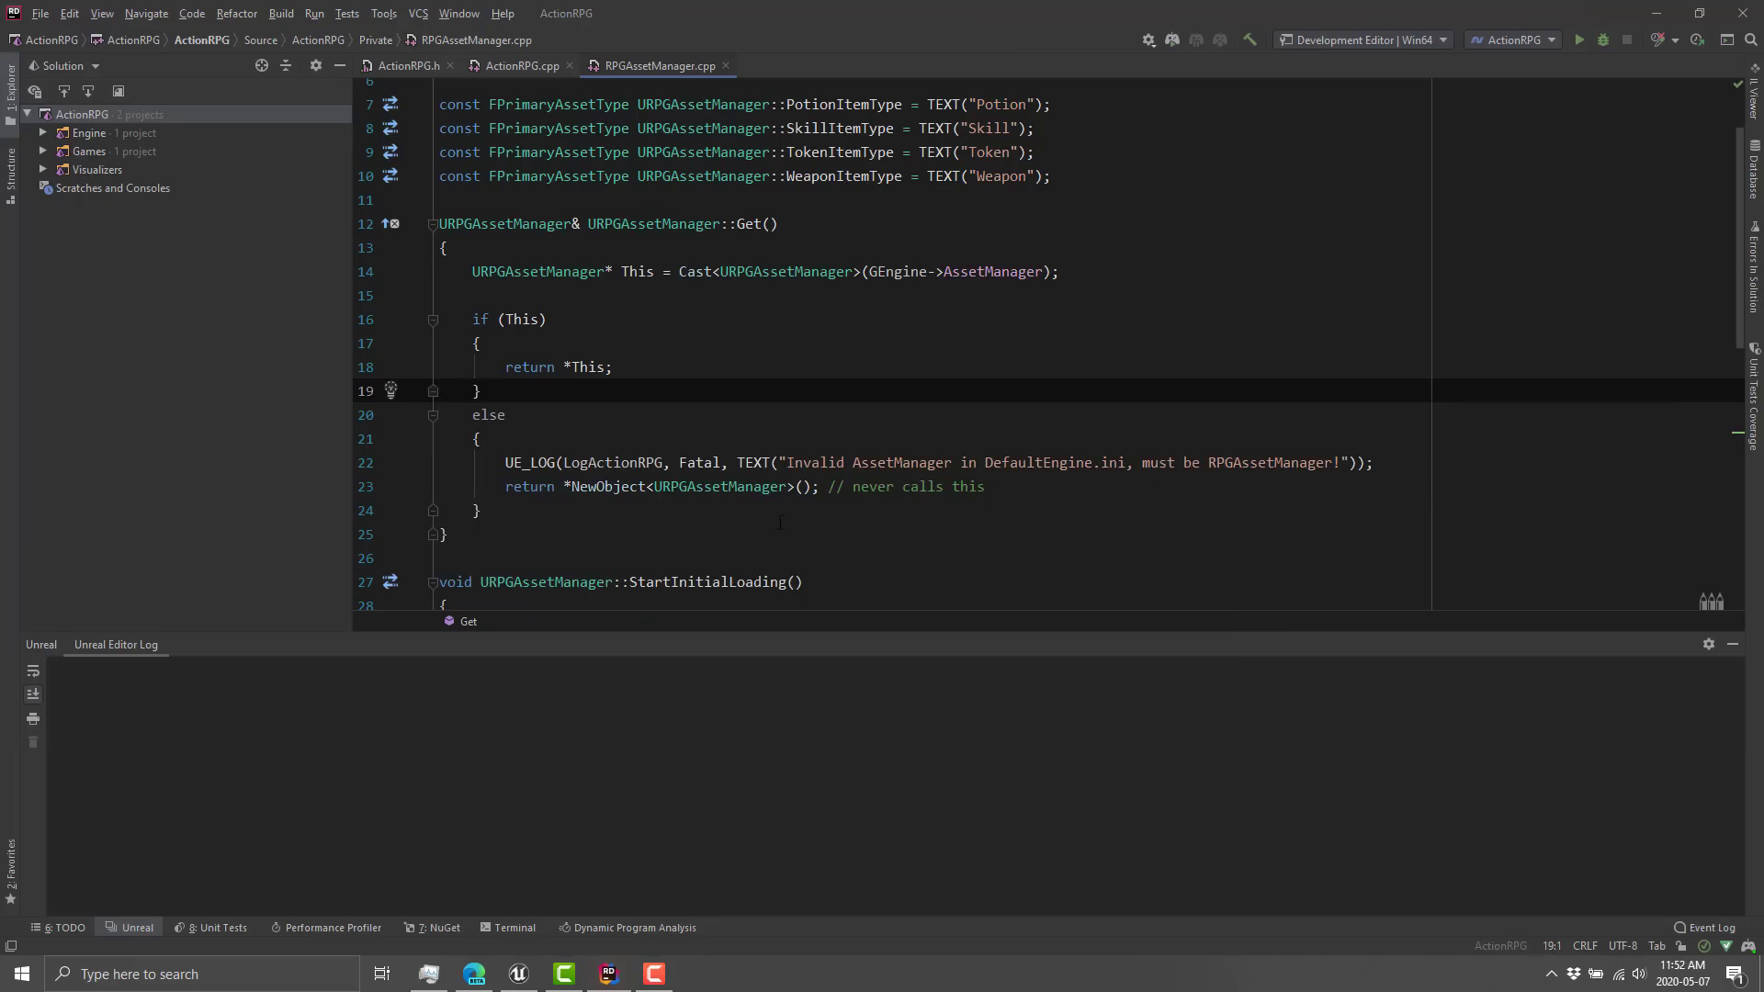
mouse_move(509, 463)
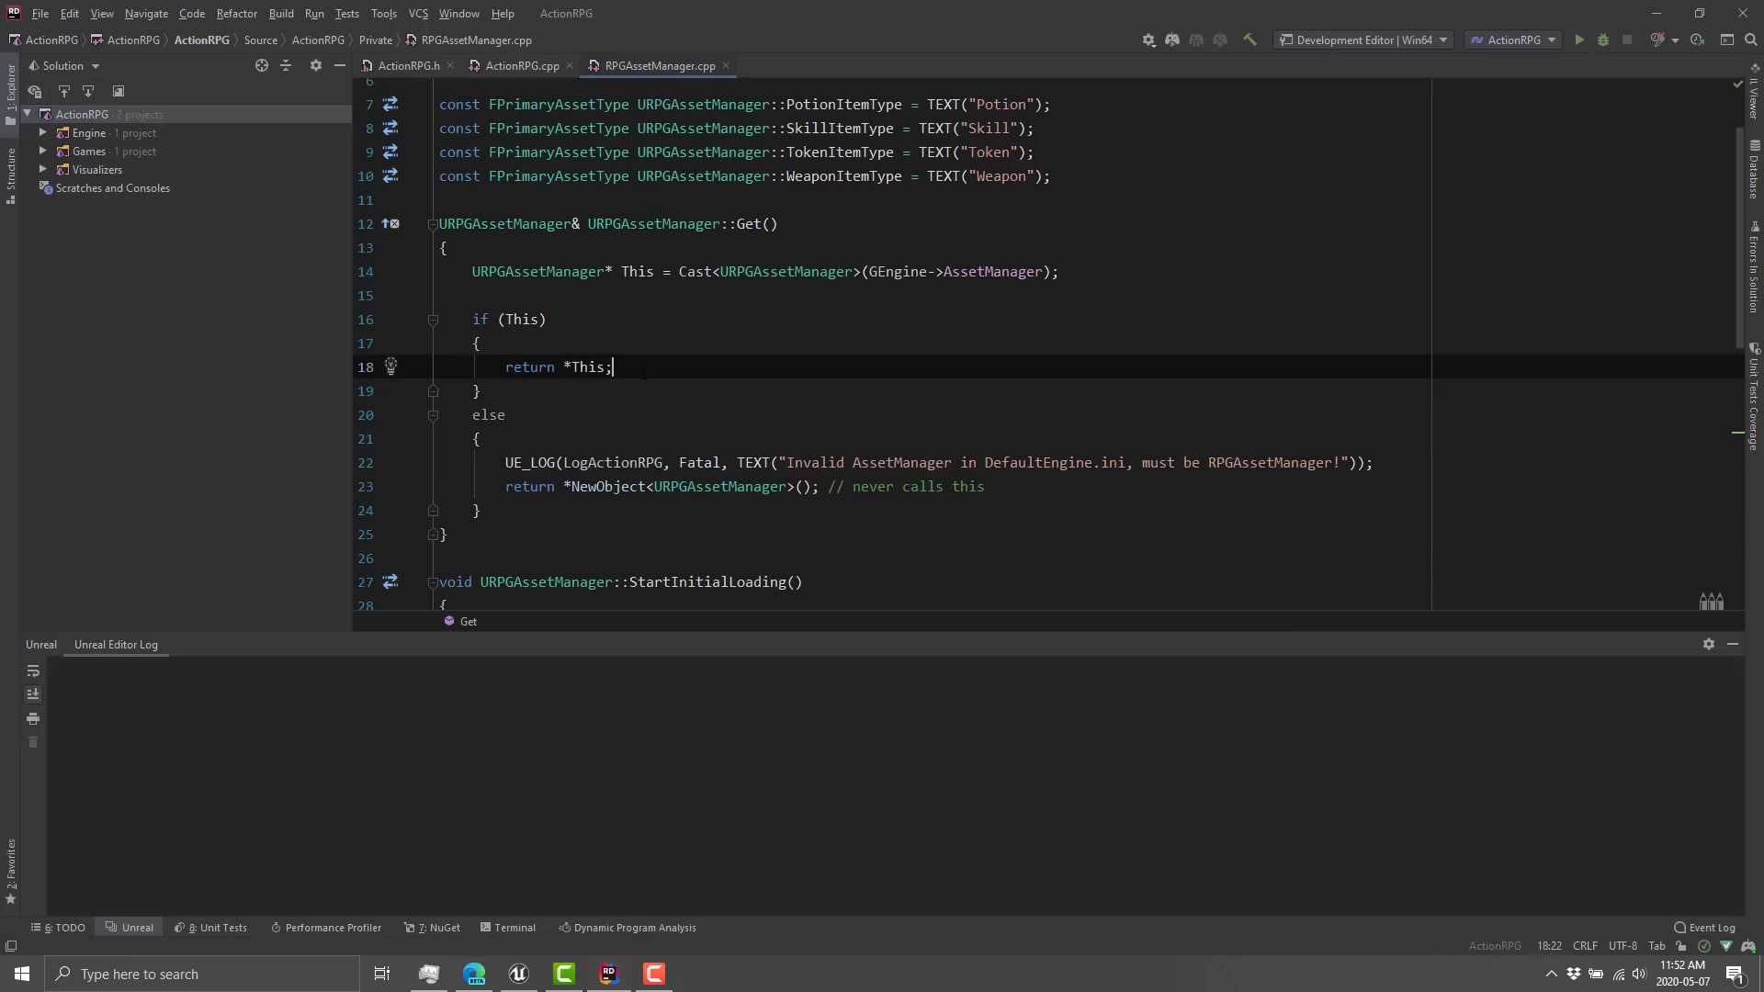
Try 'UE_LOG(Log' completion, then switch to ActionRPG.cpp.
type("UE_LO")
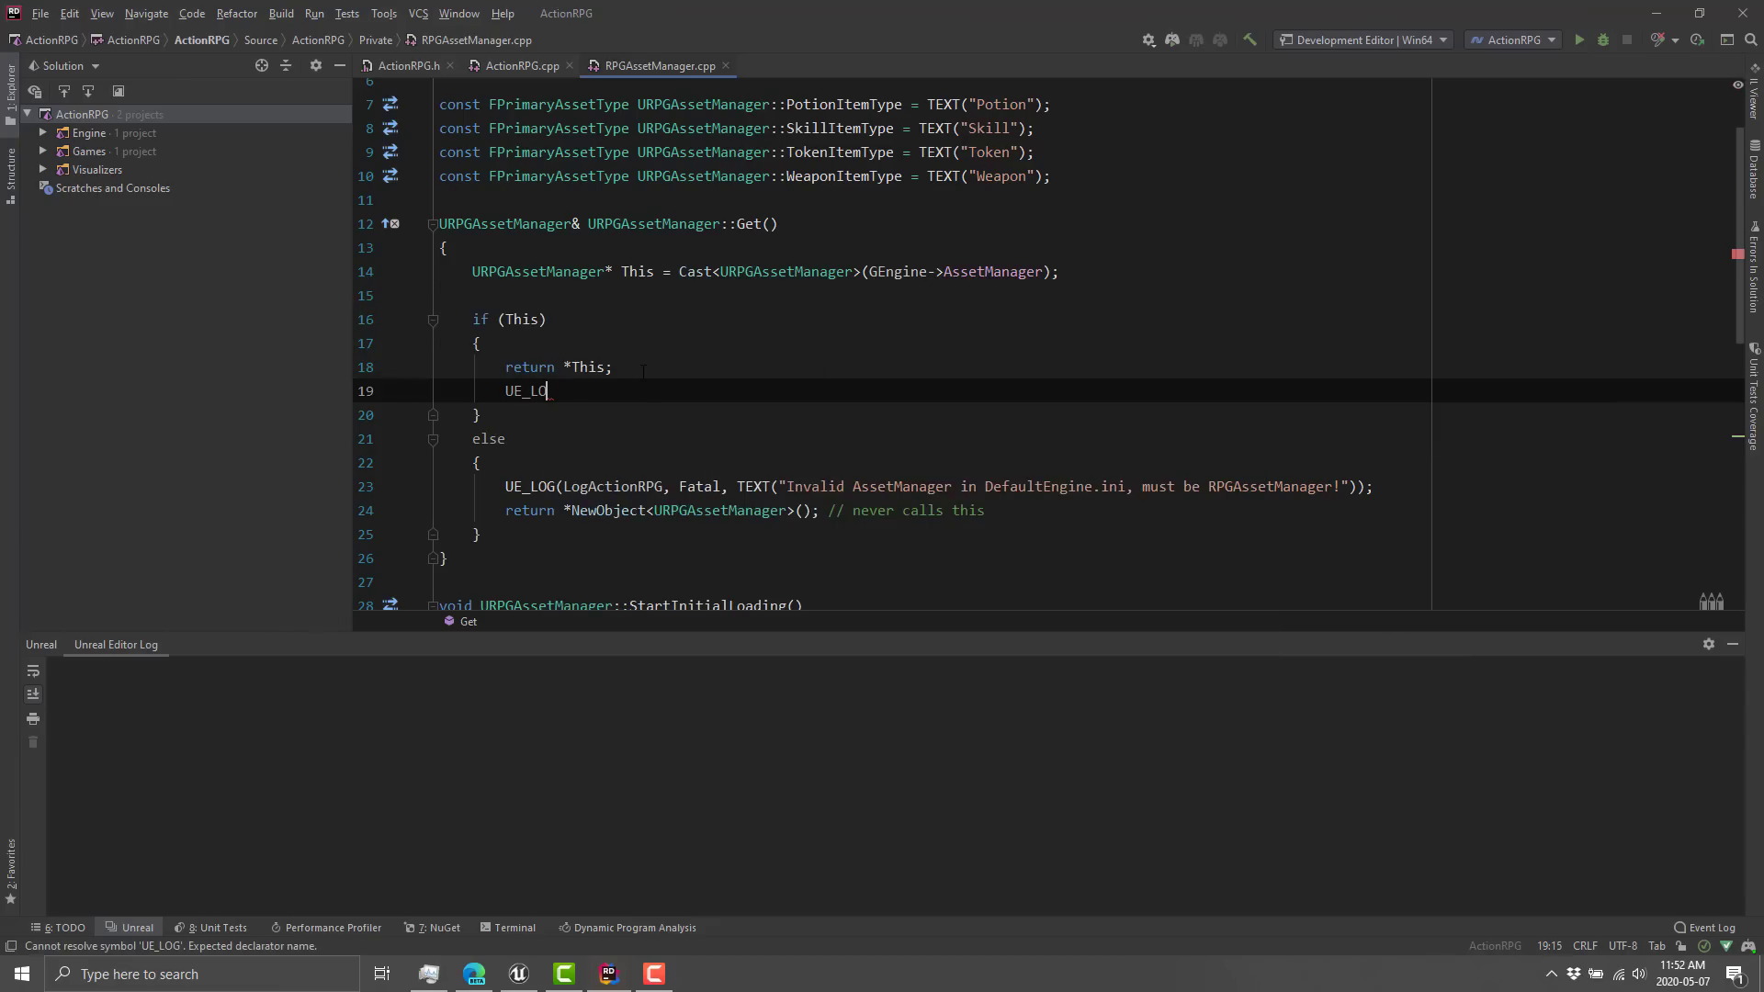
type("()")
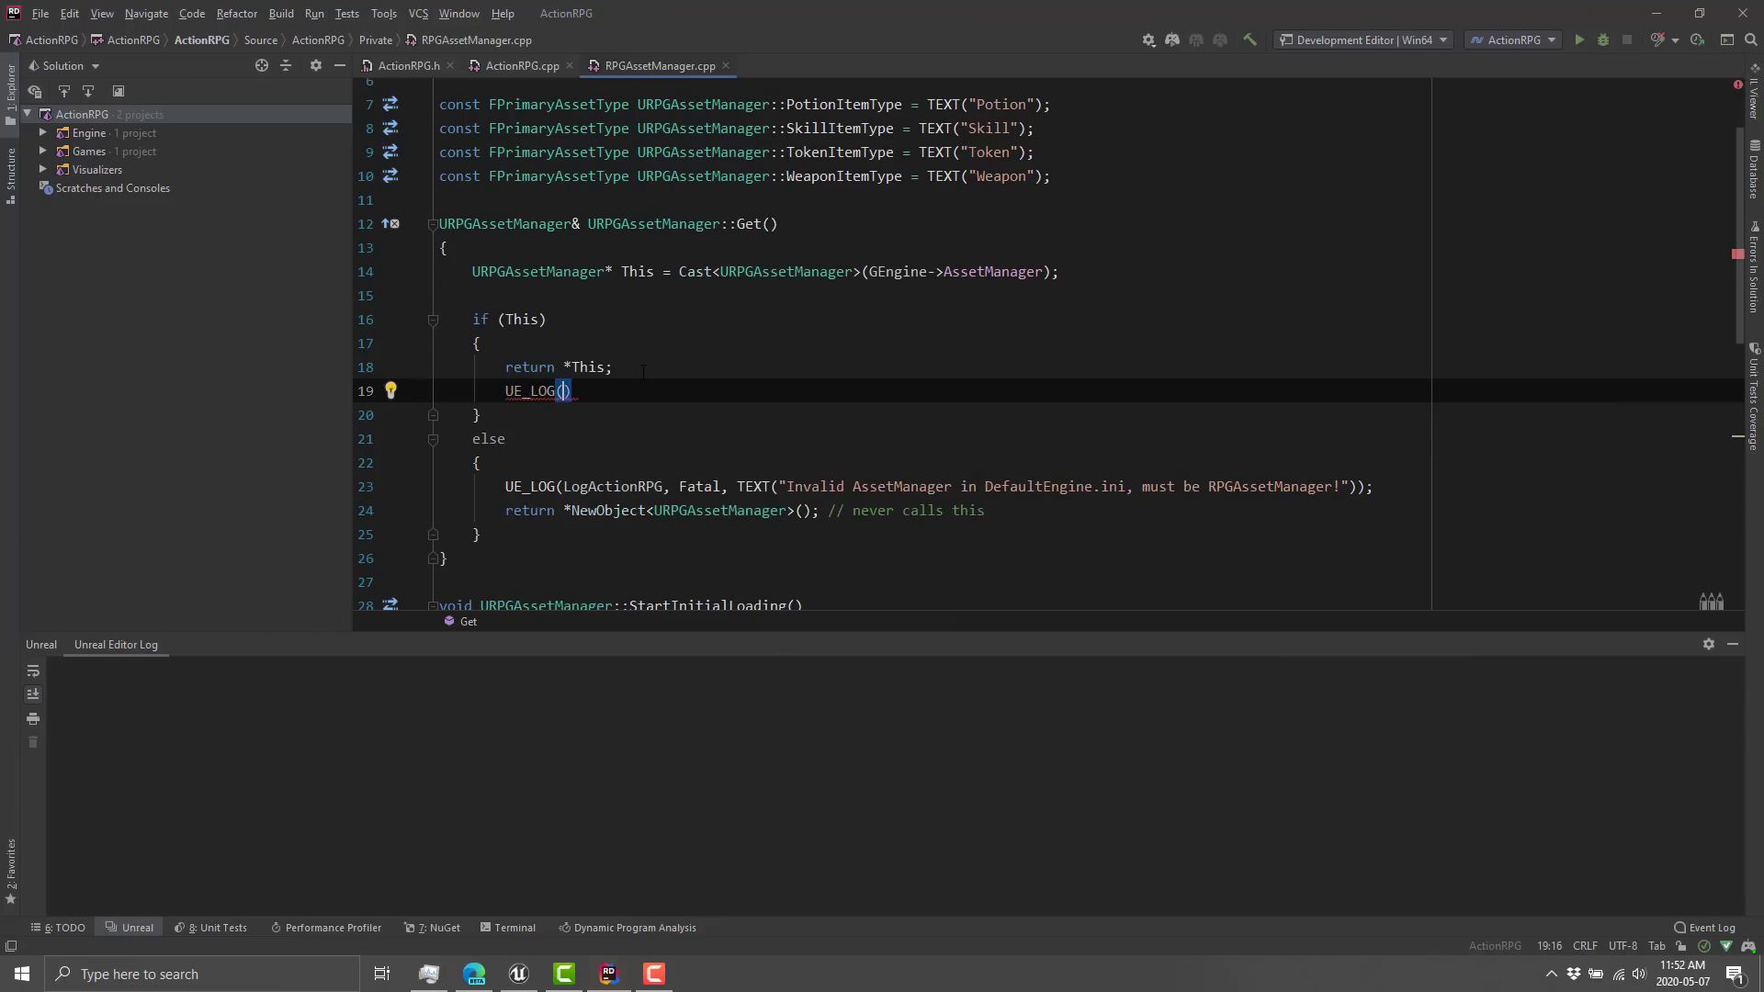
type("Log")
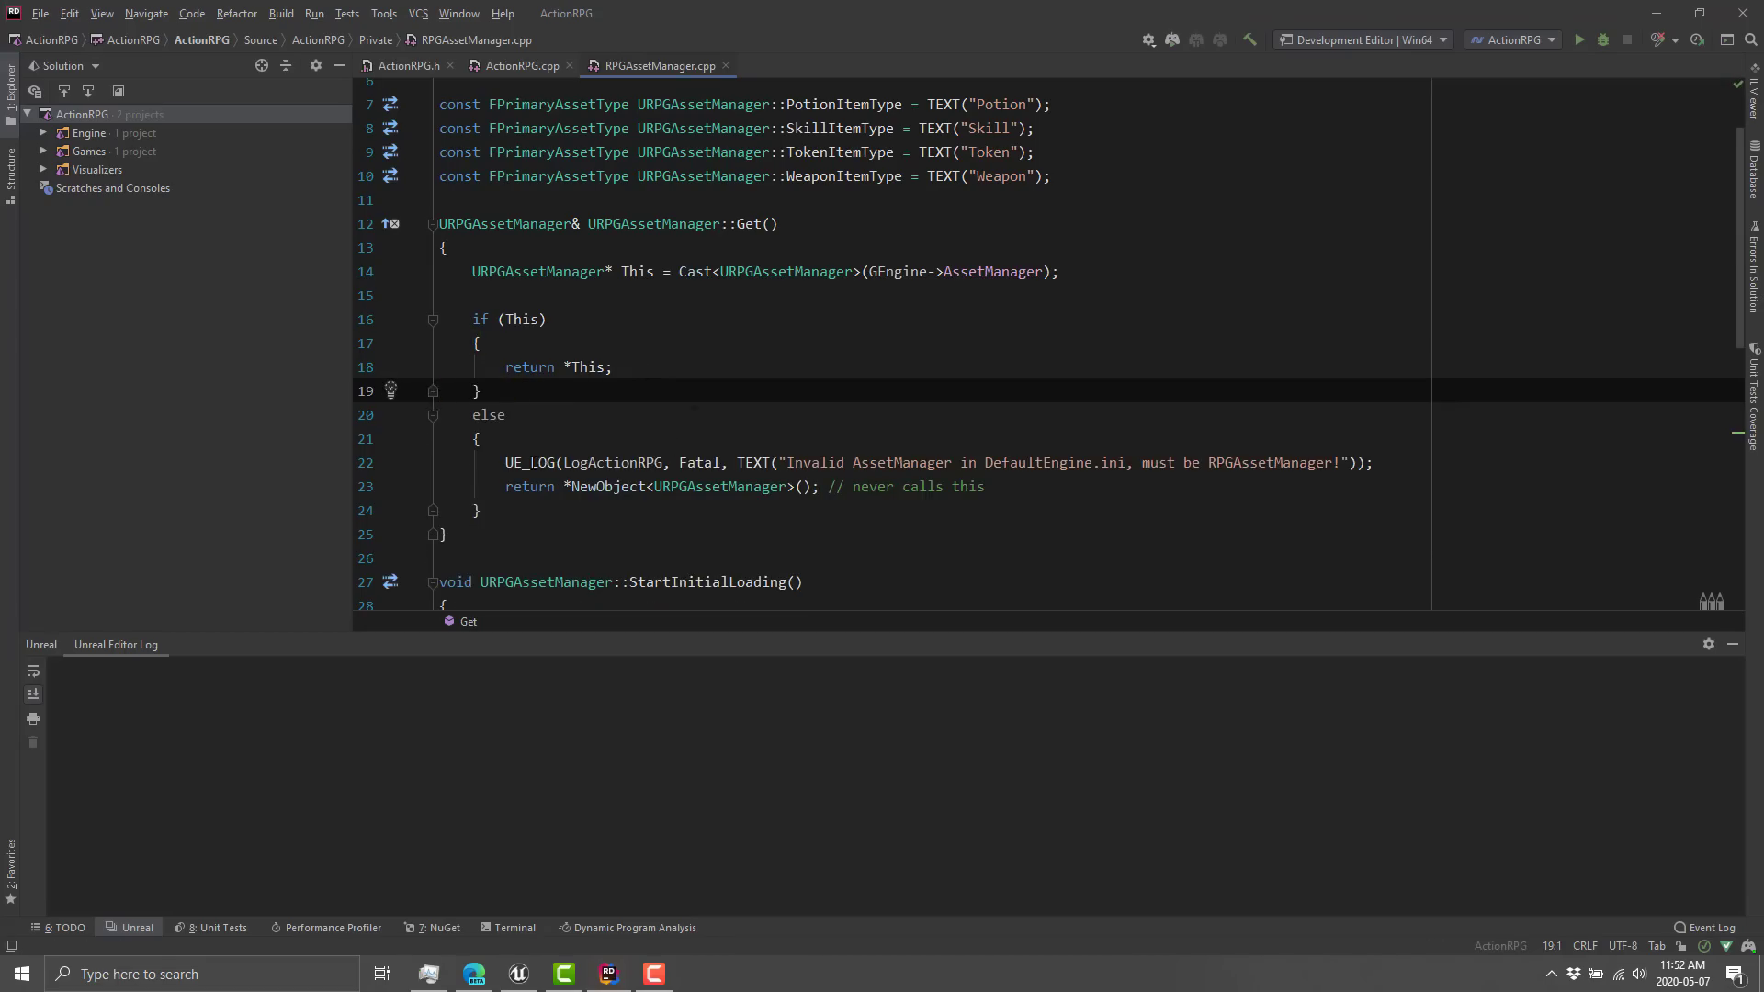
mouse_move(513, 463)
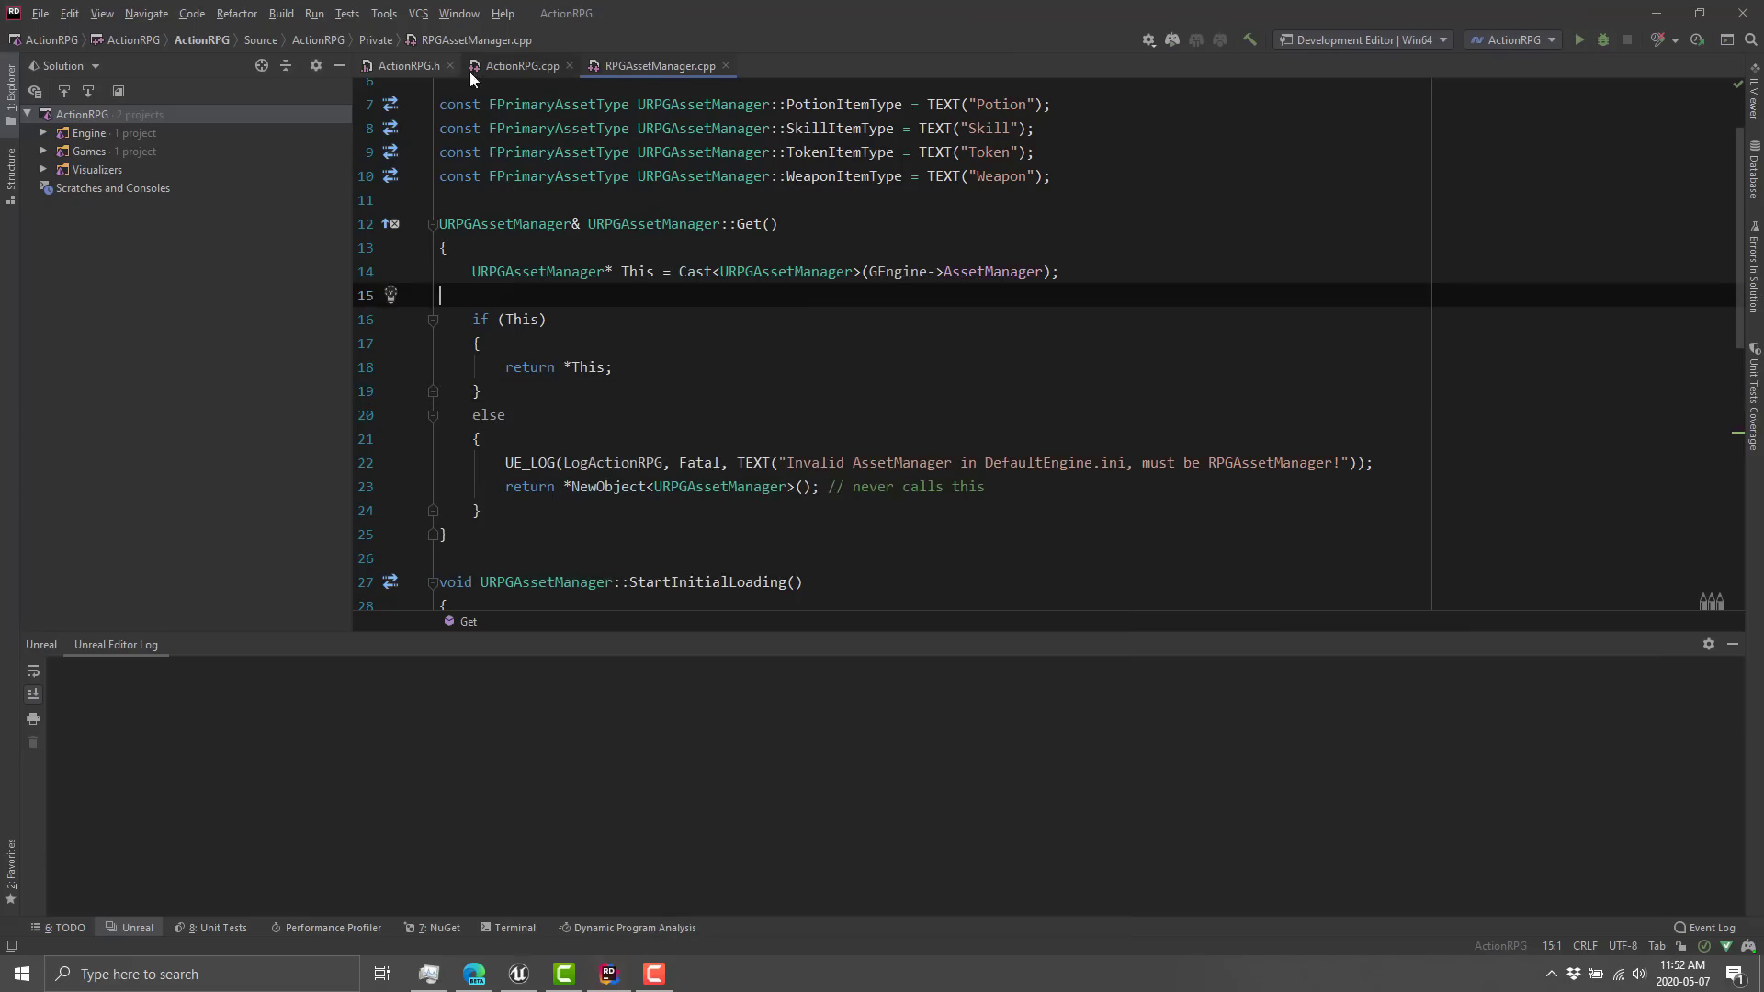
left_click(521, 66)
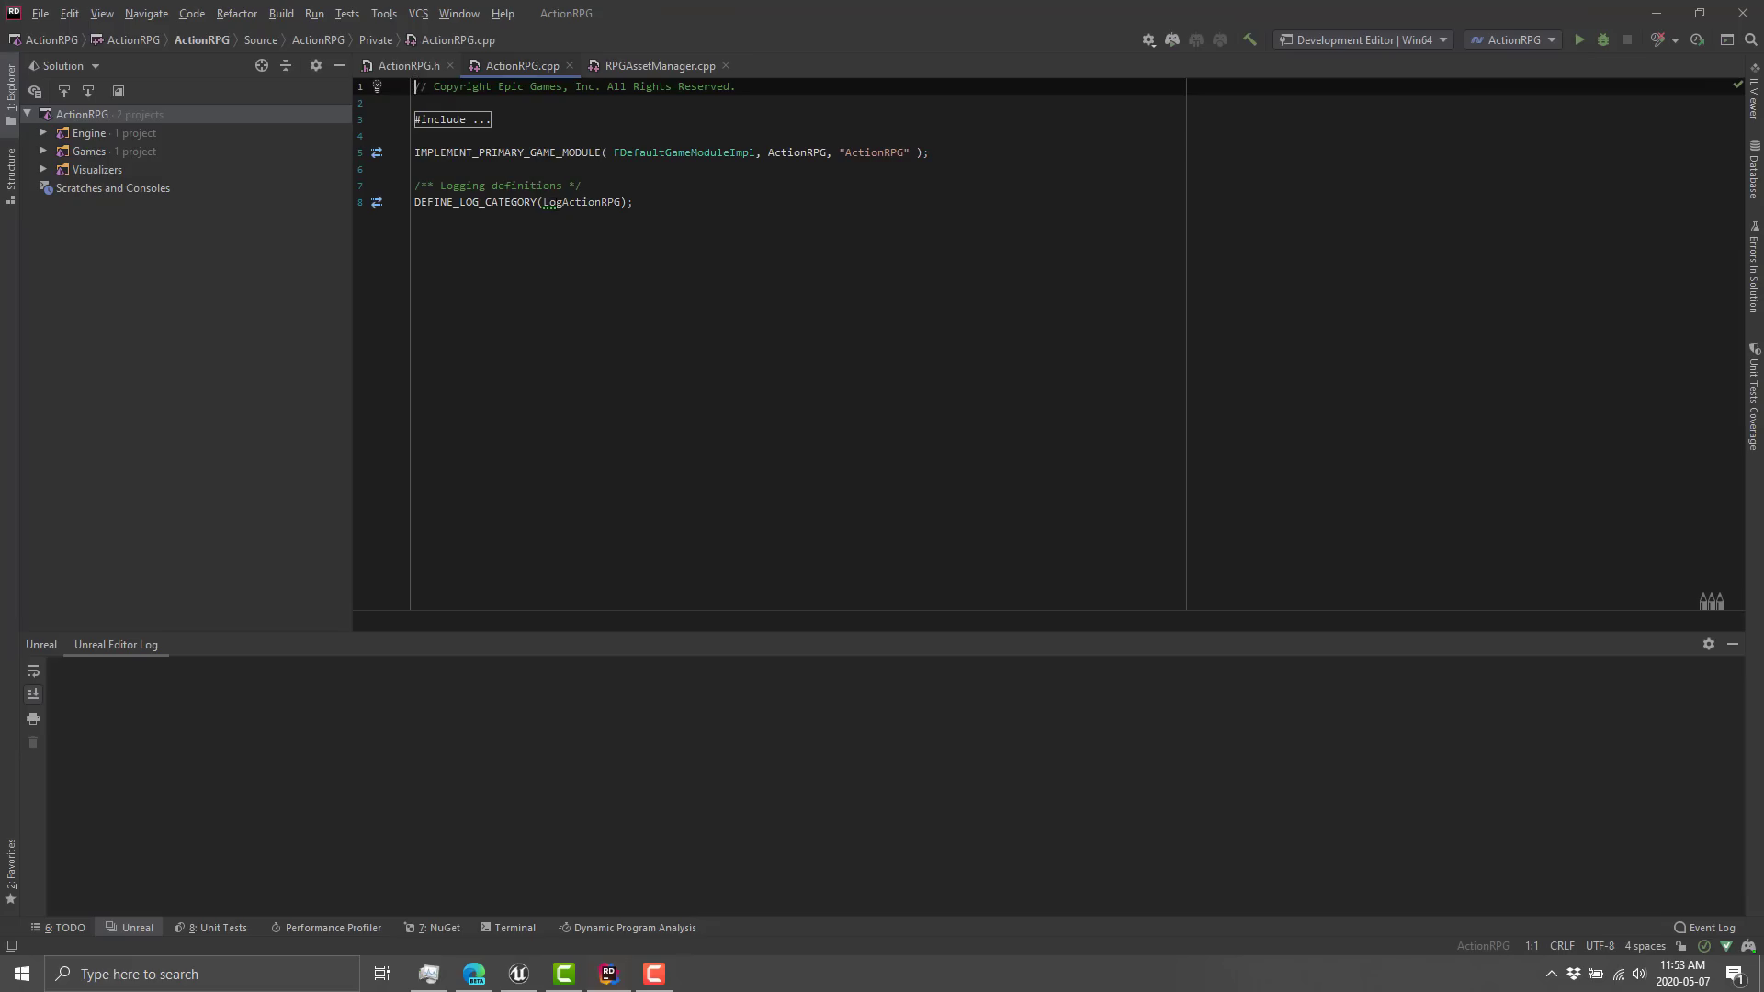
mouse_move(555, 203)
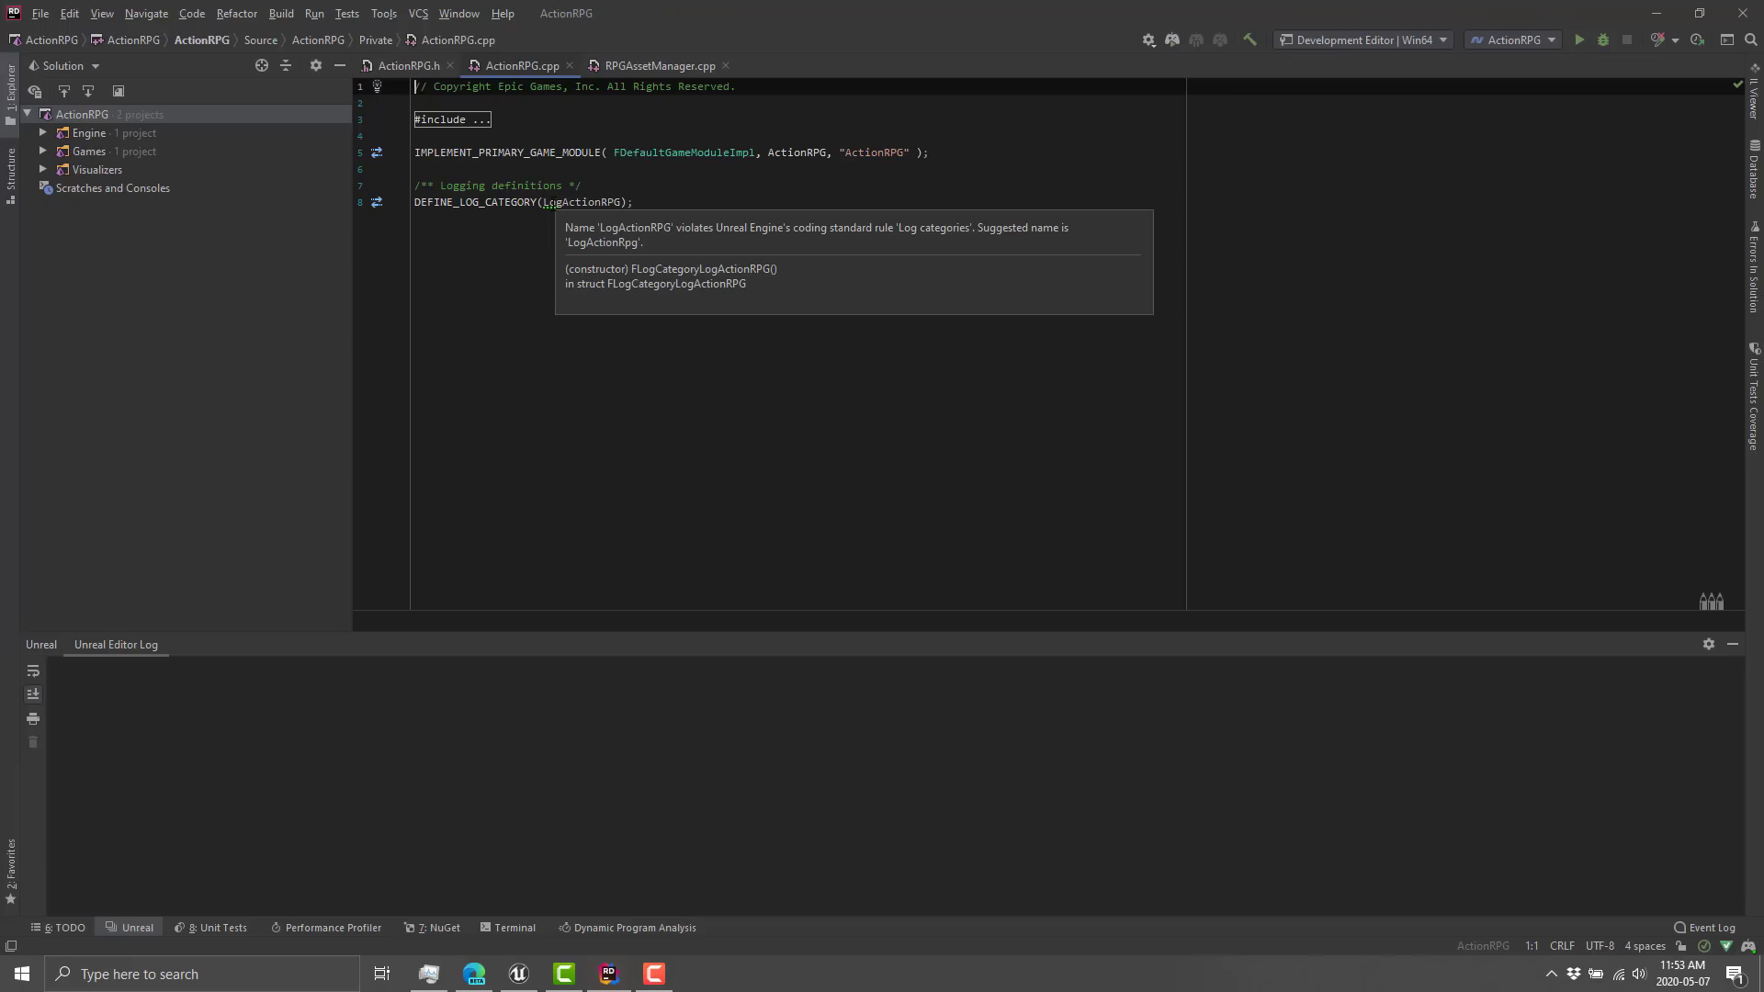
mouse_move(1580, 39)
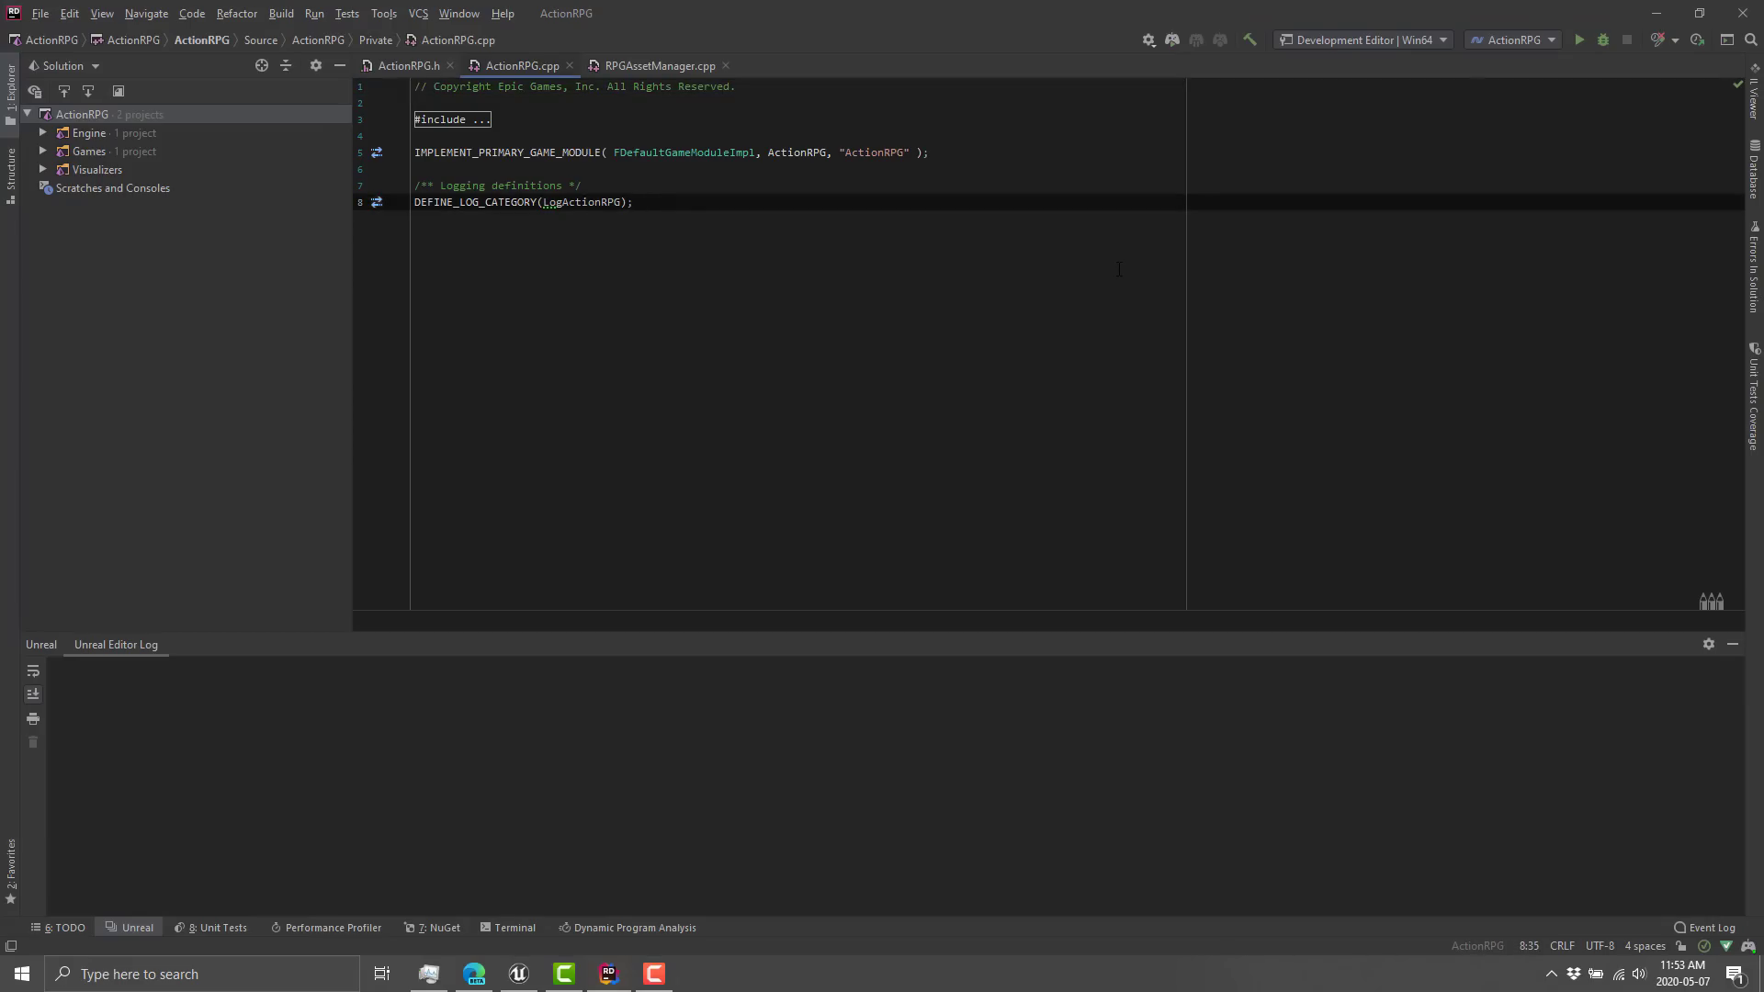
left_click(633, 202)
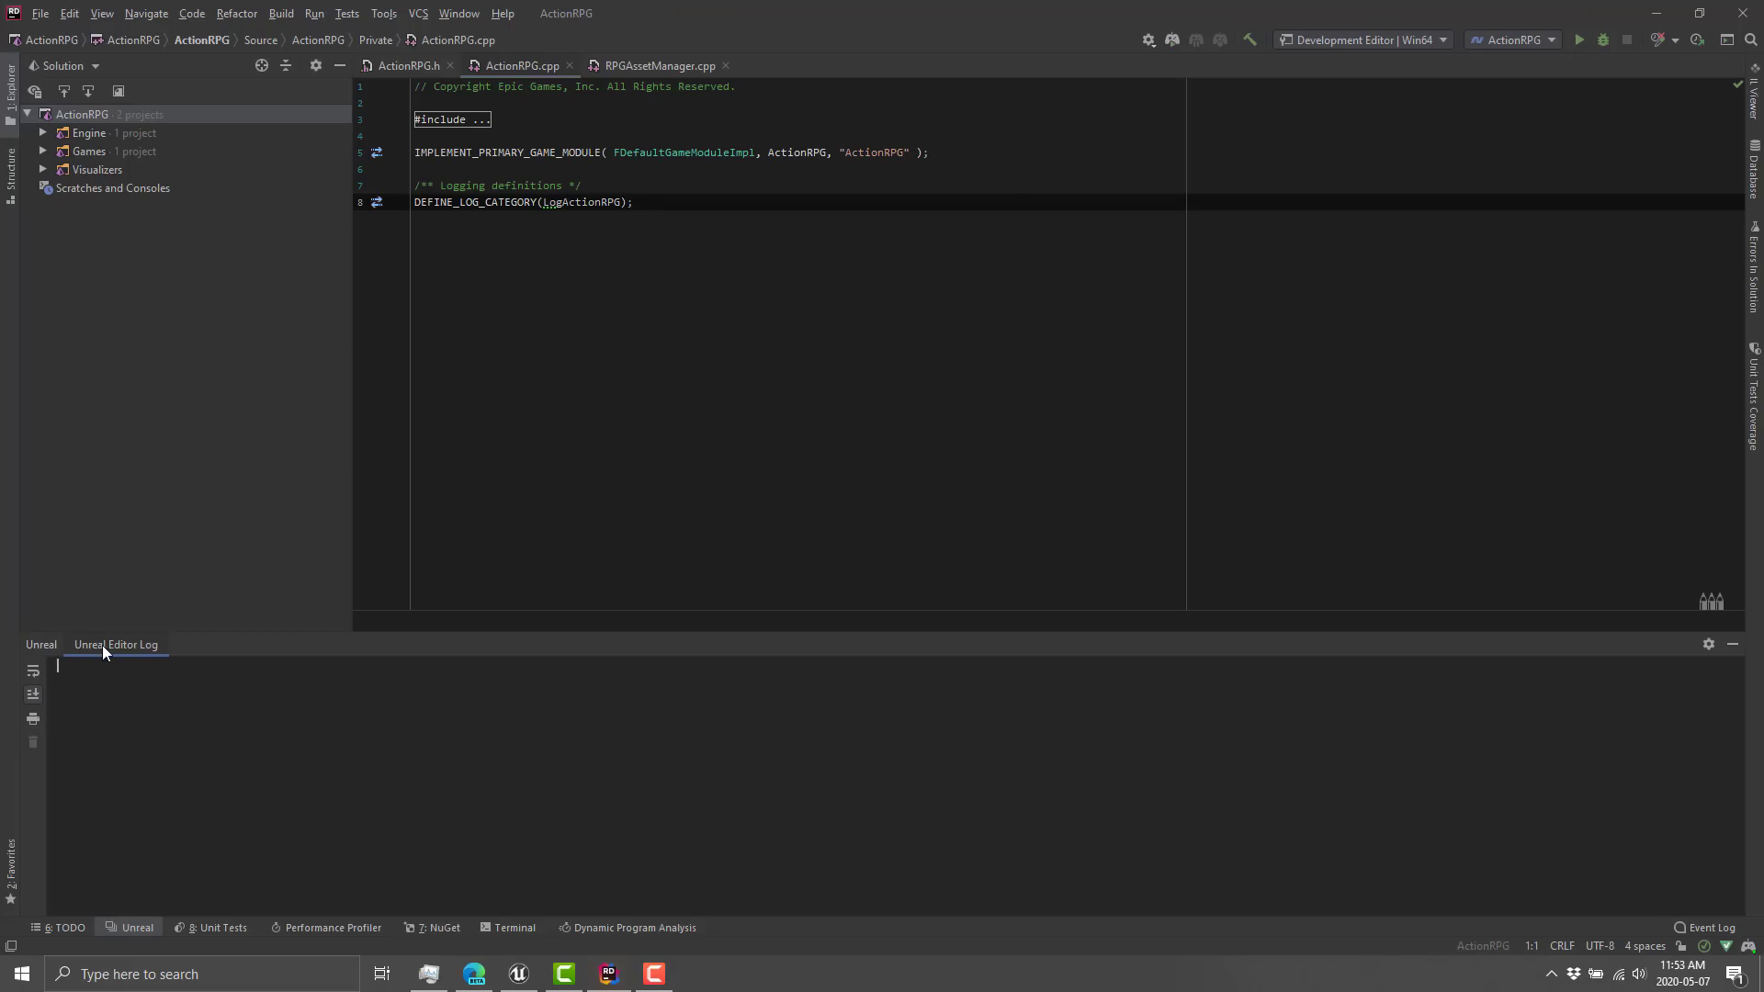
mouse_move(384, 924)
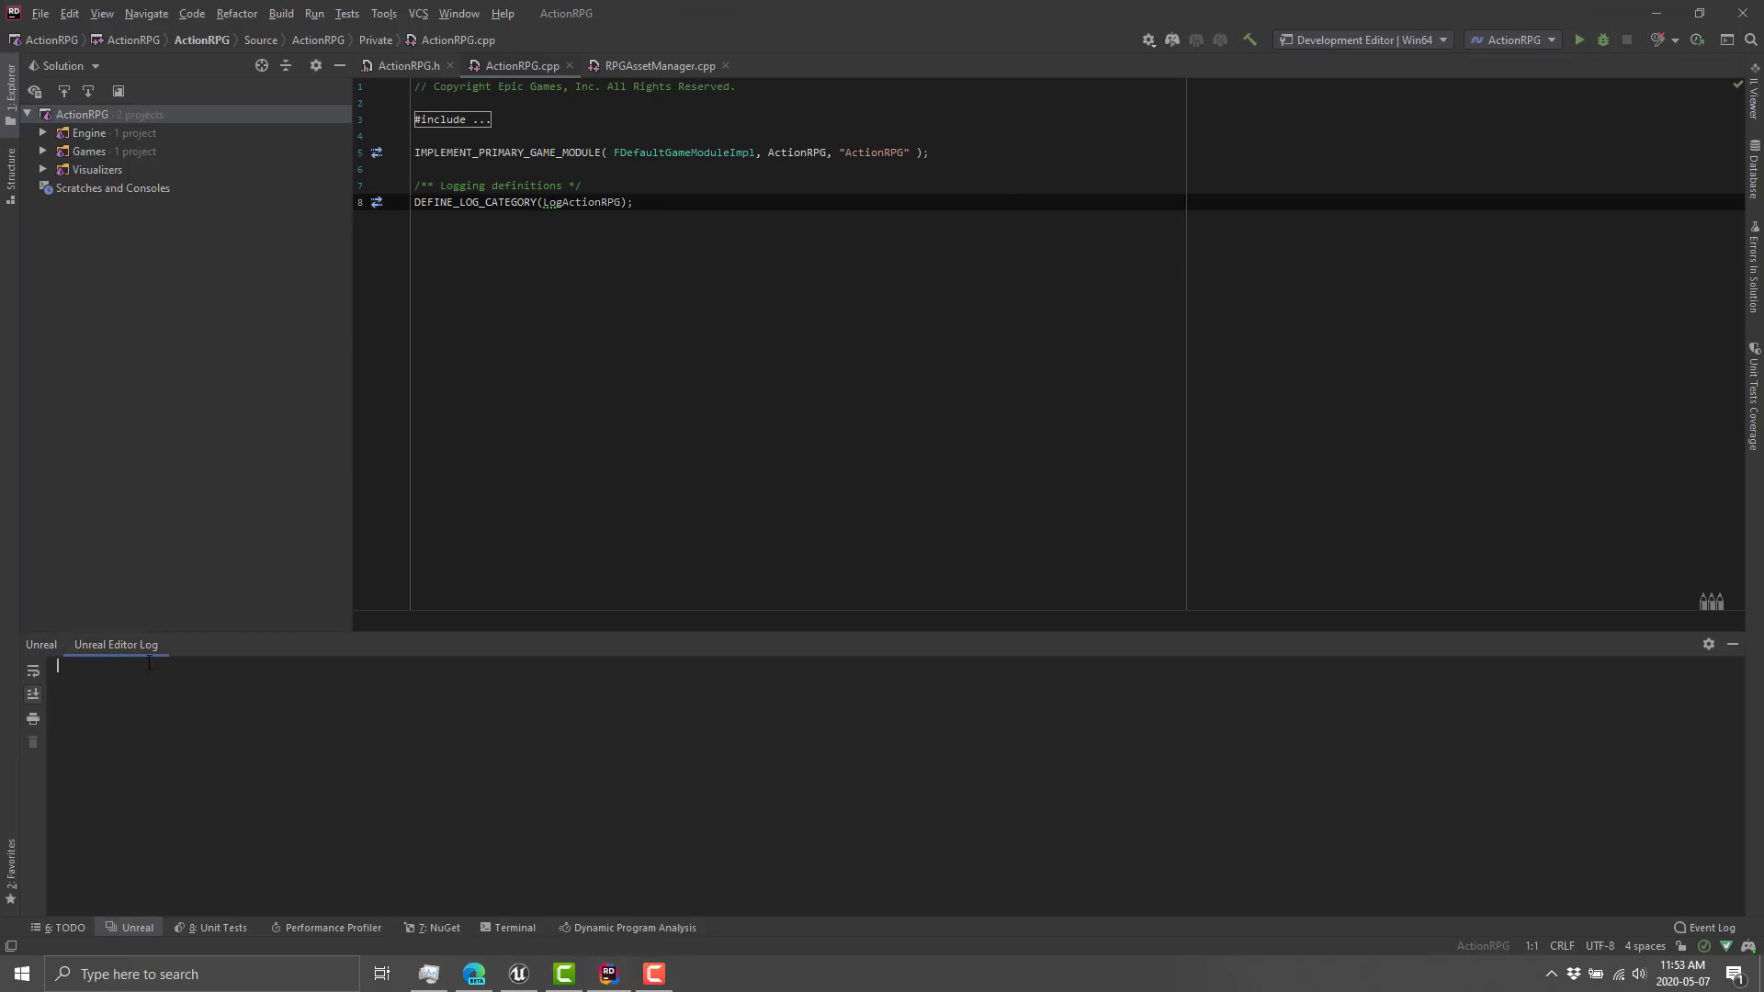
mouse_move(196, 761)
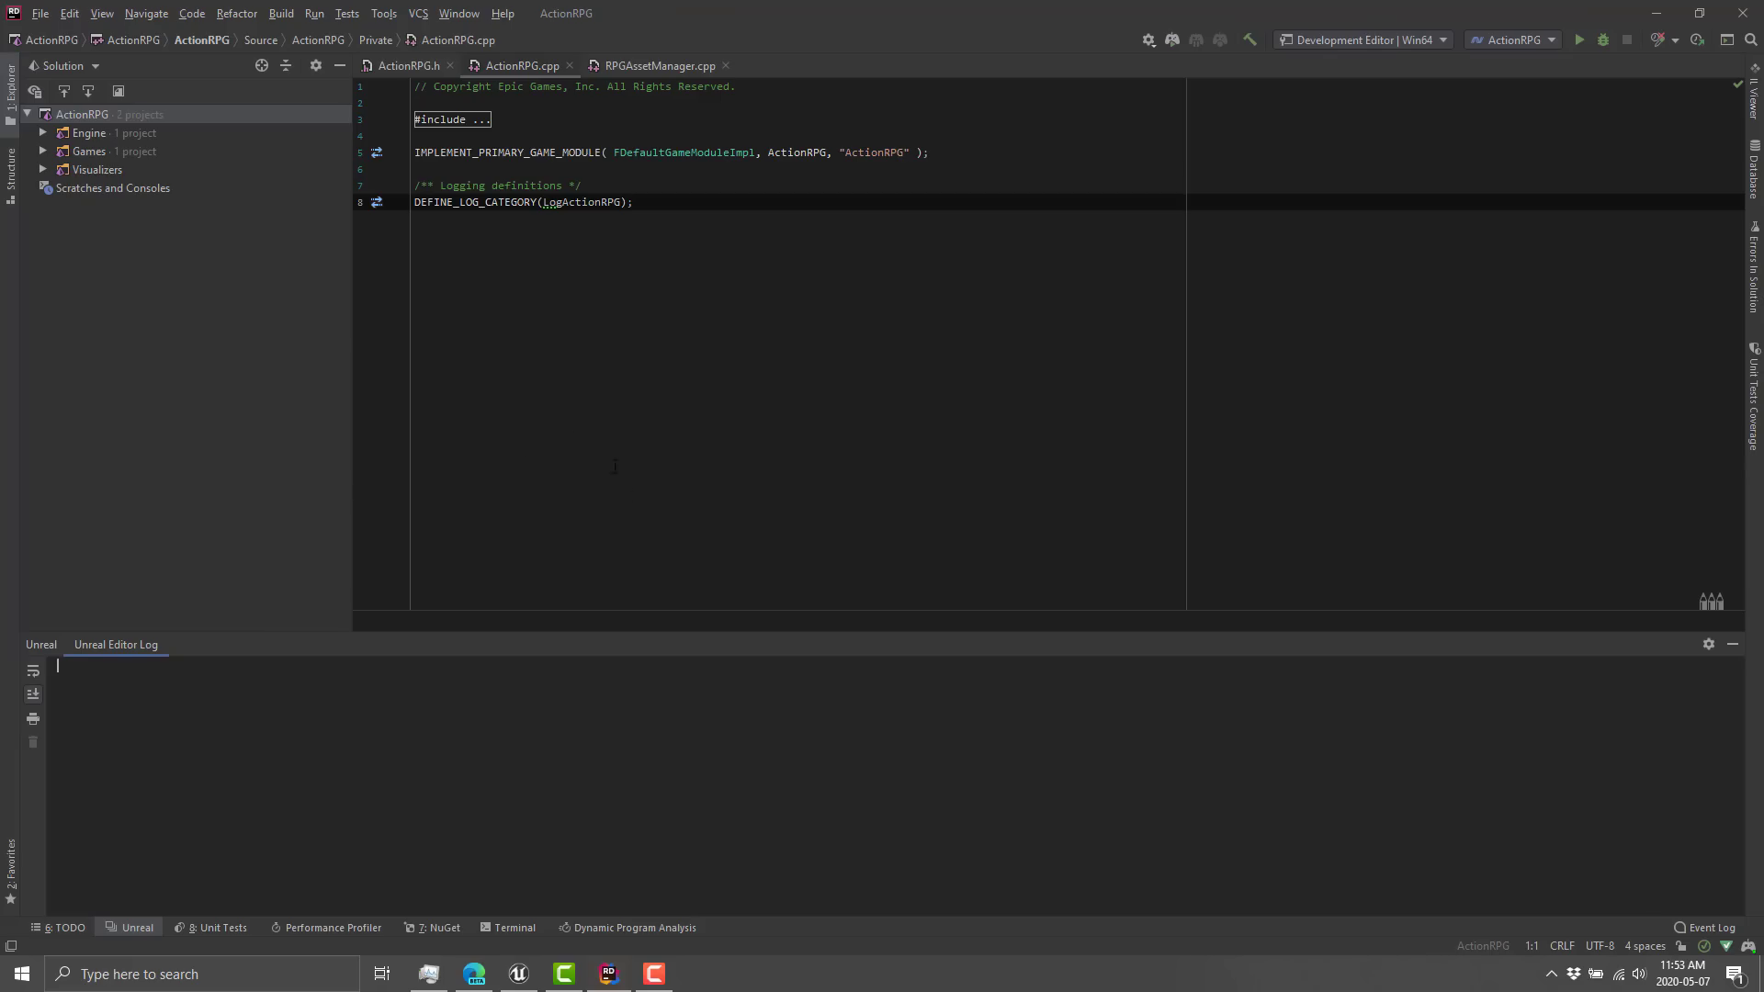
mouse_move(189, 42)
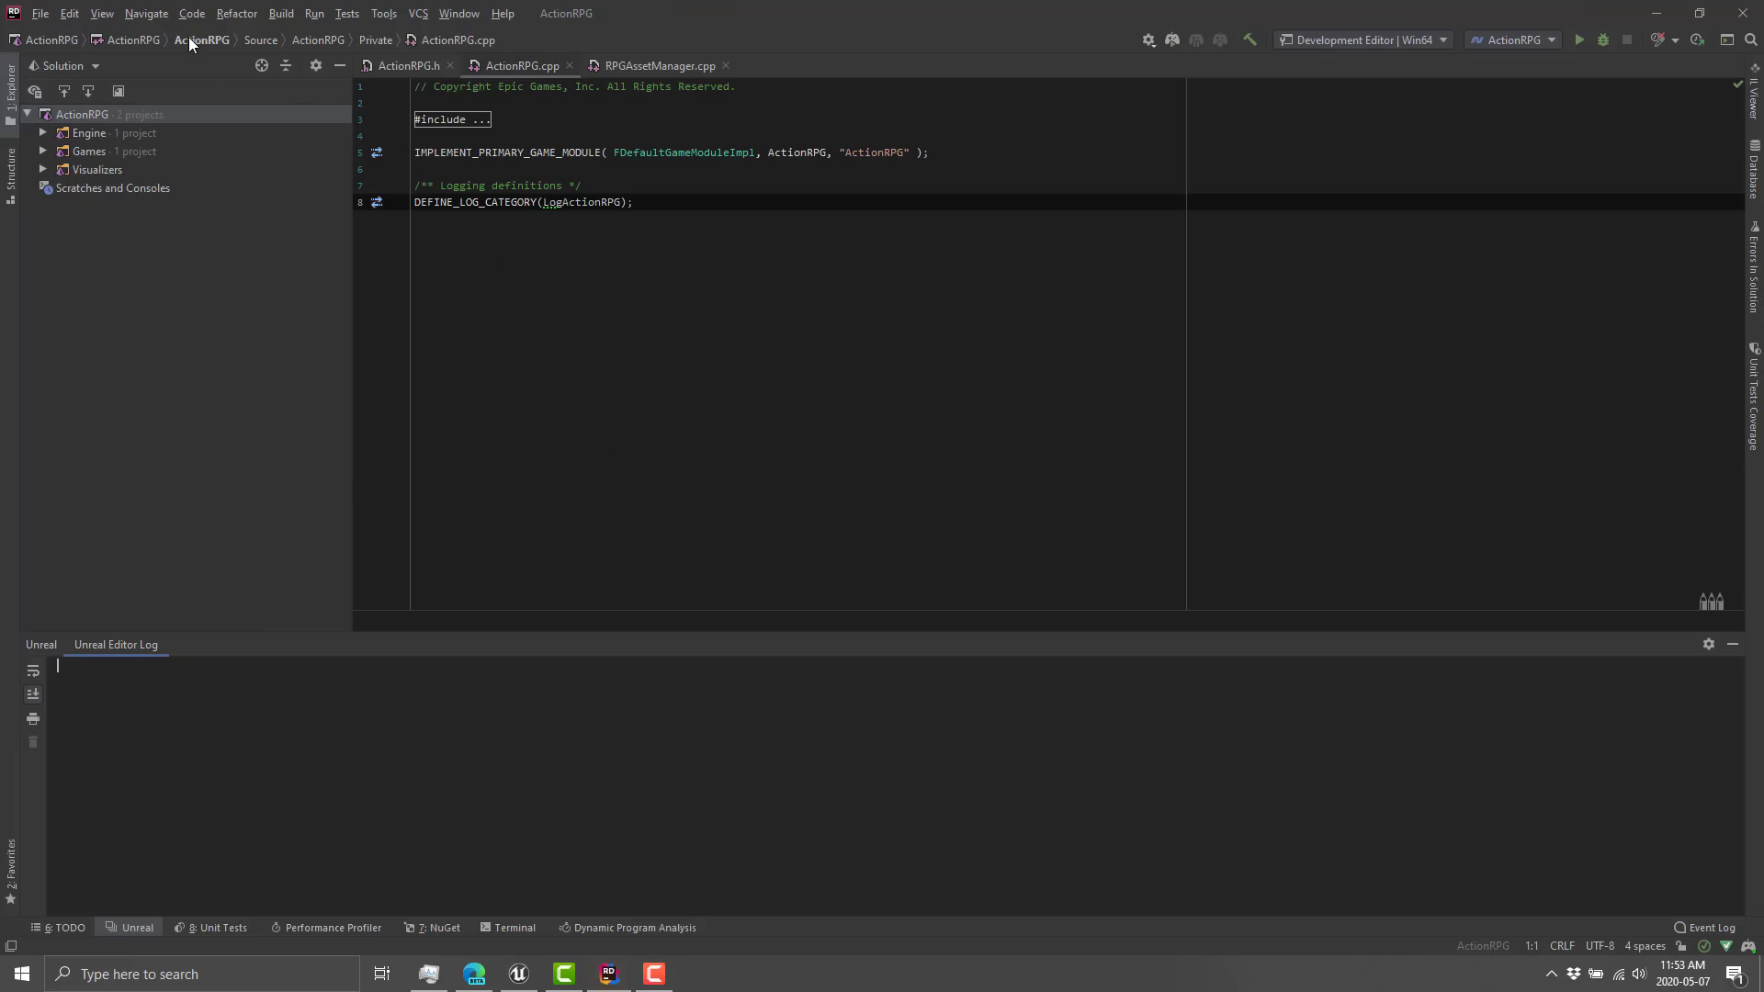
Glance at the Refactor menu, then switch to the Rider for Unreal Engine web page.
left_click(237, 13)
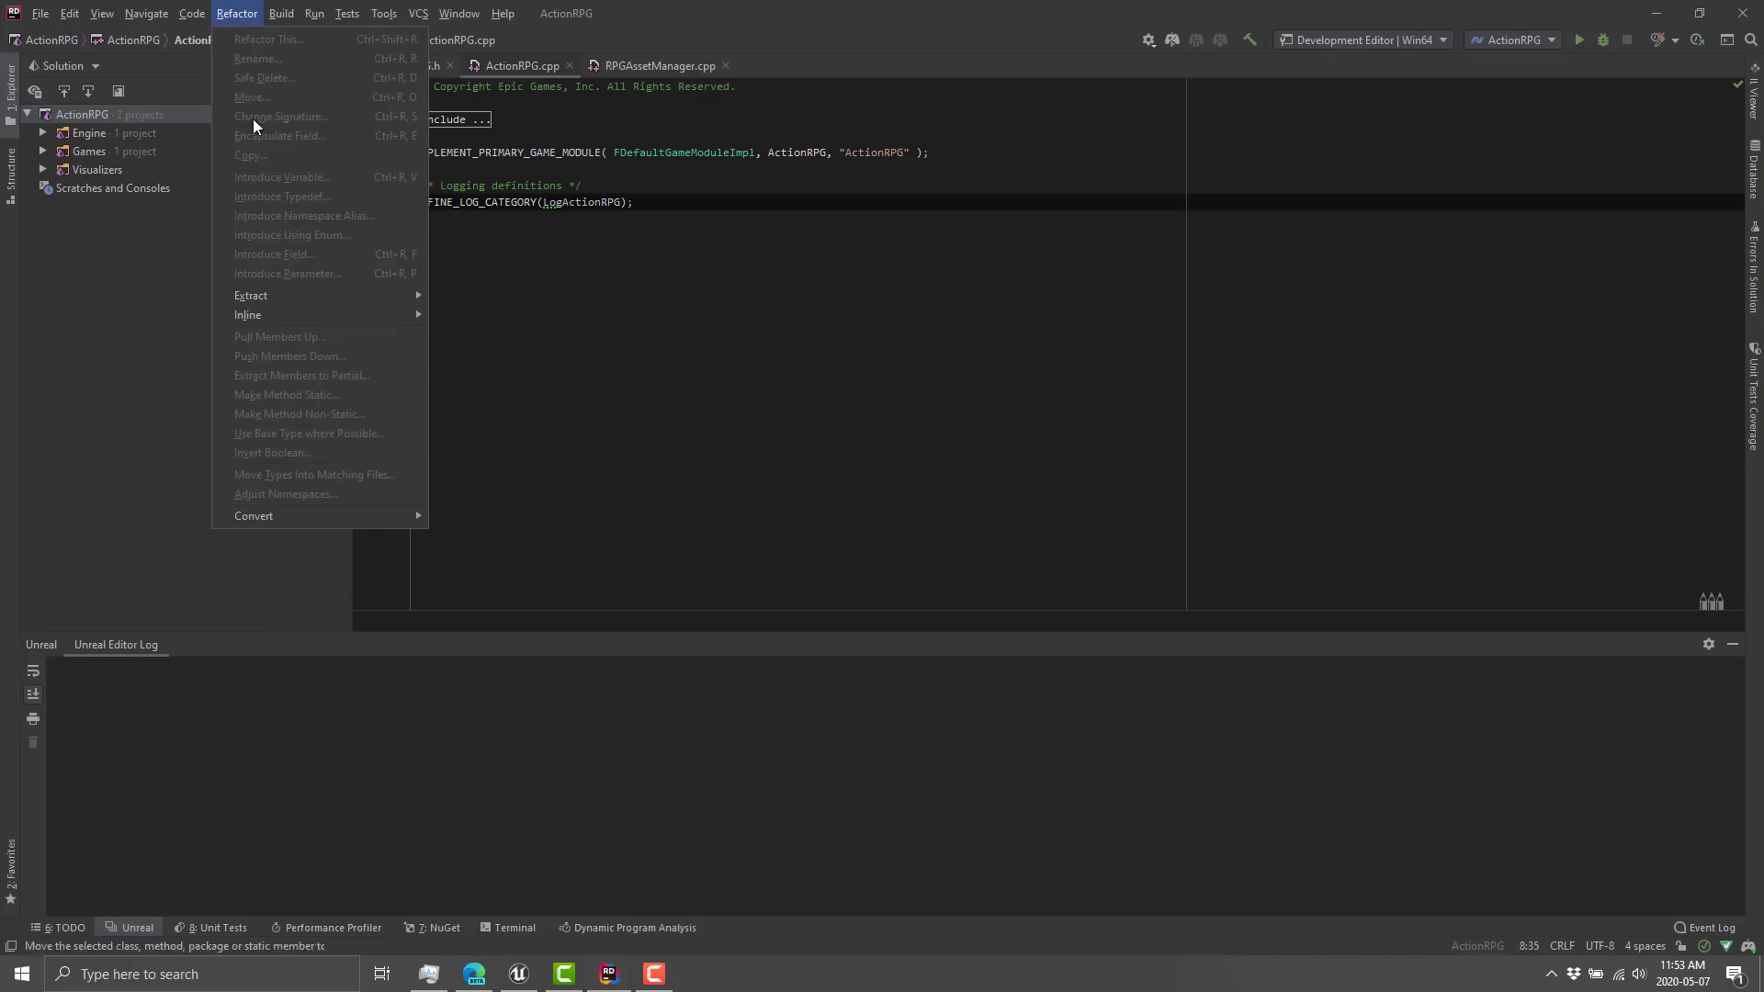
mouse_move(266, 39)
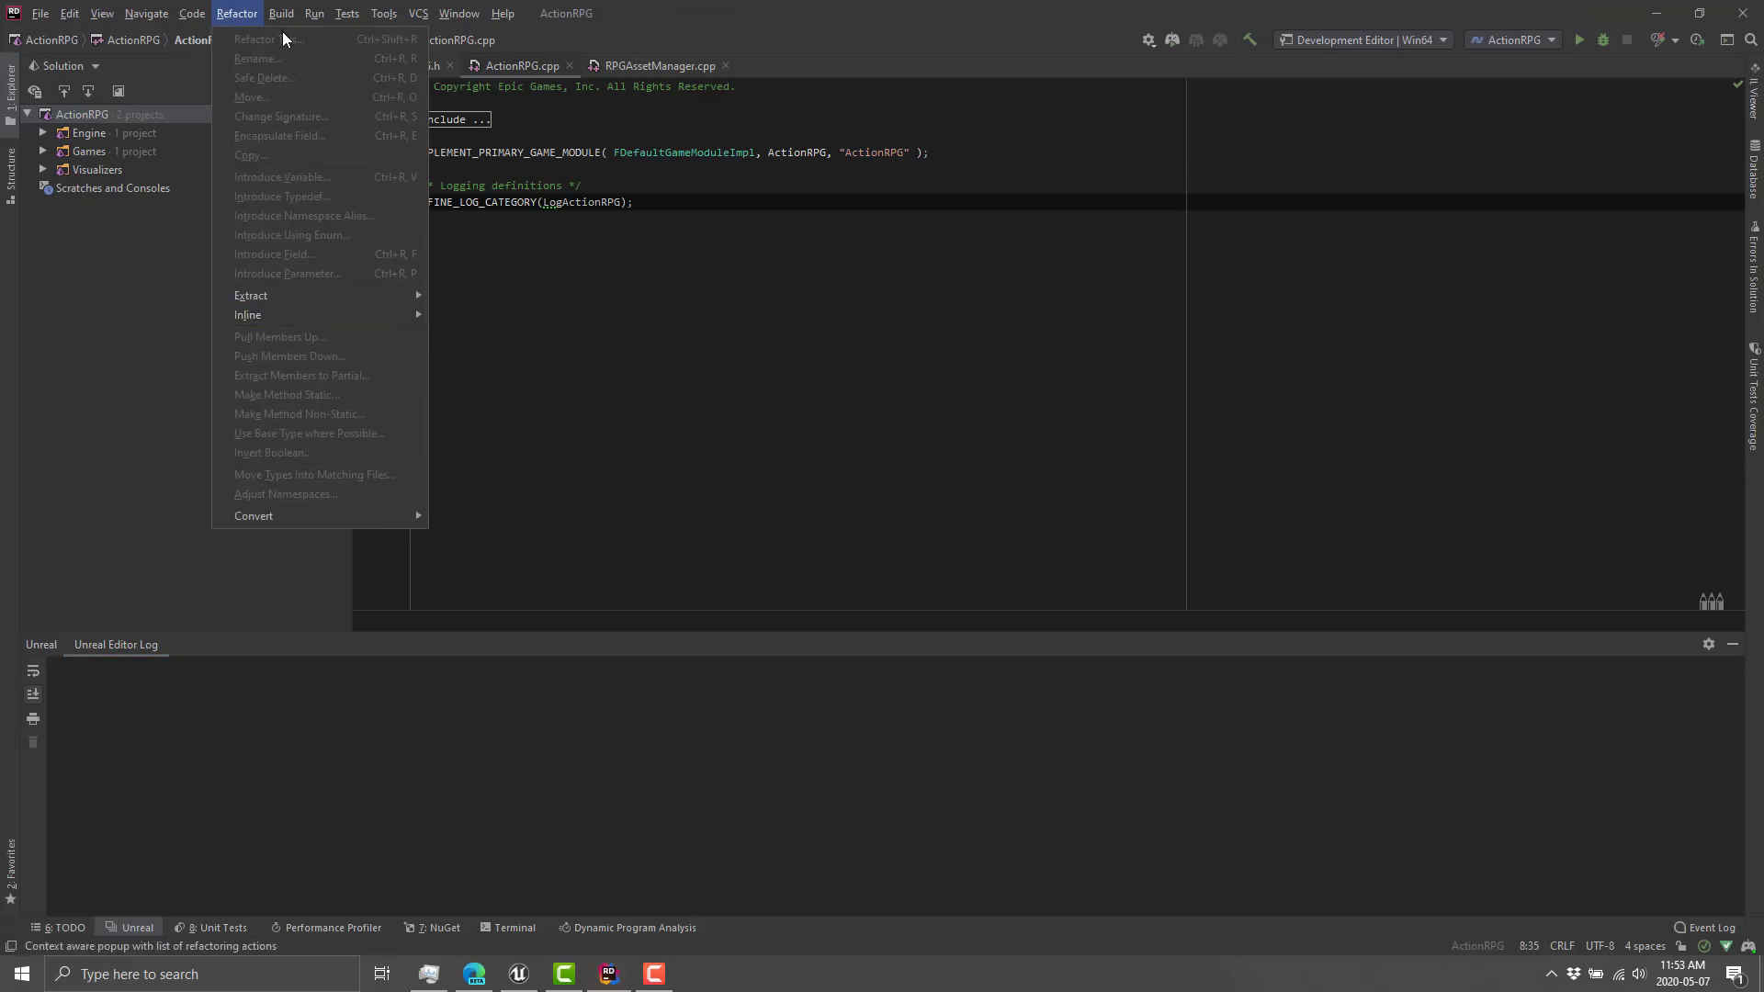
mouse_move(309, 465)
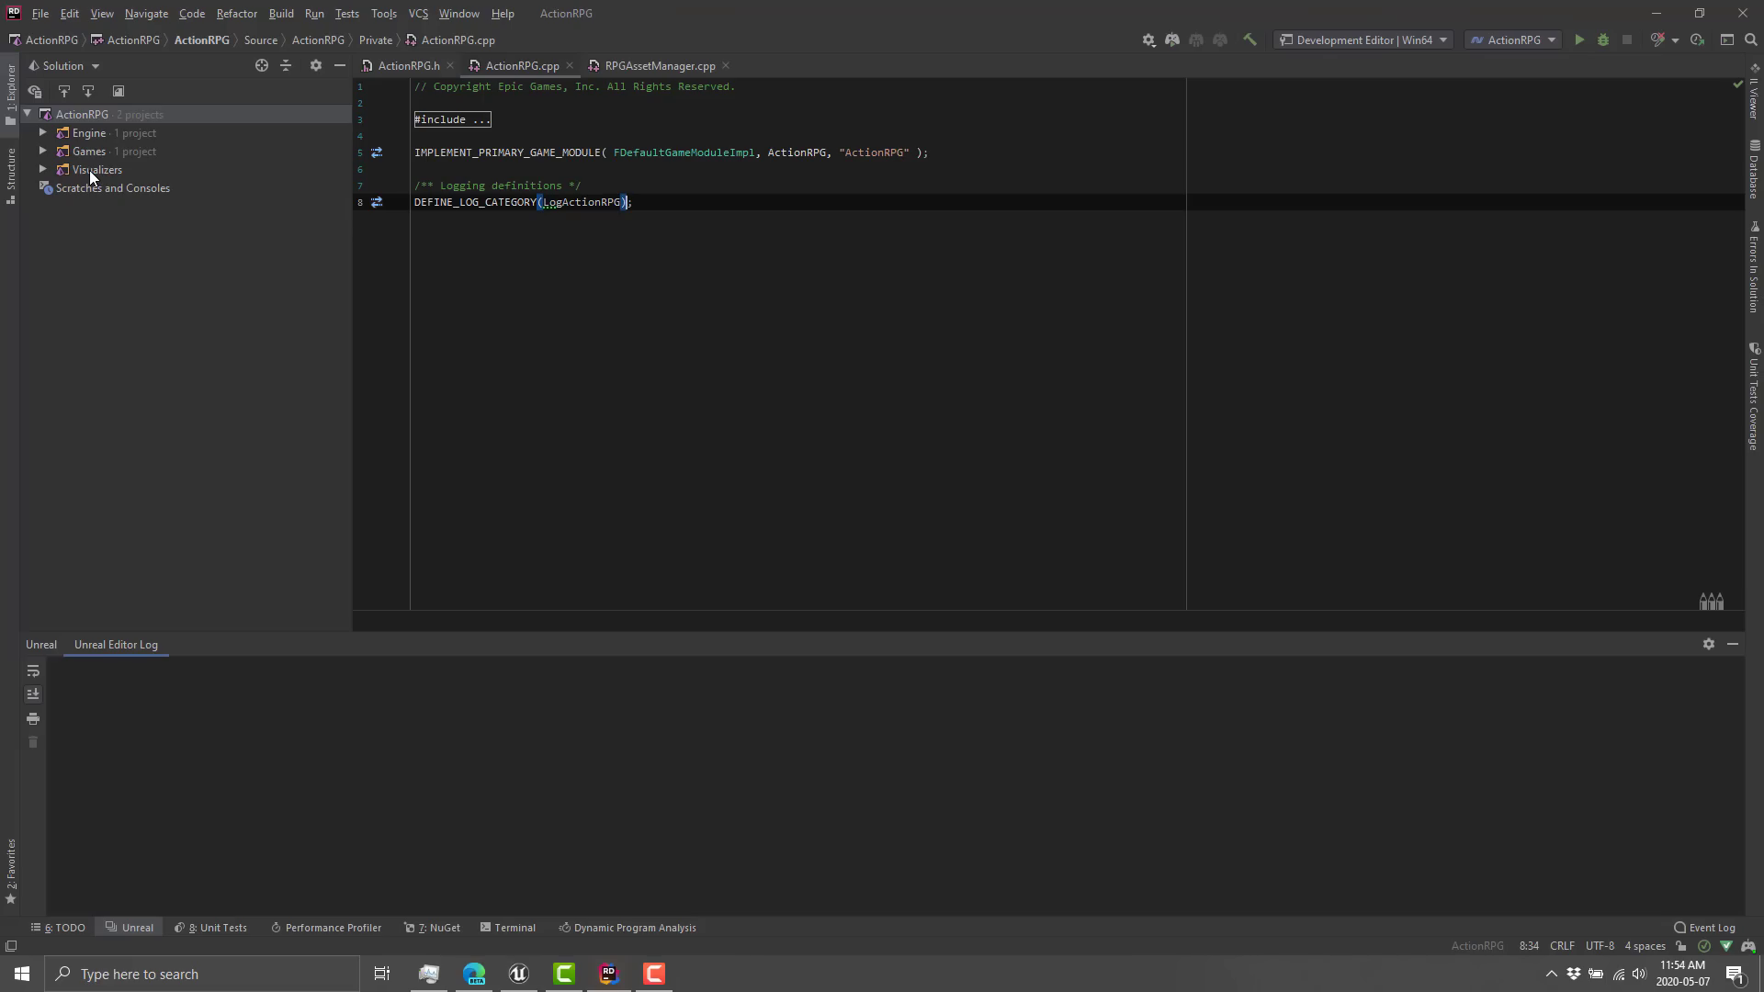
key("alt+tab")
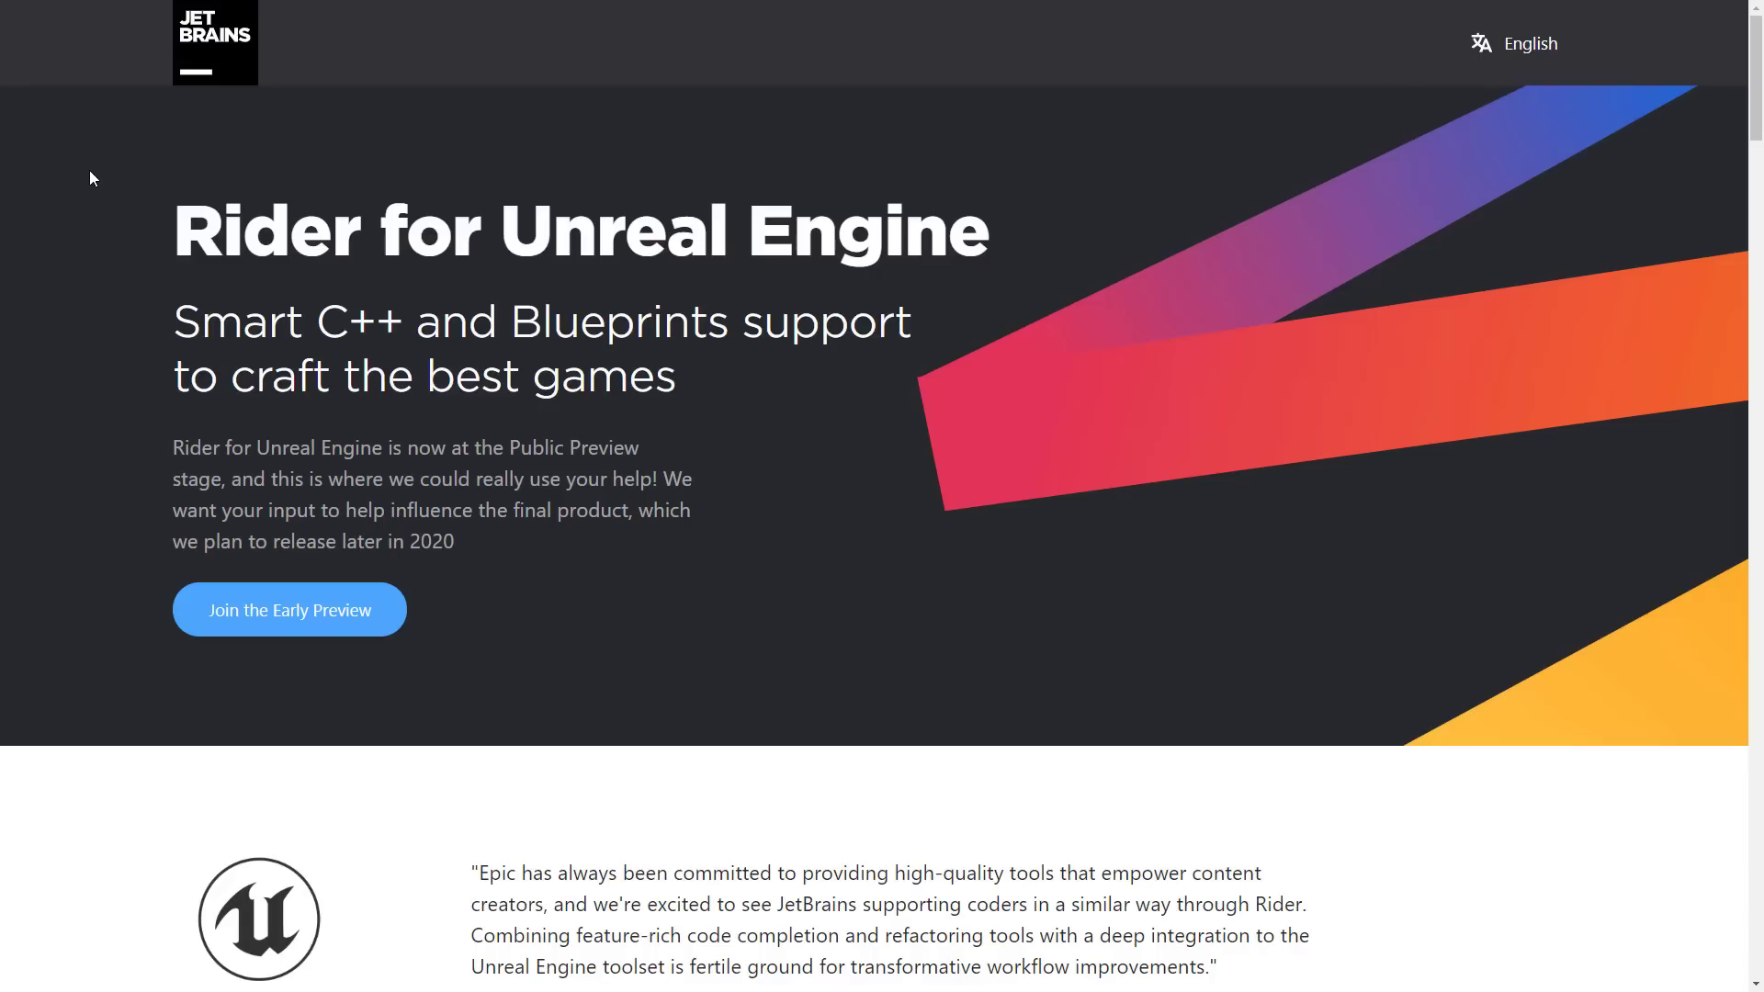
Scroll past the quote and video to reason 1, the fast native C++ IDE.
scroll("down", 3)
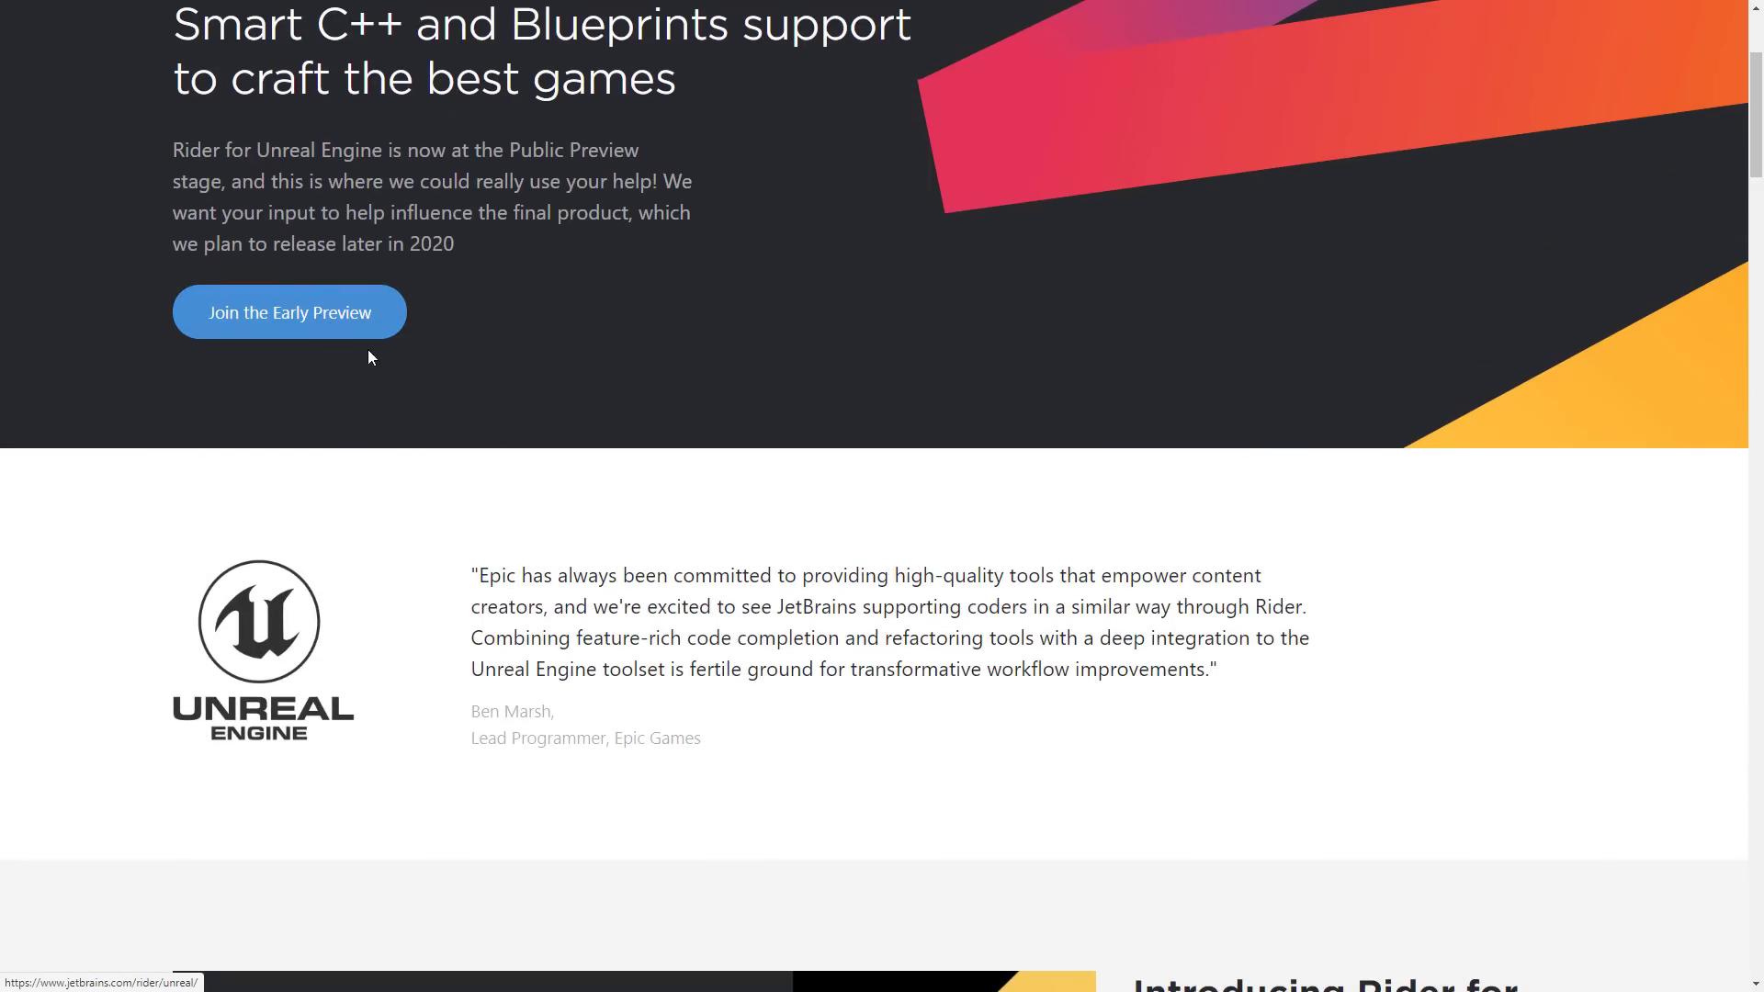
scroll("down", 3)
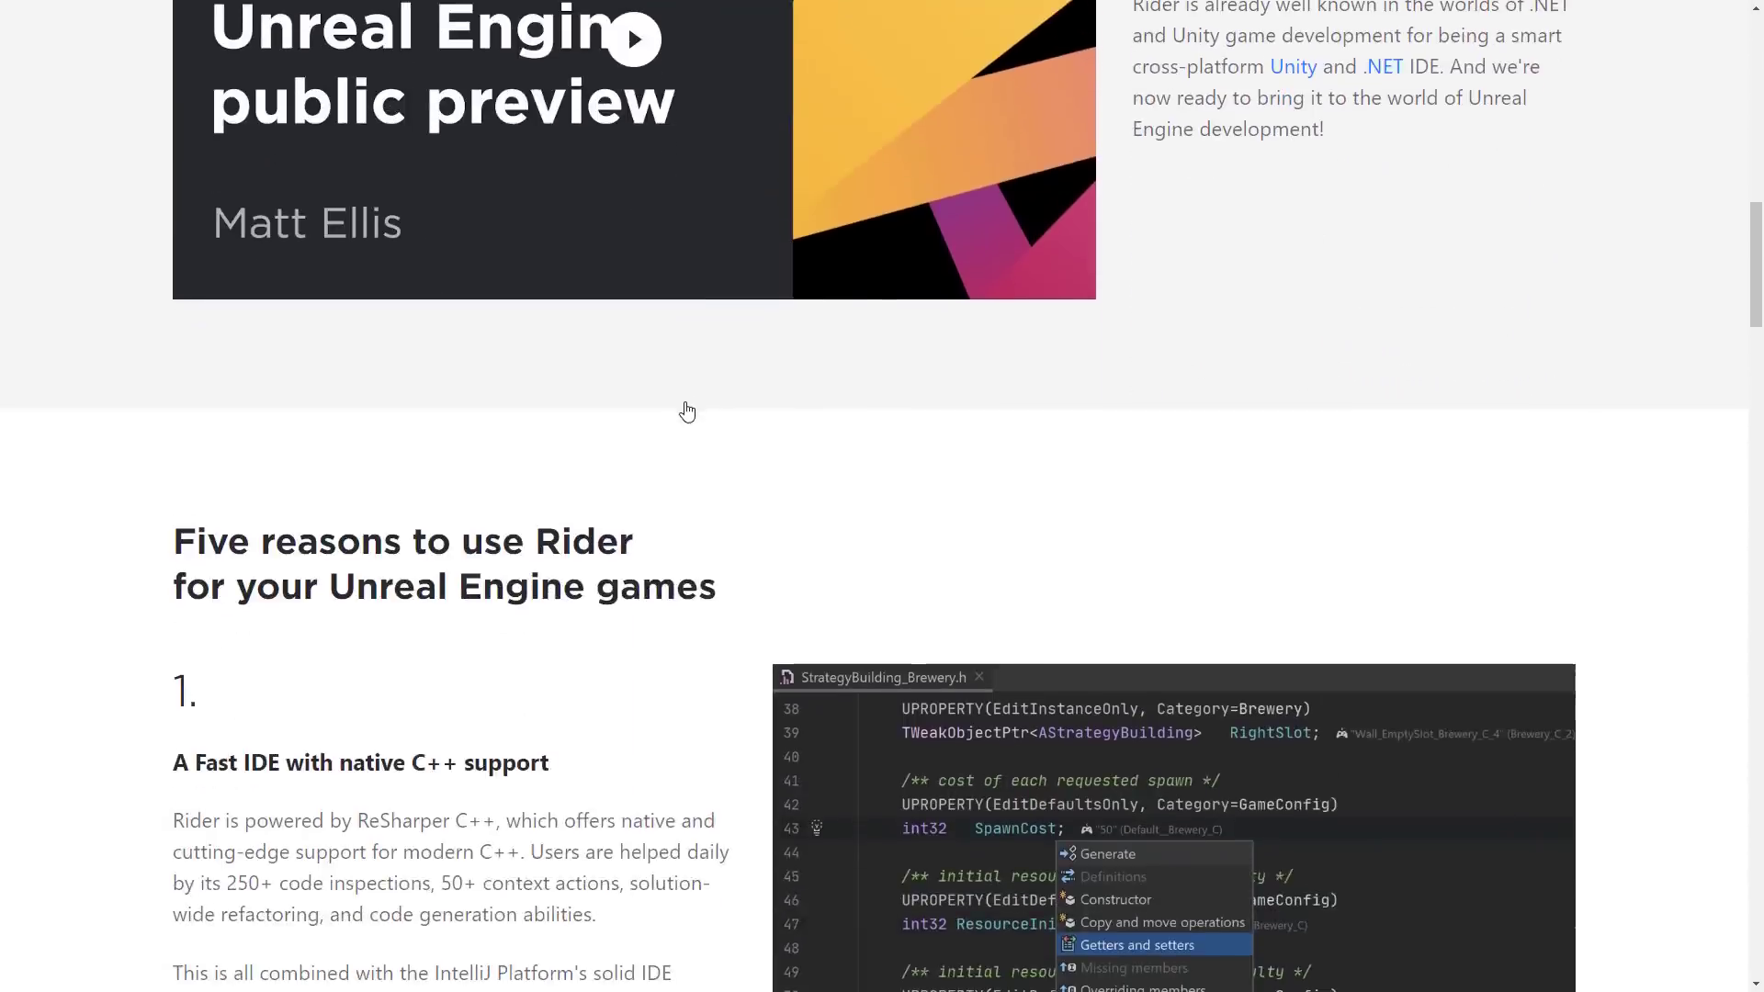
scroll("down", 3)
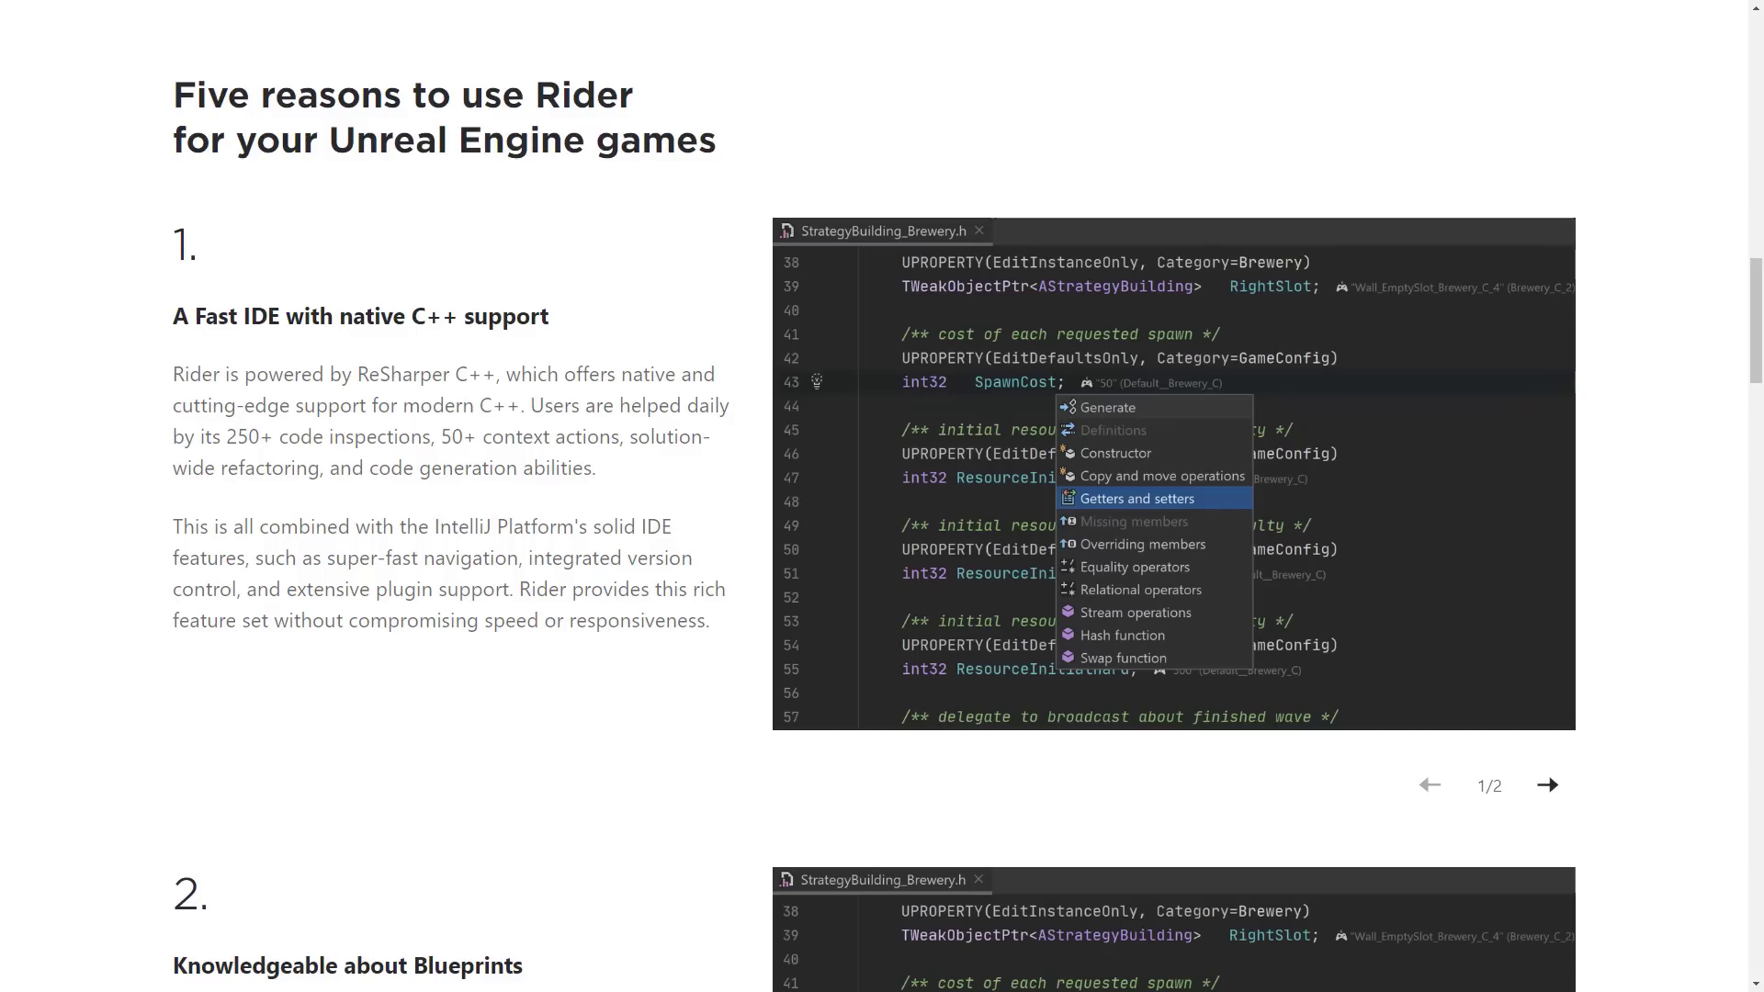
mouse_move(386, 454)
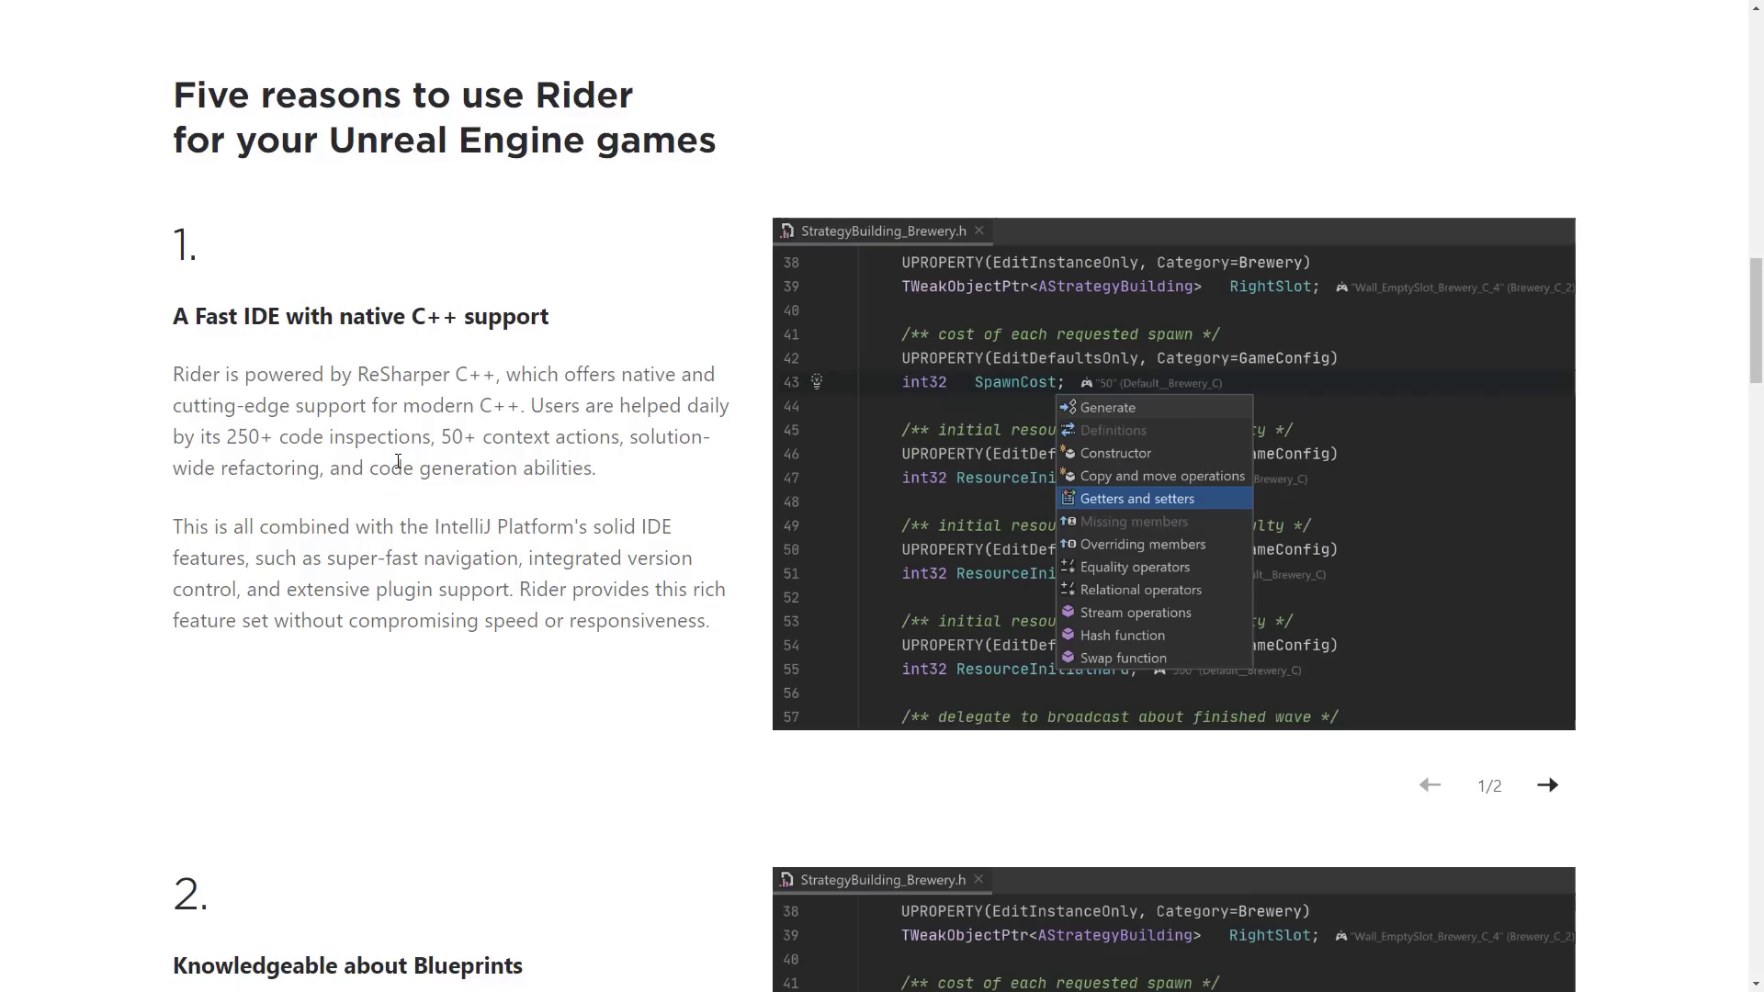
Scroll past the Blueprints section to reason 3, reflection mechanism assistance.
scroll("down", 3)
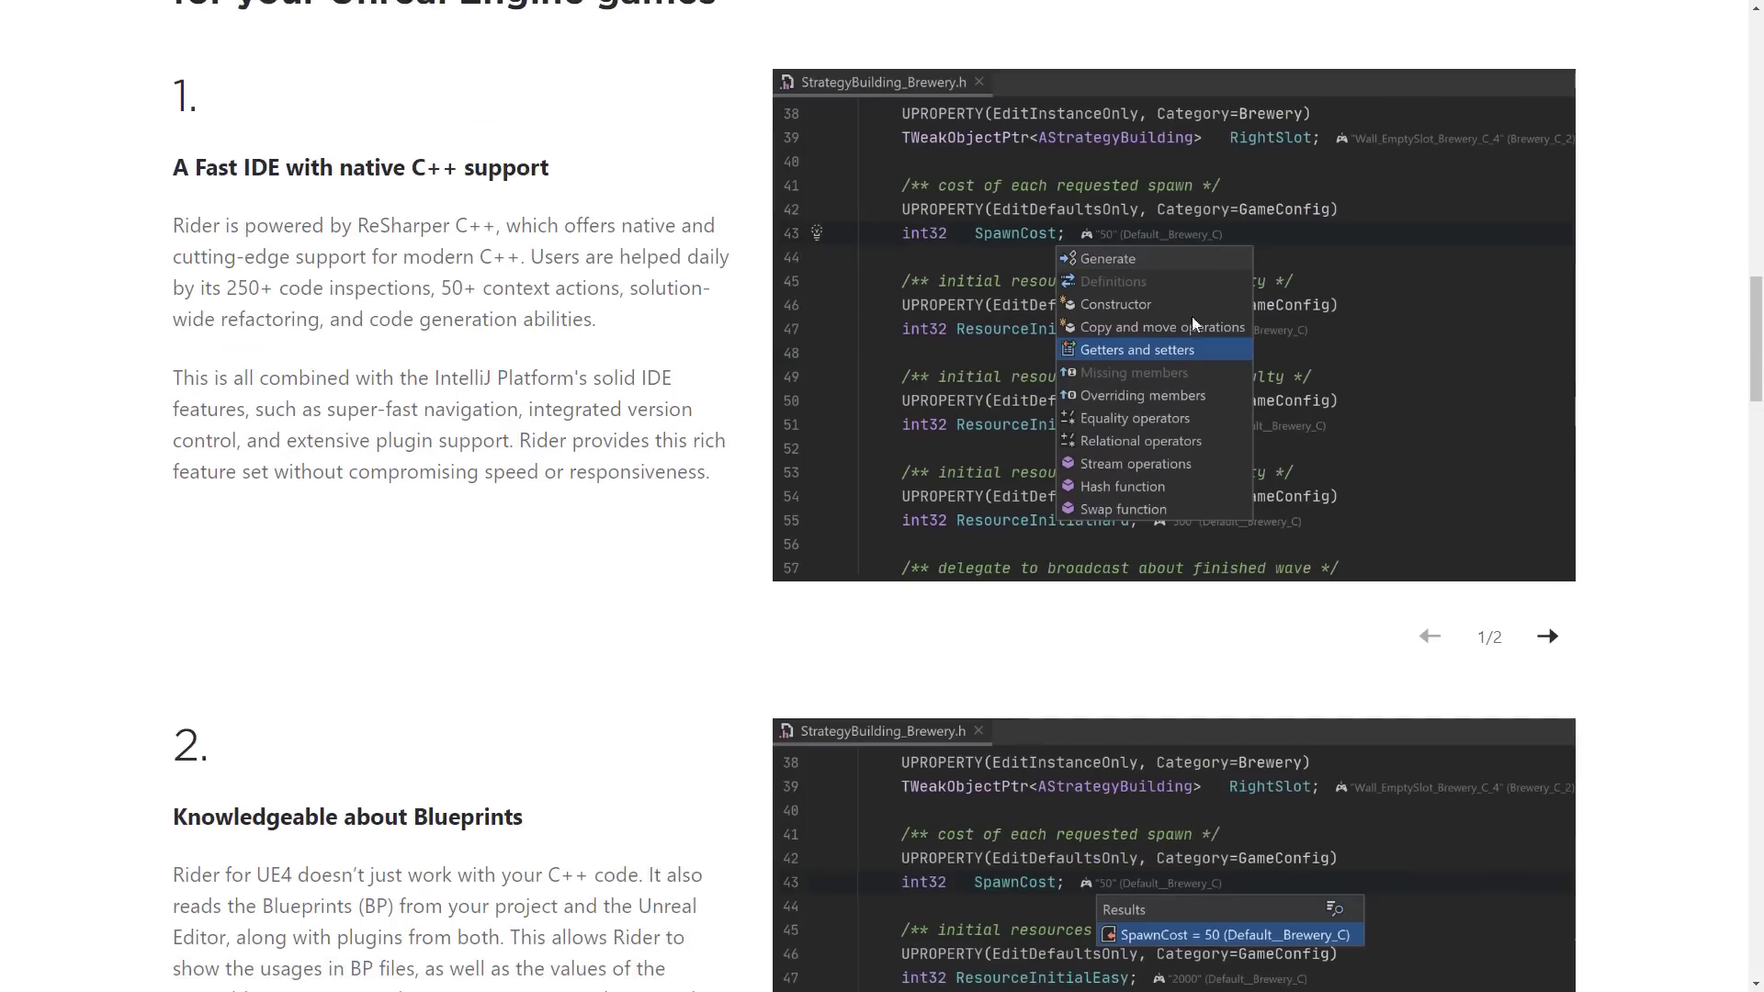
mouse_move(419, 410)
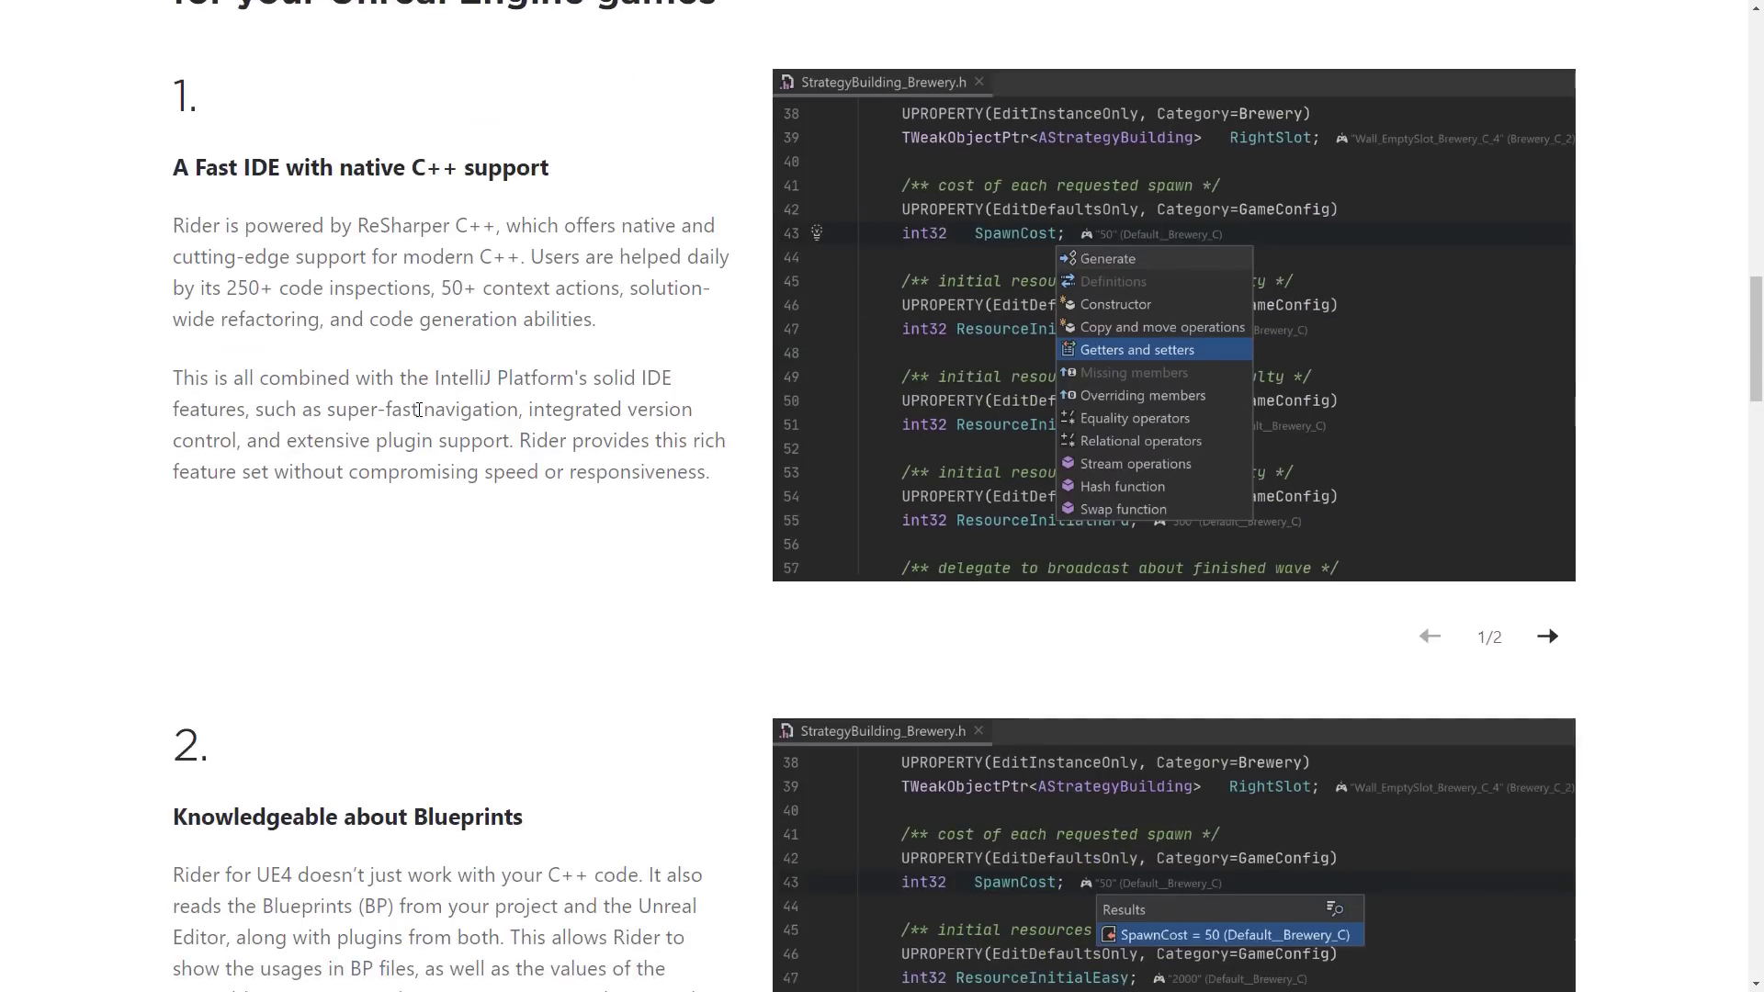
scroll("down", 3)
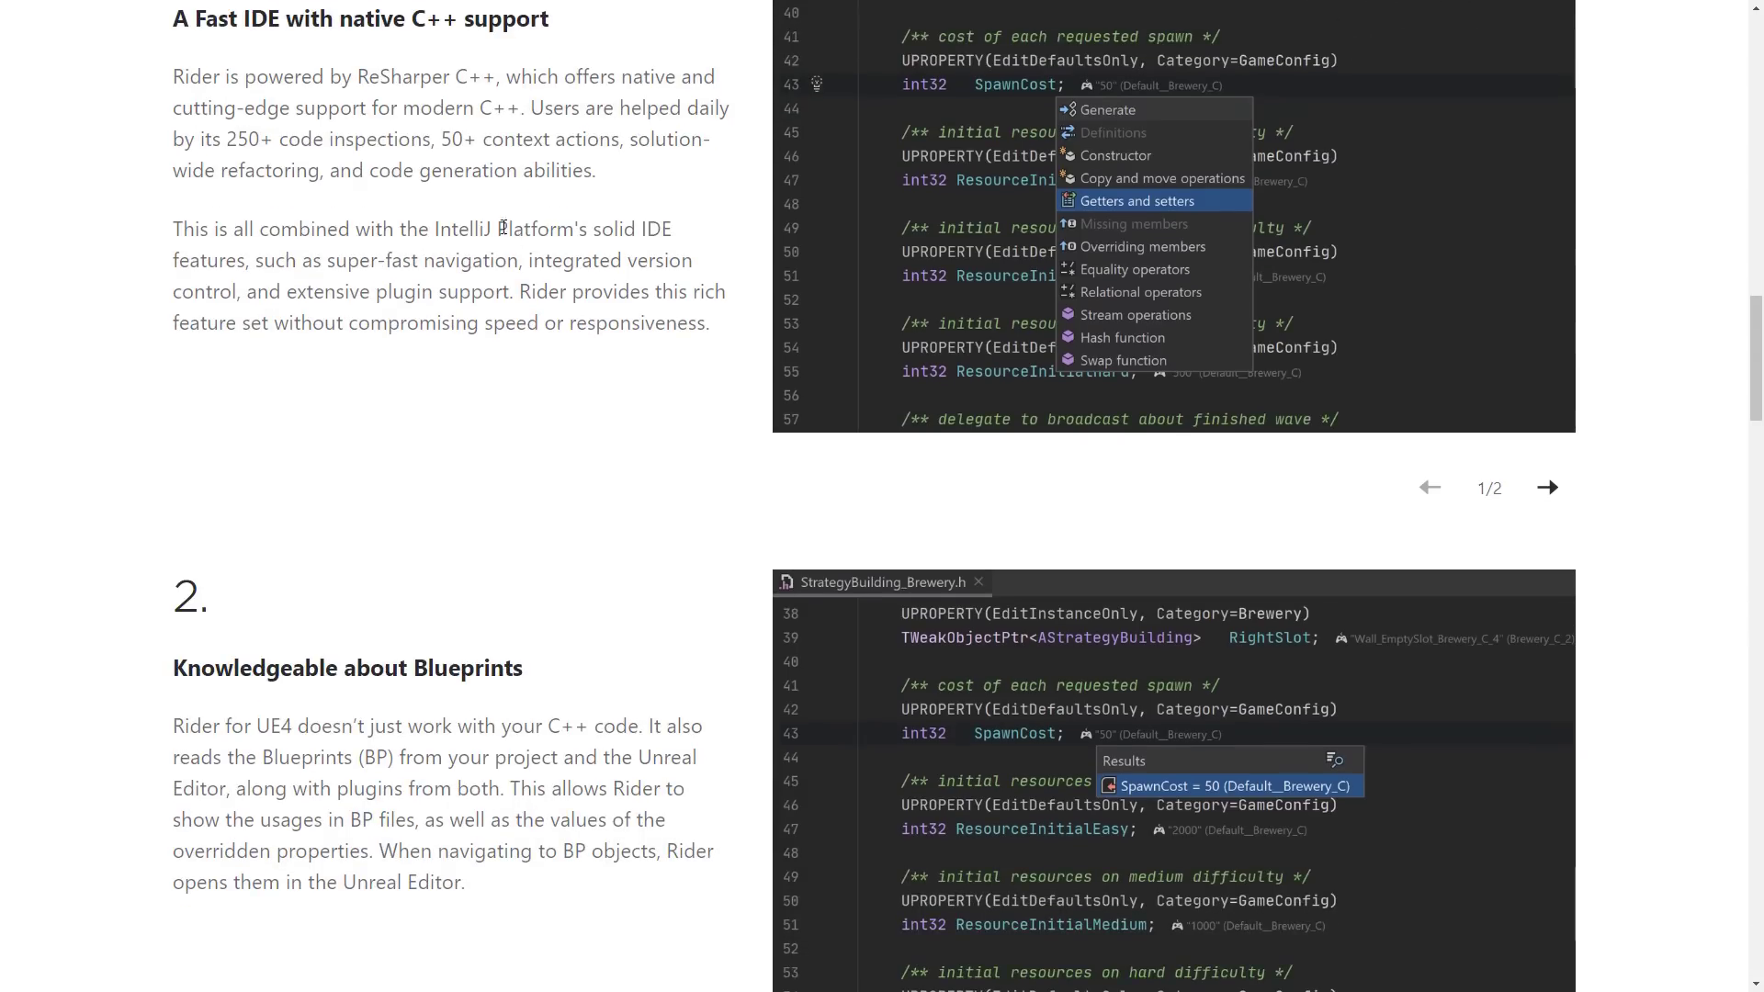
mouse_move(405, 252)
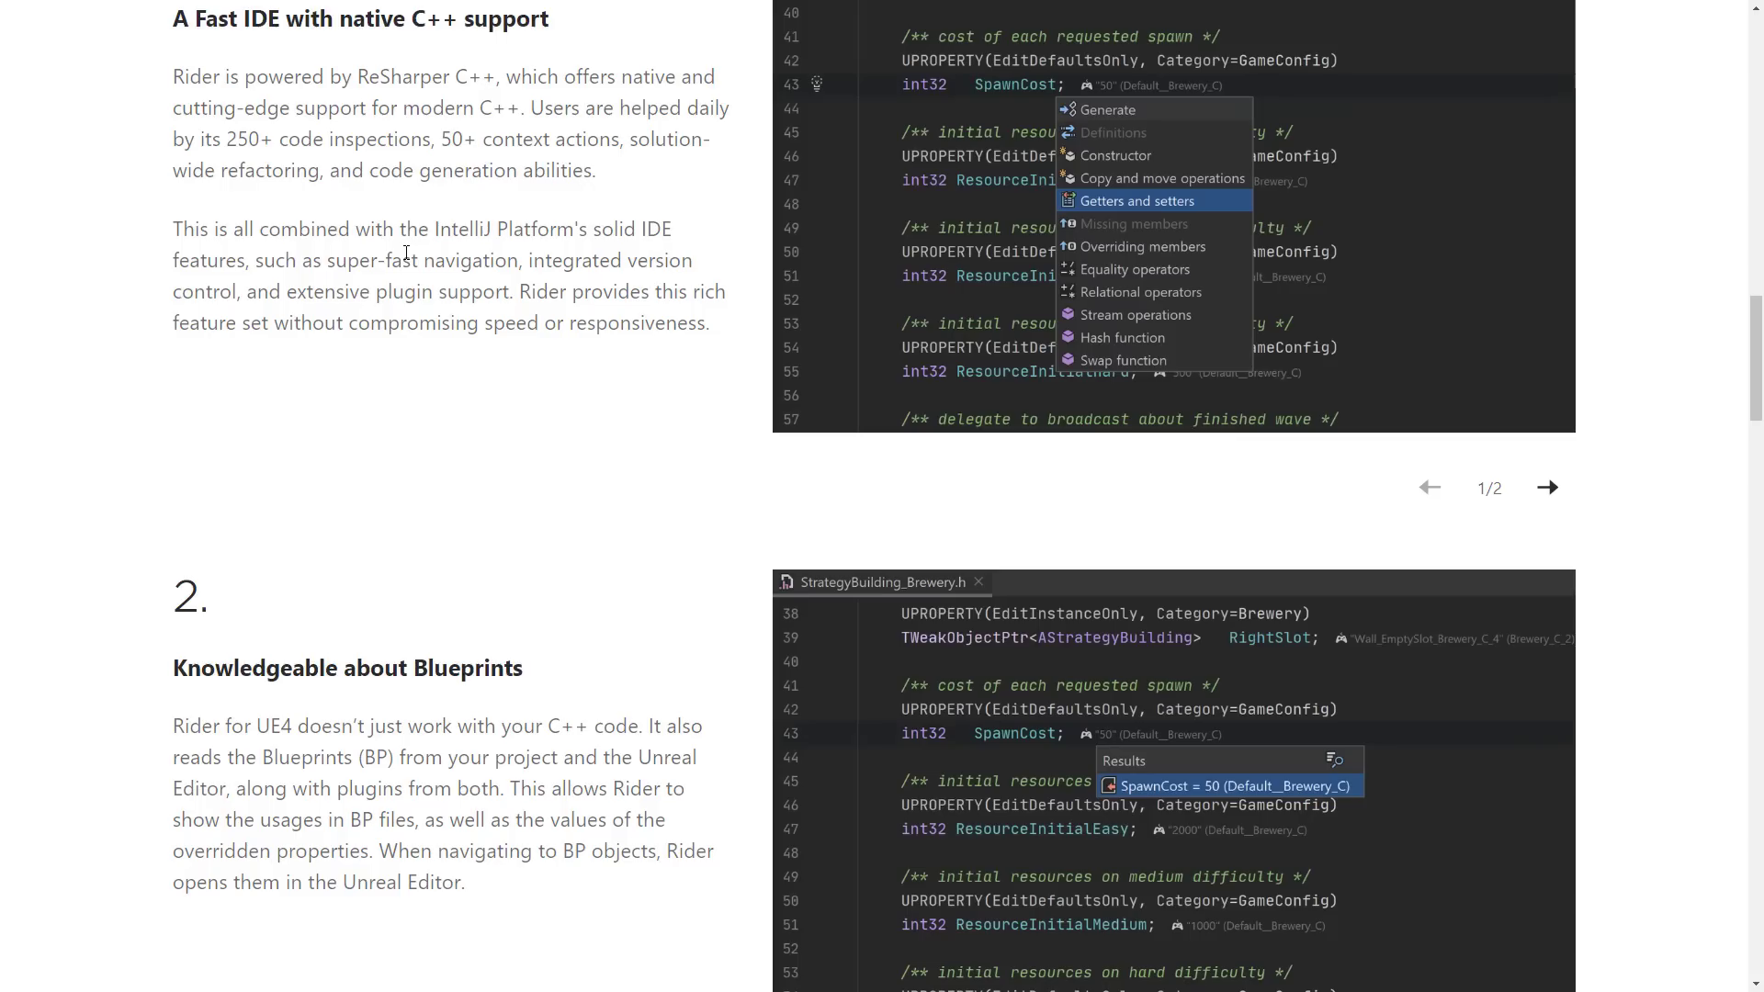
mouse_move(785, 442)
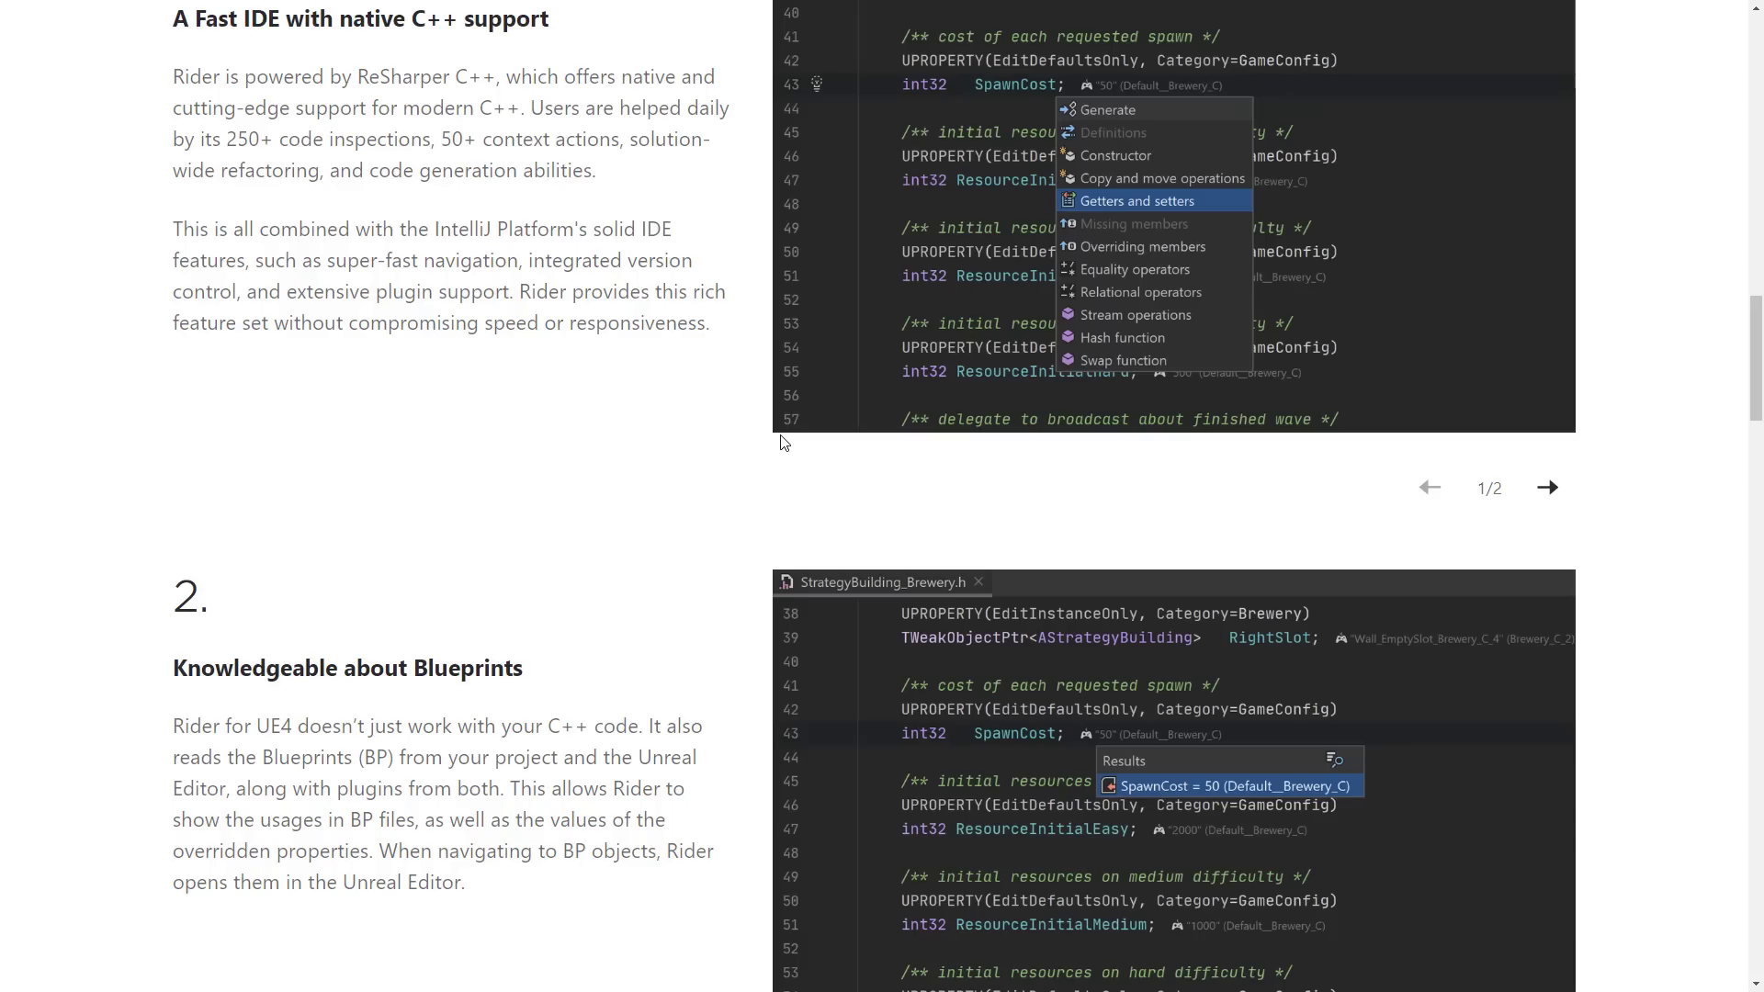
mouse_move(755, 430)
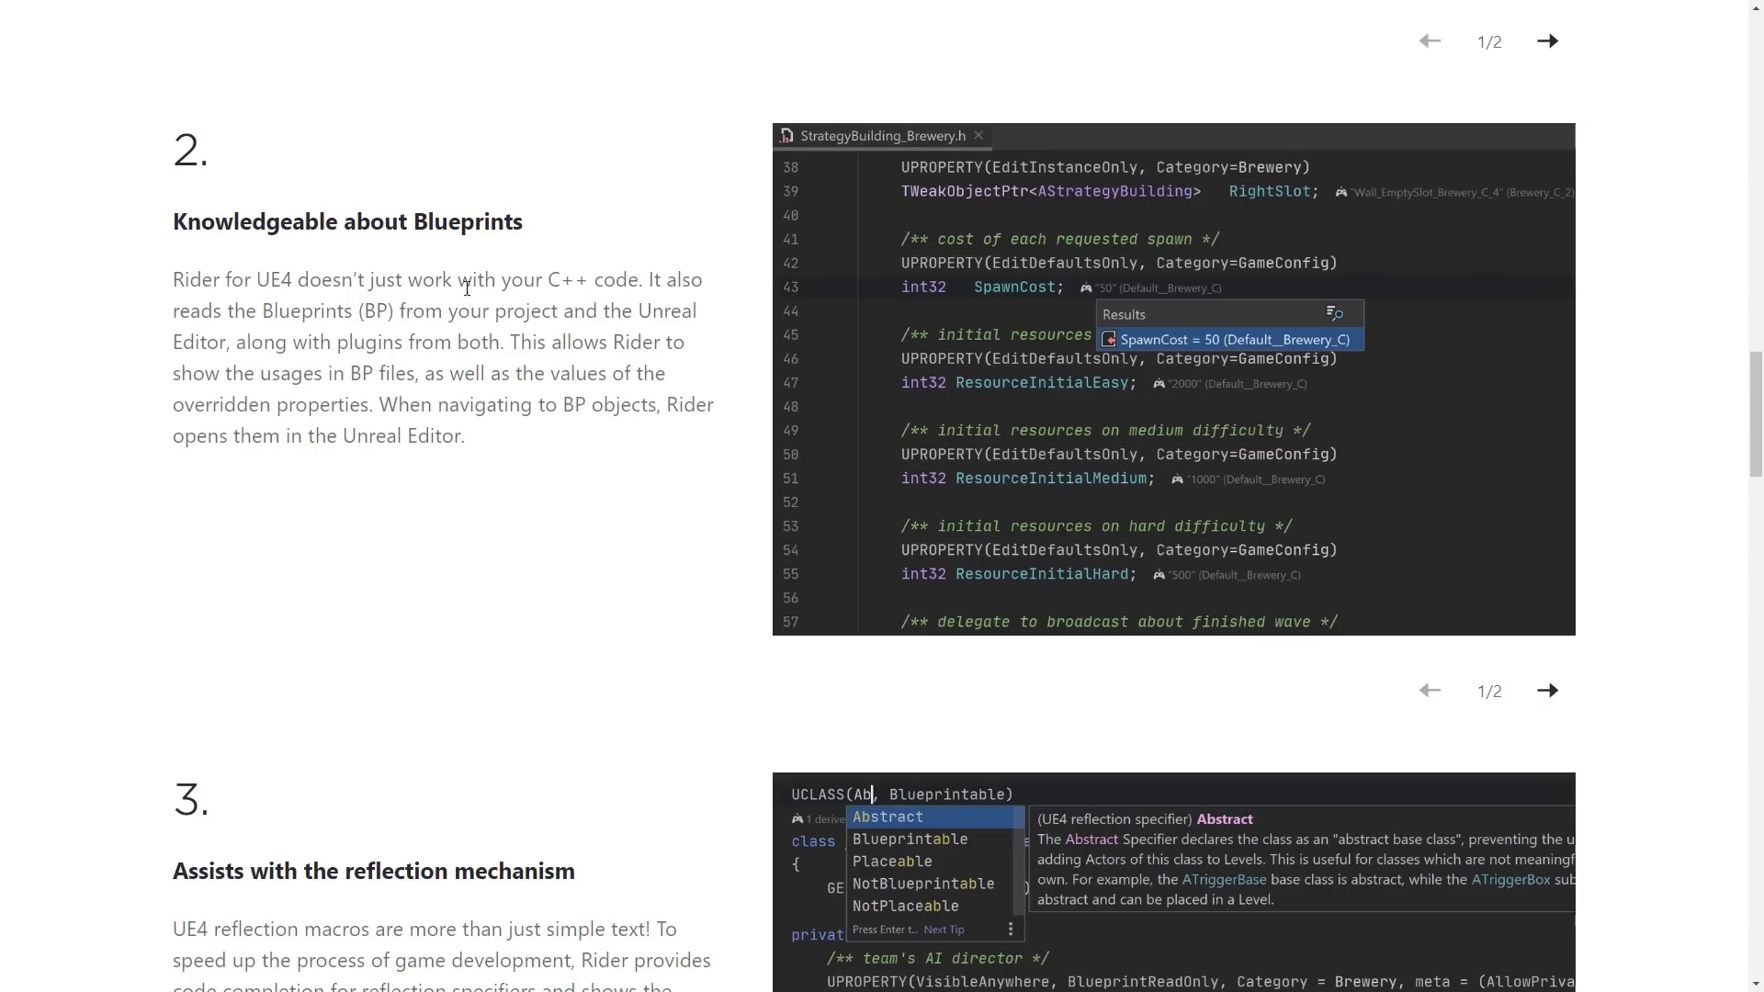
mouse_move(270, 334)
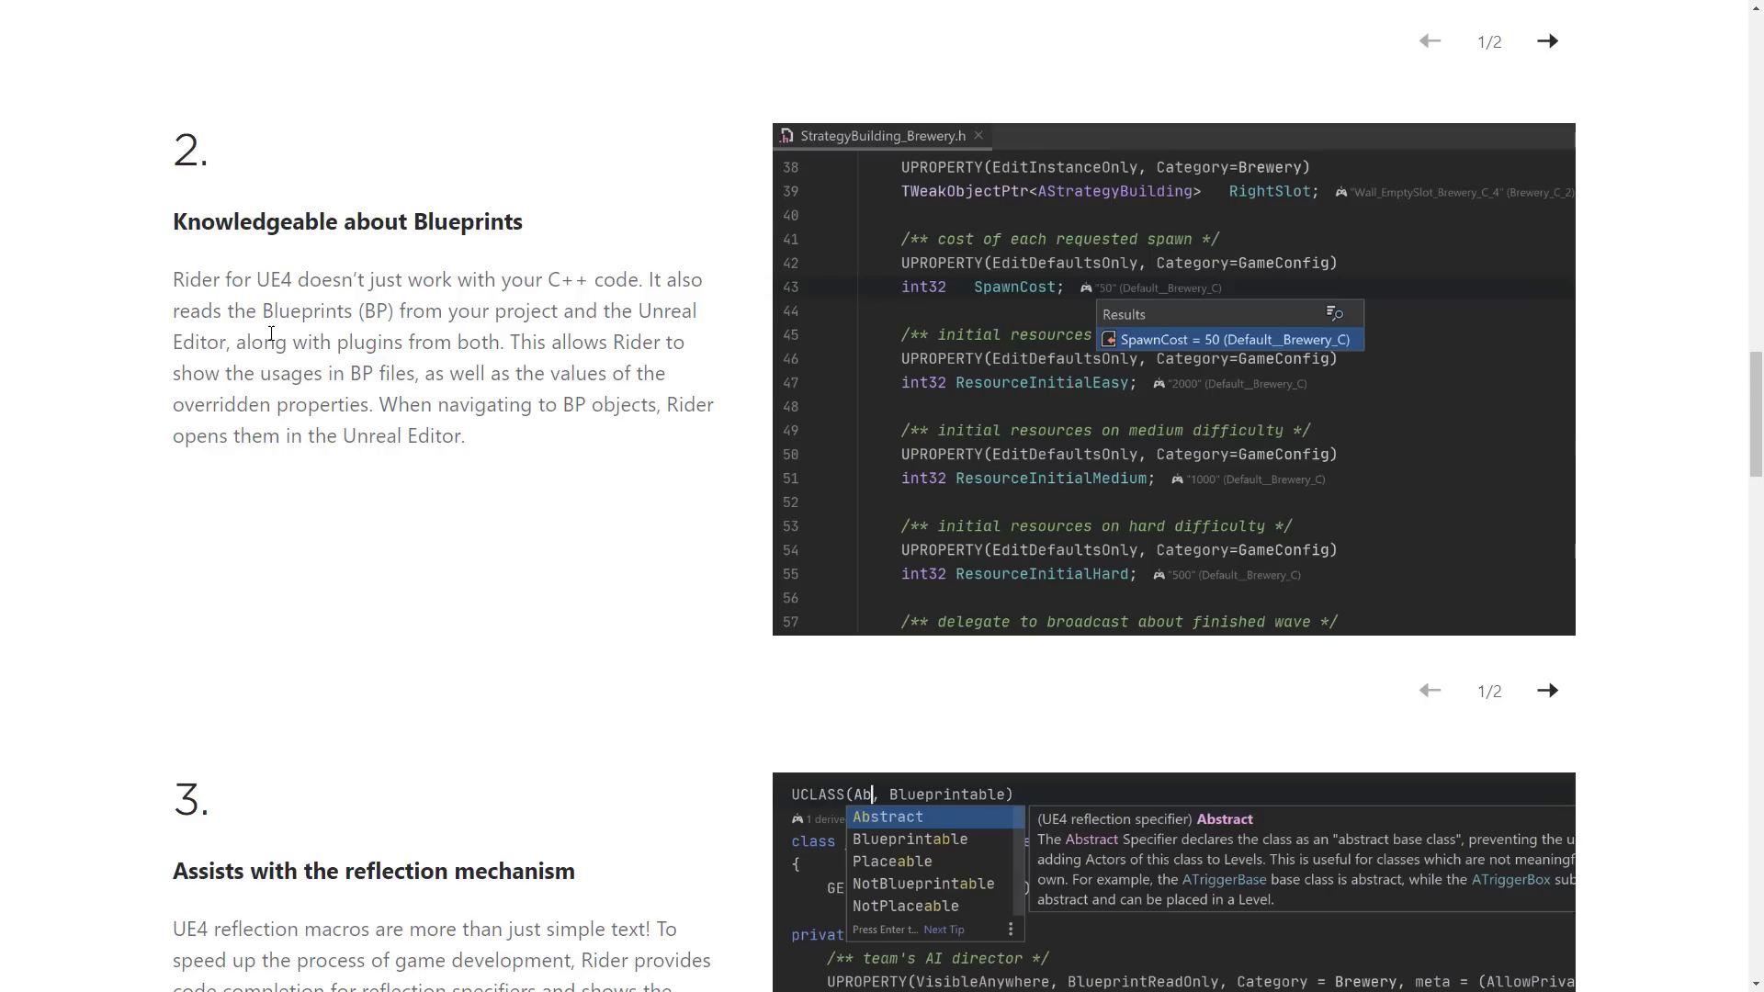
mouse_move(513, 342)
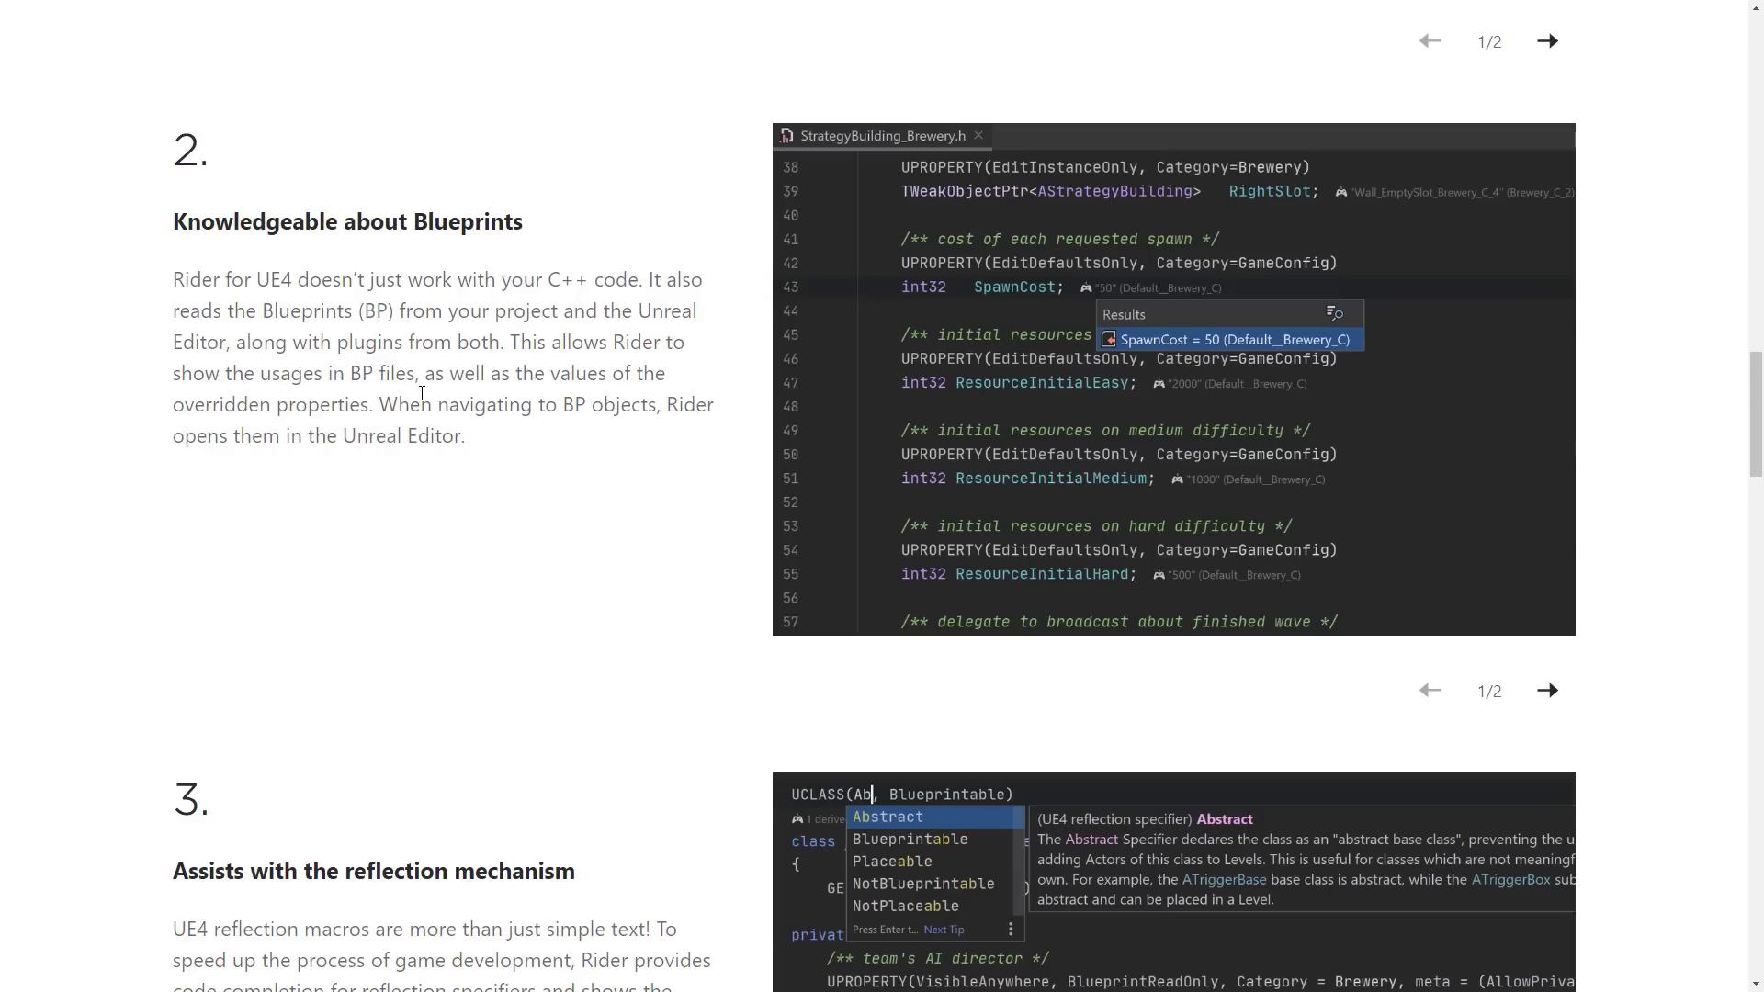
mouse_move(283, 397)
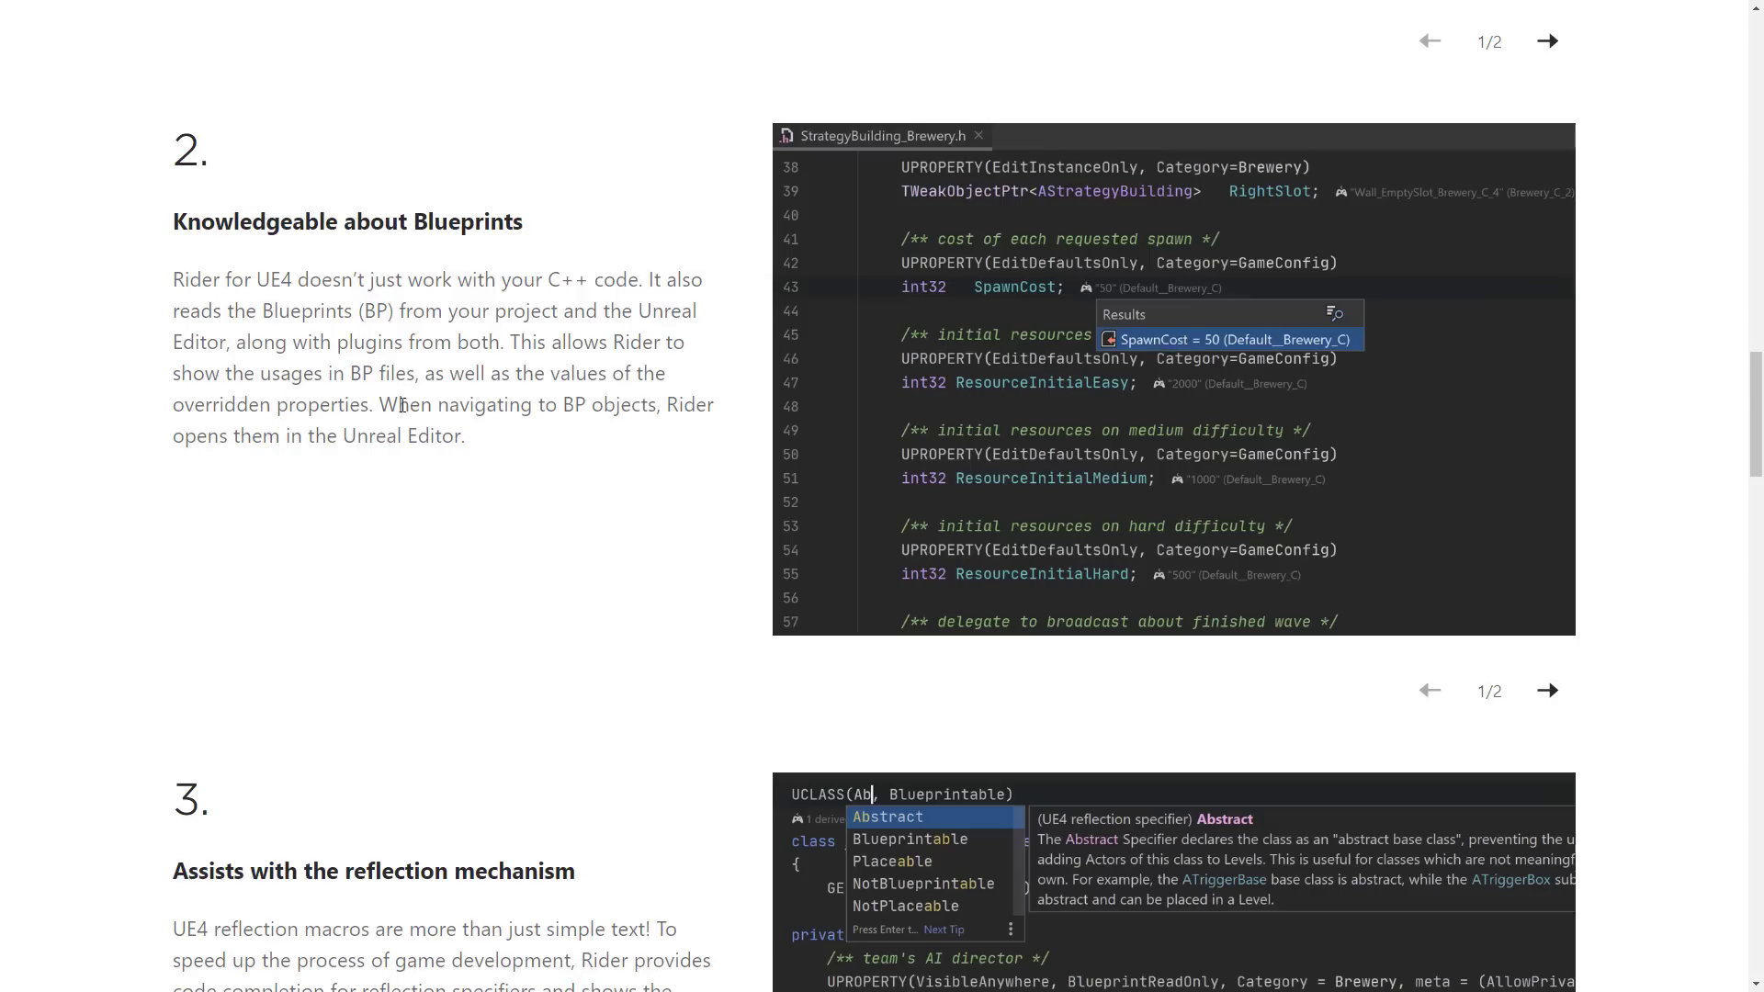
mouse_move(559, 394)
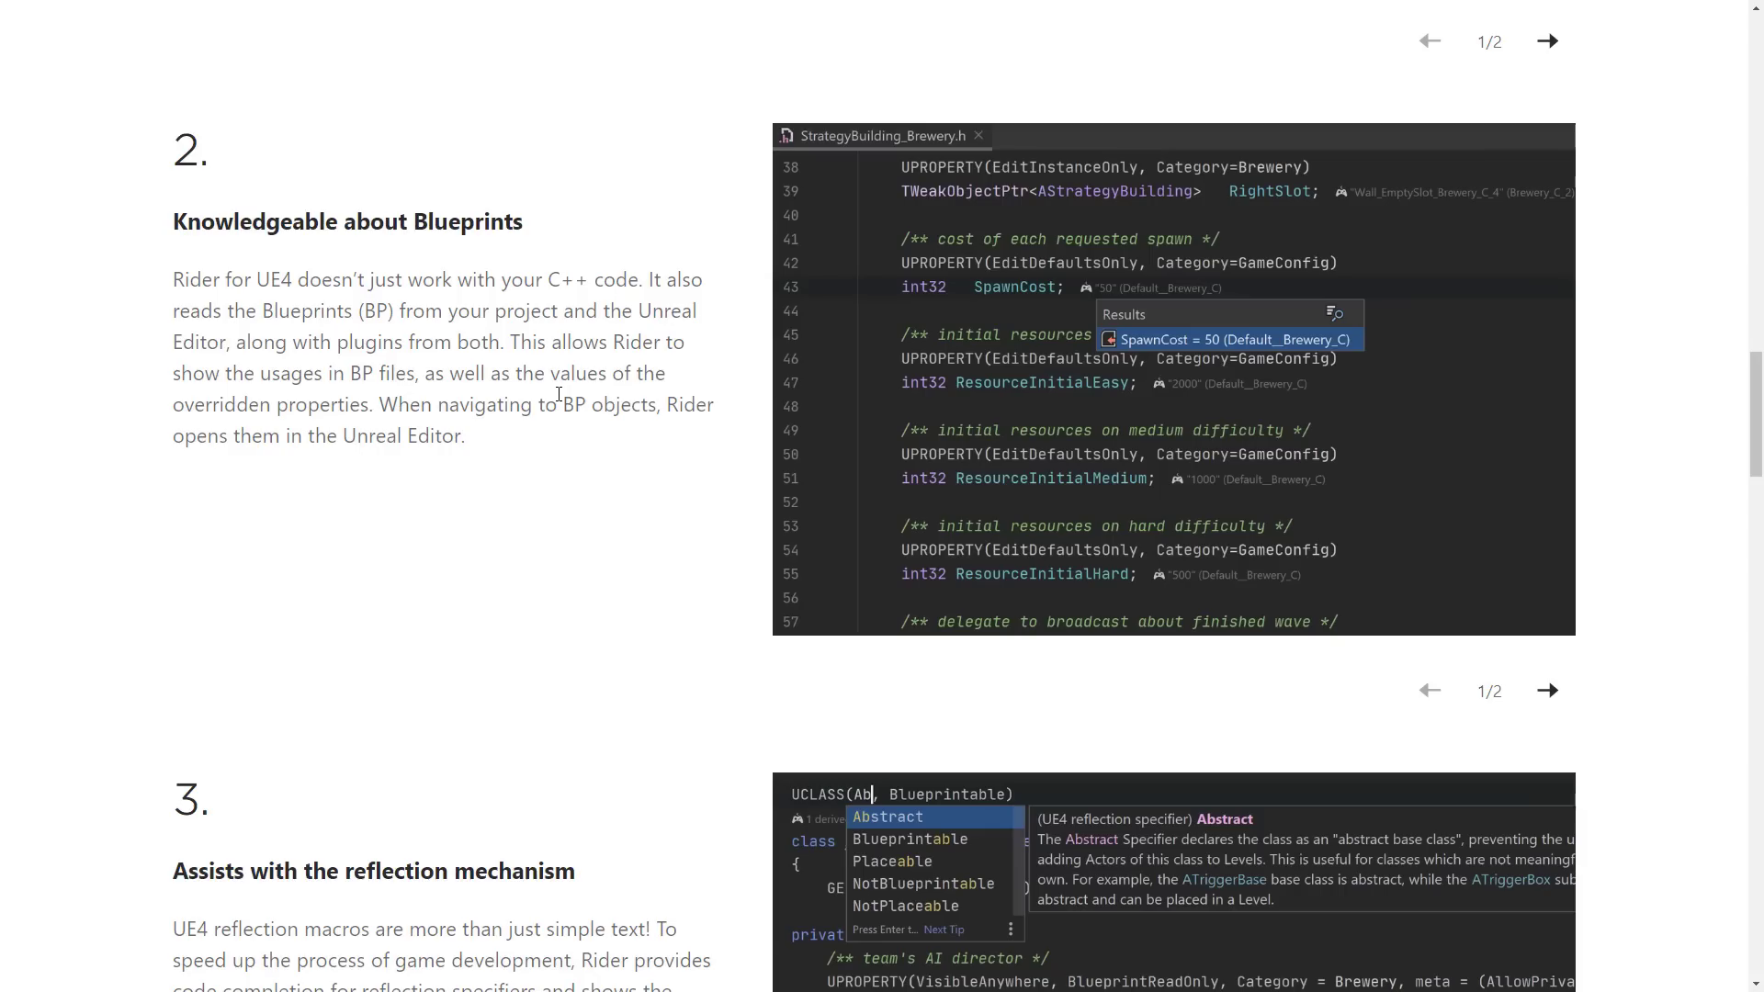
mouse_move(393, 397)
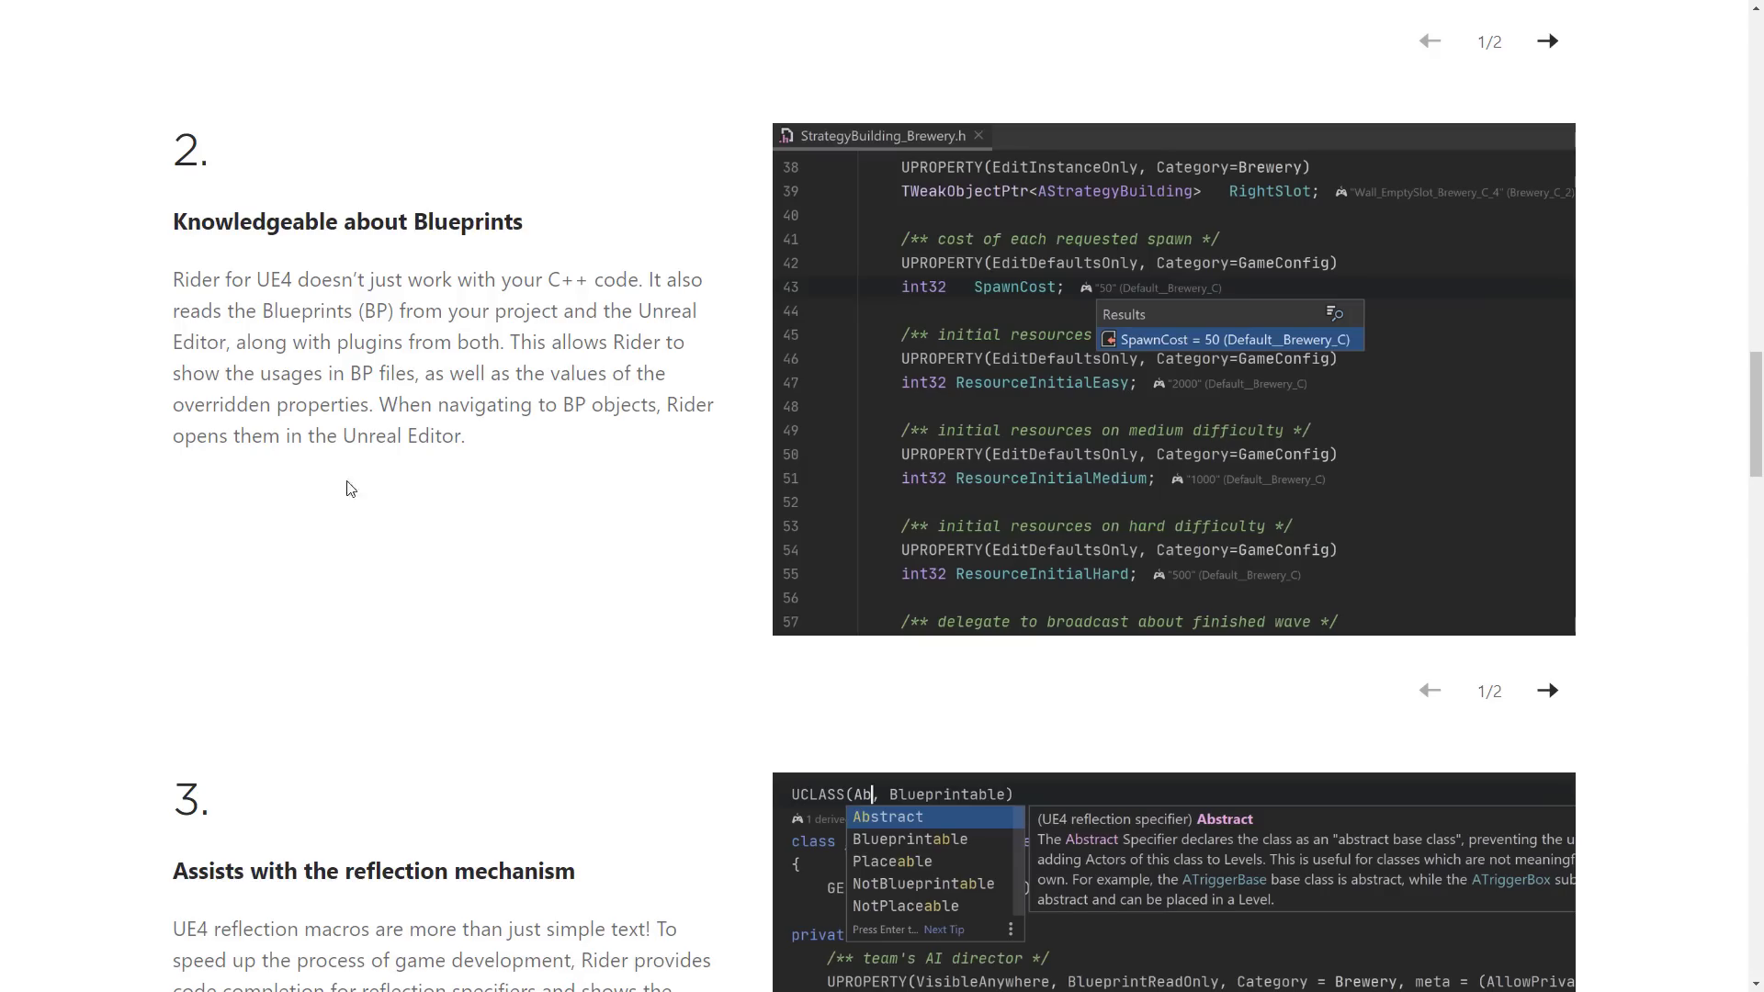
scroll("down", 3)
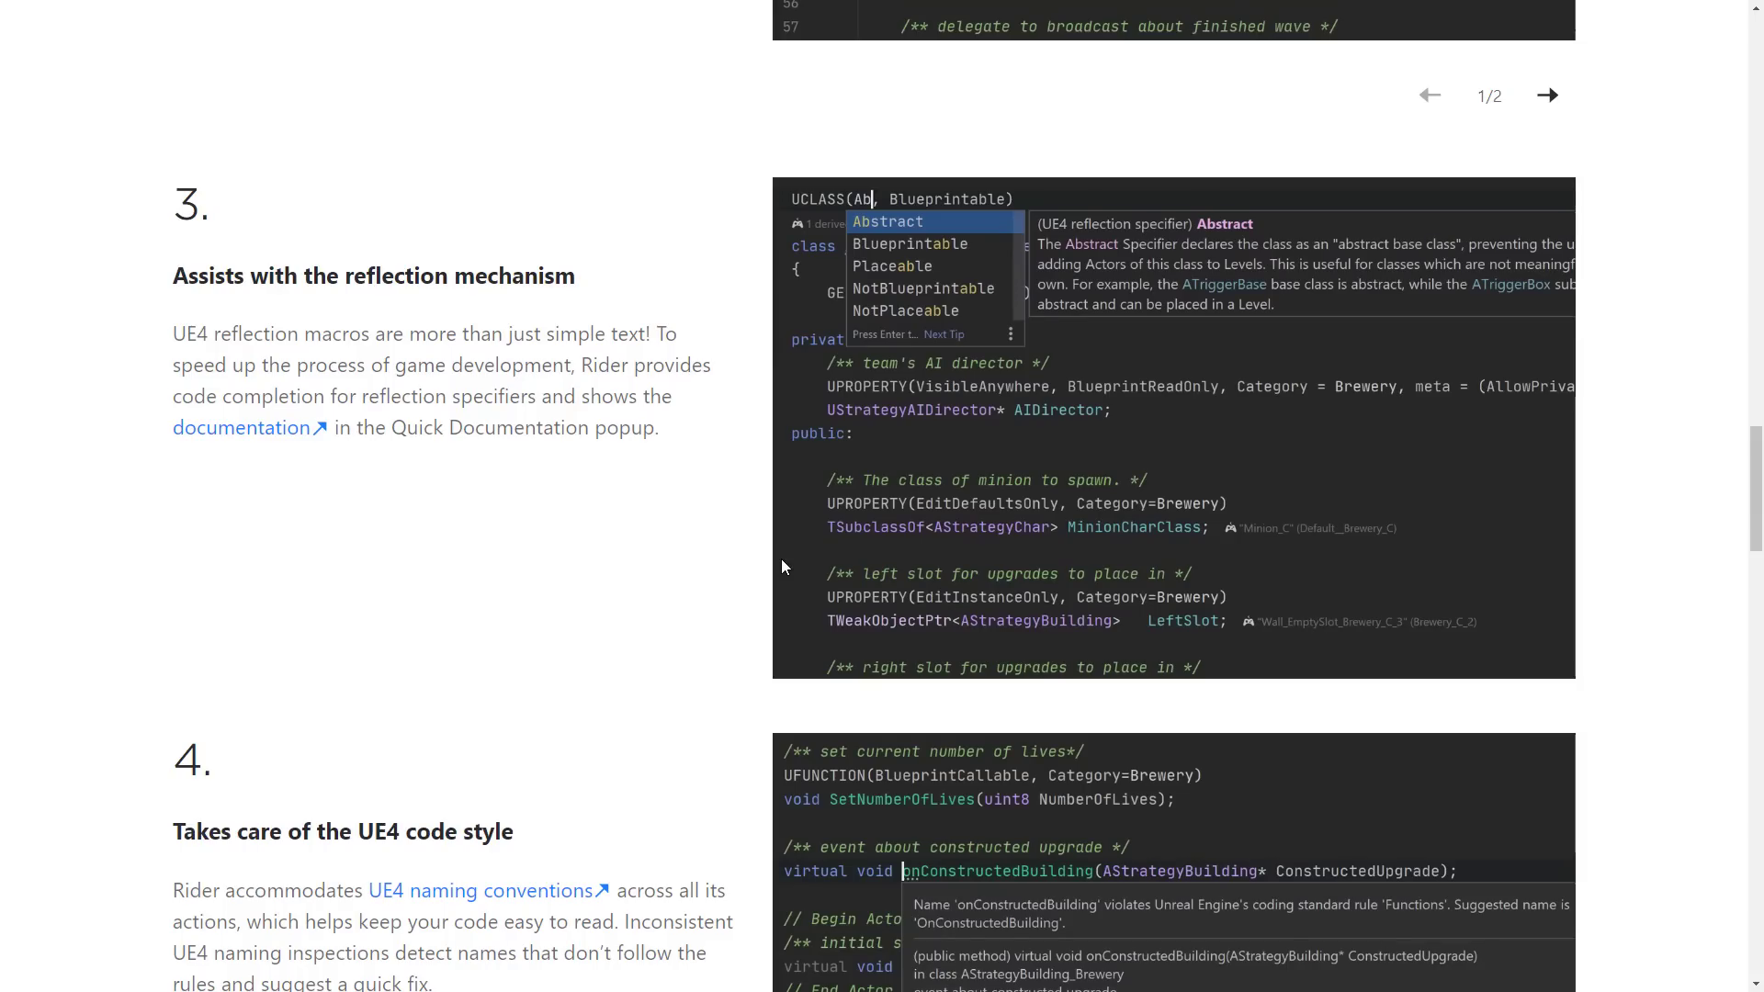
mouse_move(808, 206)
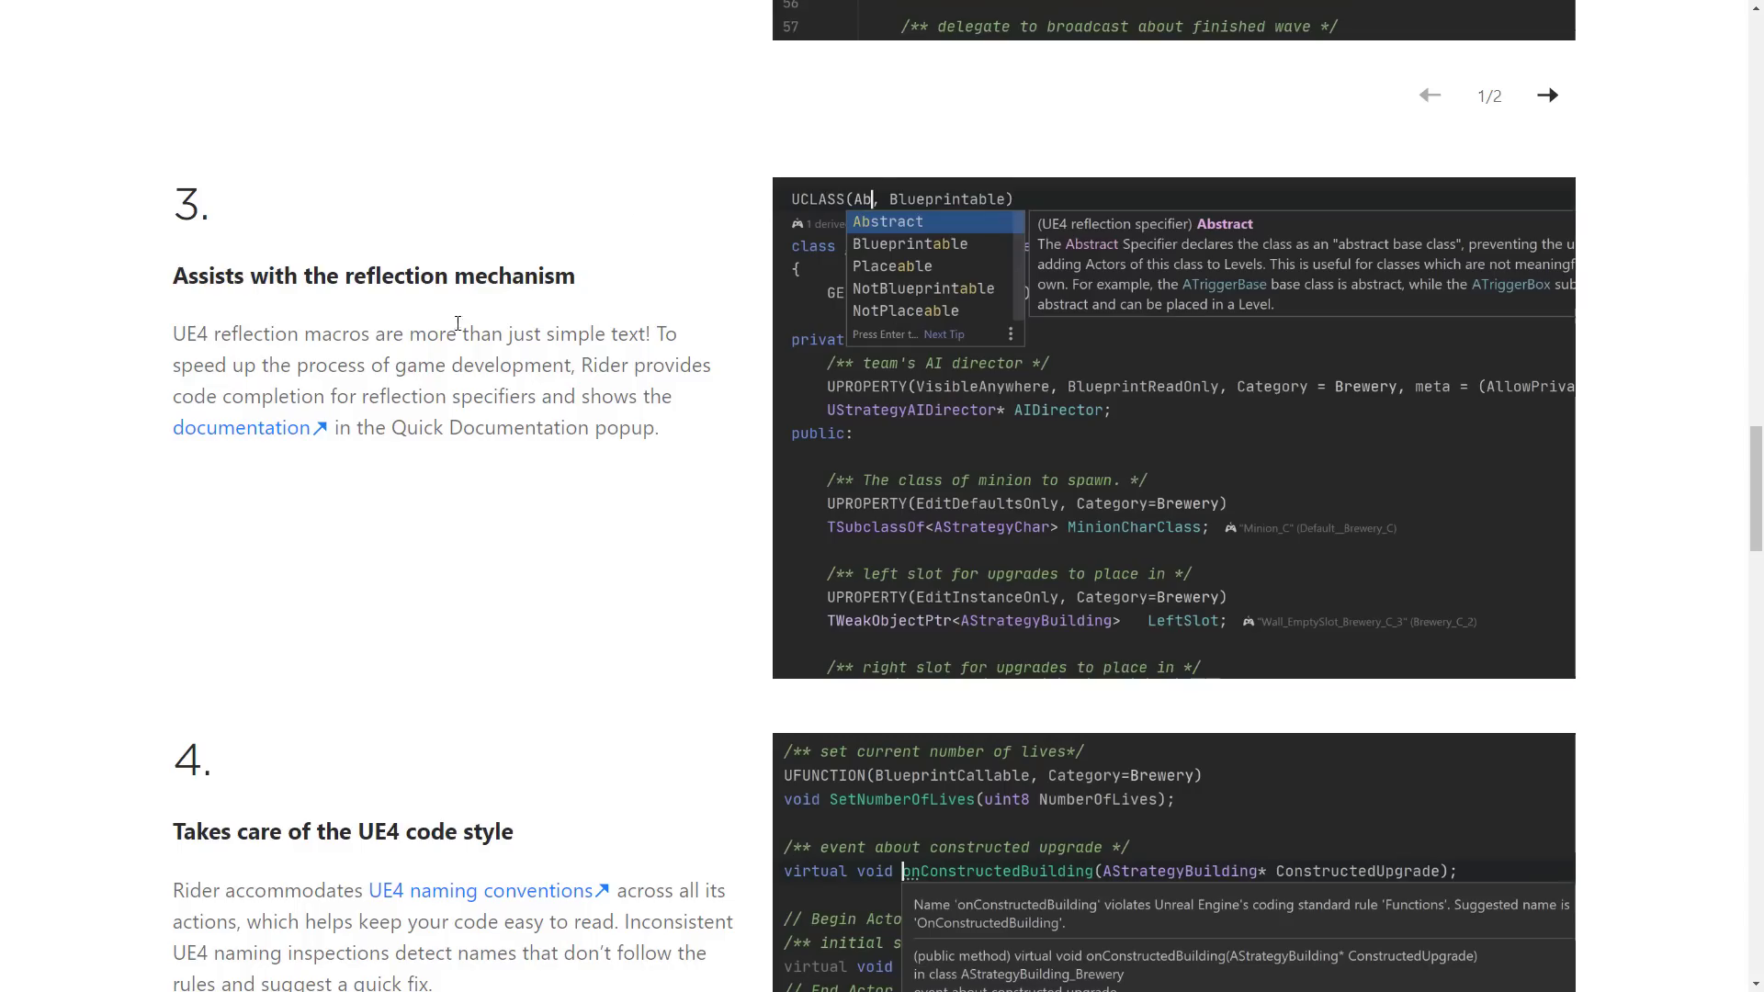
mouse_move(303, 385)
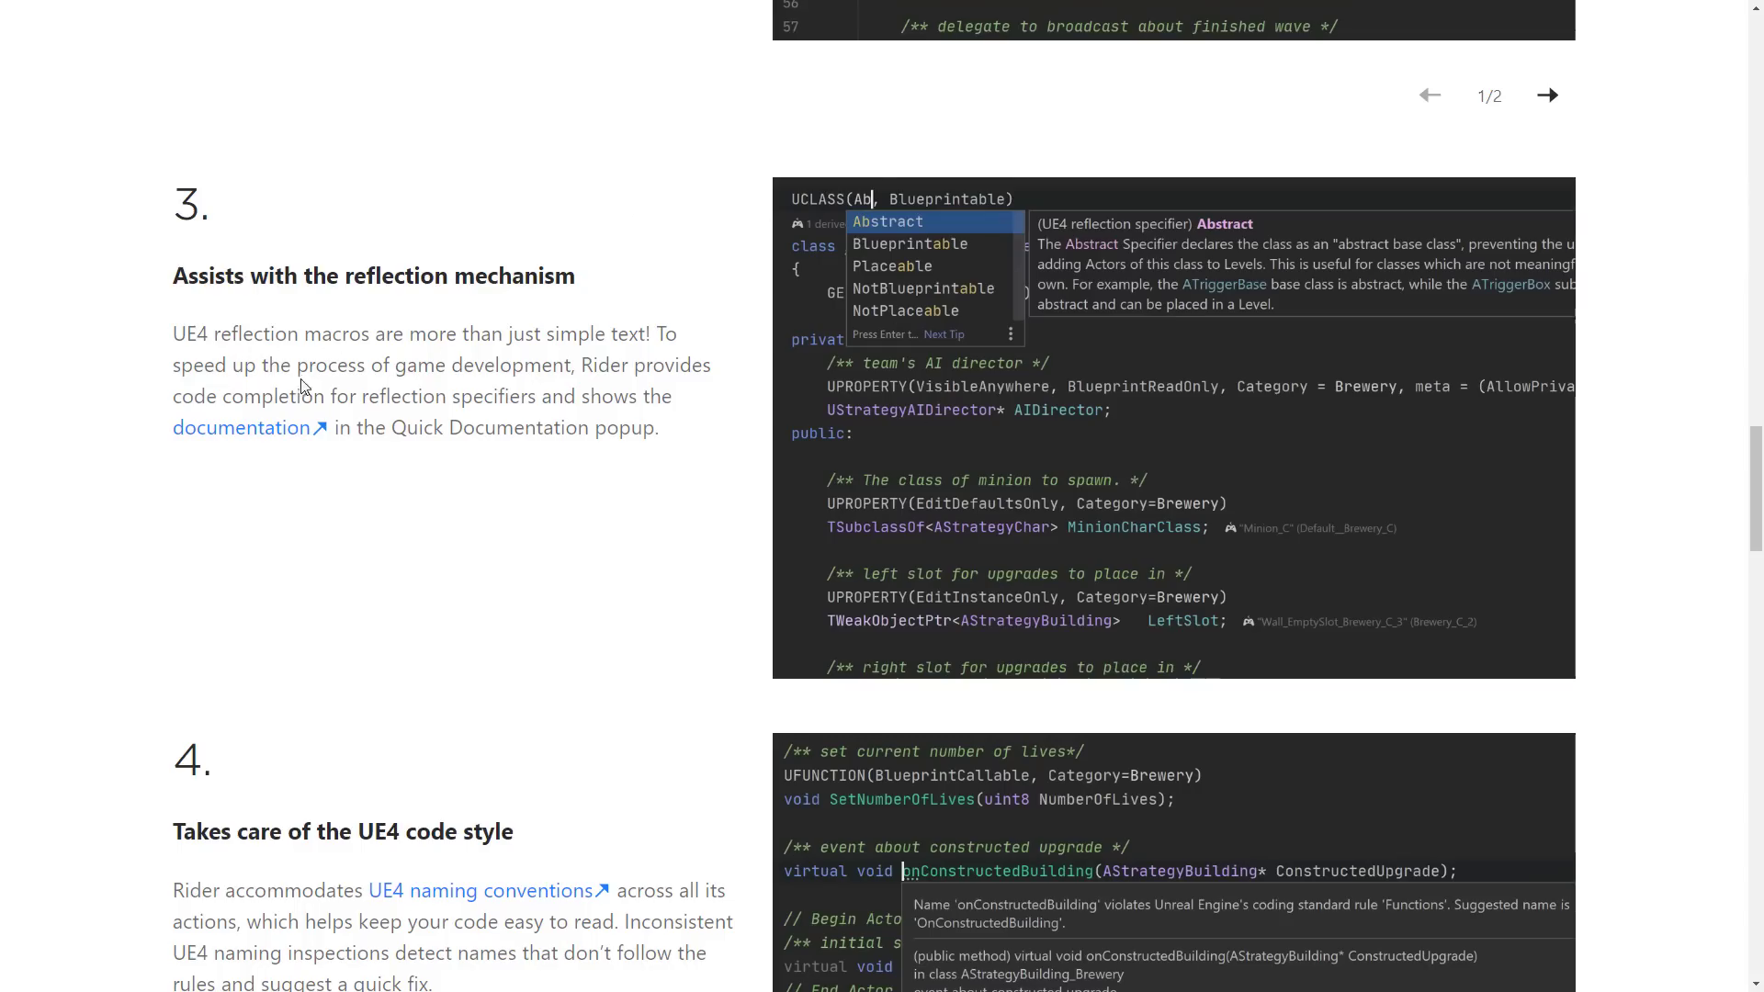
mouse_move(494, 417)
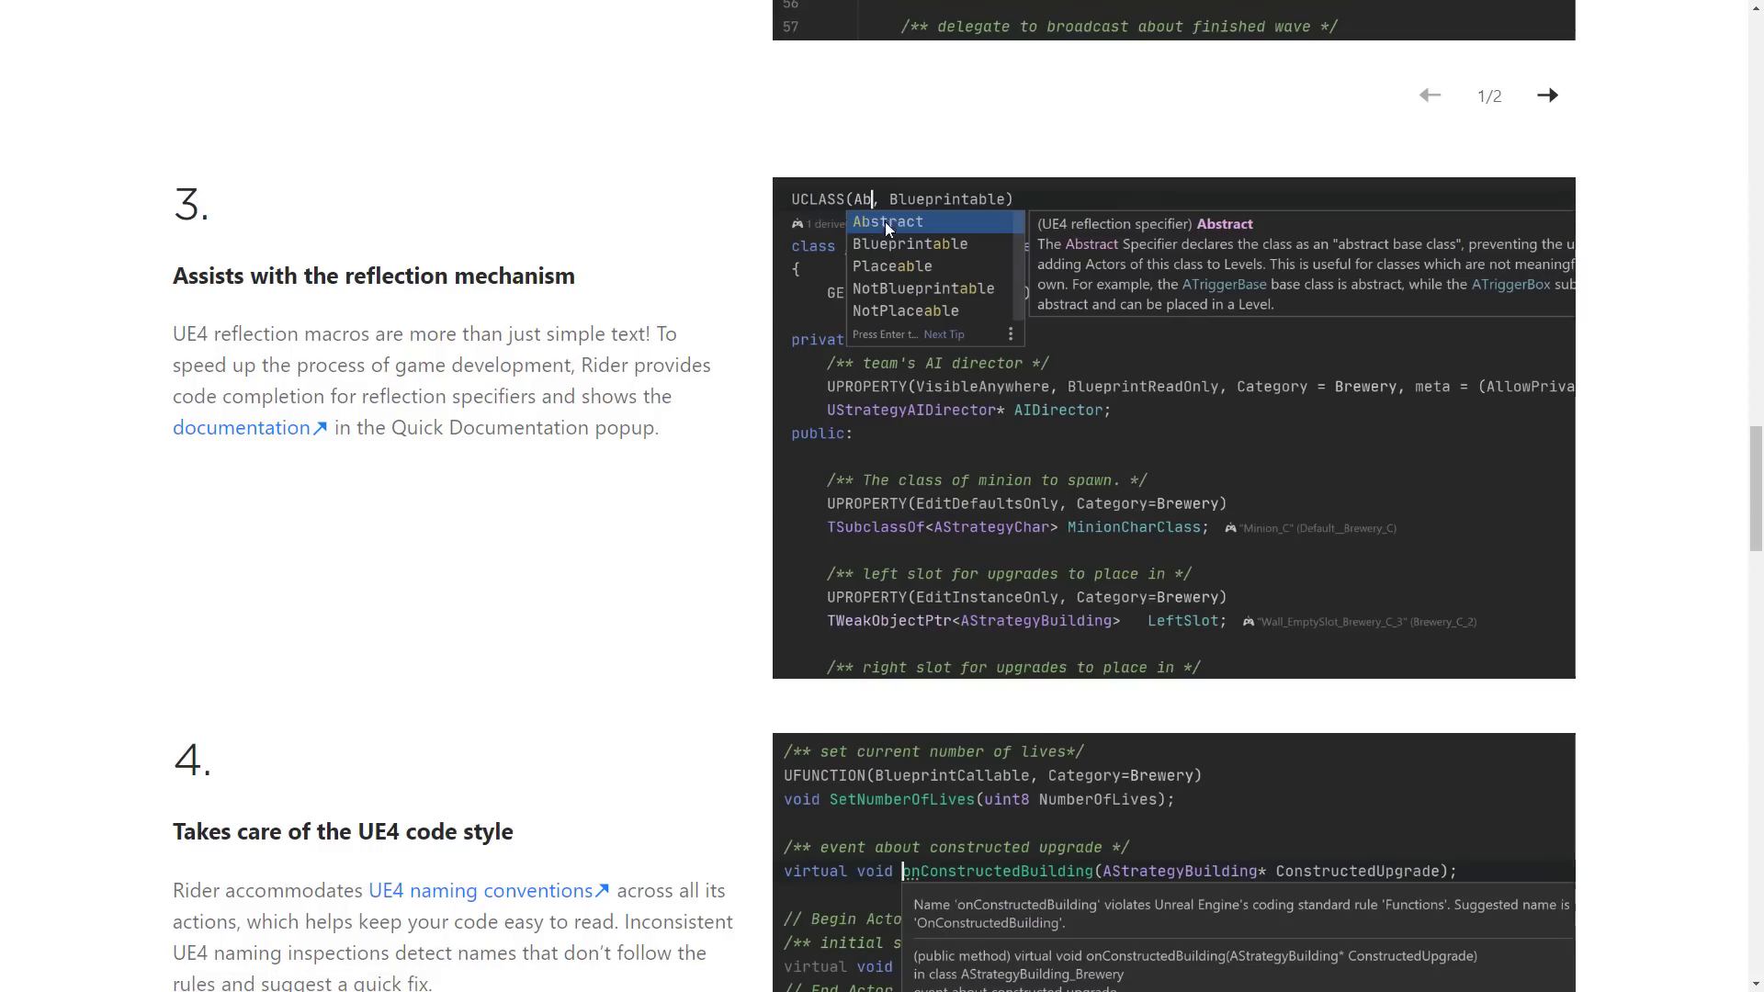
mouse_move(1342, 270)
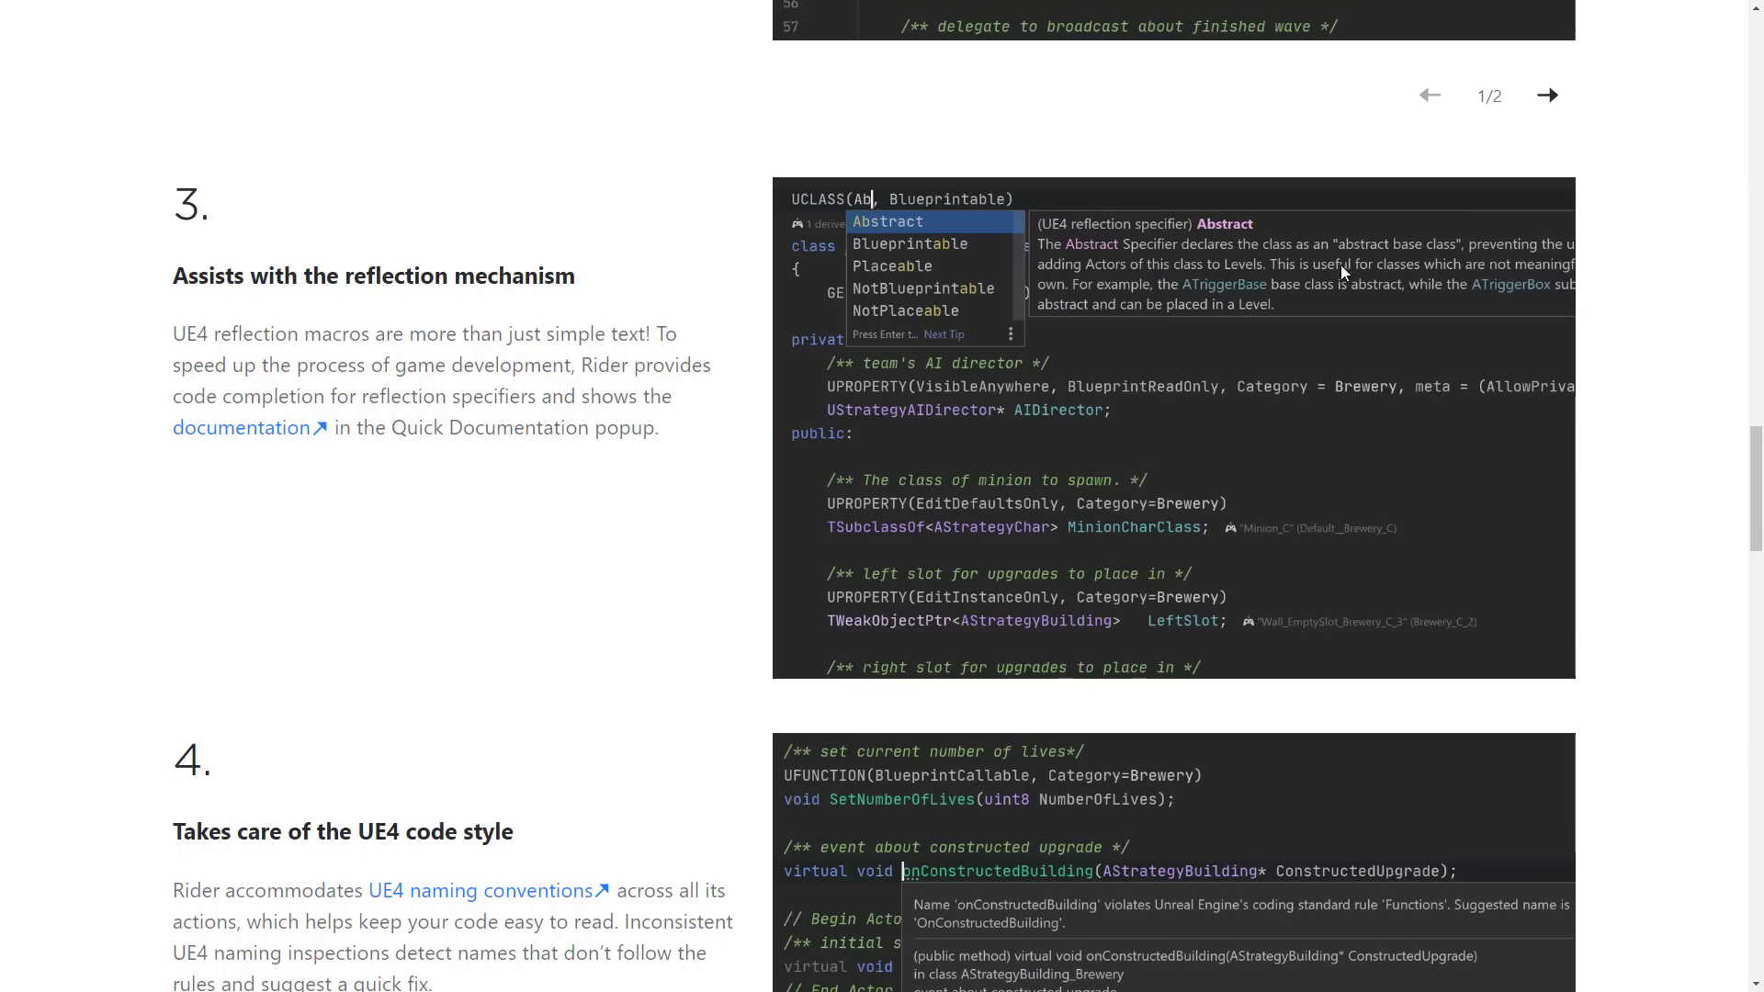
mouse_move(1365, 277)
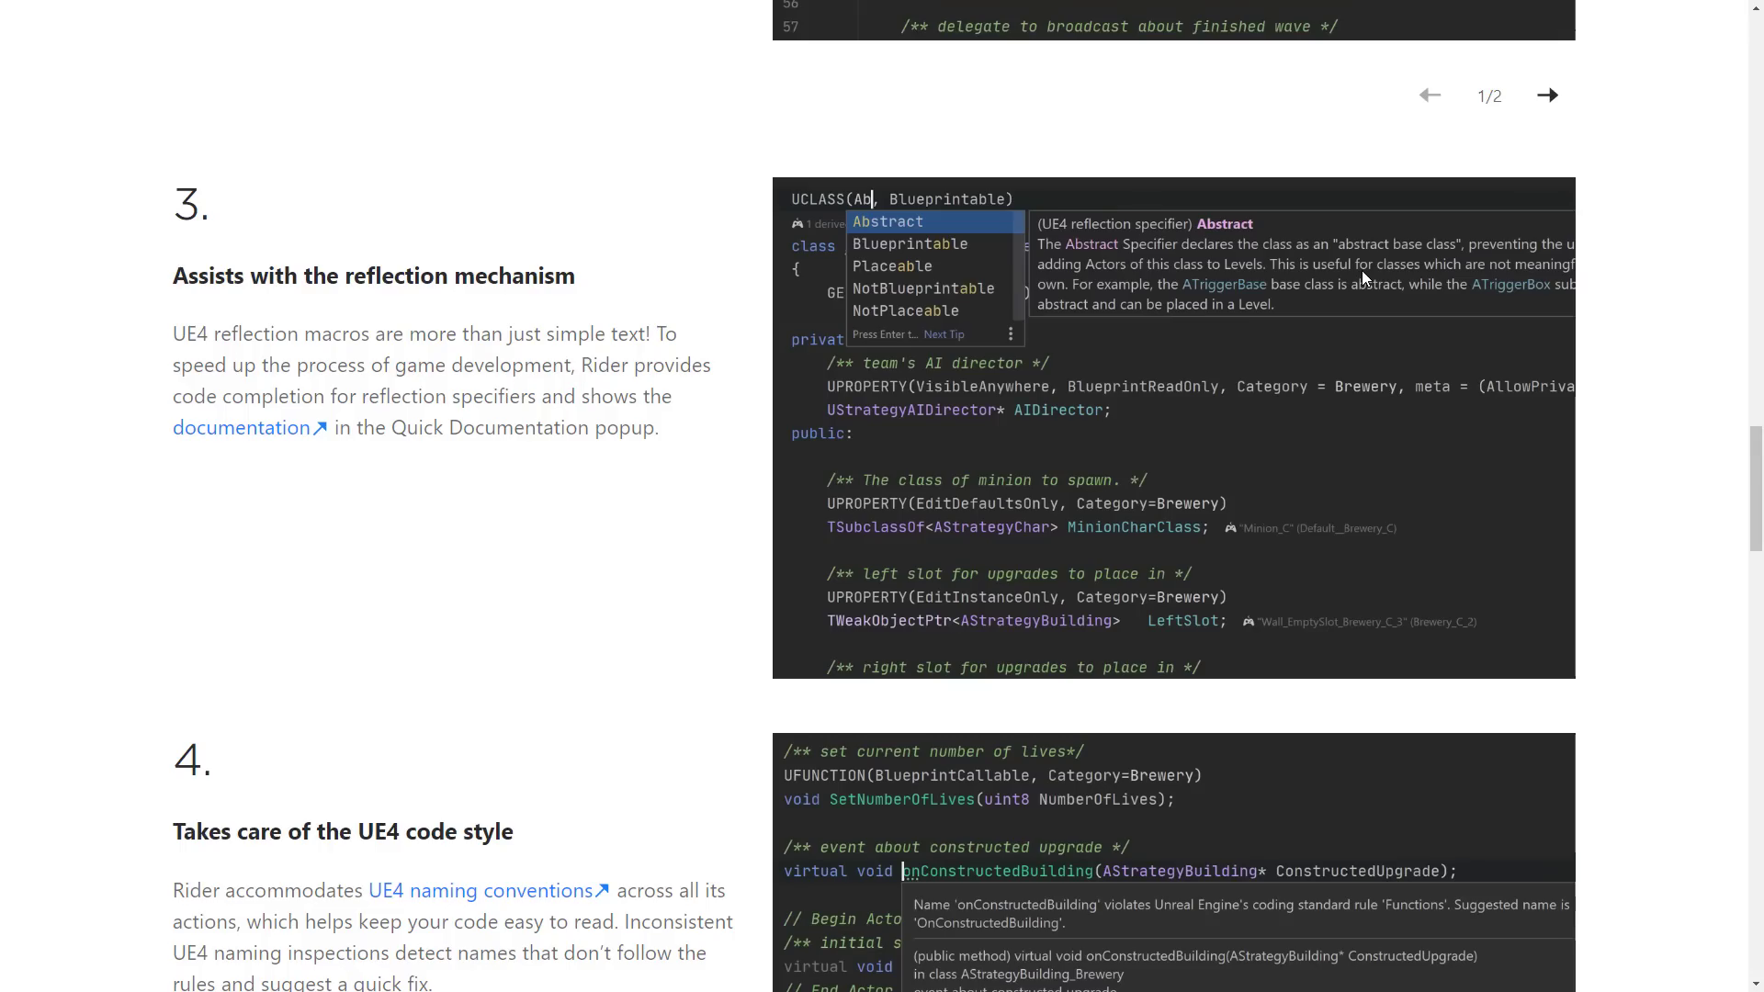
Scroll to reason 4, 'Takes care of the UE4 code style'.
scroll("down", 3)
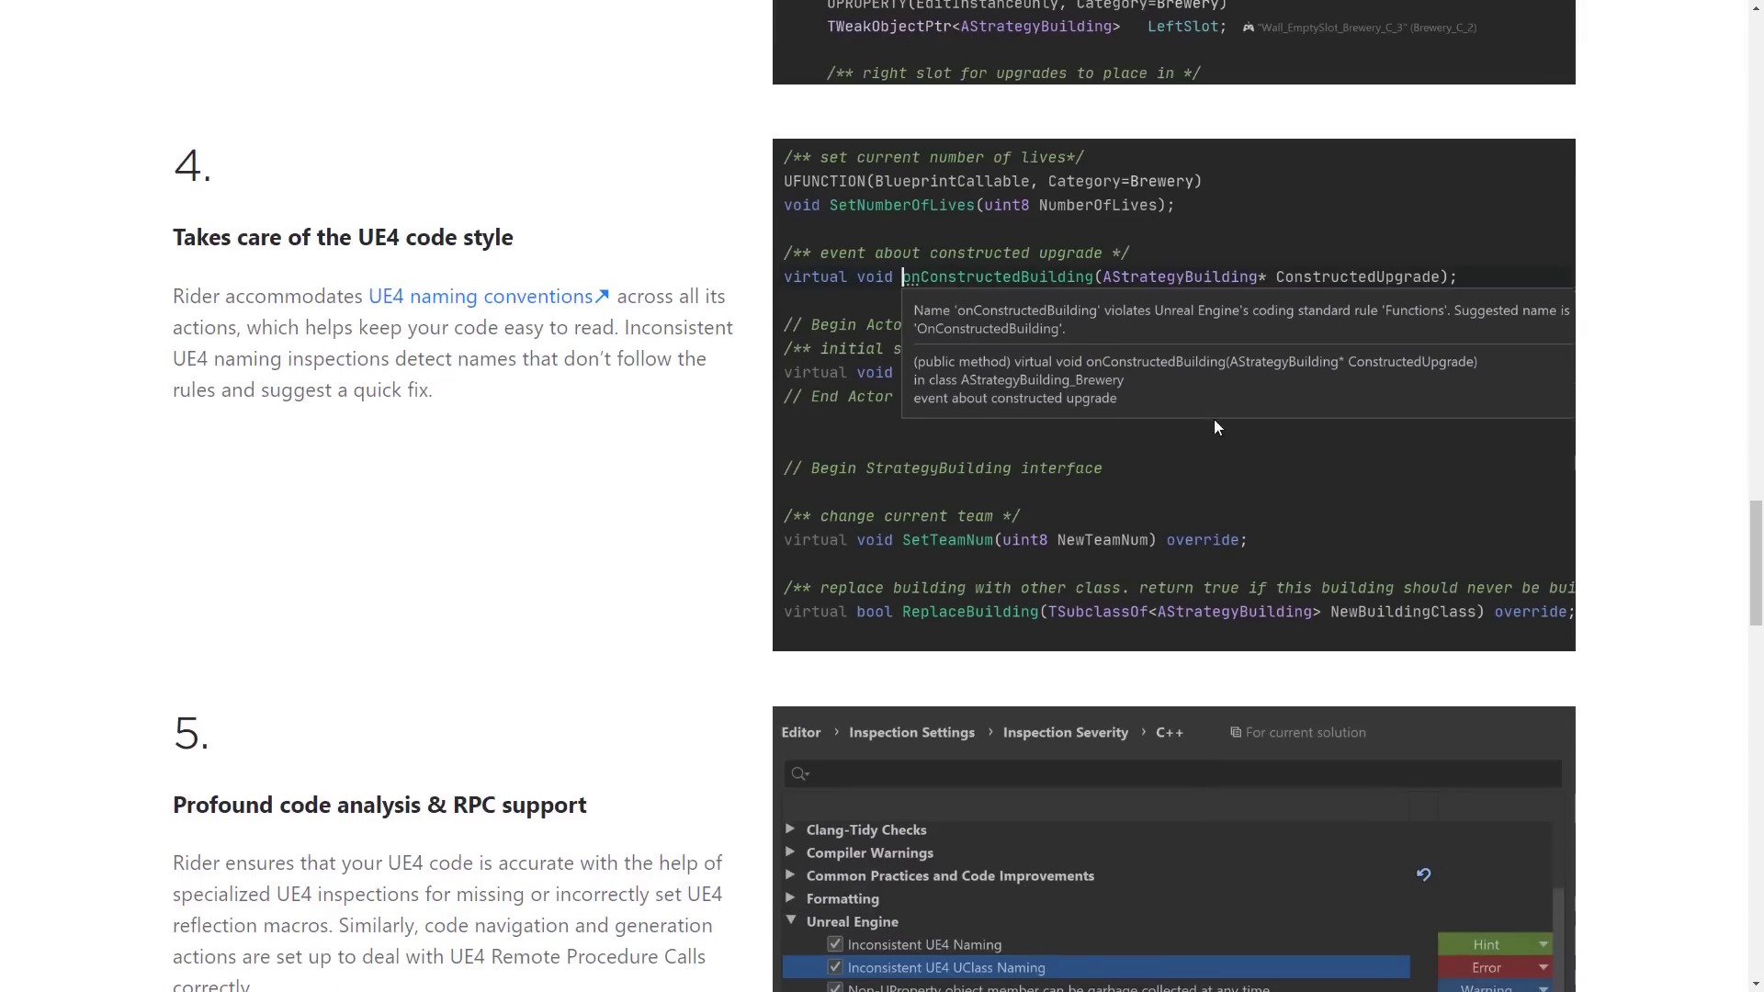
mouse_move(278, 217)
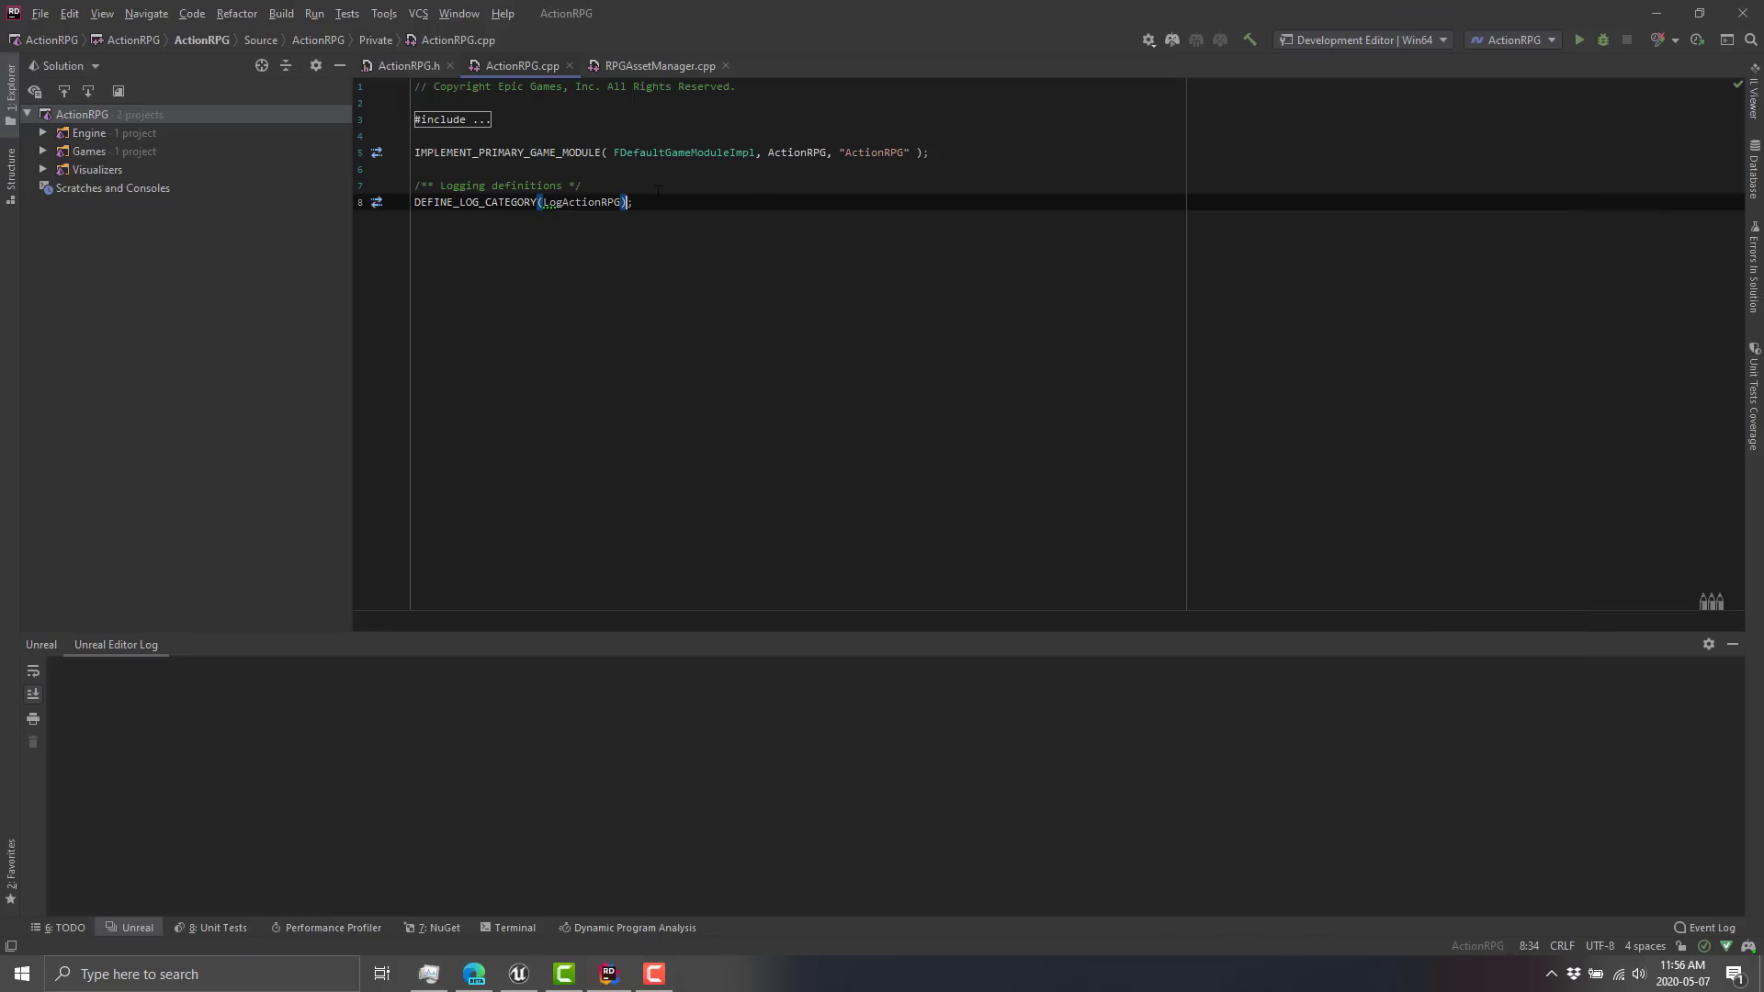
mouse_move(583, 202)
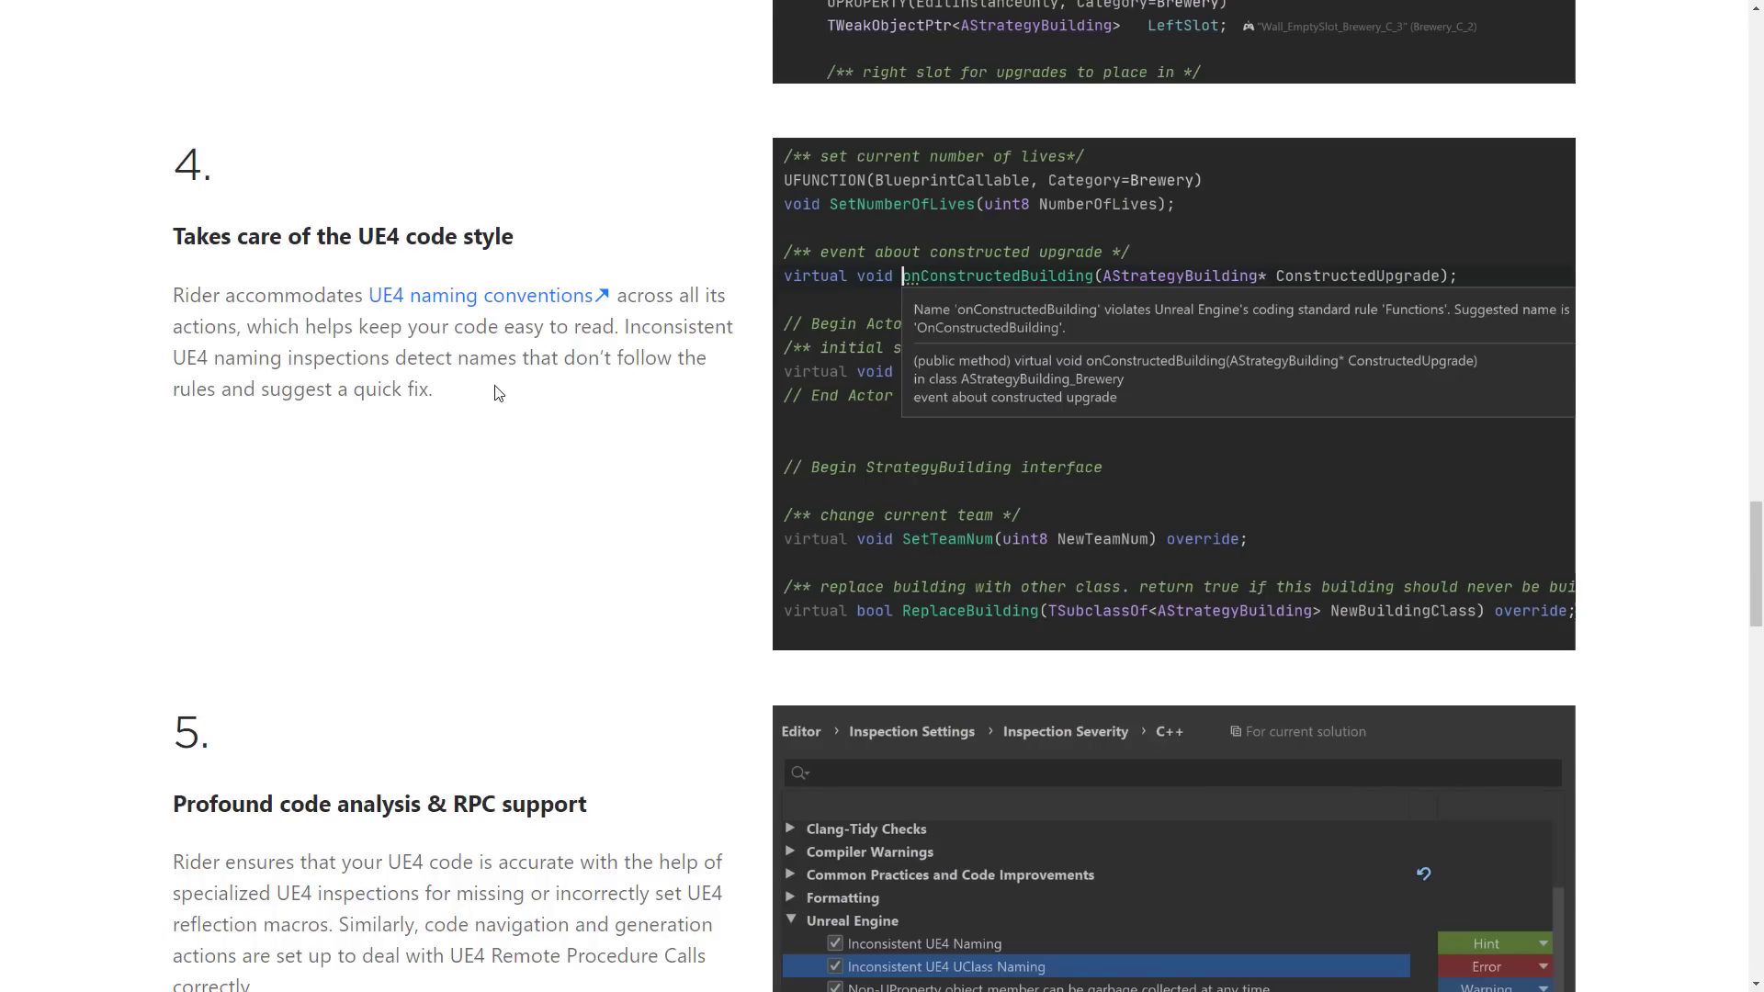
mouse_move(625, 459)
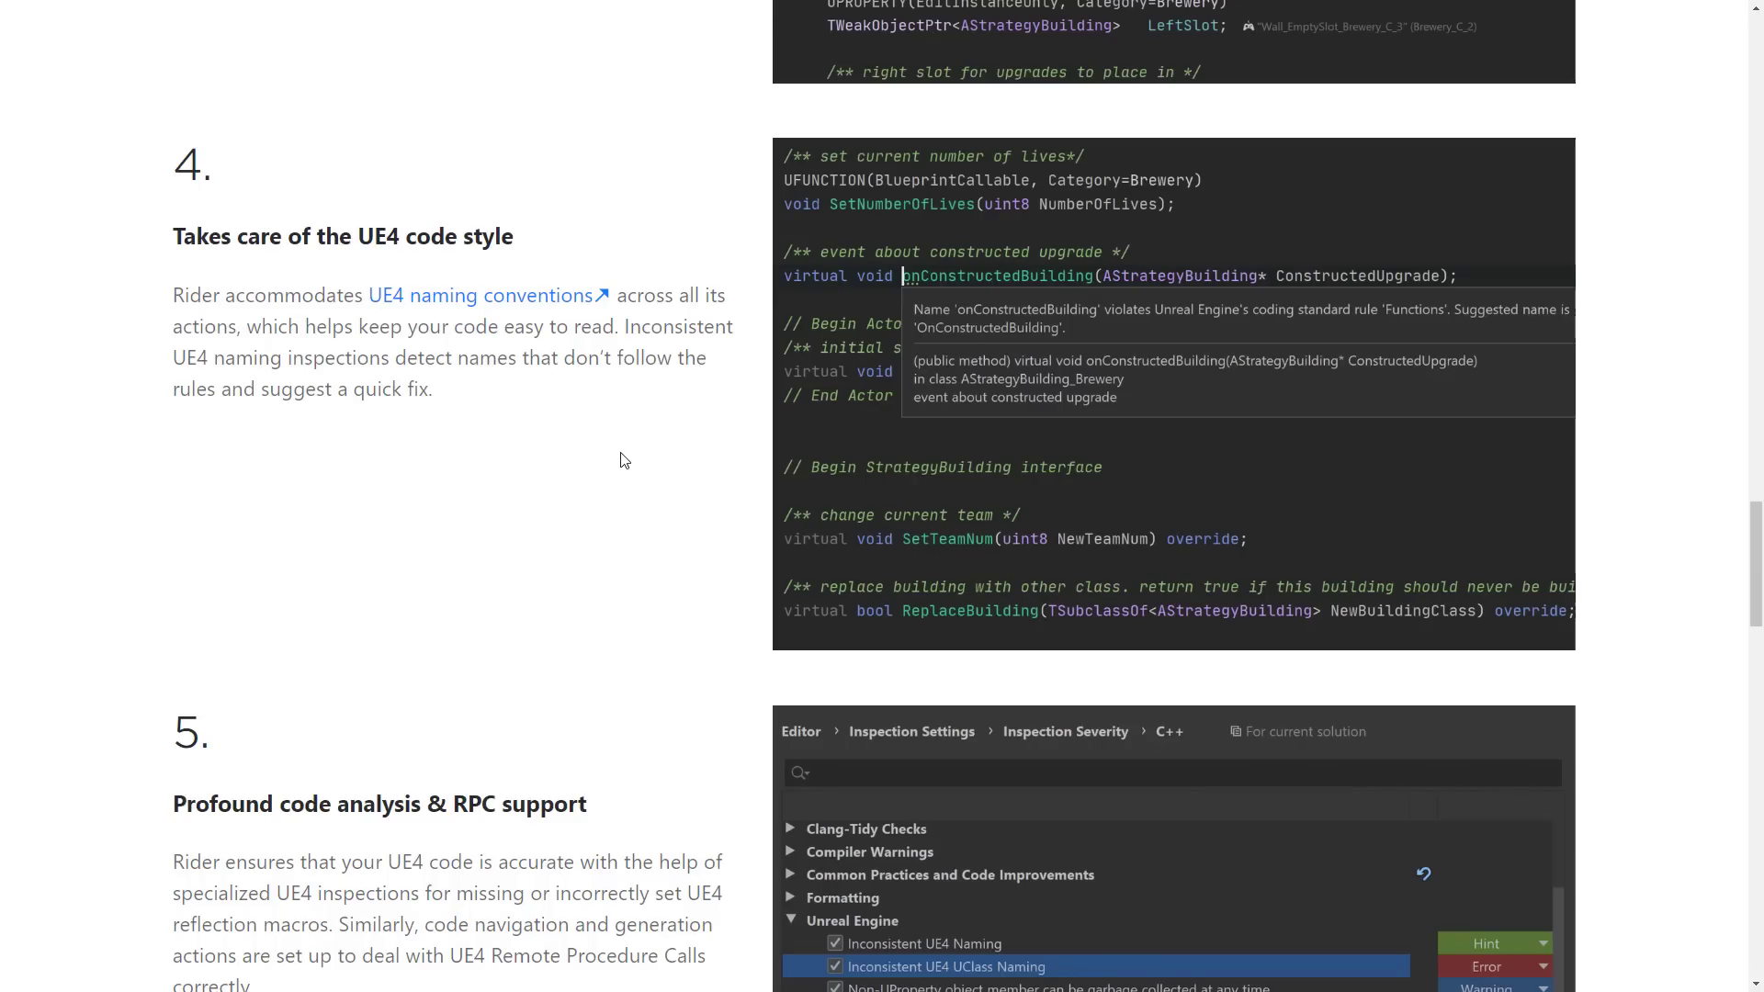
Scroll through reason 5, code analysis & RPC support, to the FAQ heading.
scroll("down", 3)
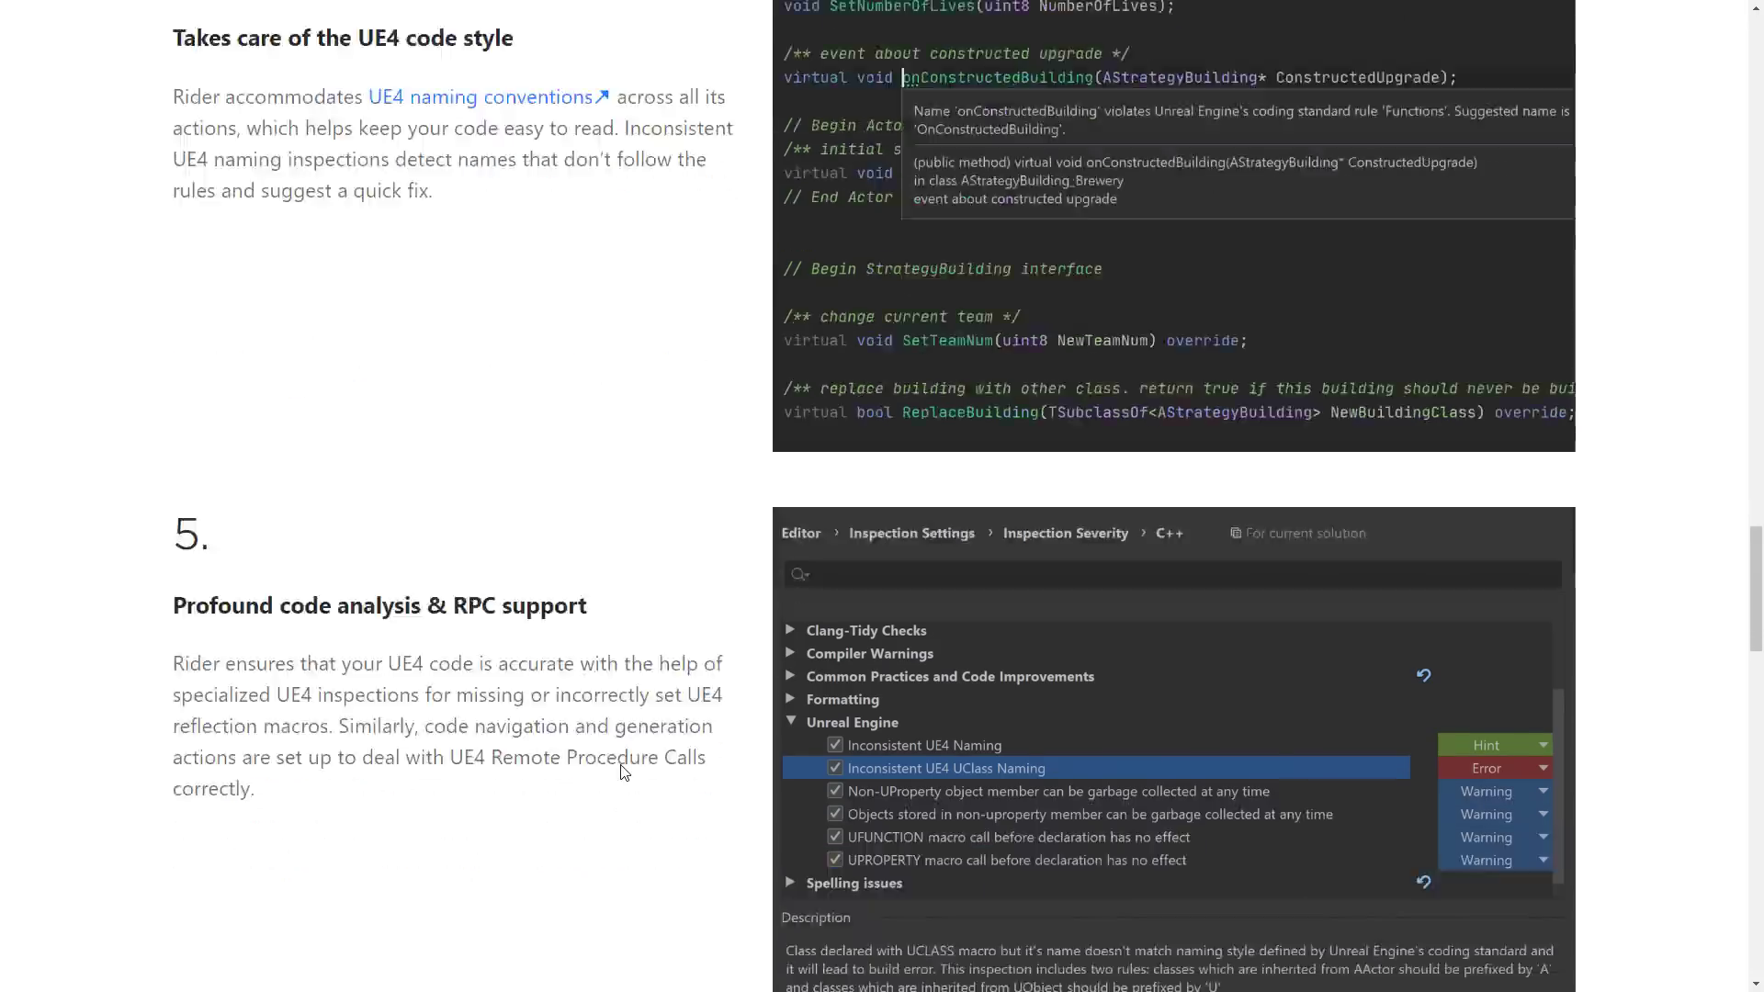
scroll("down", 3)
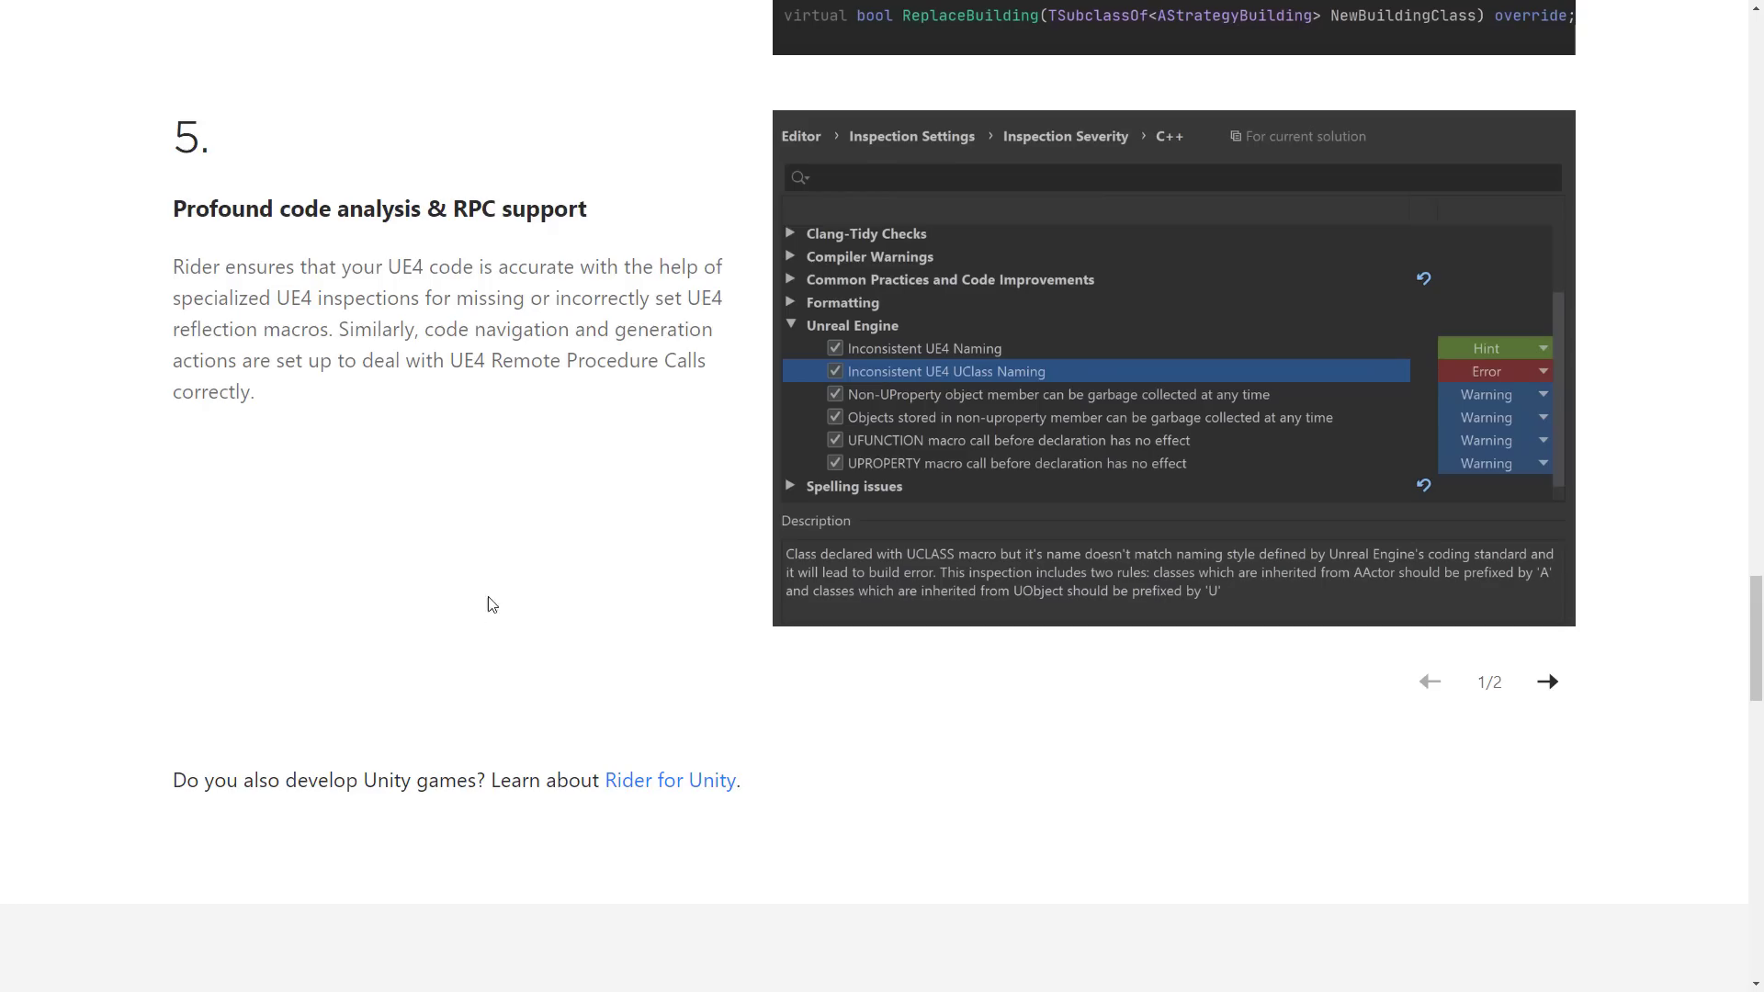
mouse_move(509, 594)
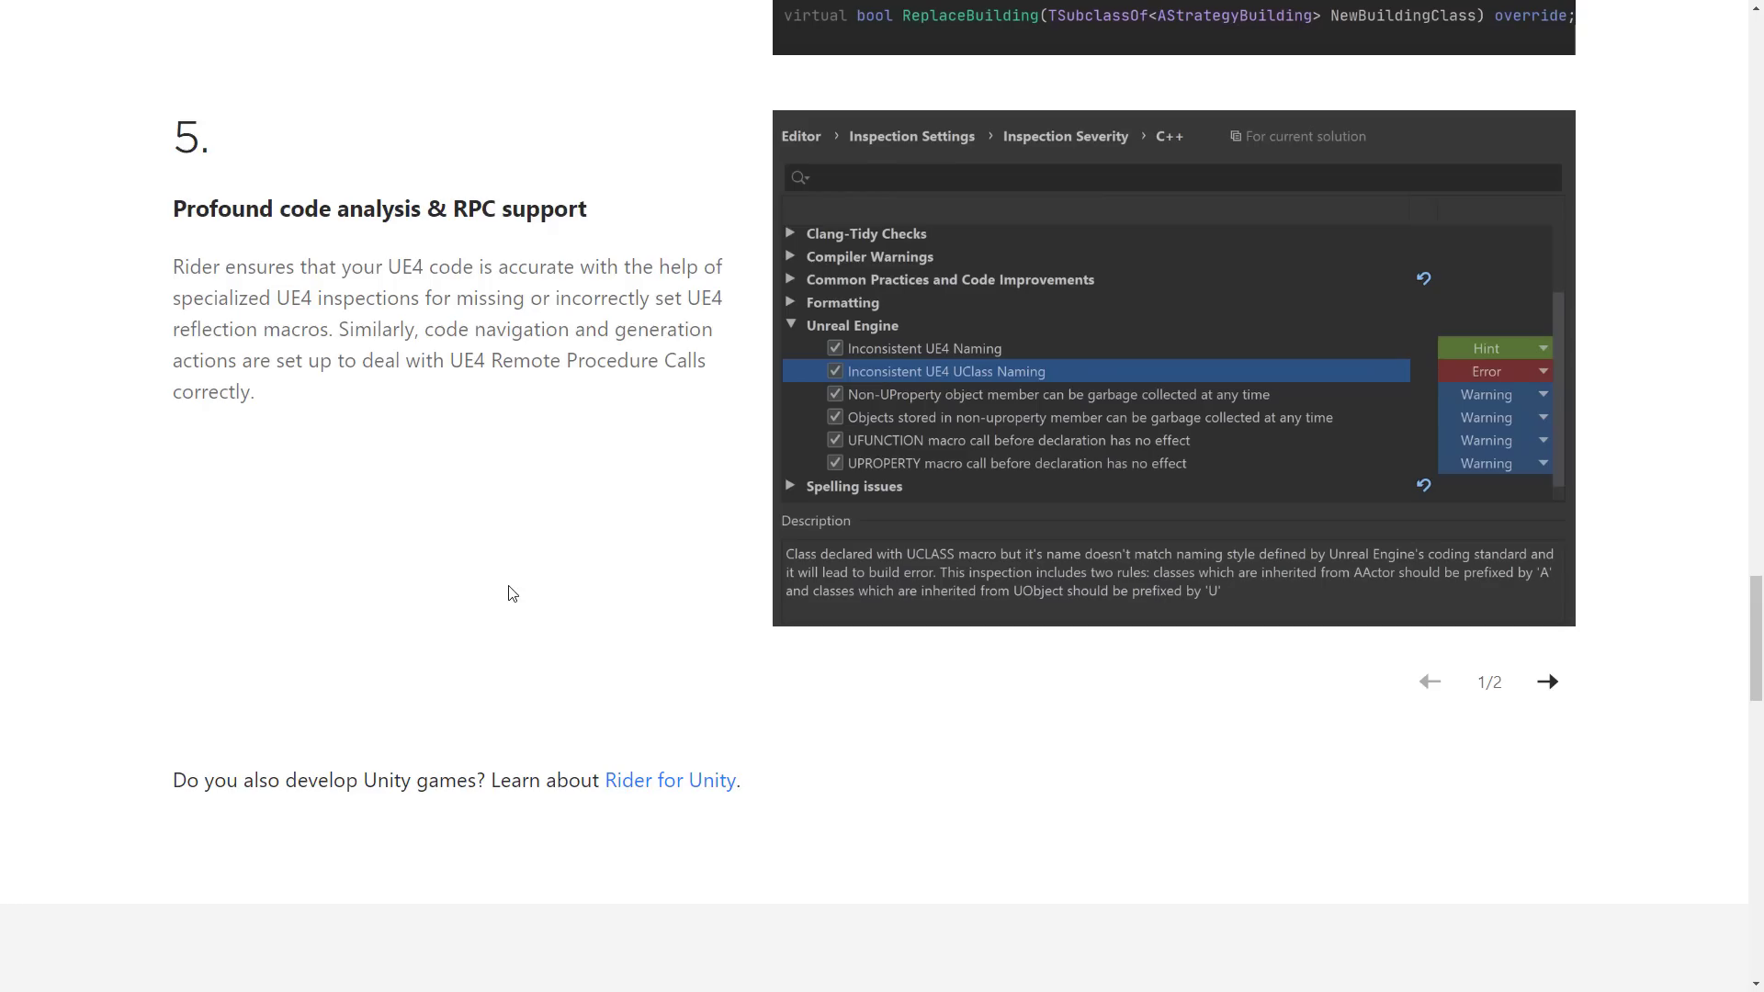
scroll("down", 3)
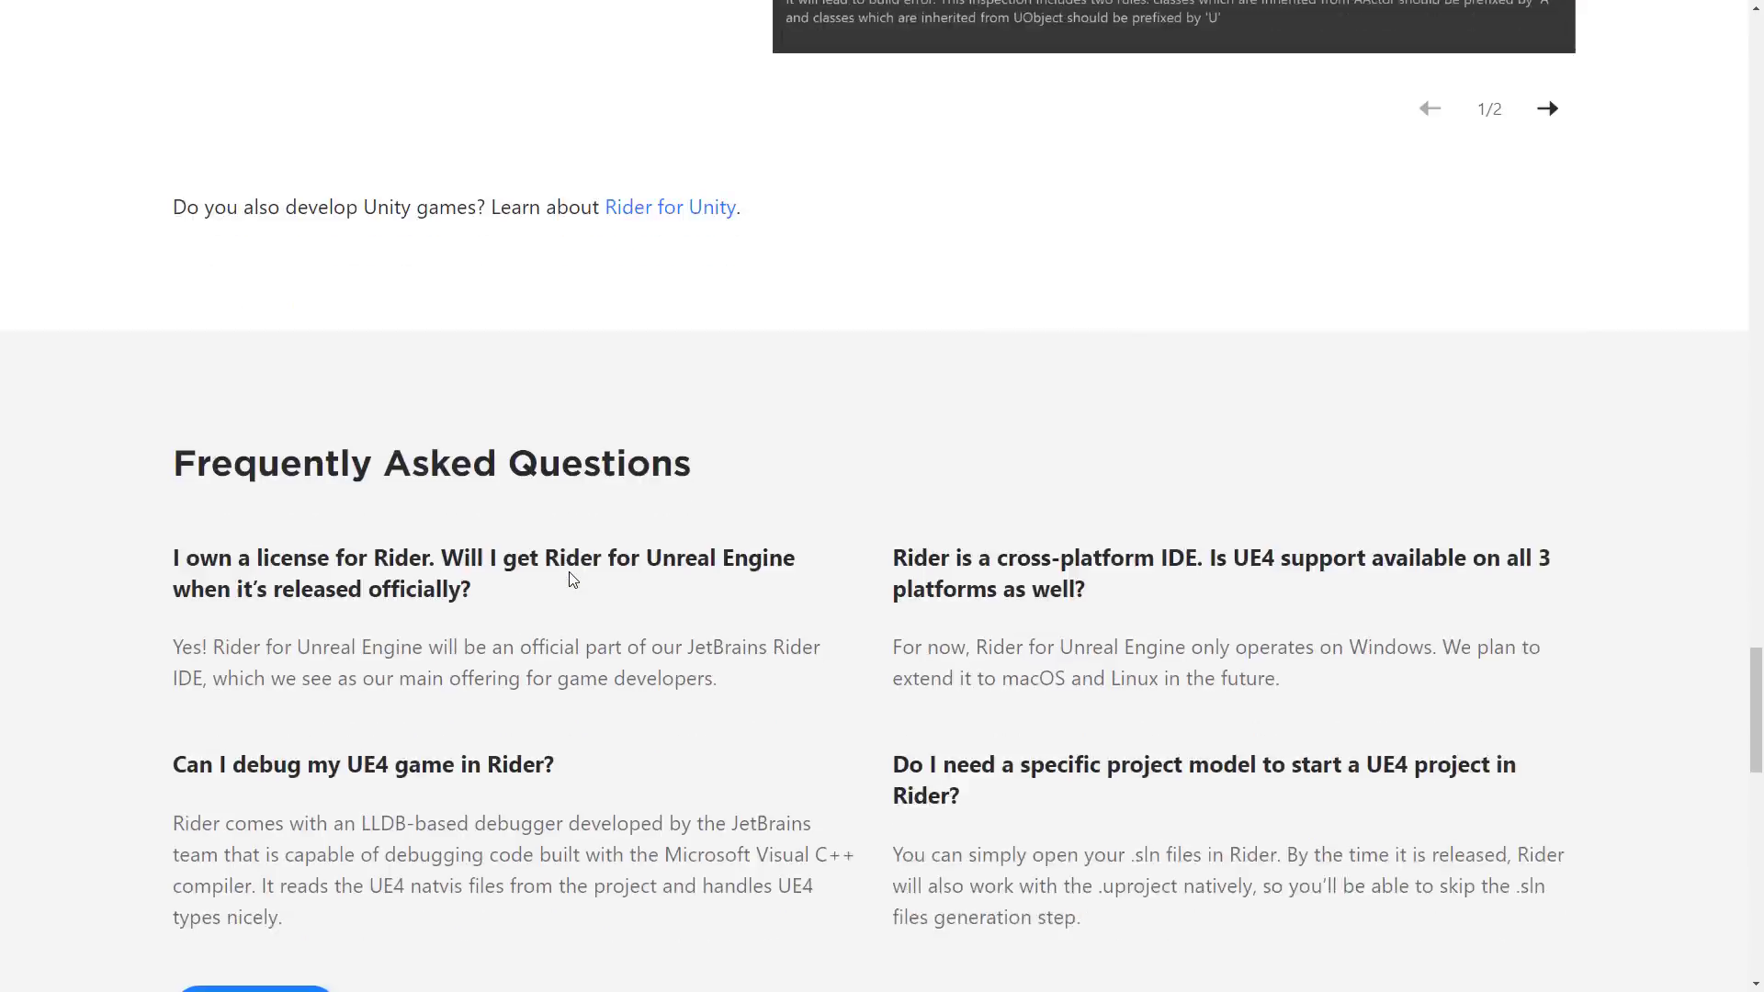
scroll("down", 3)
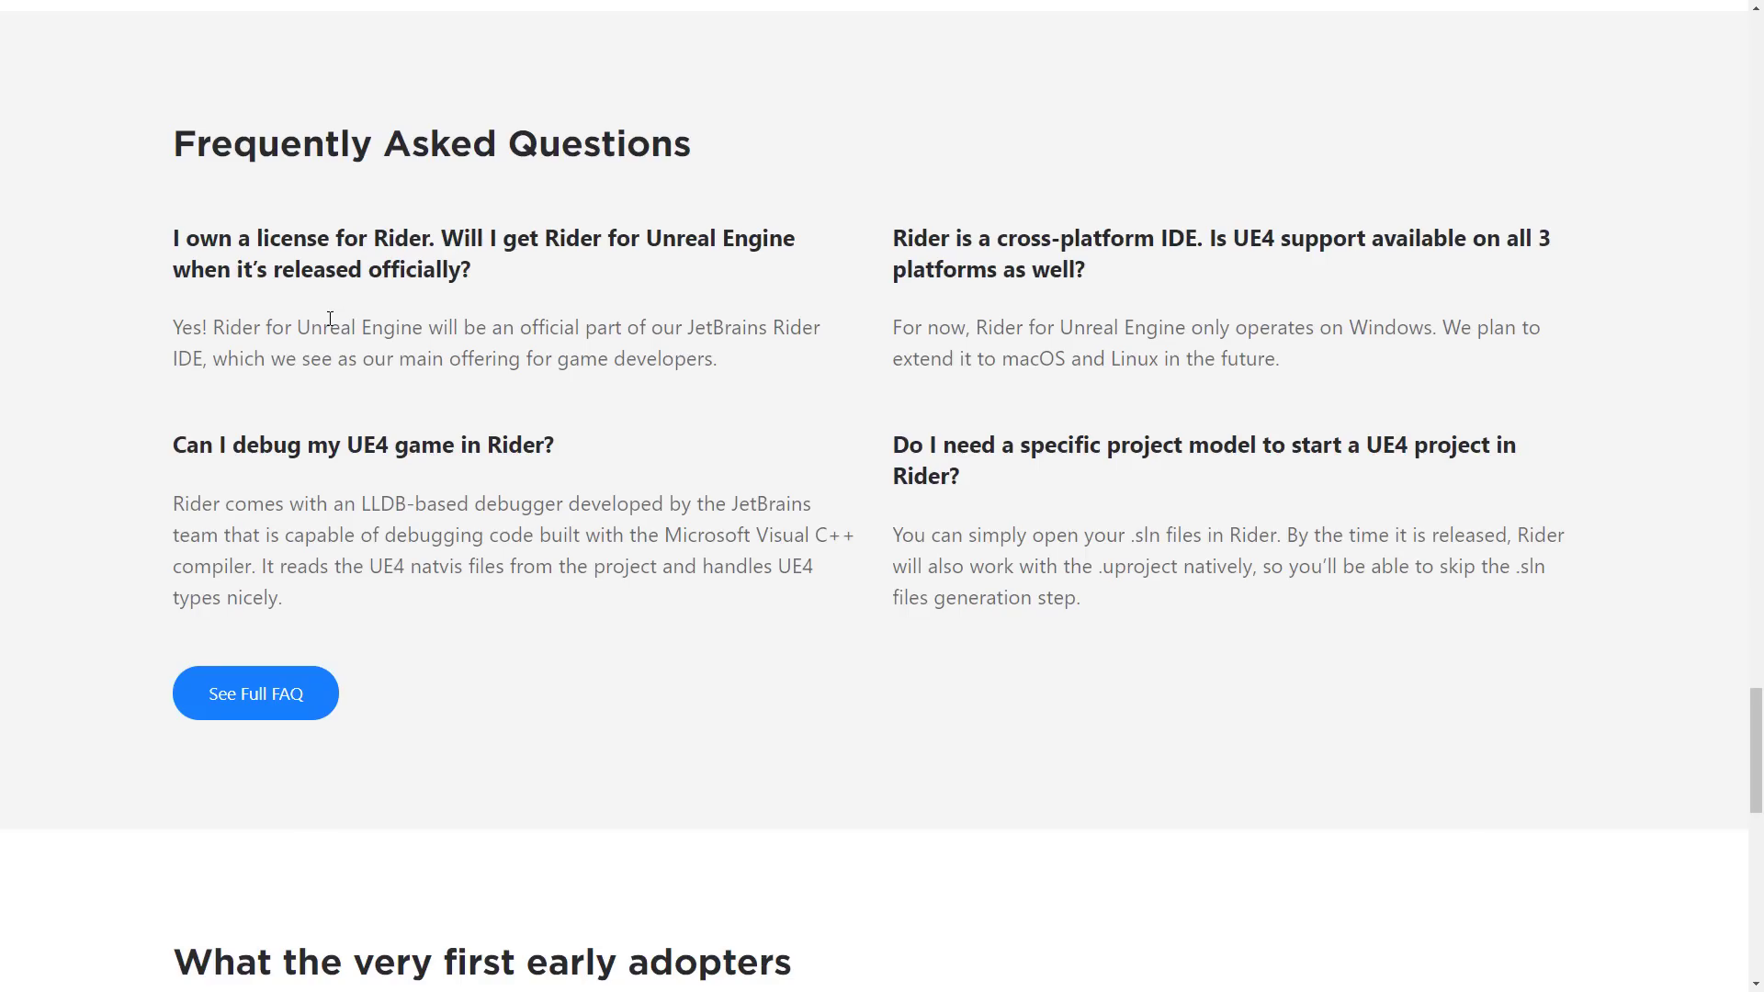
left_click_drag(211, 358, 332, 358)
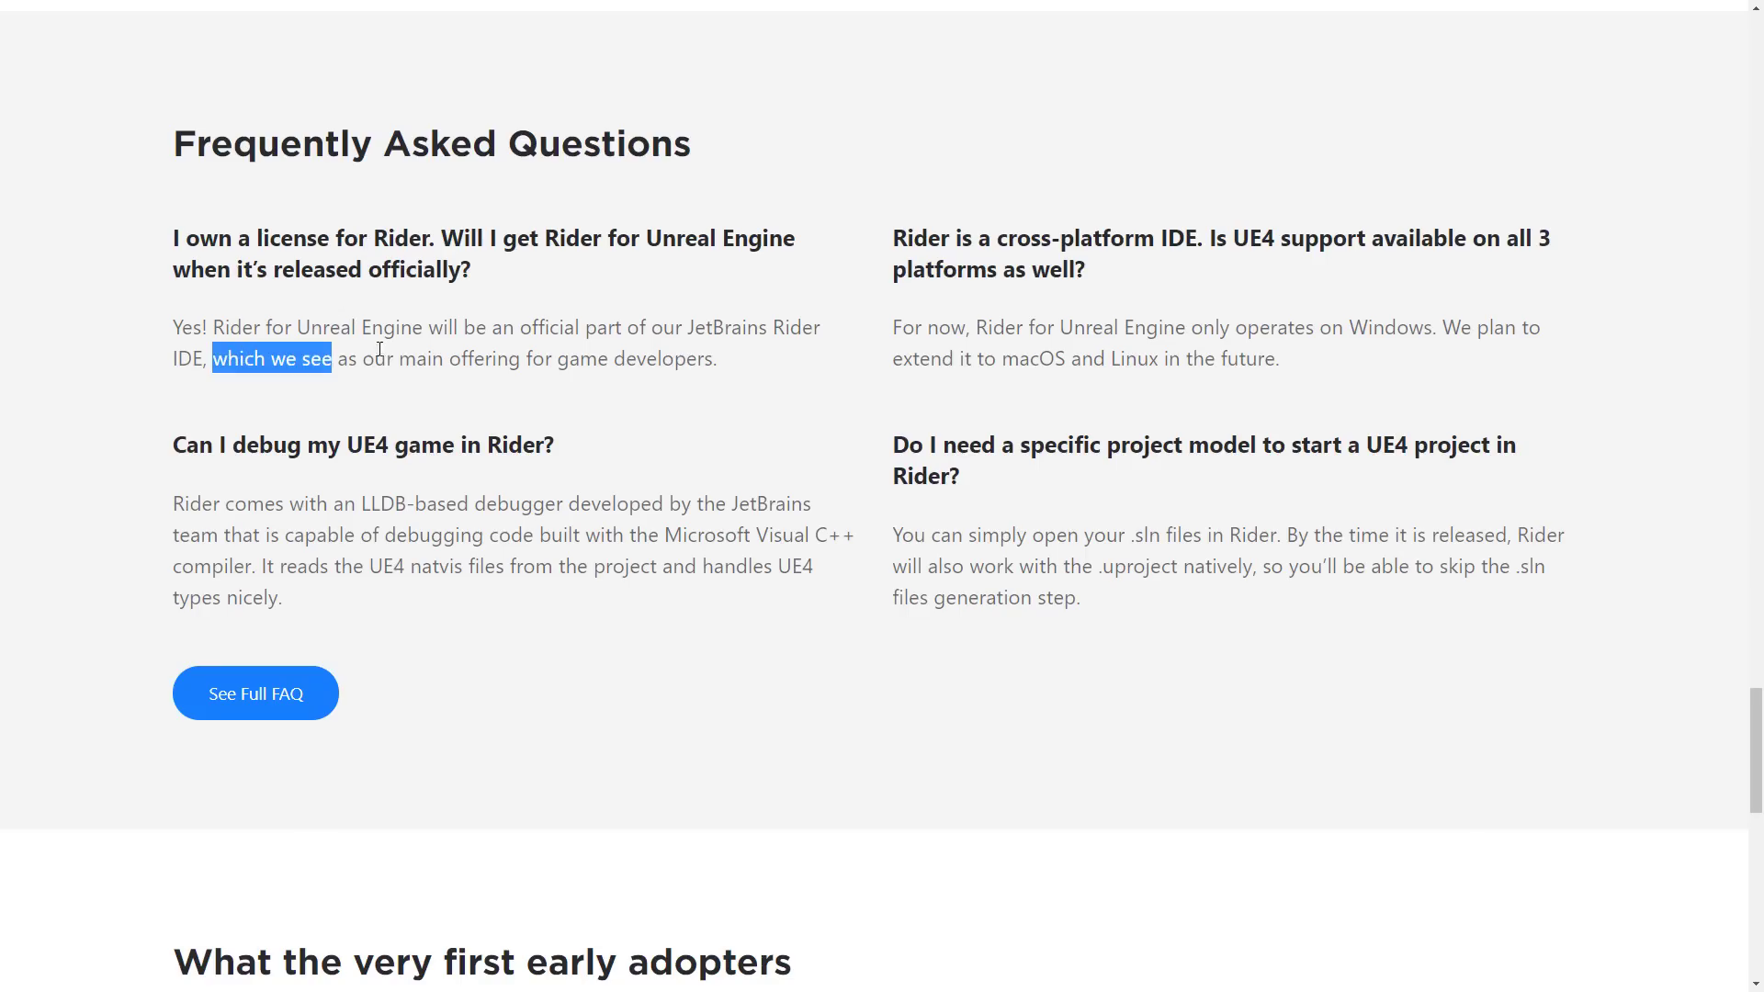
left_click_drag(349, 358, 717, 358)
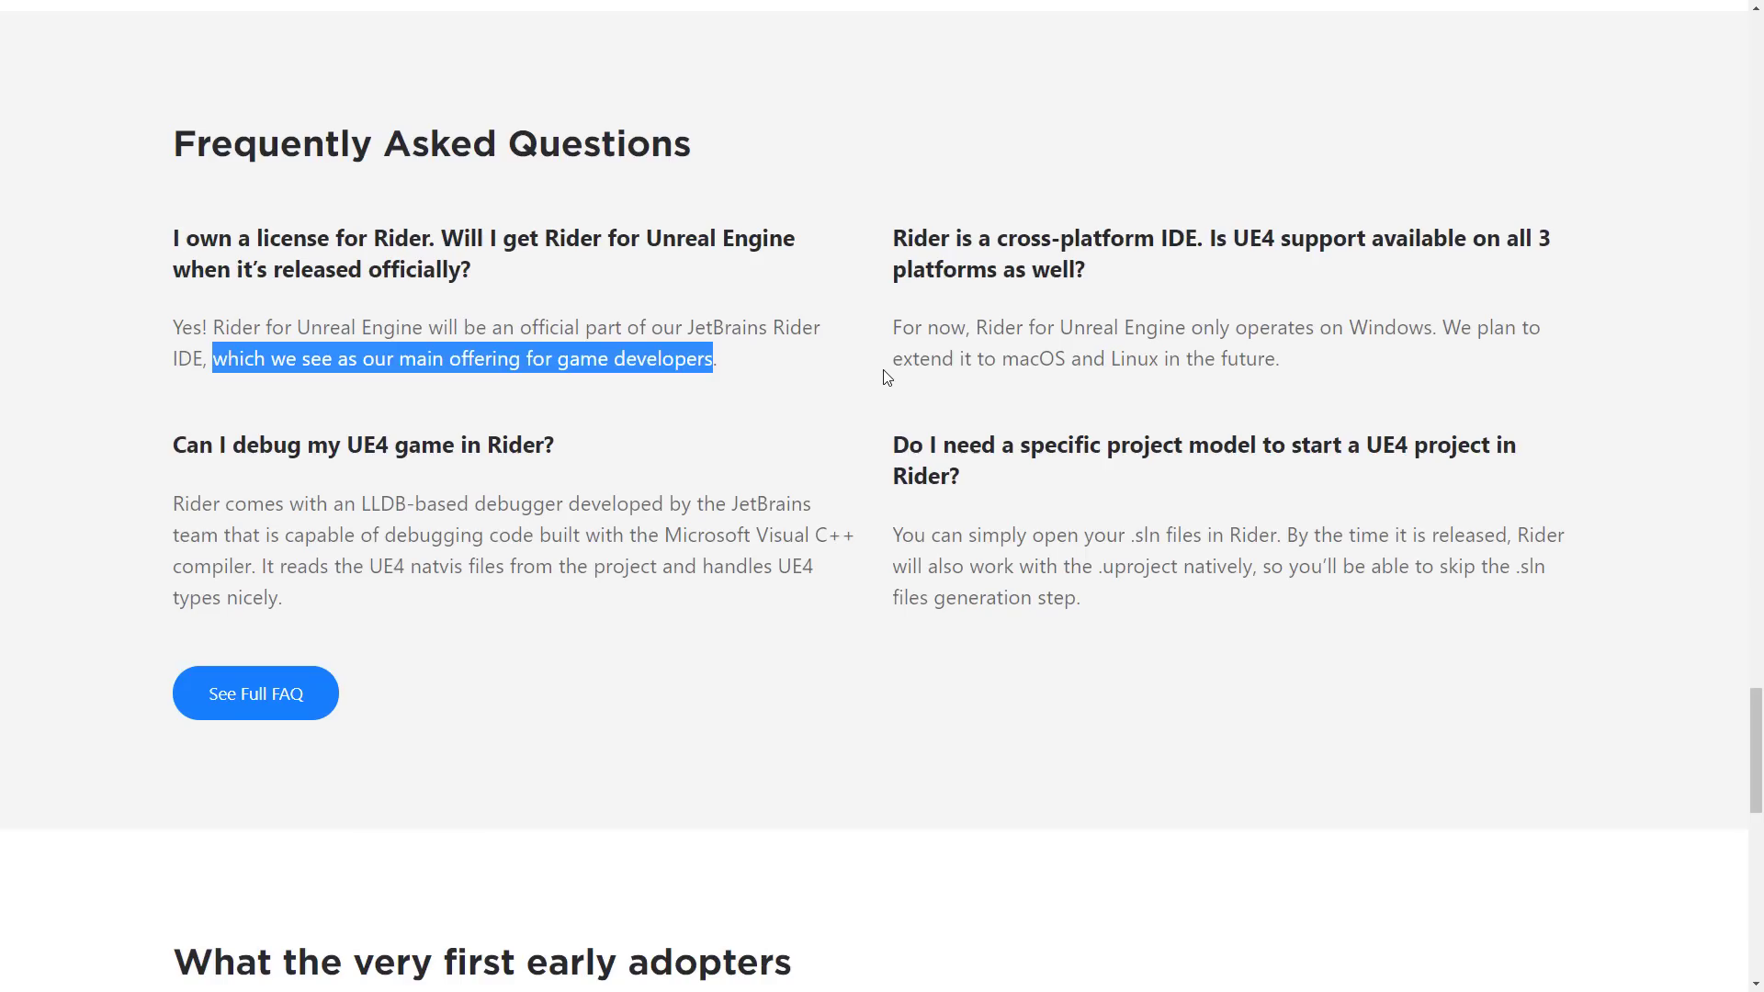
mouse_move(792, 748)
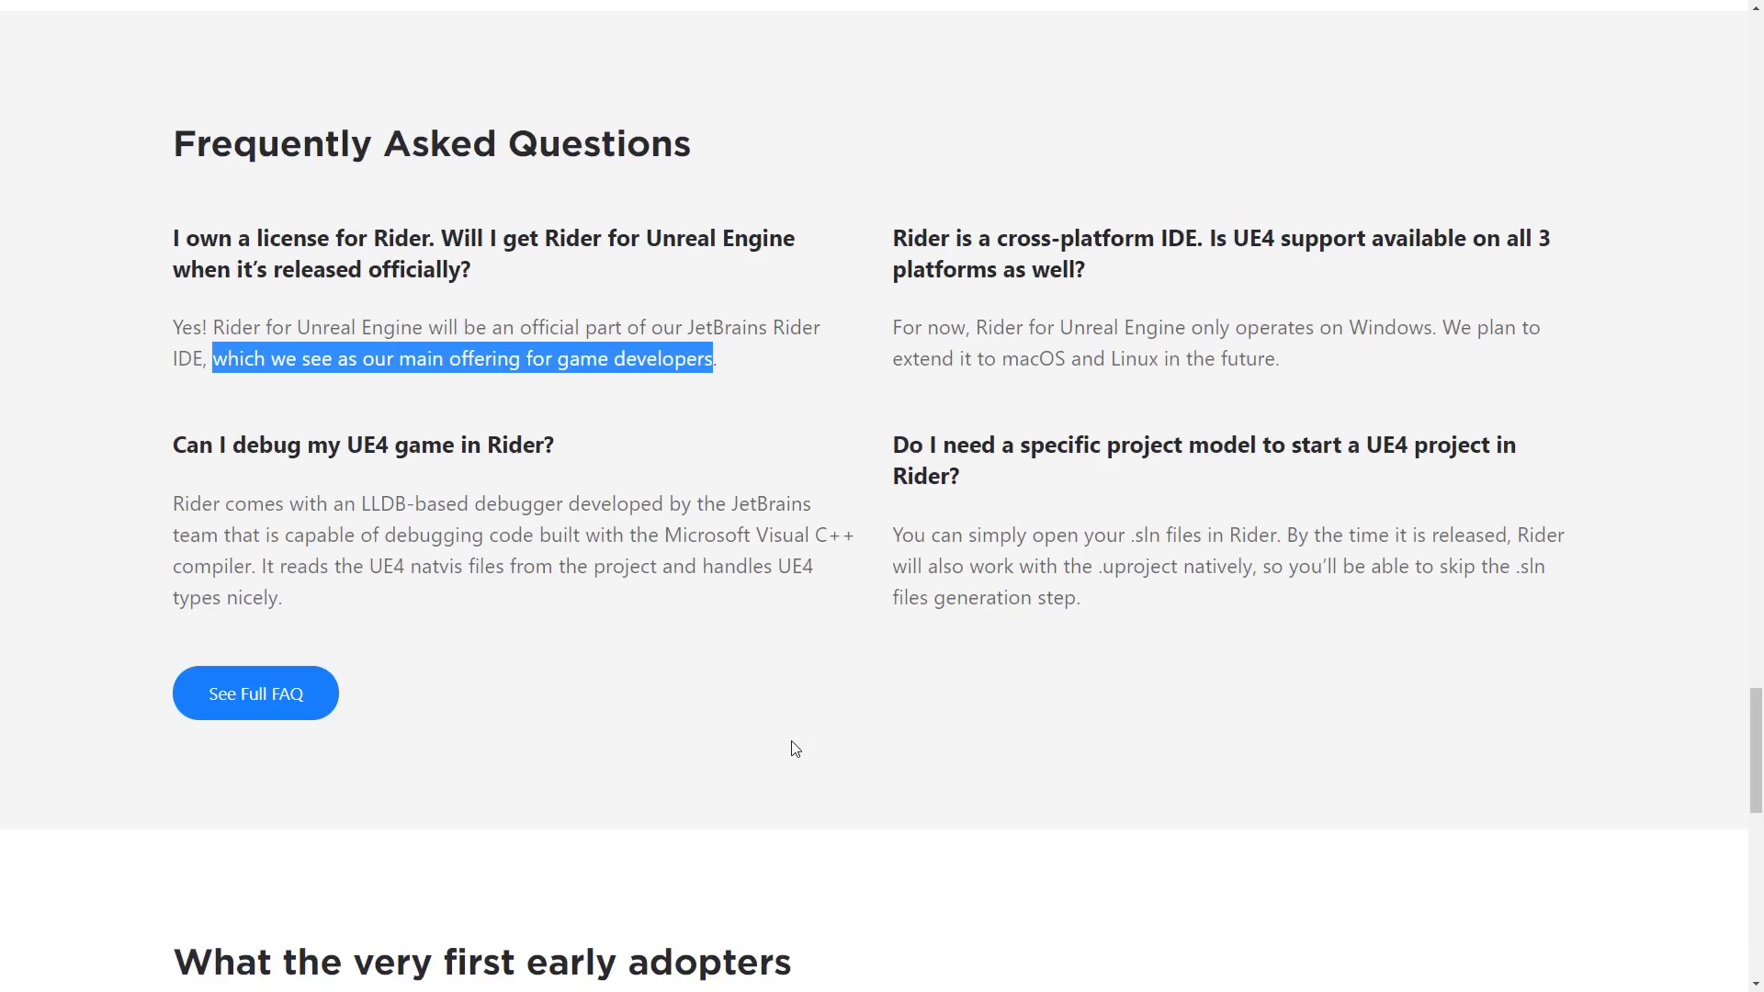
mouse_move(417, 544)
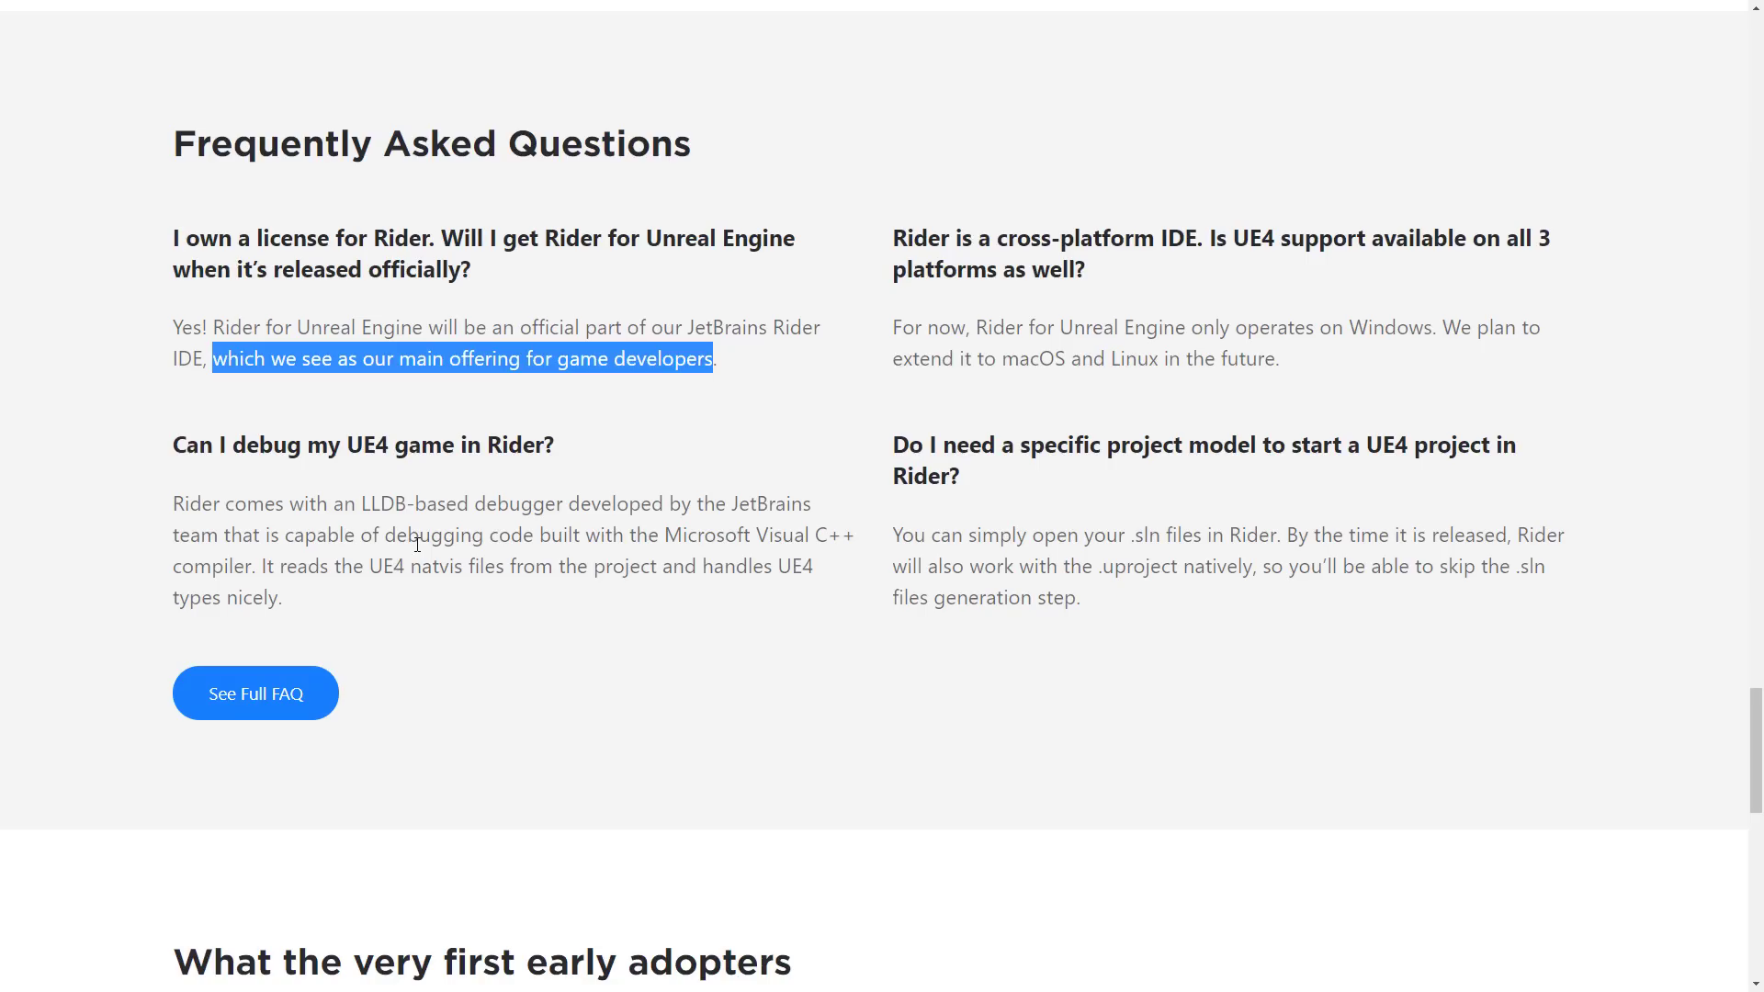
mouse_move(1044, 211)
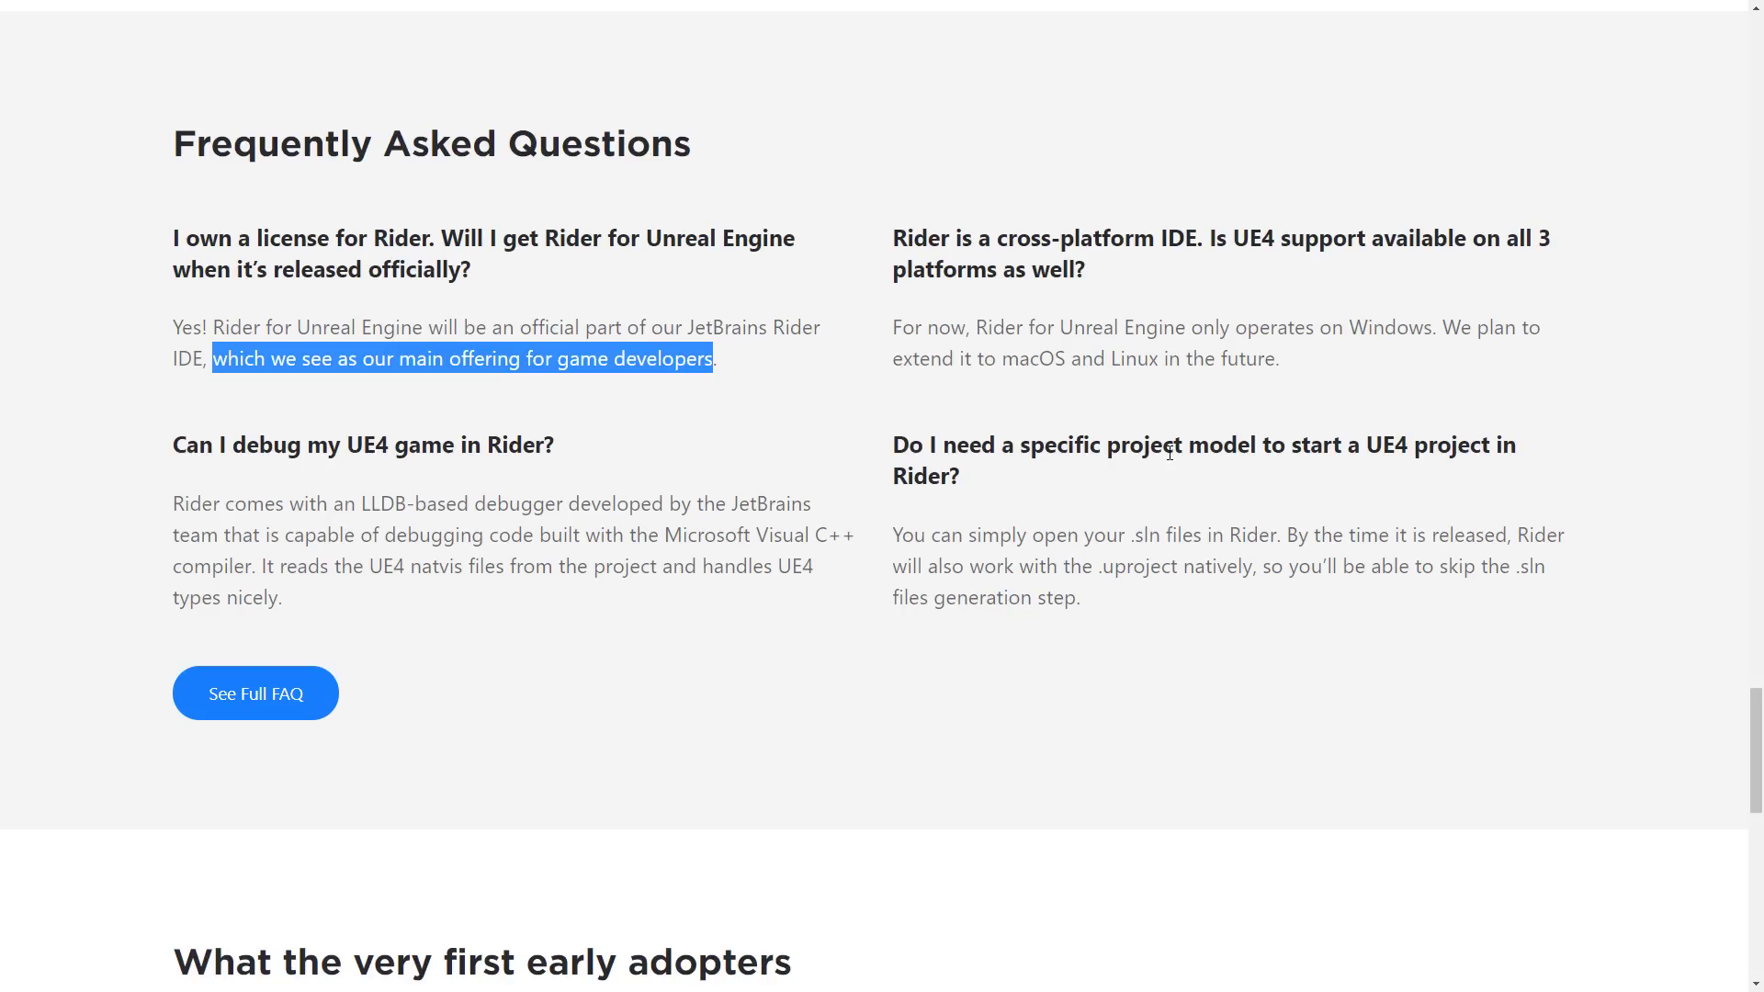
scroll("down", 3)
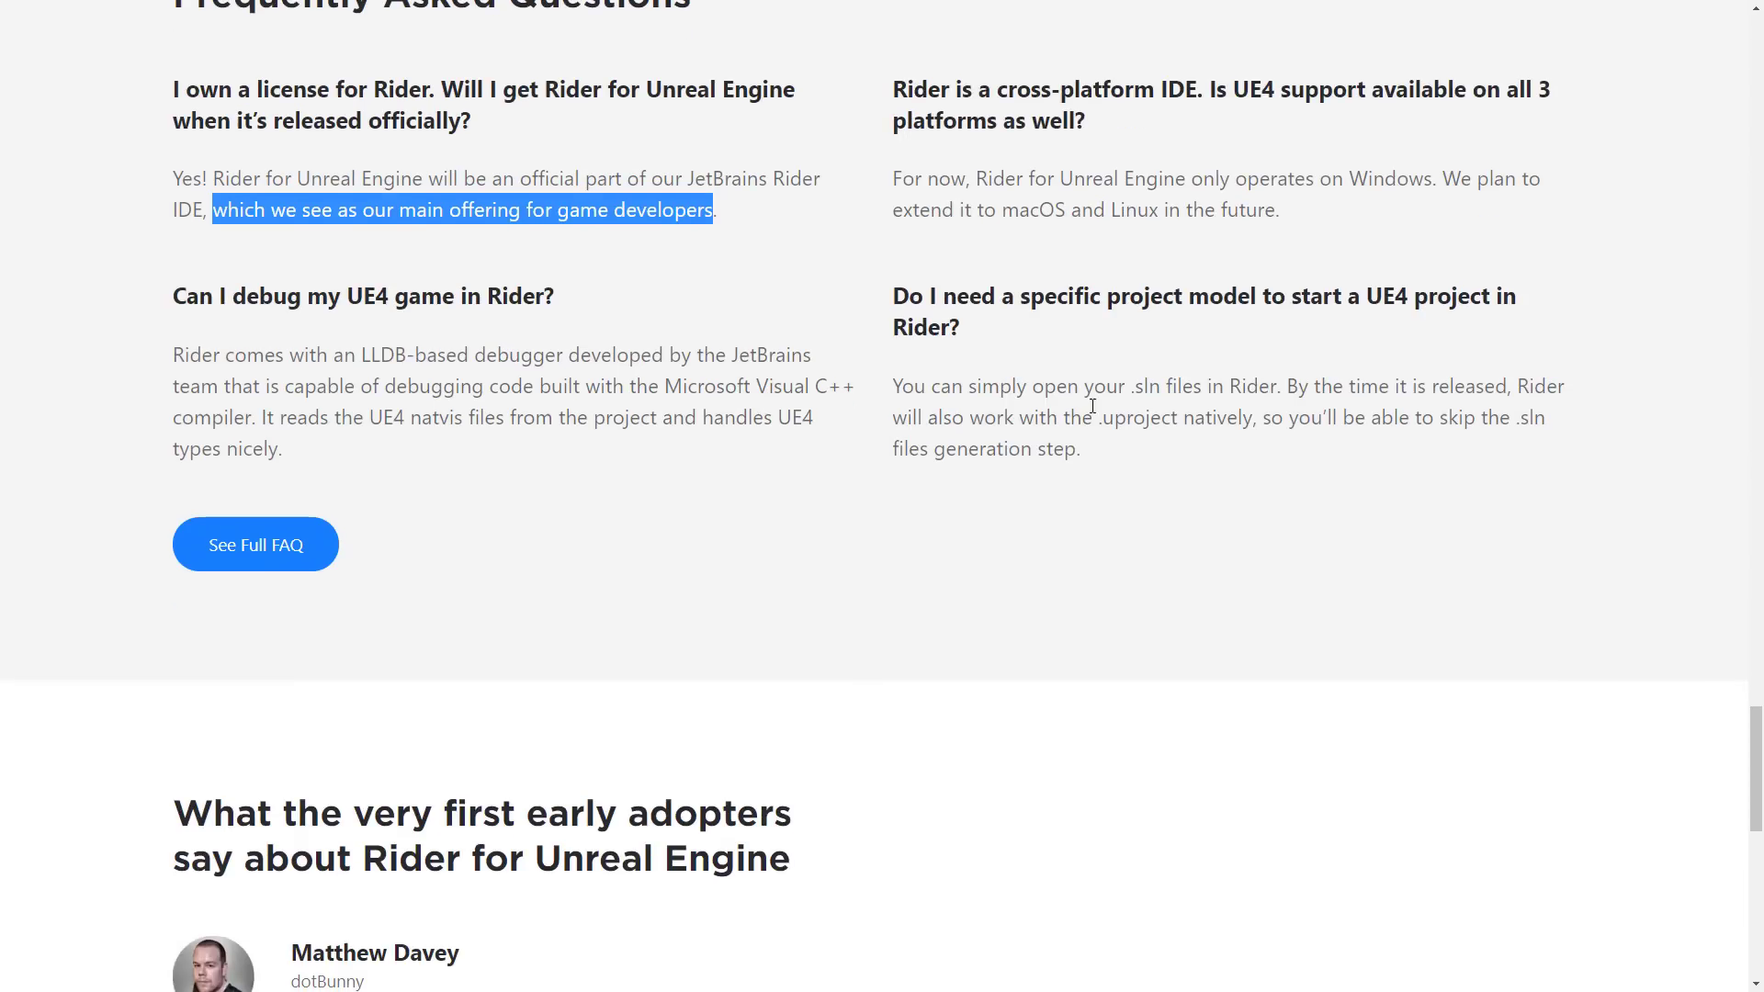
double_click(1140, 417)
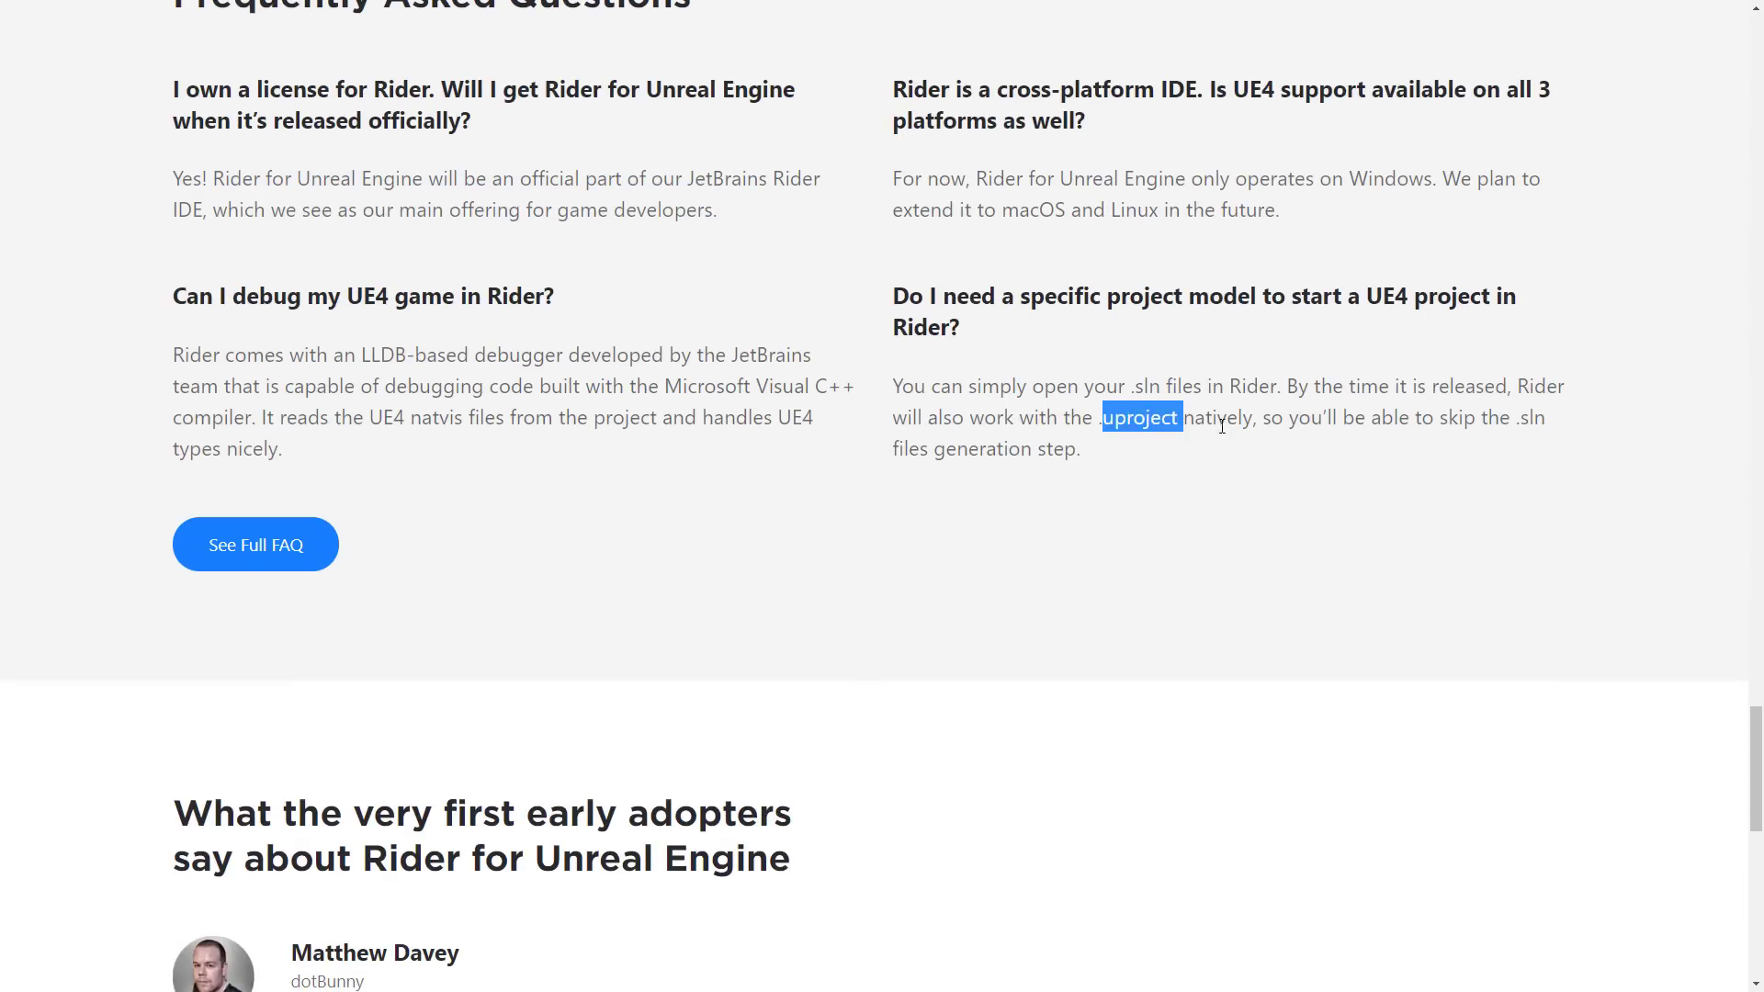
scroll("down", 3)
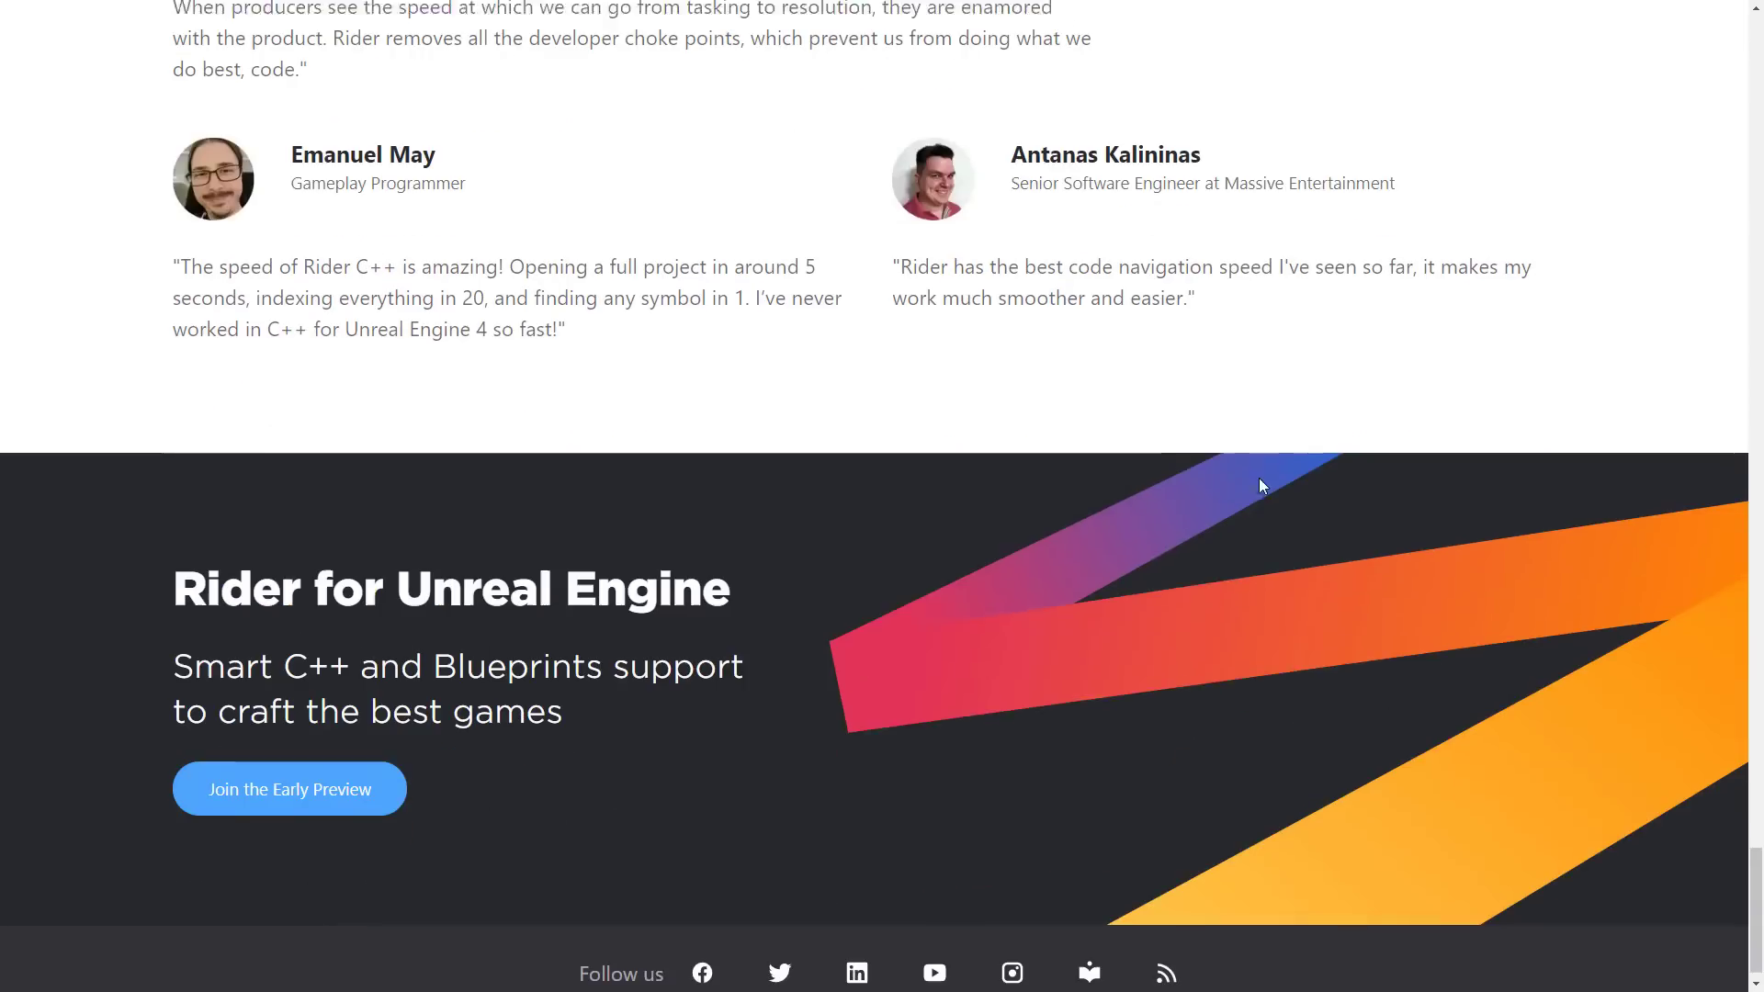
left_click(289, 759)
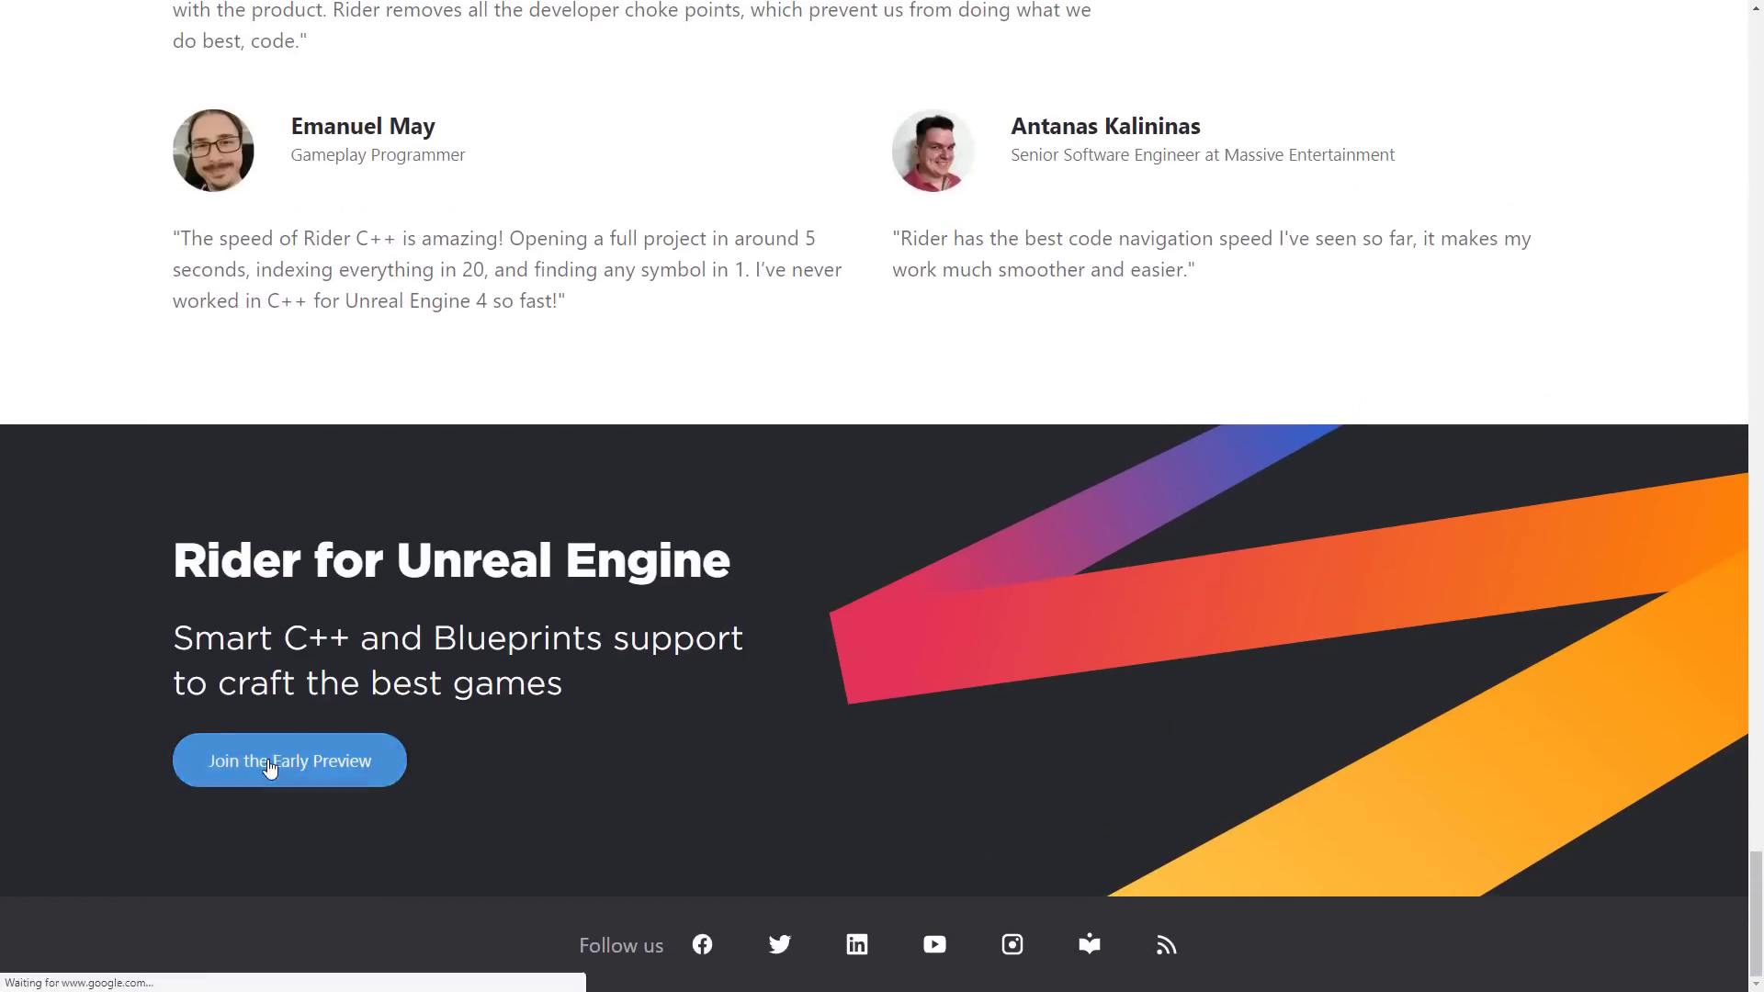
Join the Early Preview, review the empty signup form and select the Visual C++ build tools note.
left_click(288, 760)
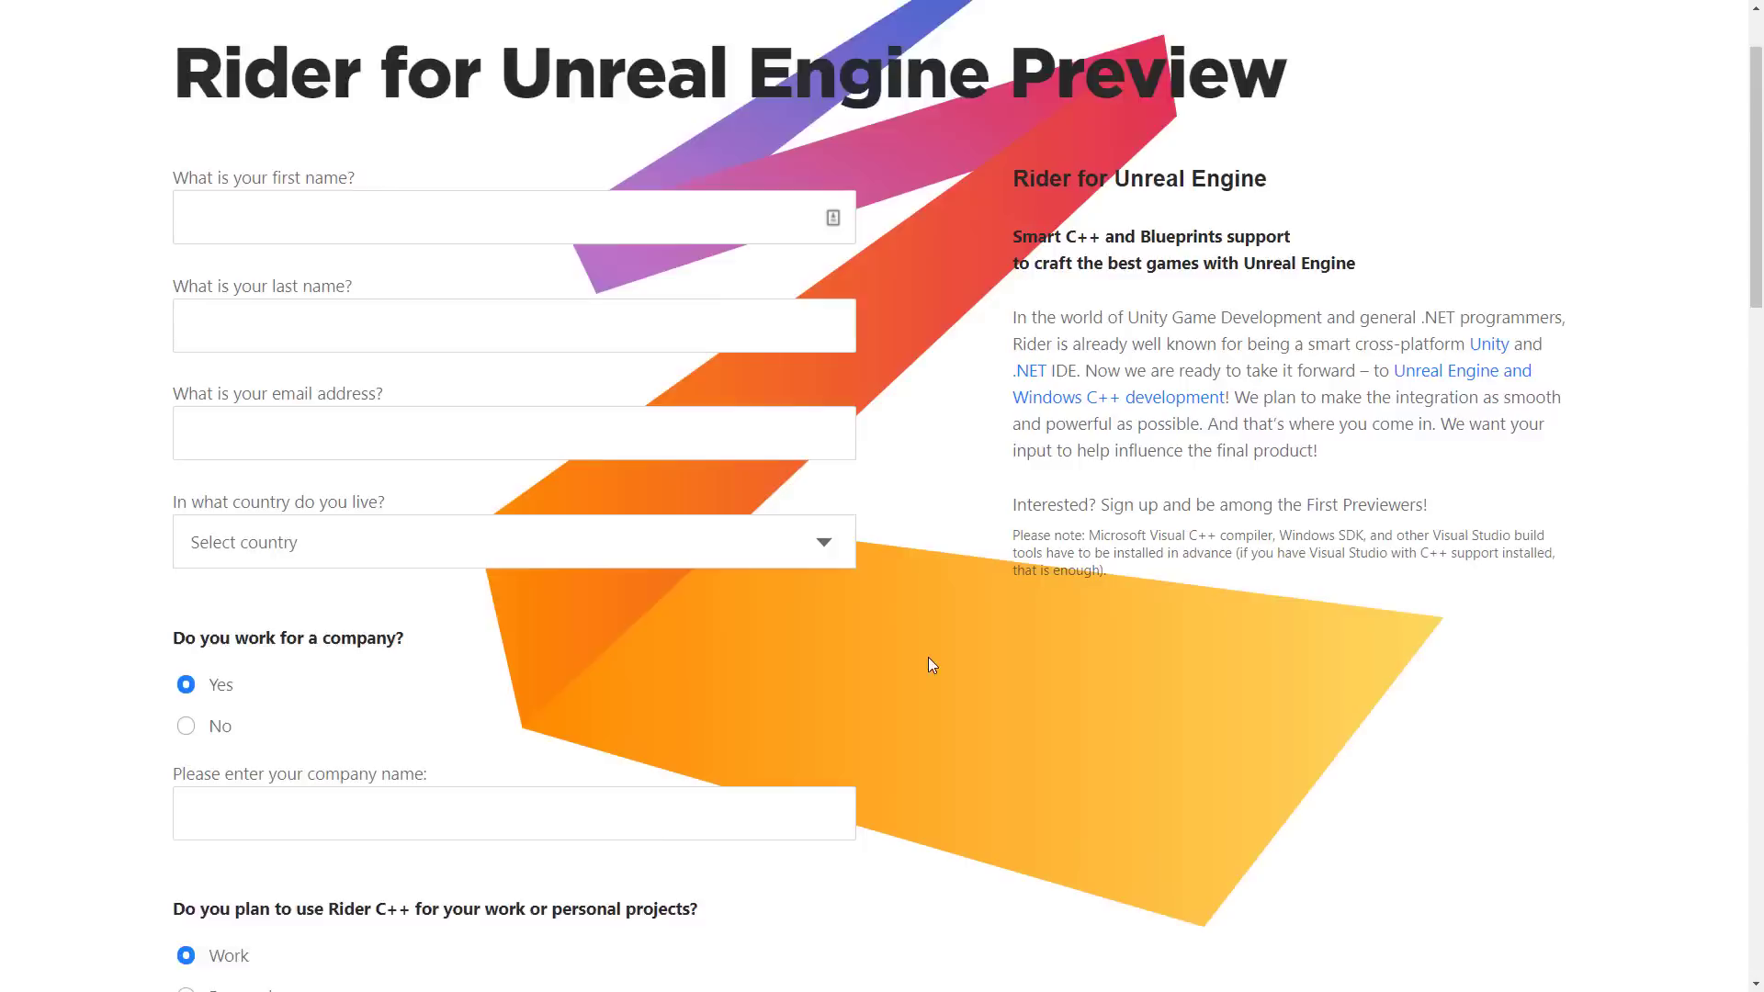
scroll("down", 3)
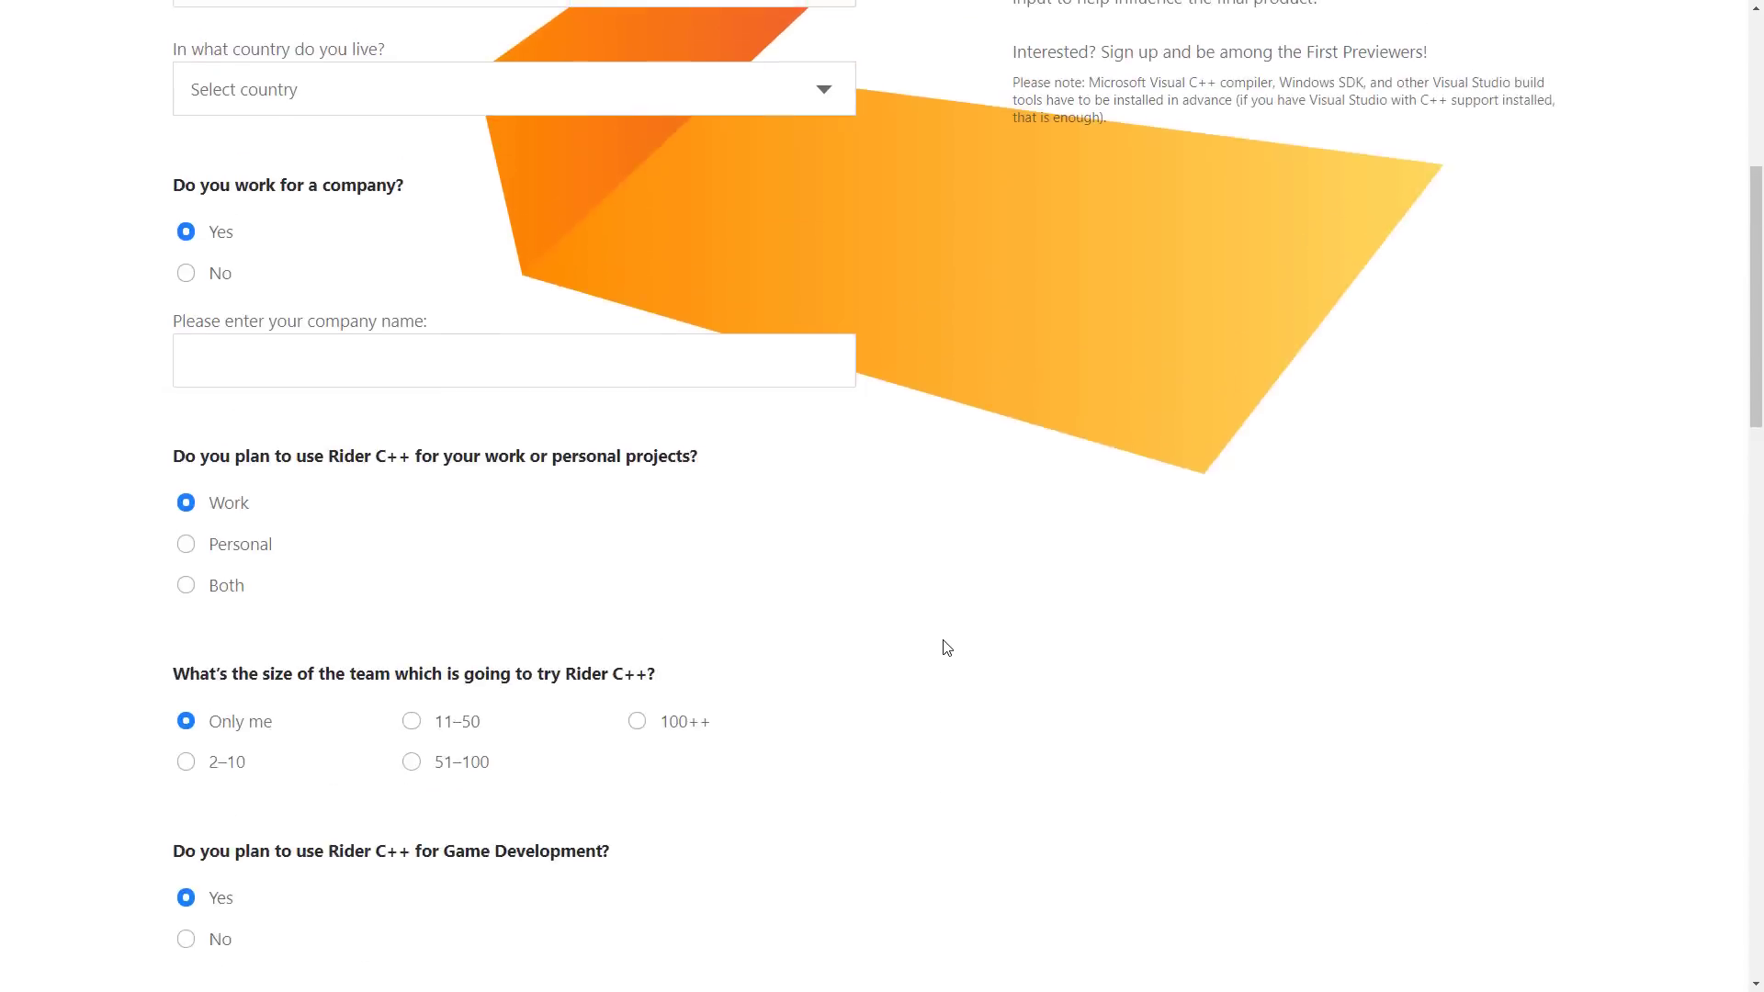
scroll("up", 3)
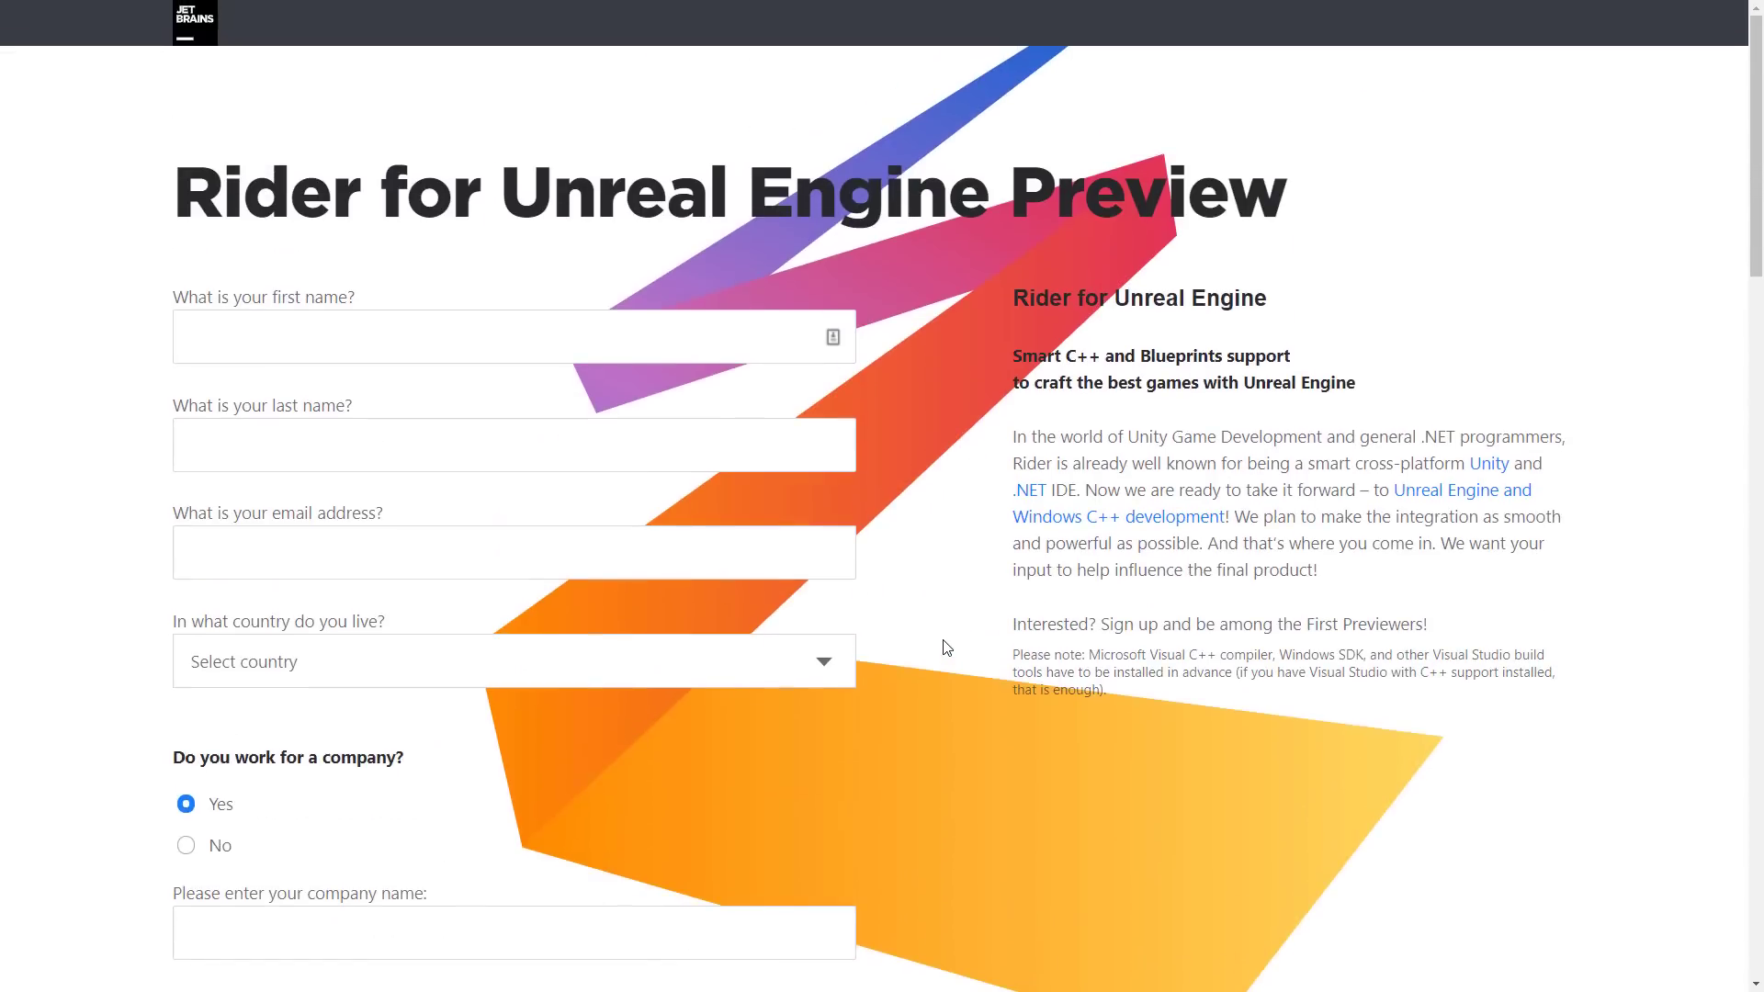
mouse_move(1245, 553)
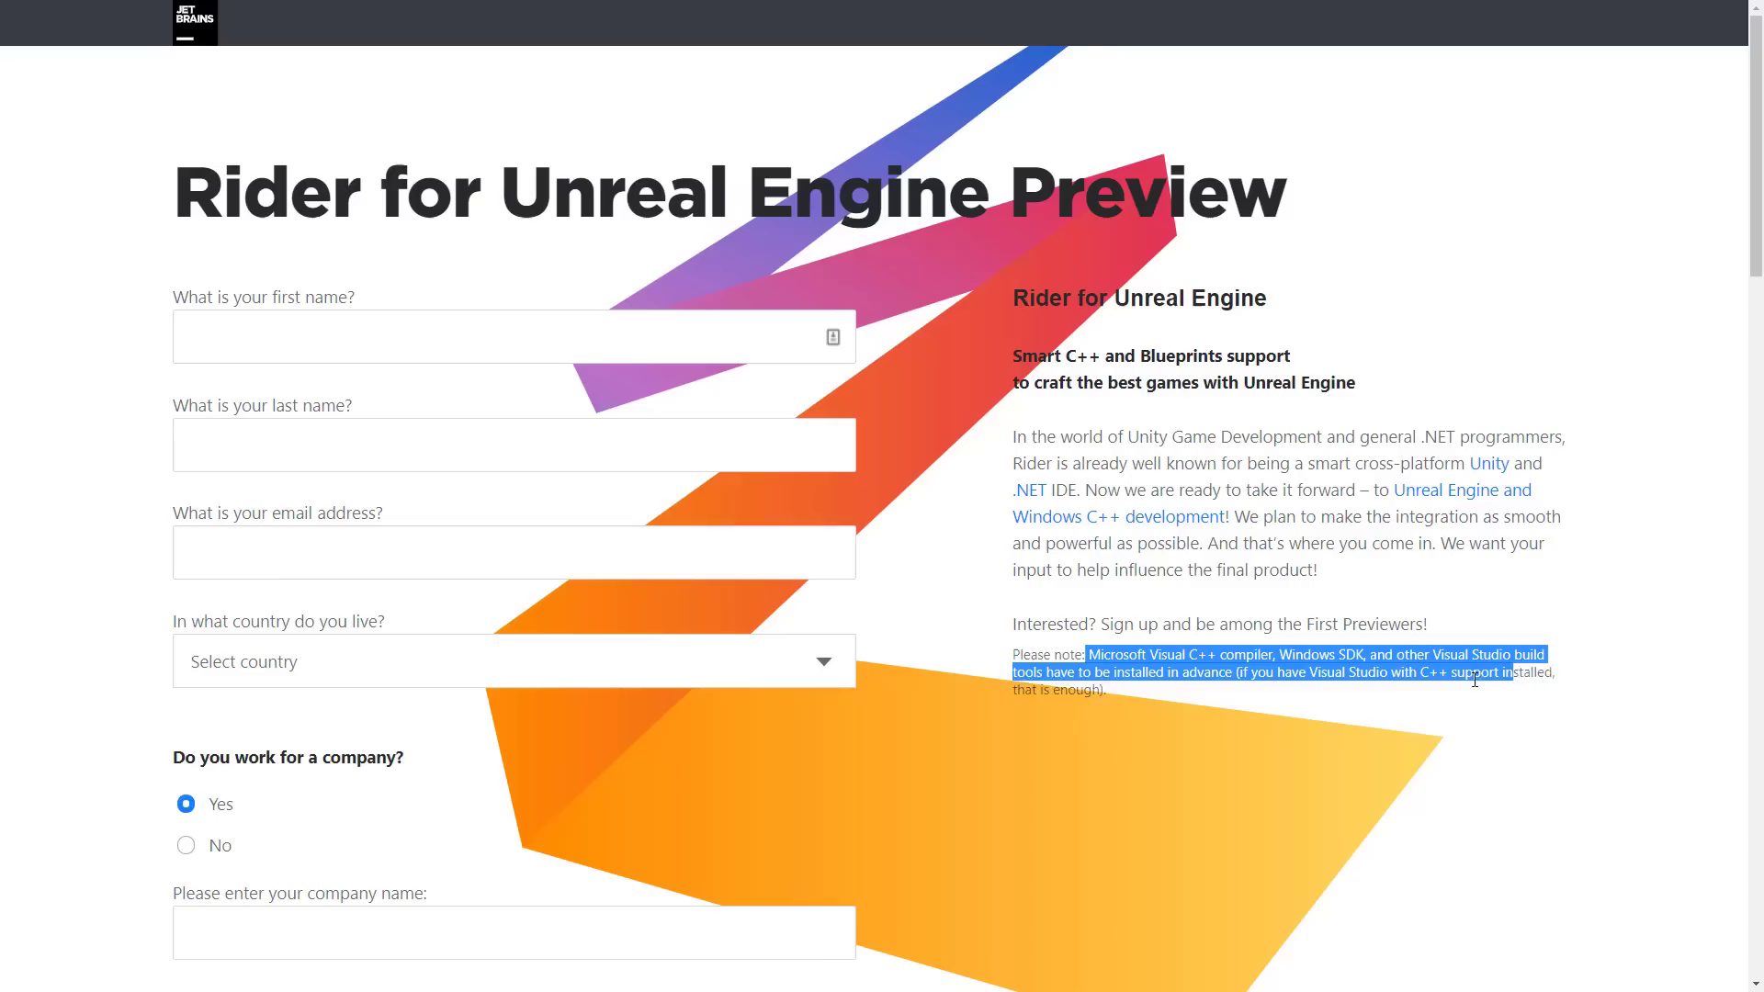
left_click(1422, 702)
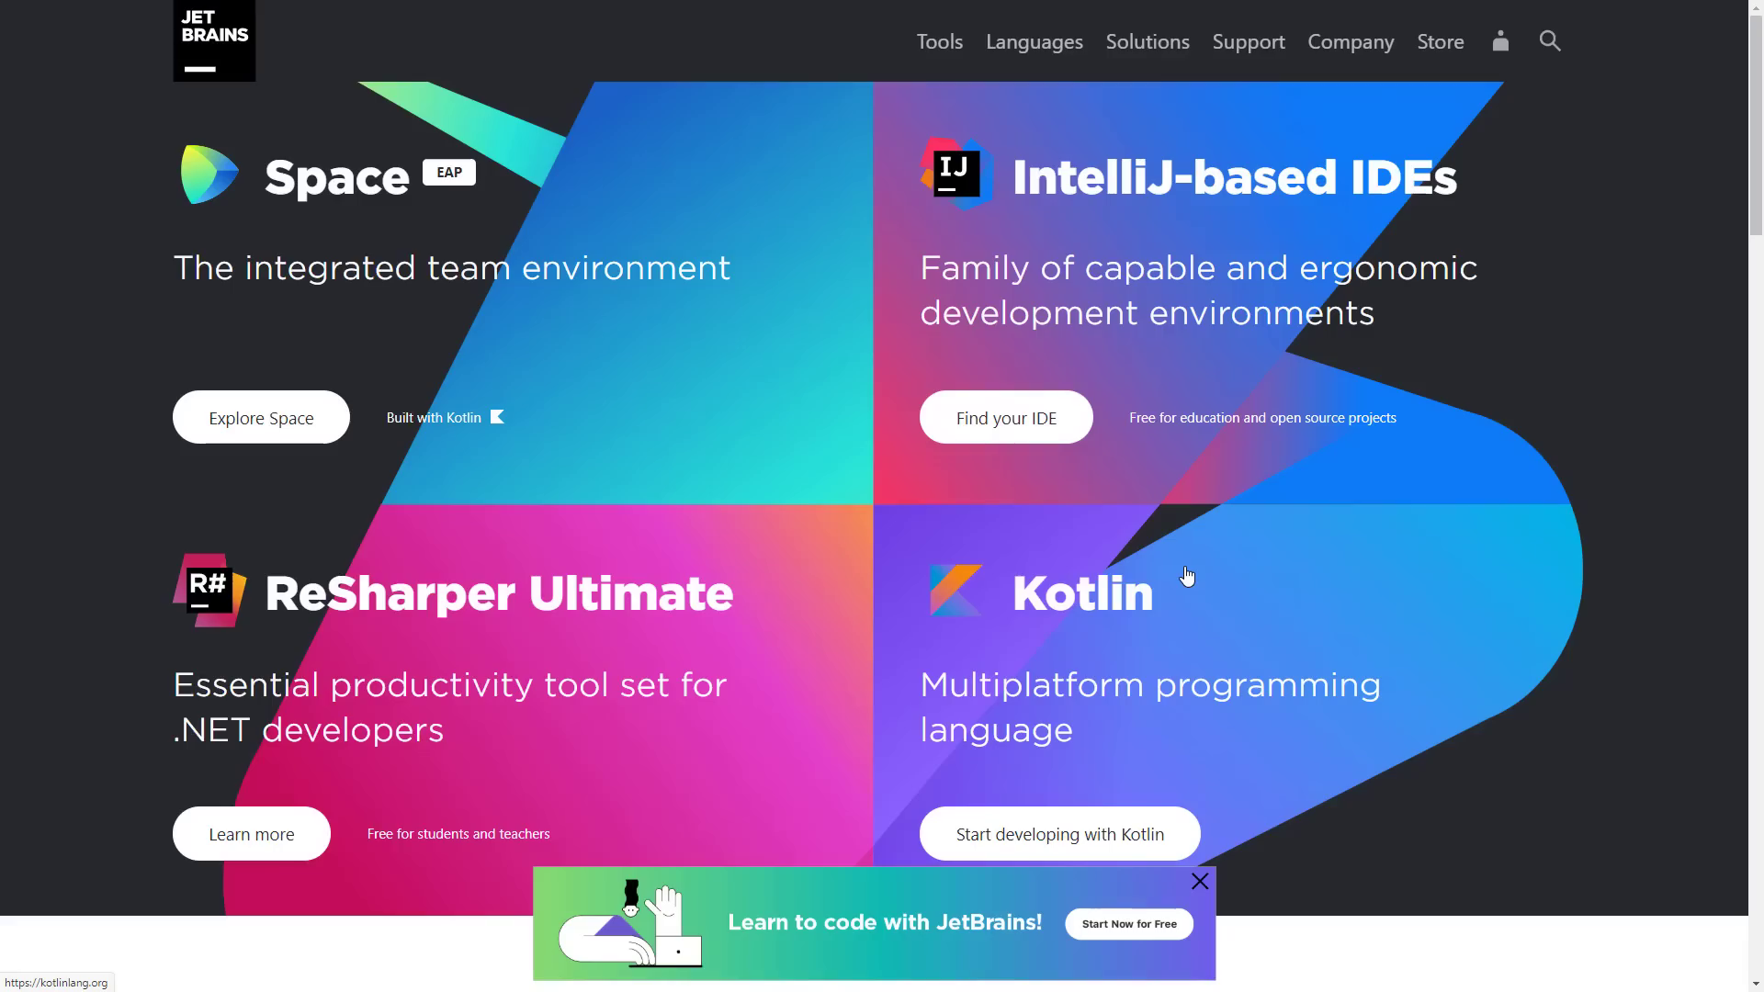
mouse_move(523, 579)
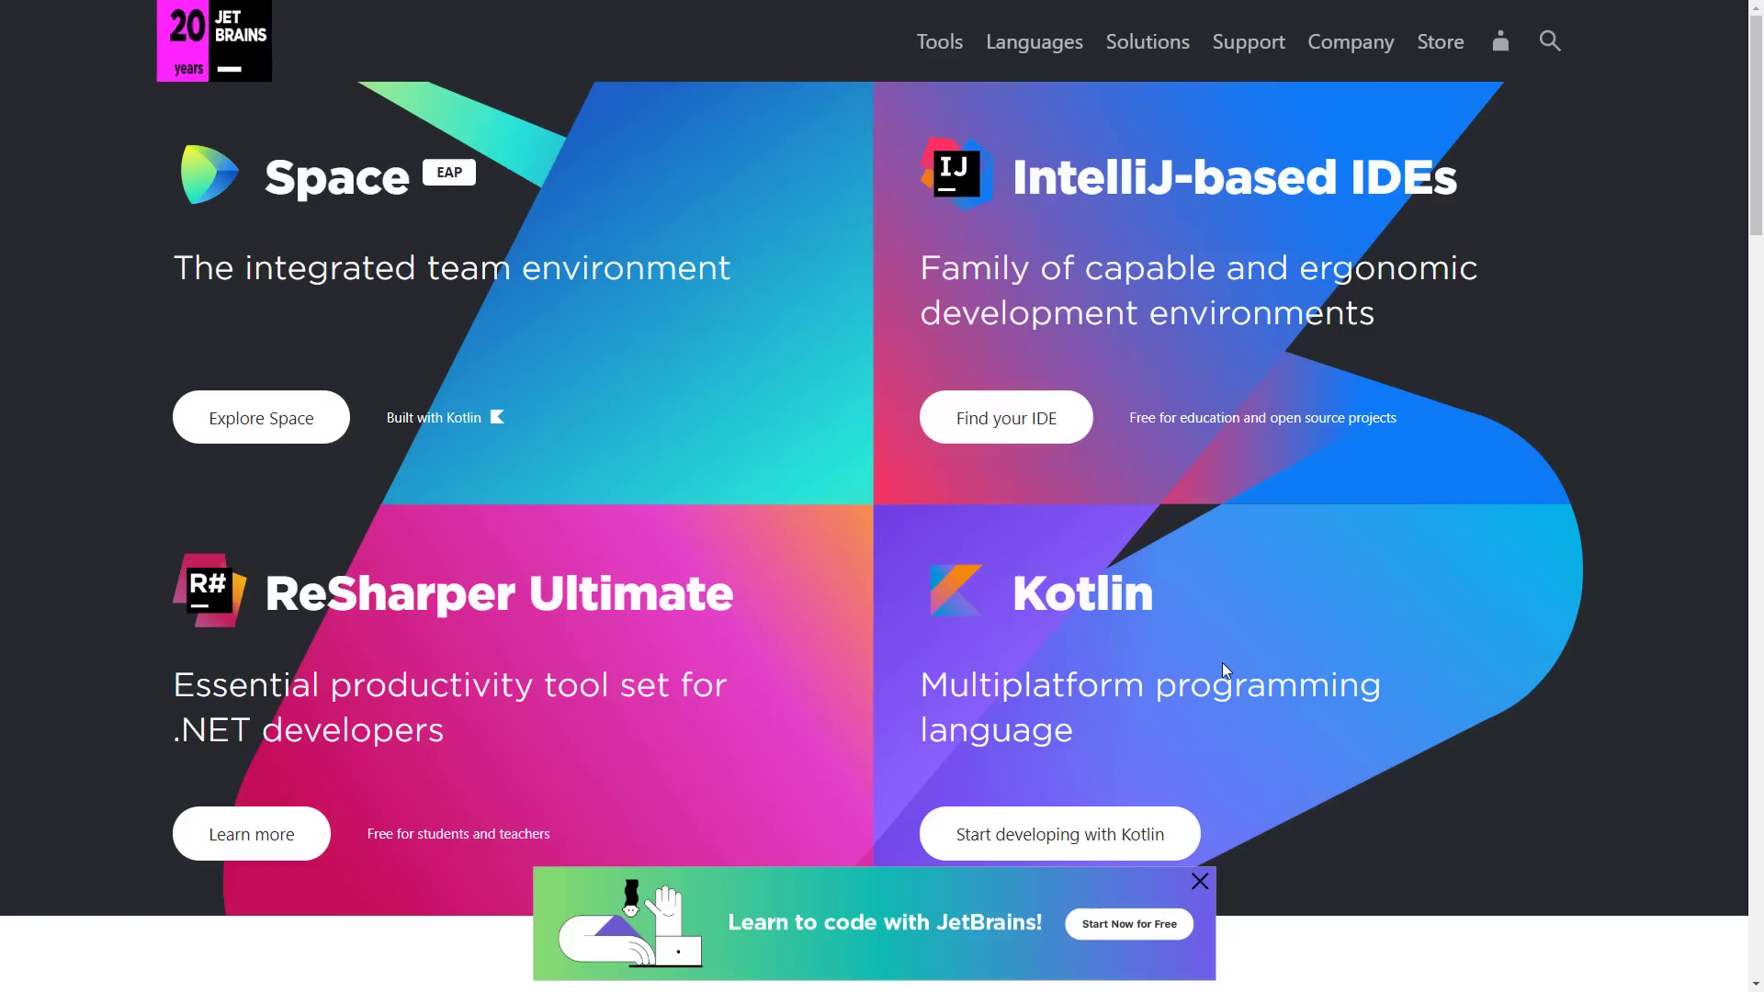
mouse_move(1147, 176)
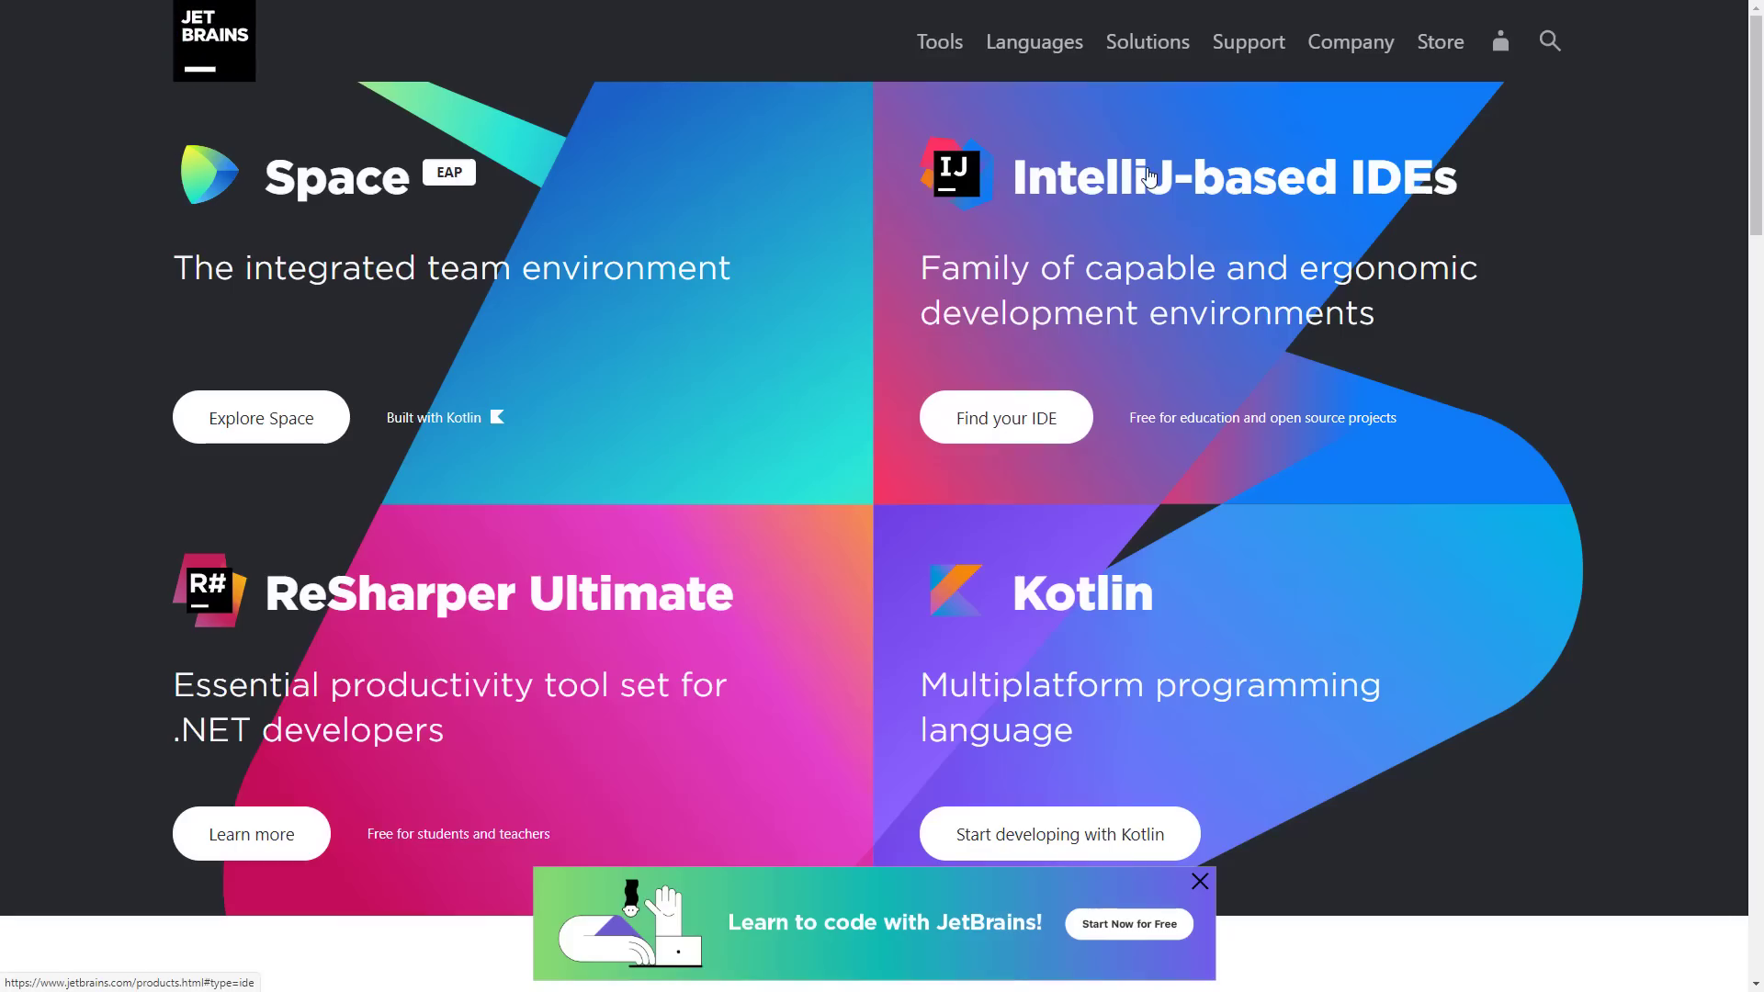
mouse_move(1005, 417)
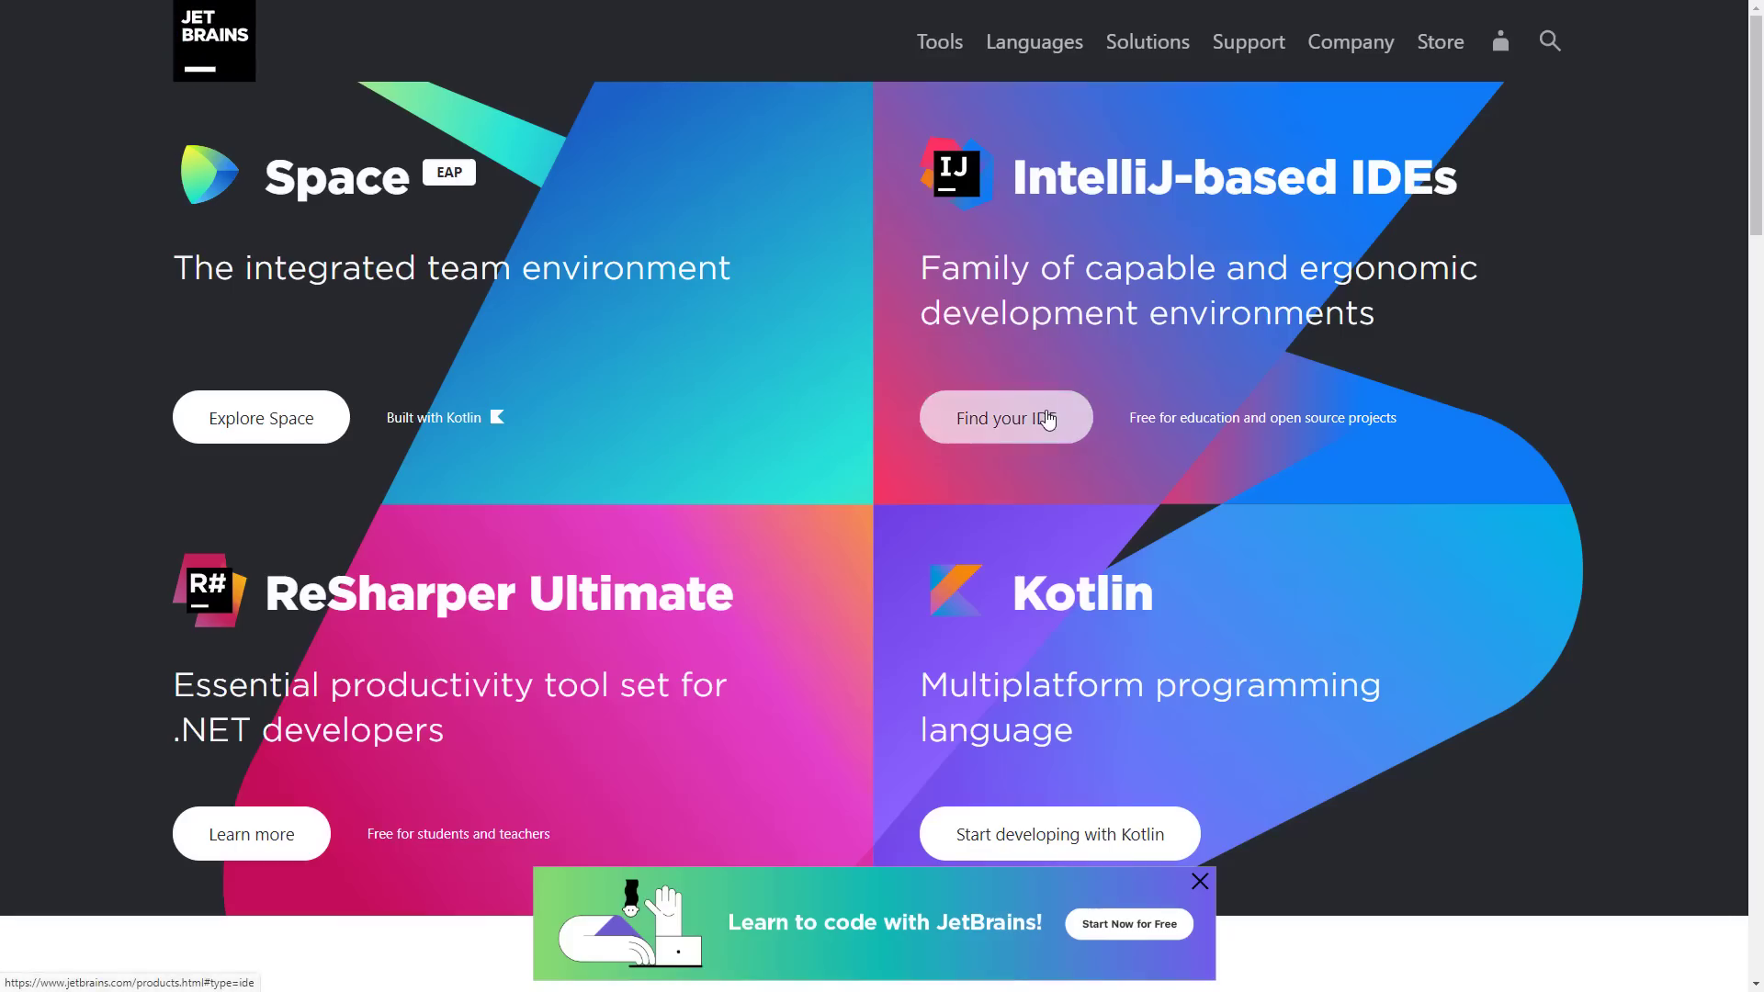
Find your IDE and browse the product grid filtered by IDE, Code Editors to the end.
left_click(1005, 417)
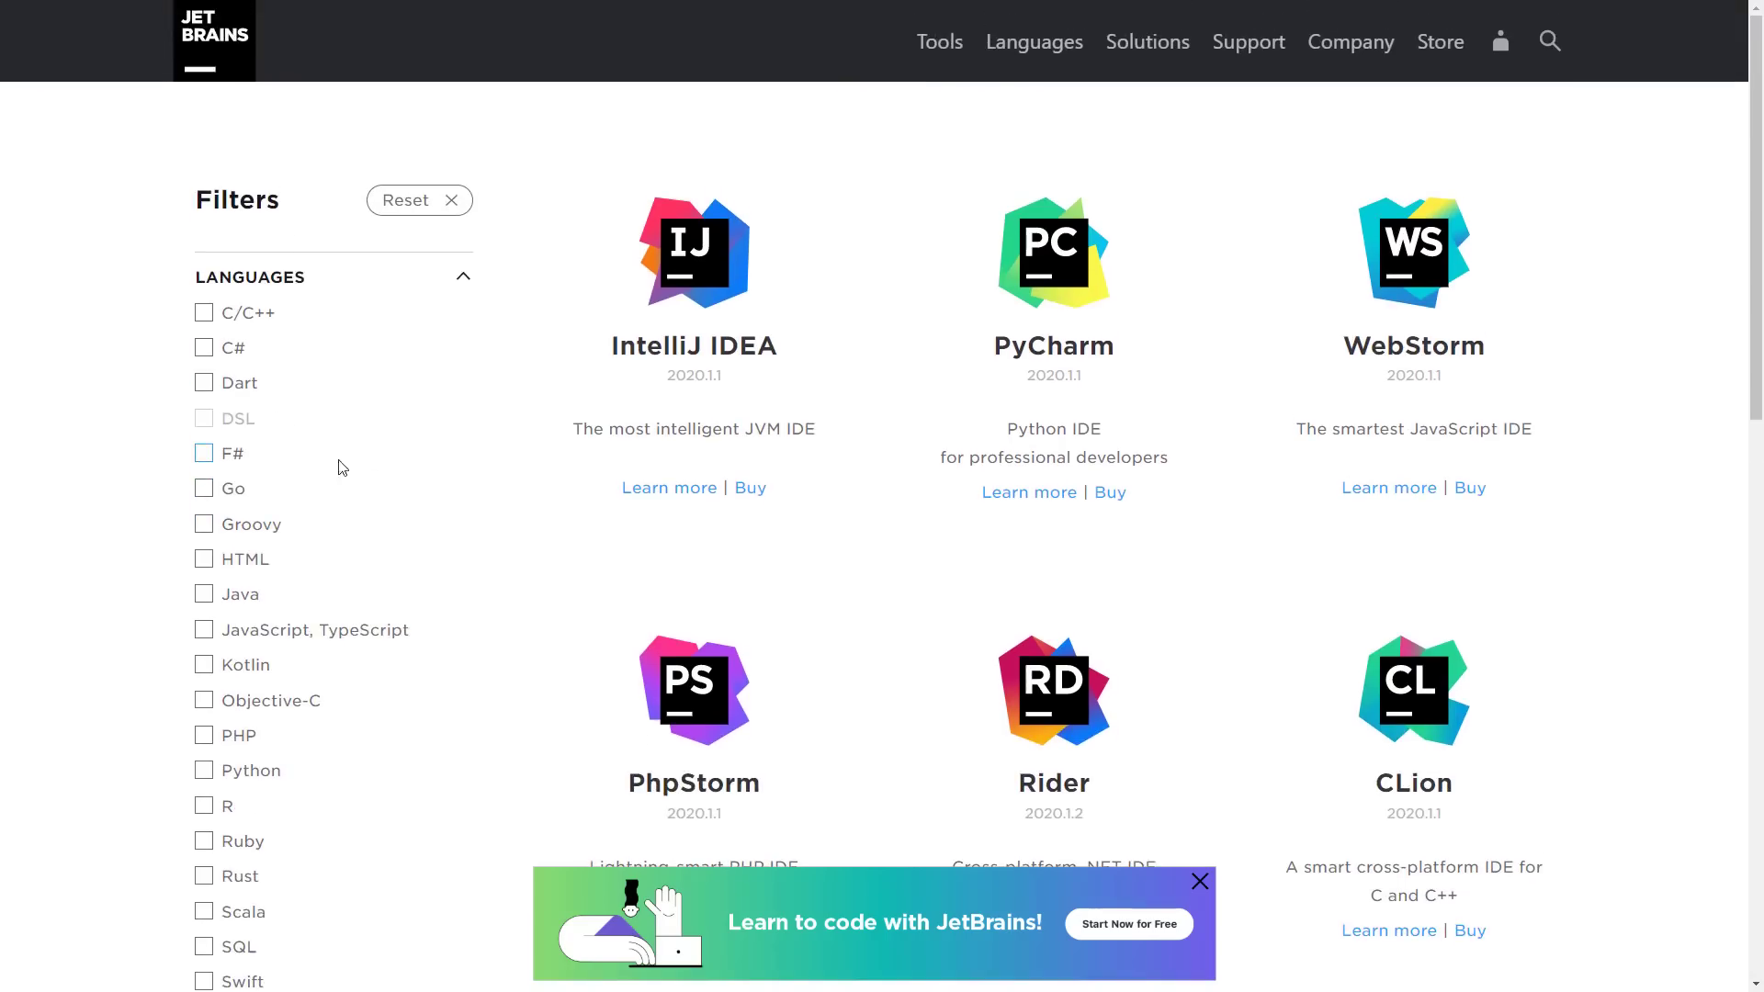
scroll("down", 3)
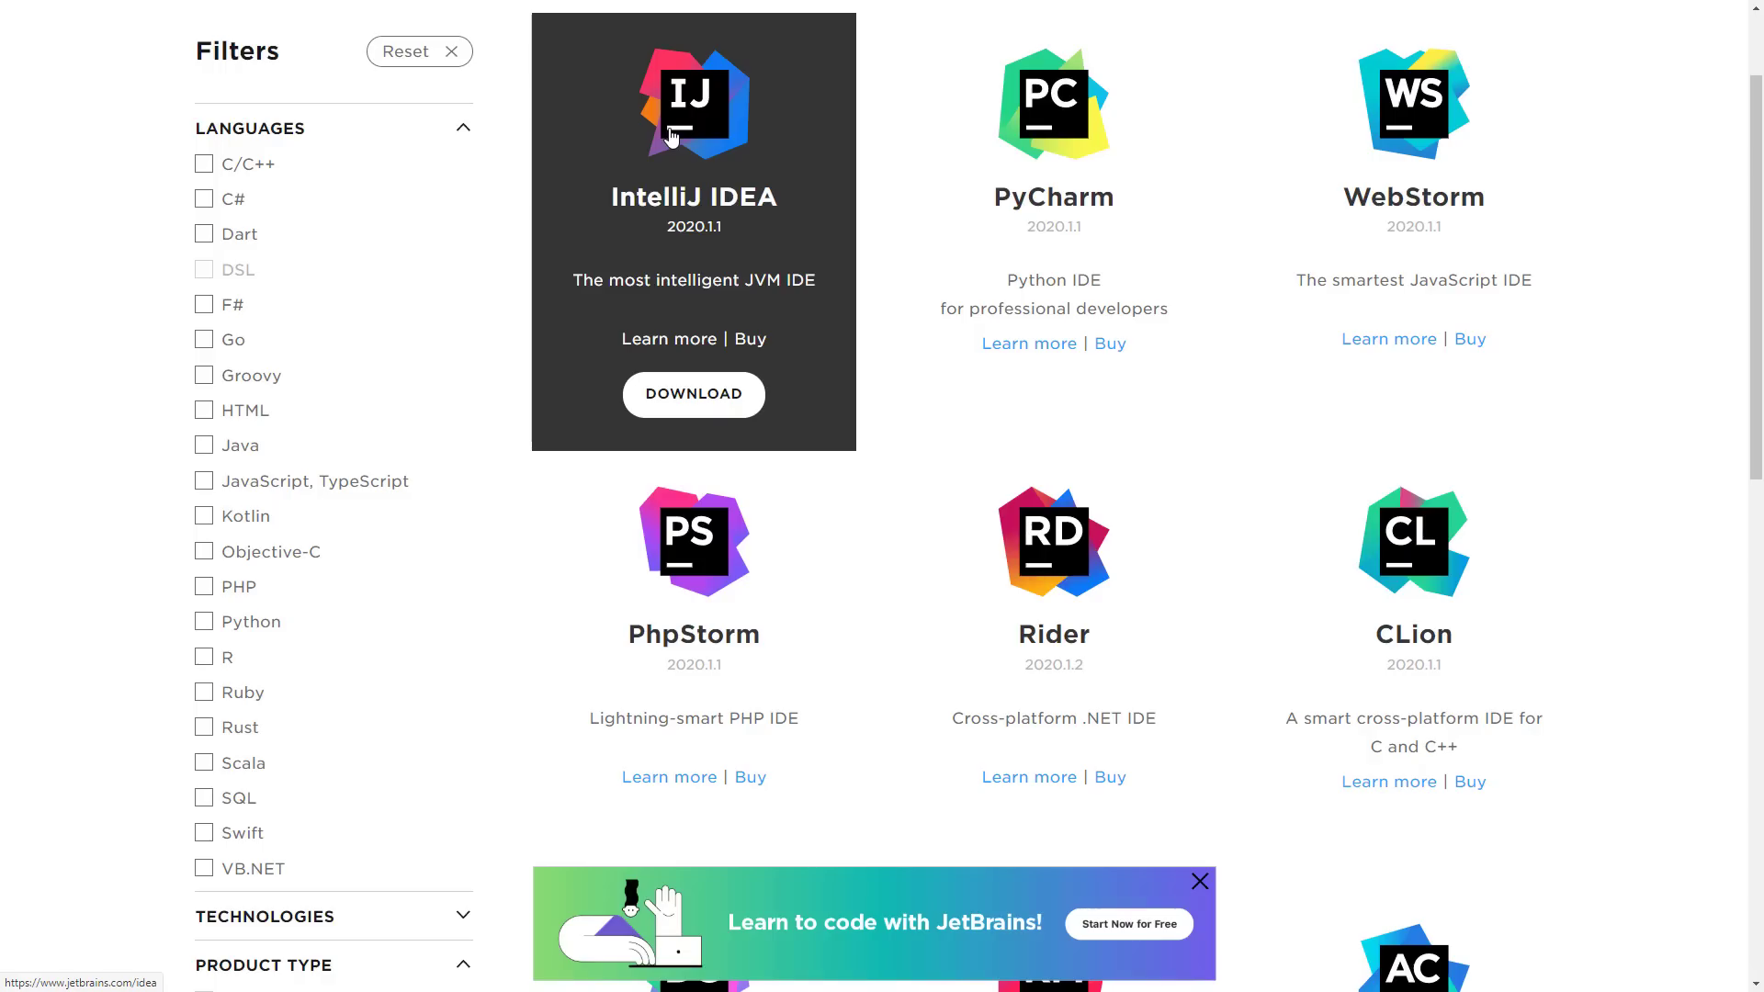
mouse_move(751, 79)
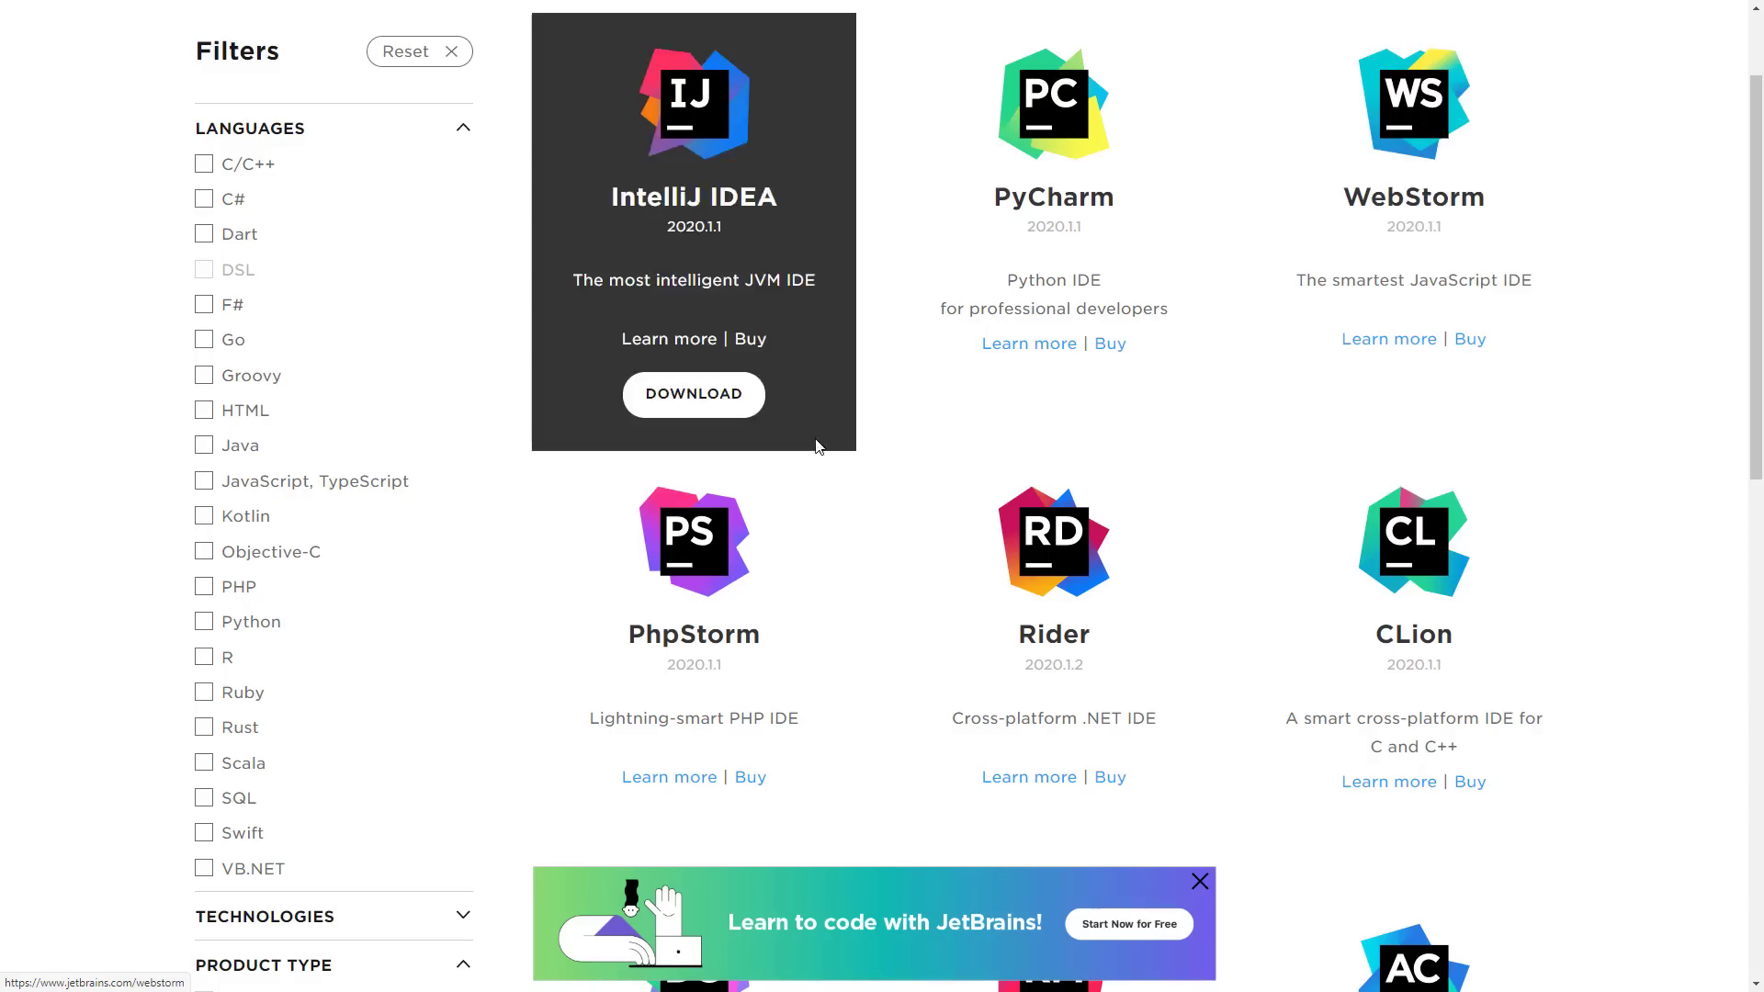
scroll("down", 3)
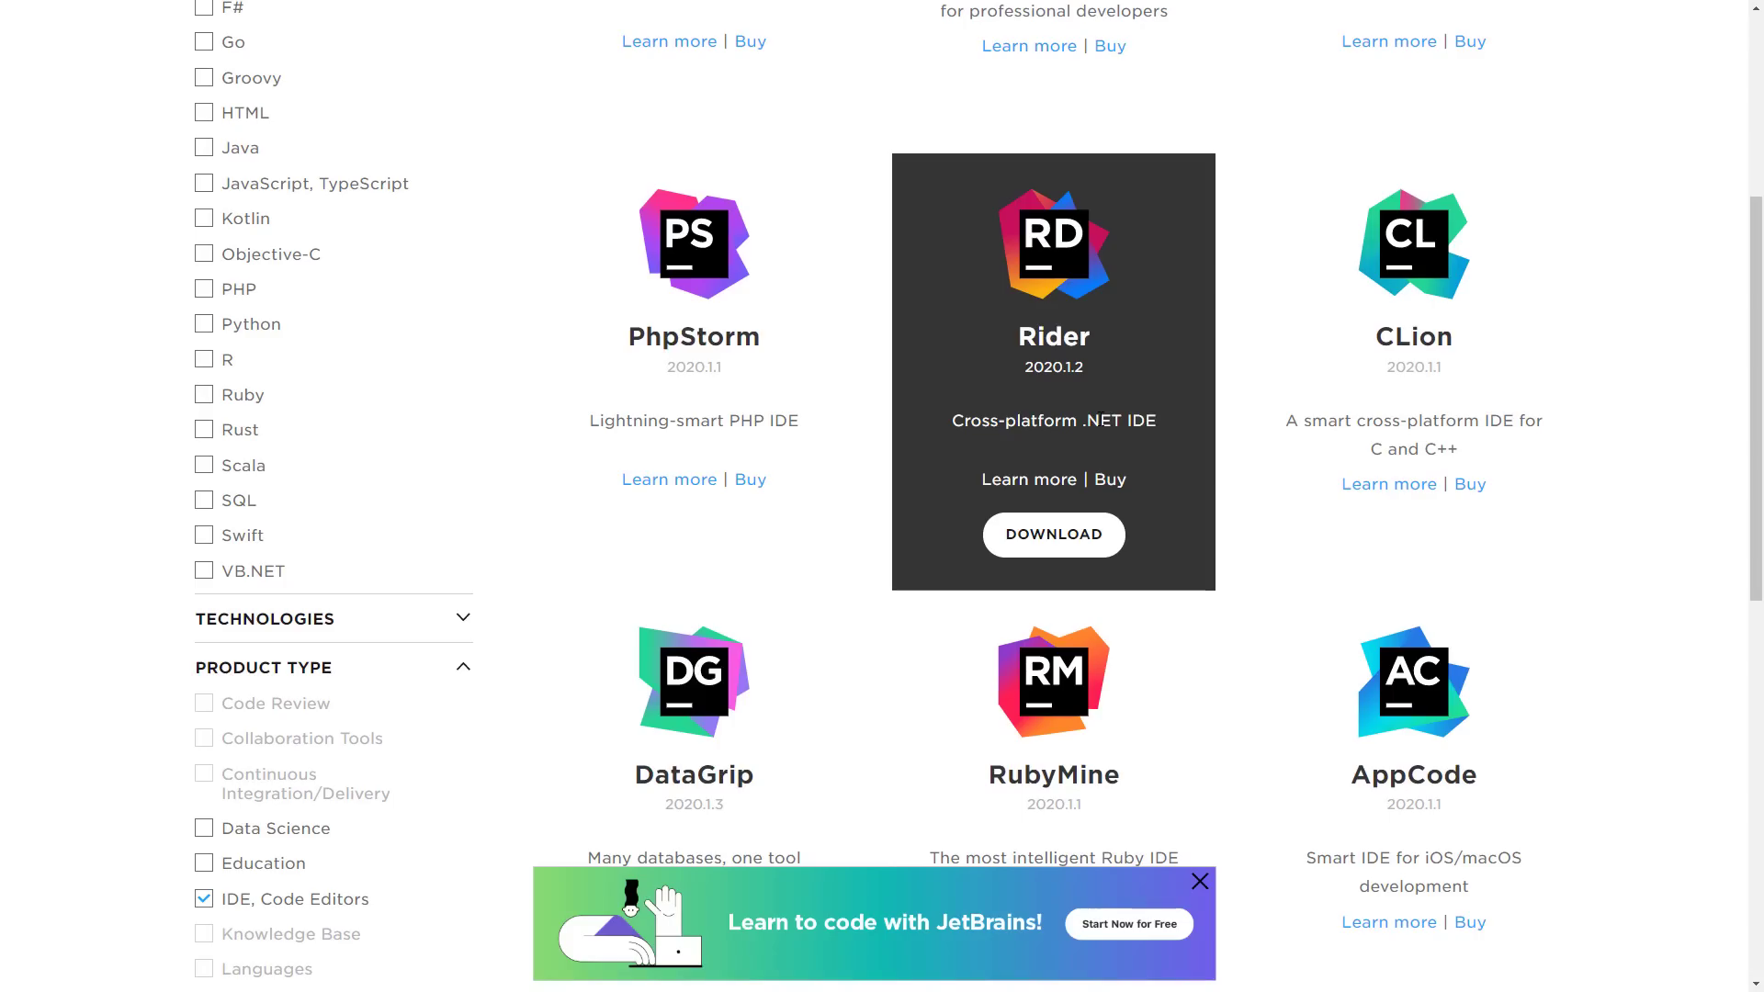
mouse_move(1224, 371)
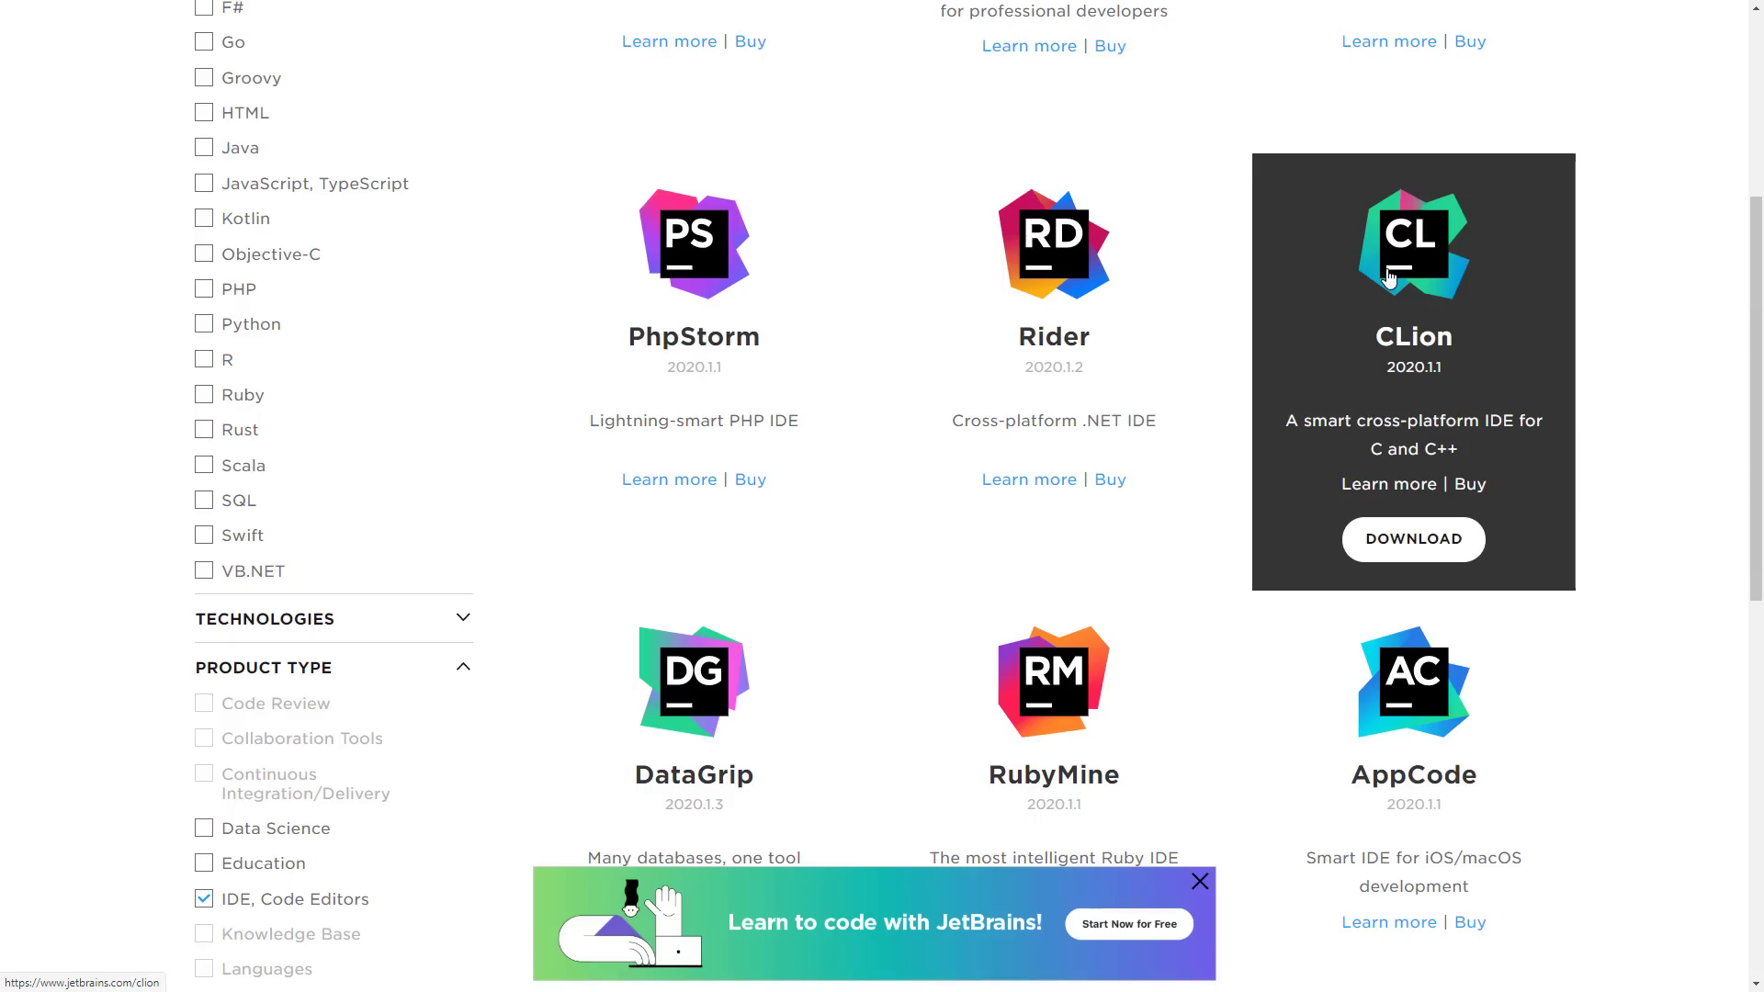
scroll("down", 3)
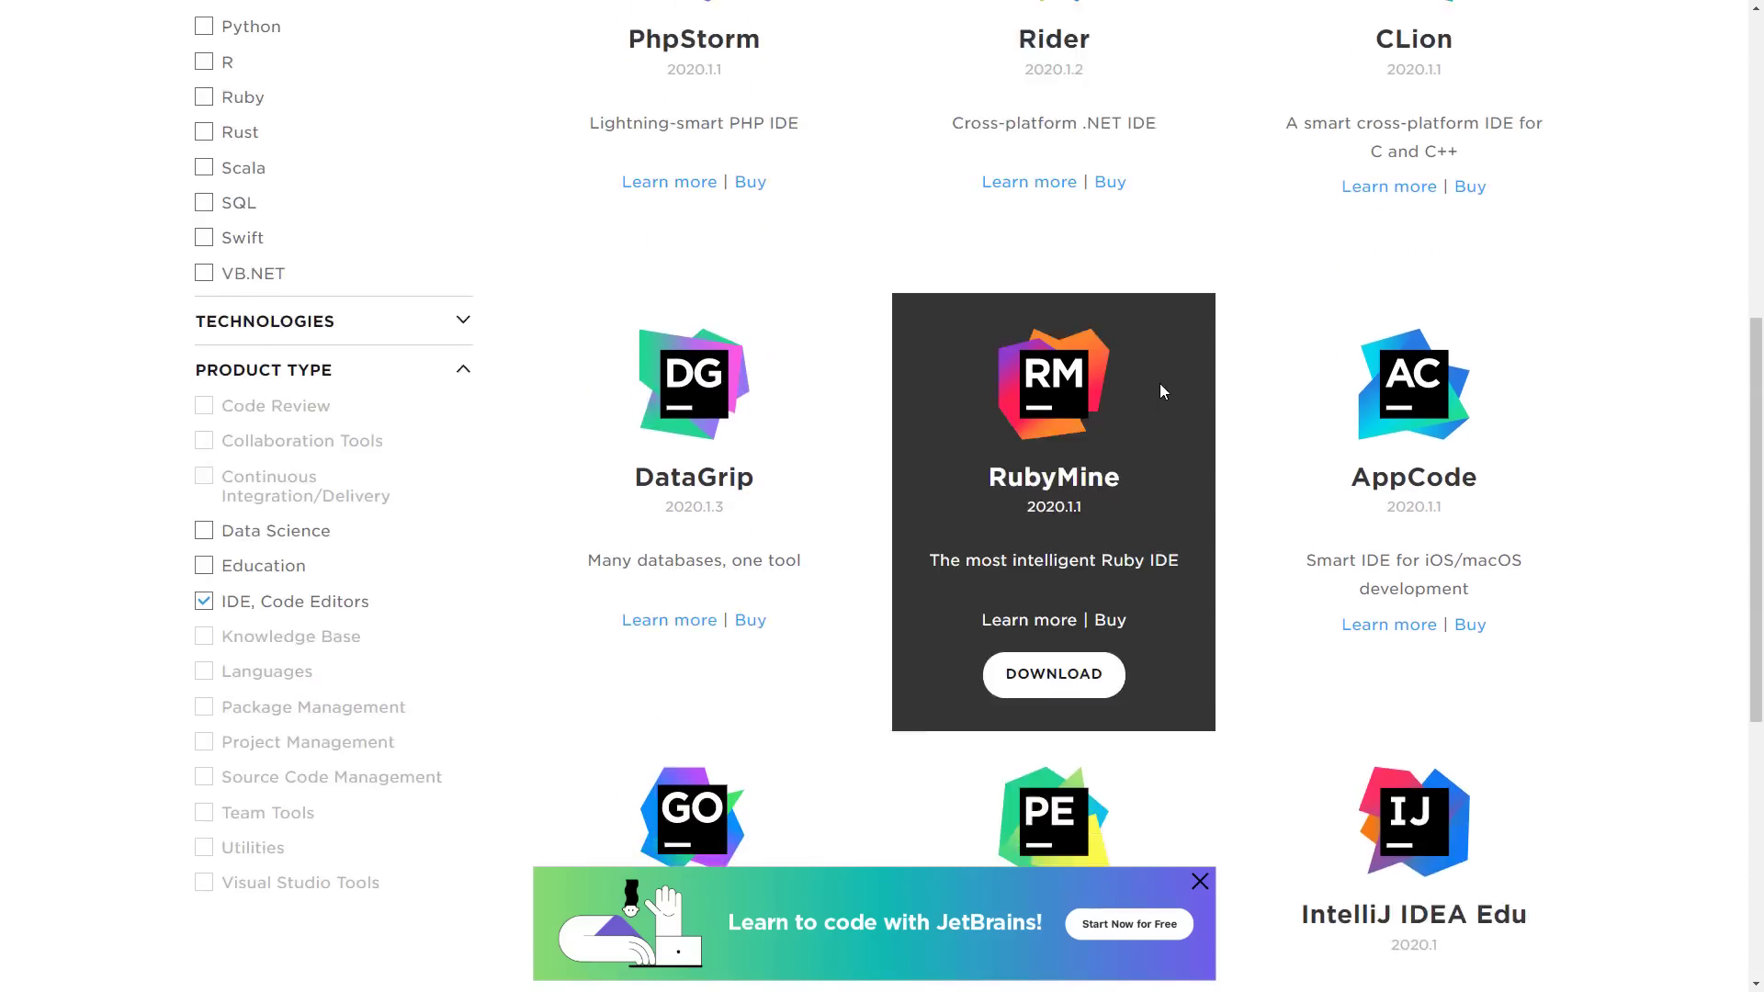
scroll("down", 3)
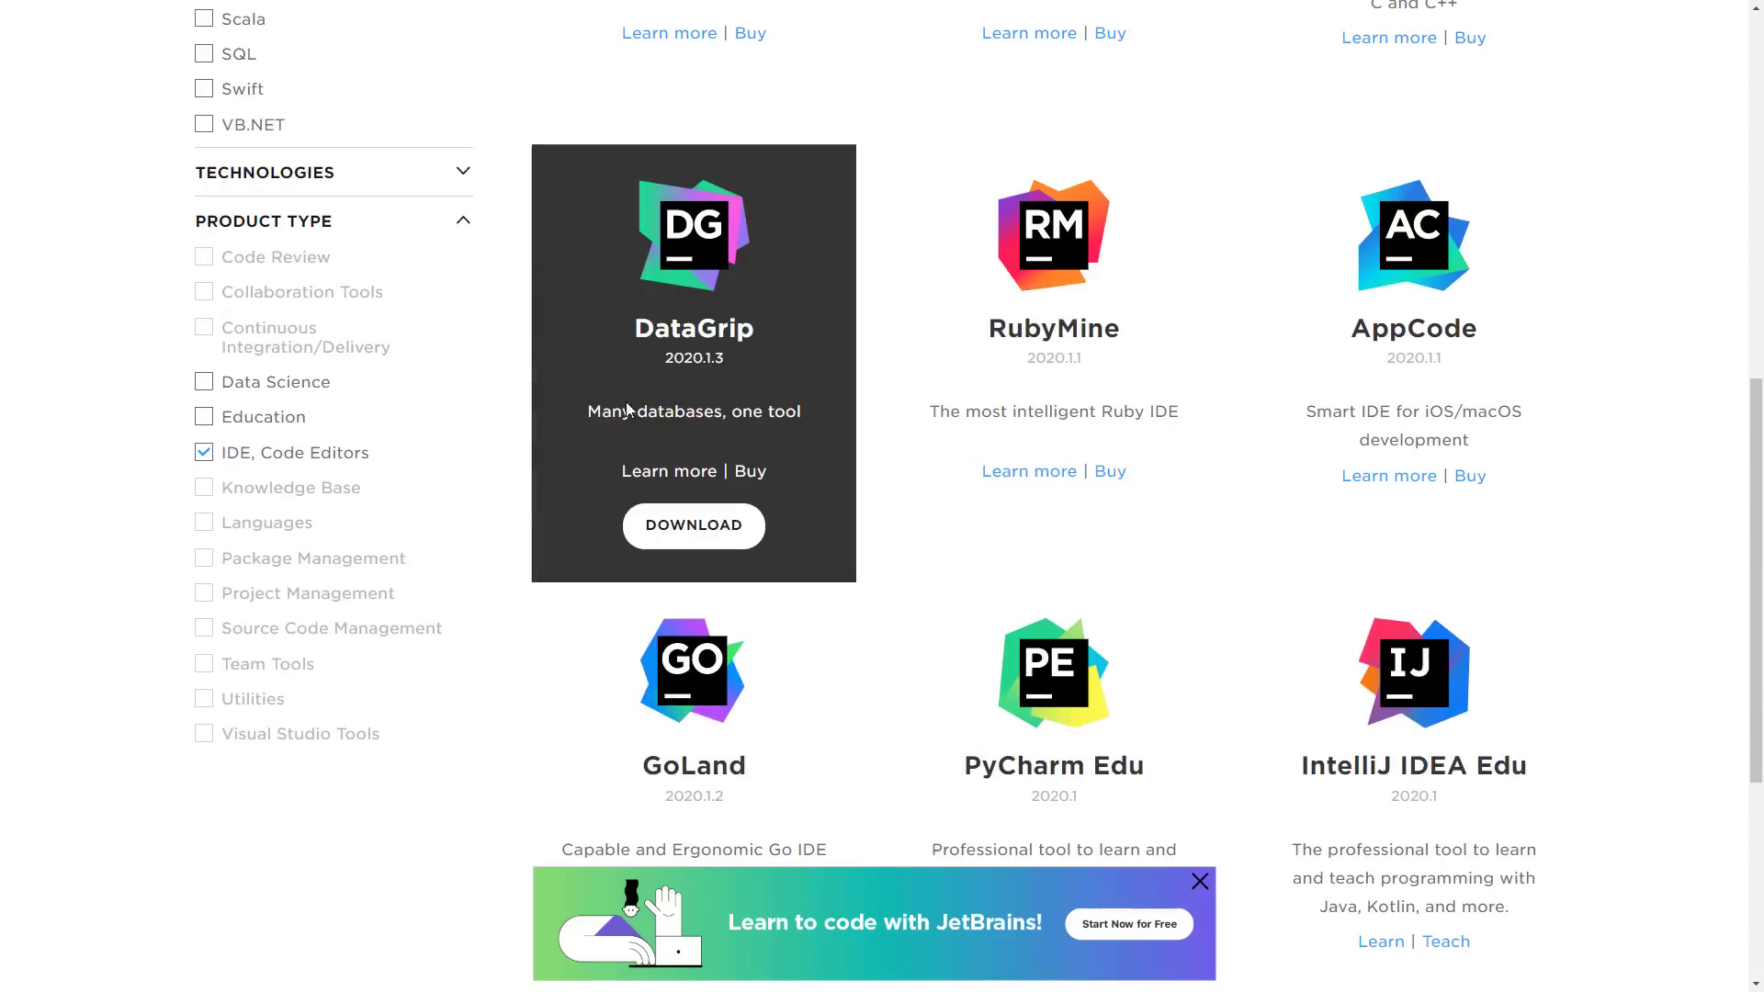
mouse_move(1053, 327)
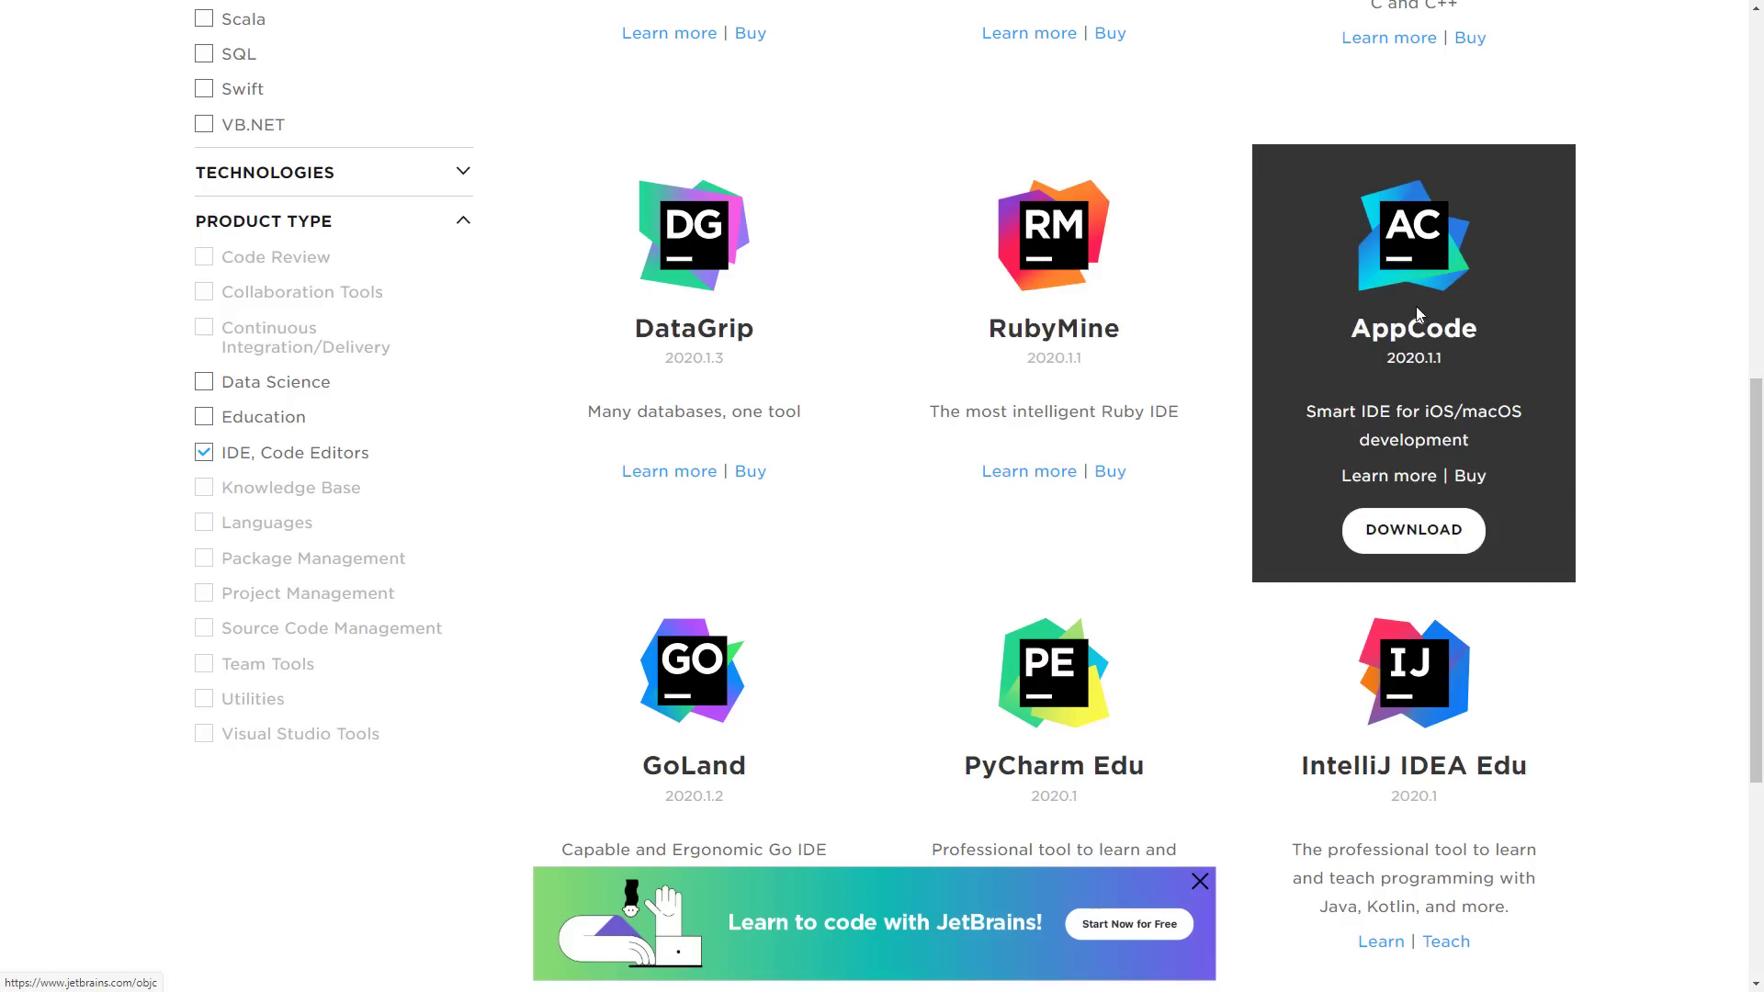
scroll("down", 3)
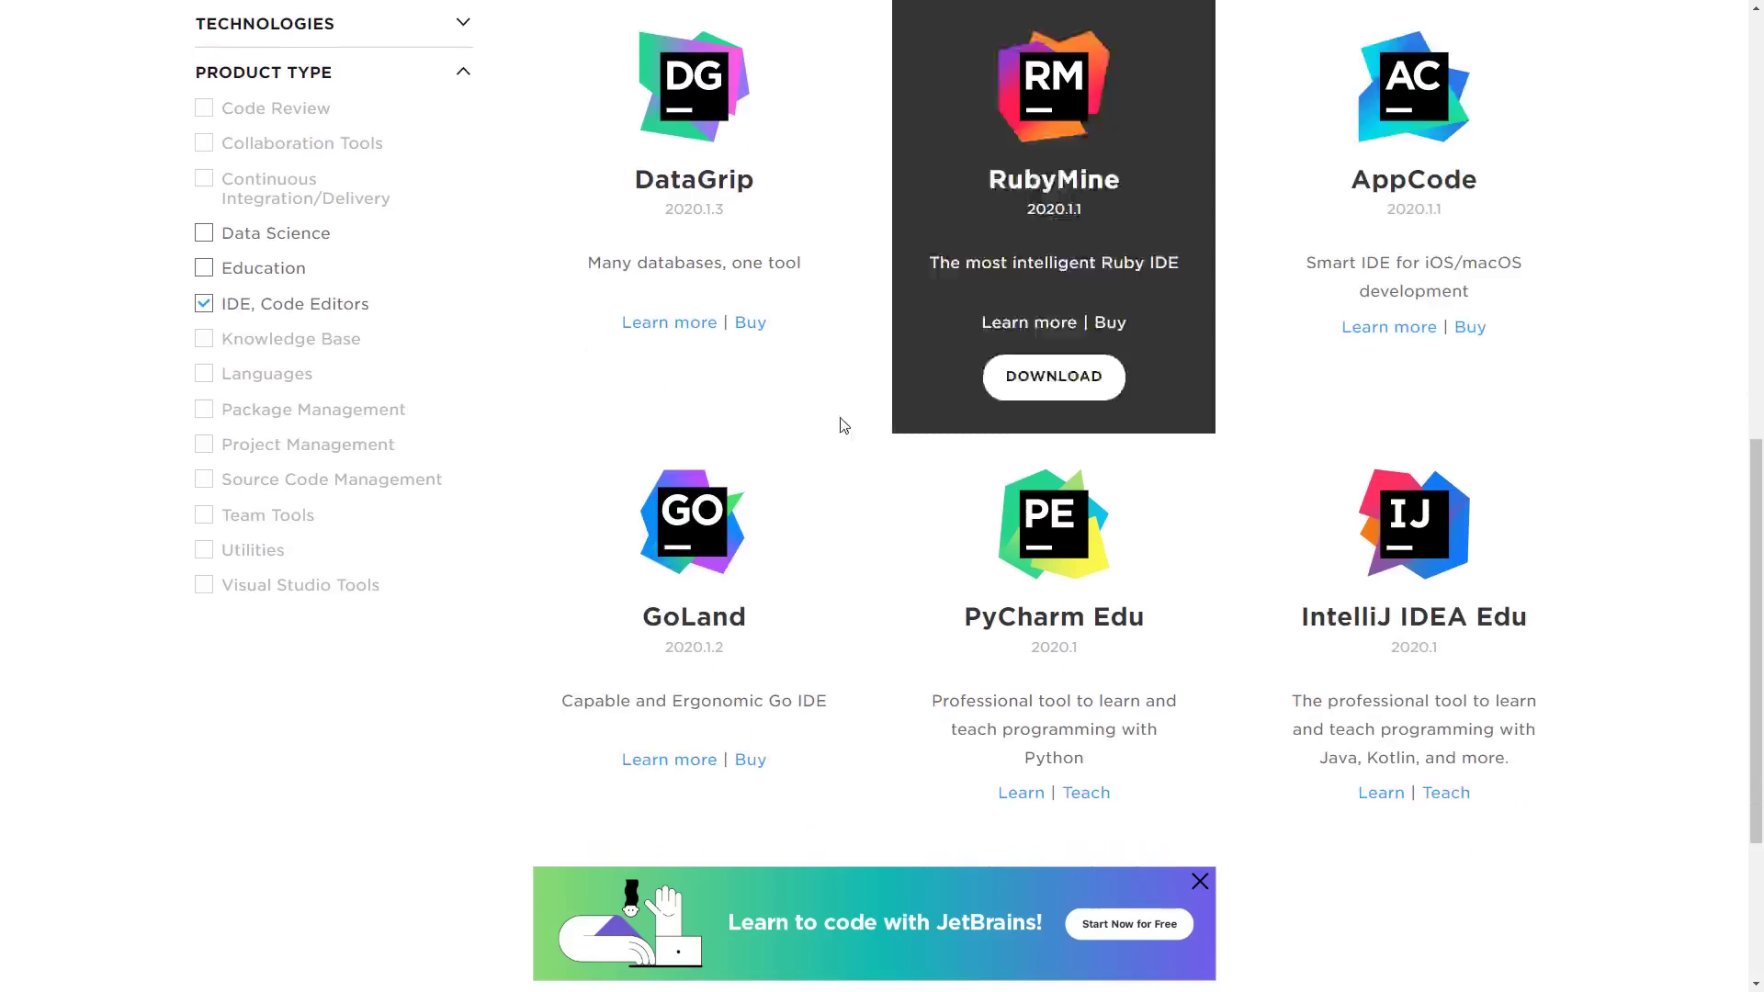
mouse_move(1307, 196)
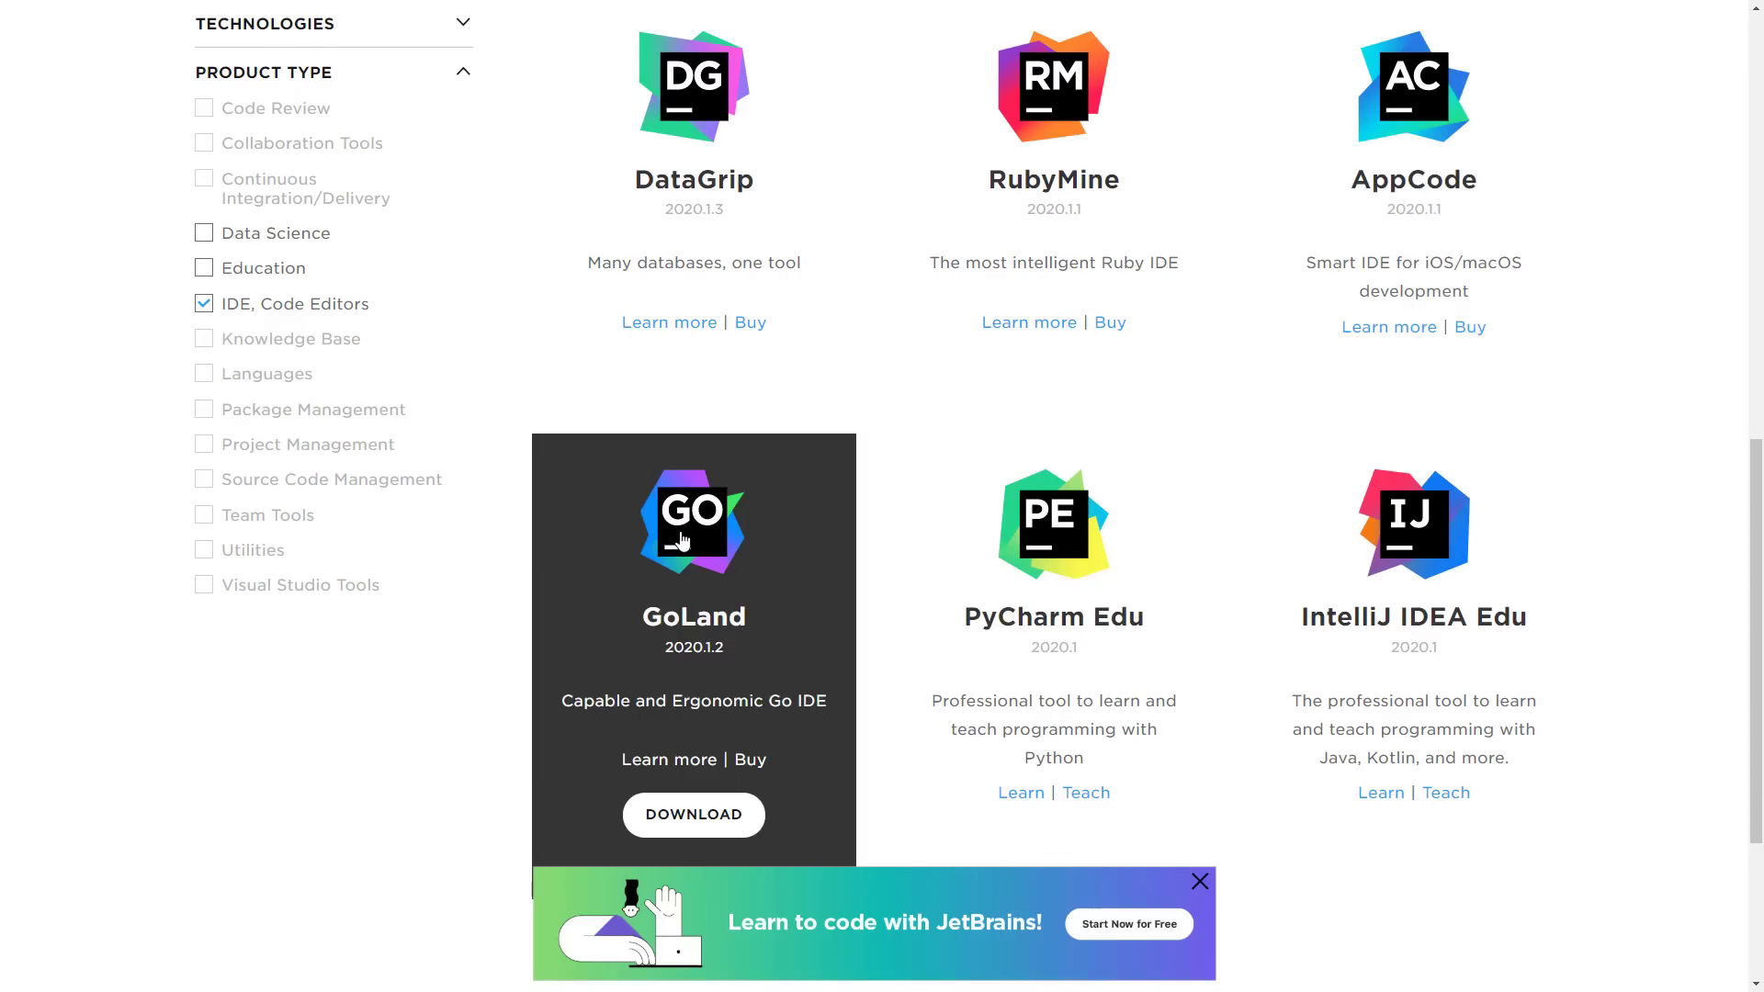
mouse_move(1452, 547)
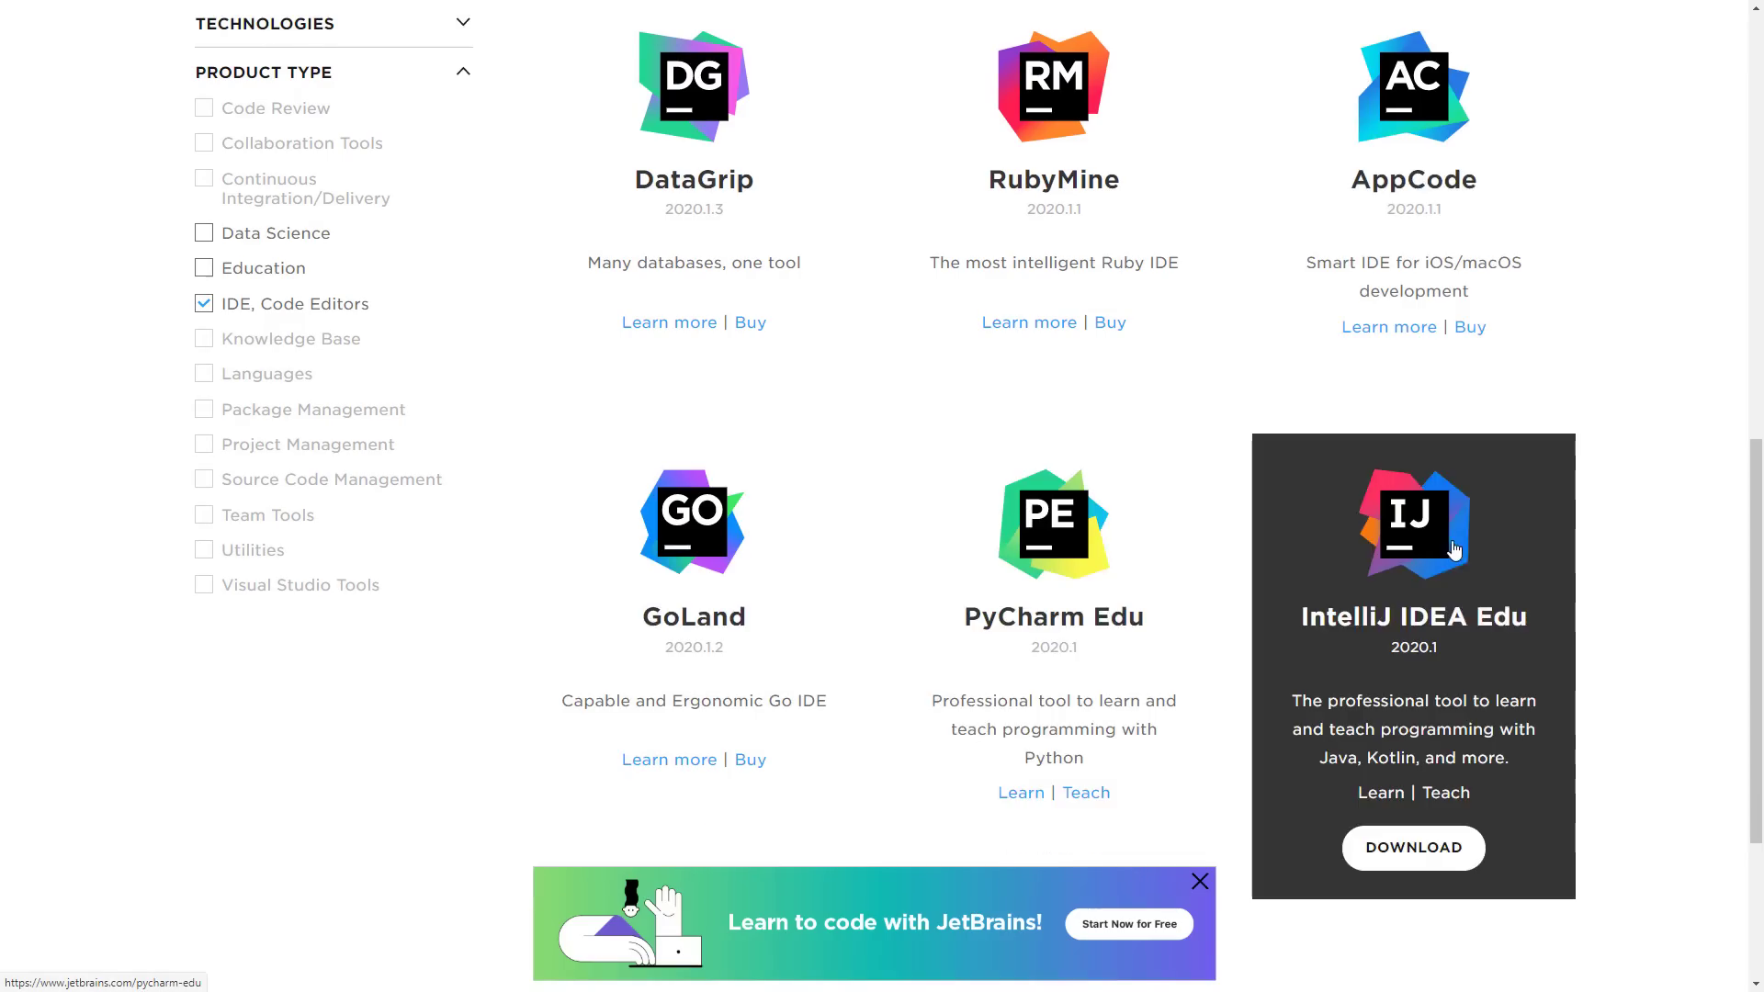
scroll("down", 3)
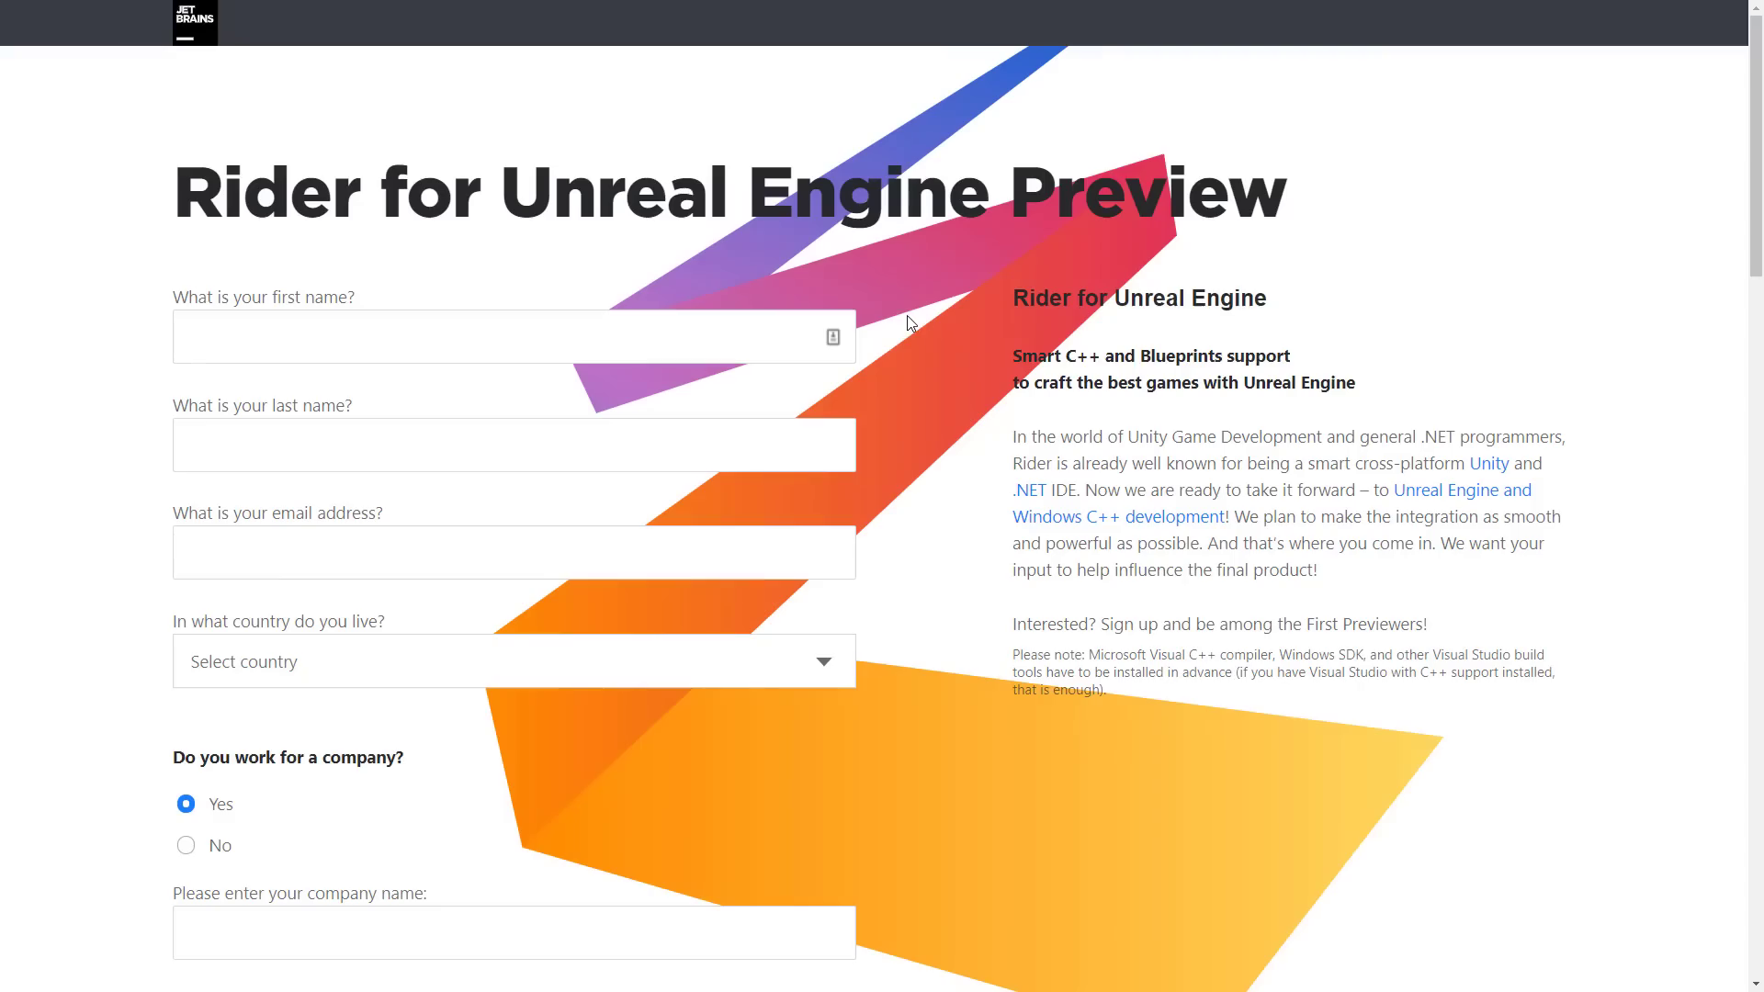
mouse_move(1377, 342)
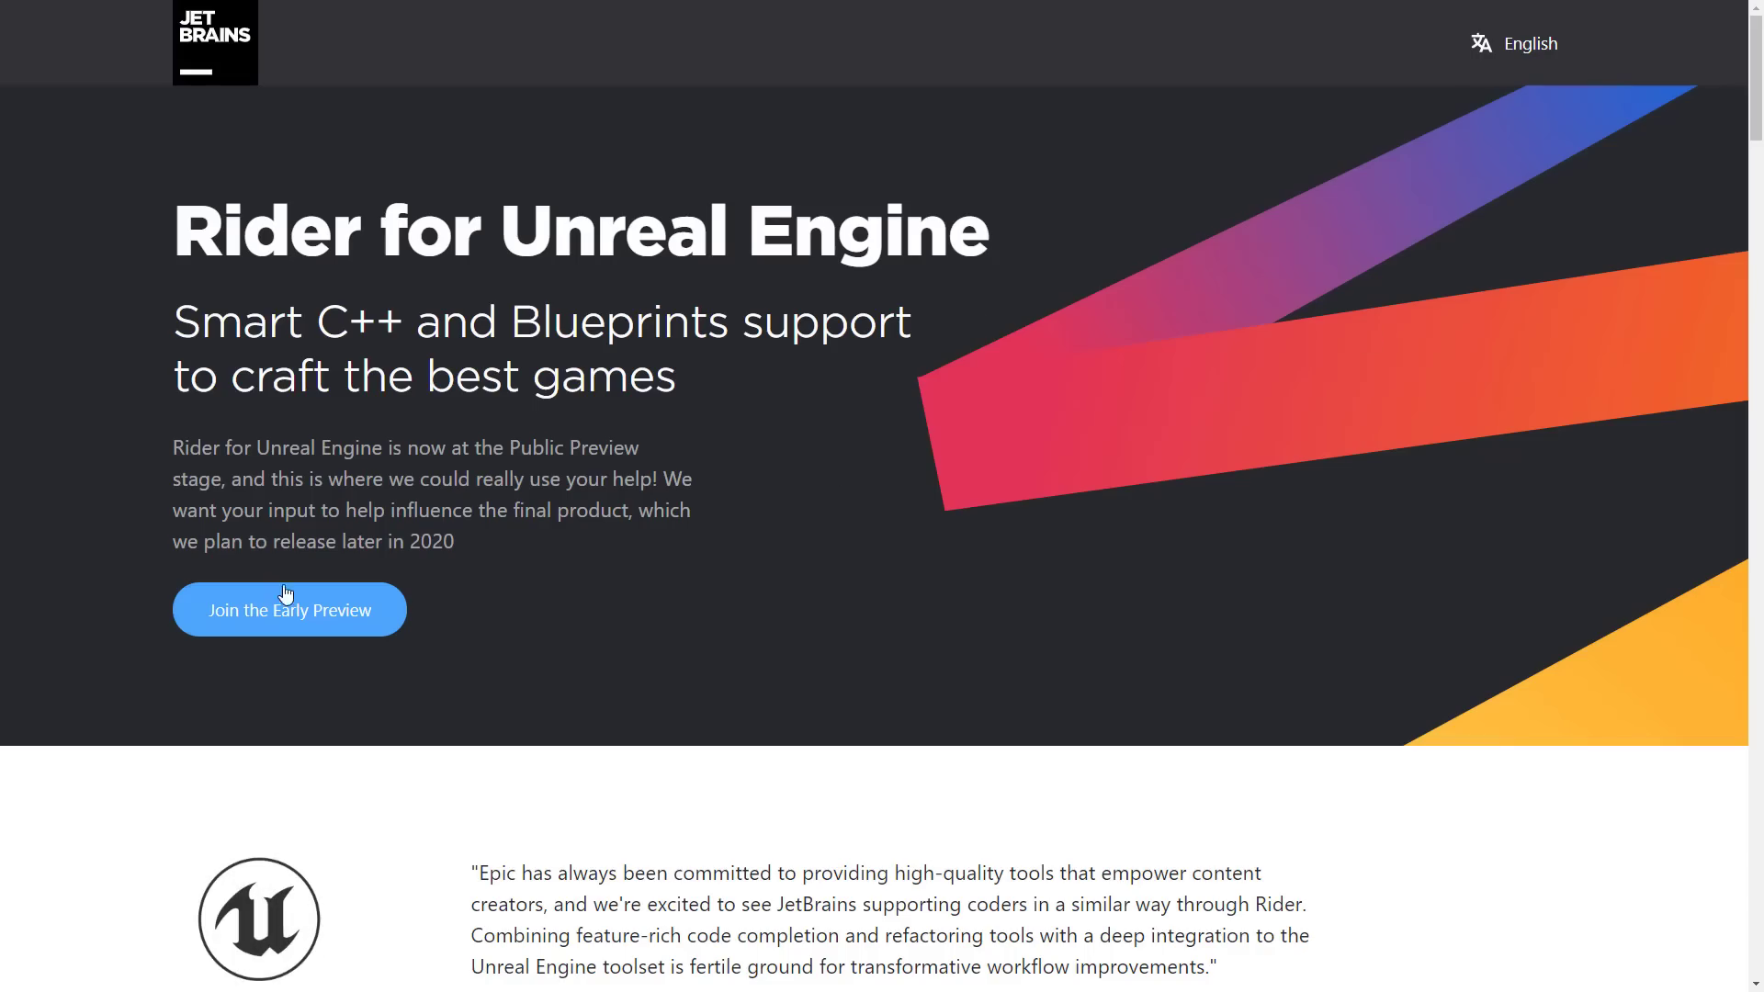
mouse_move(288, 619)
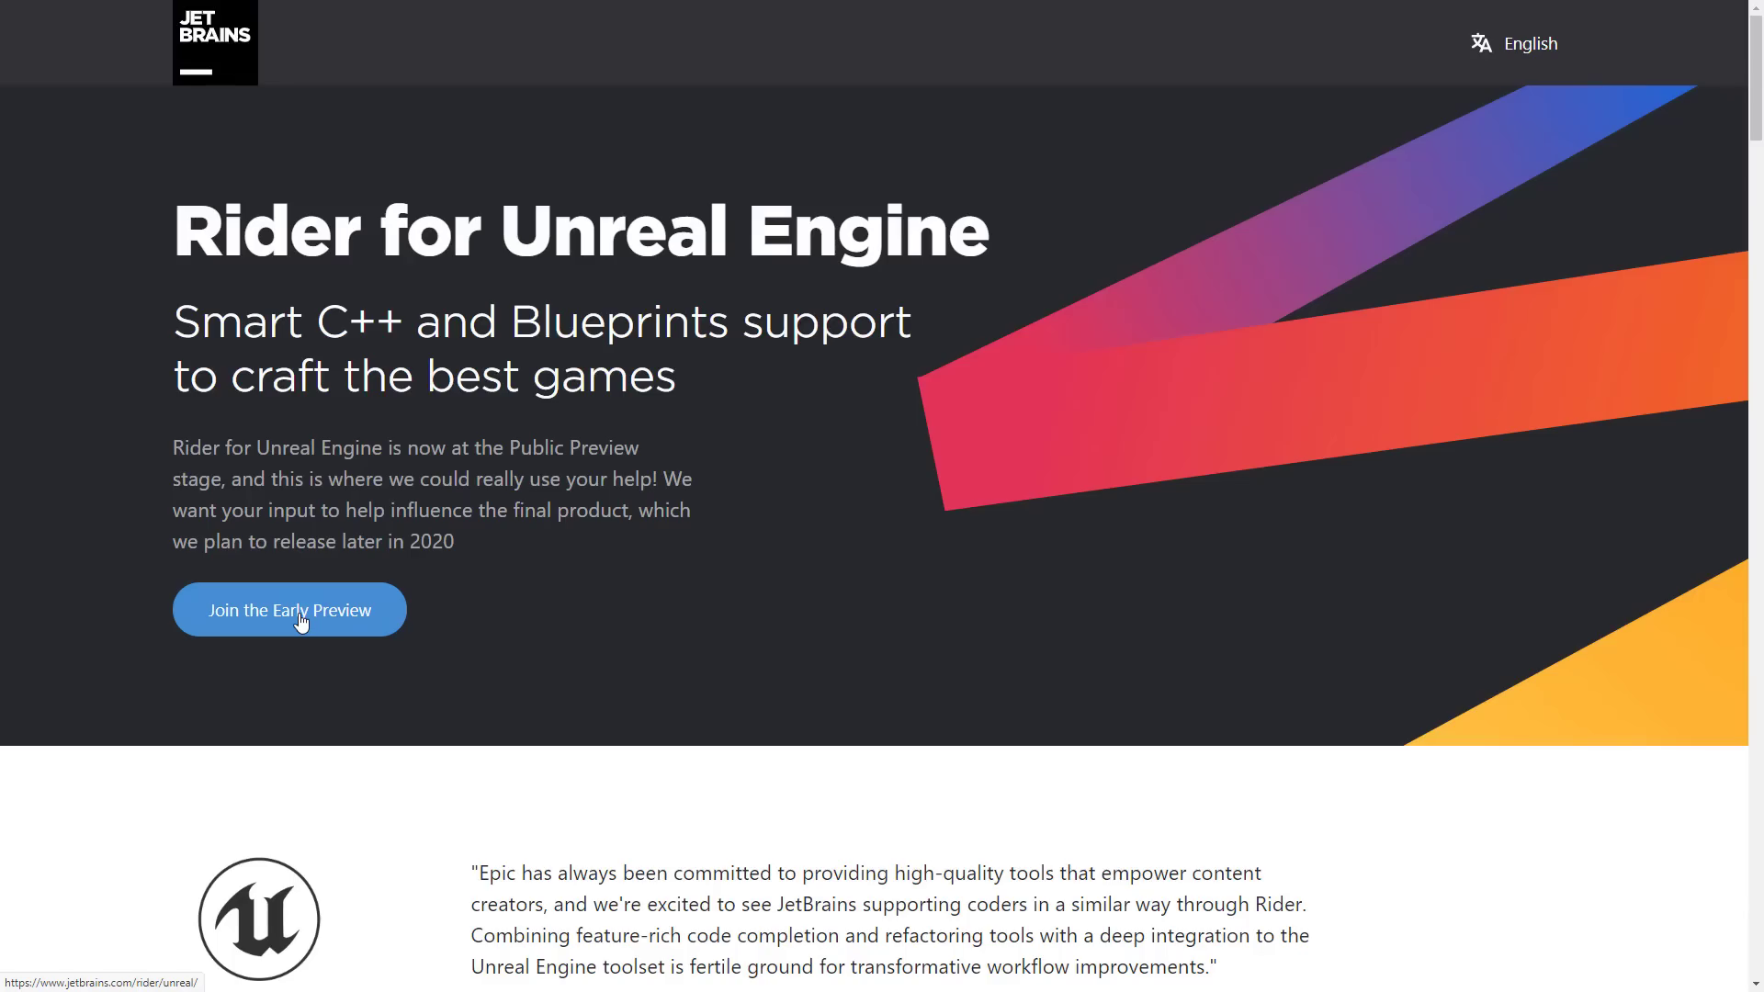